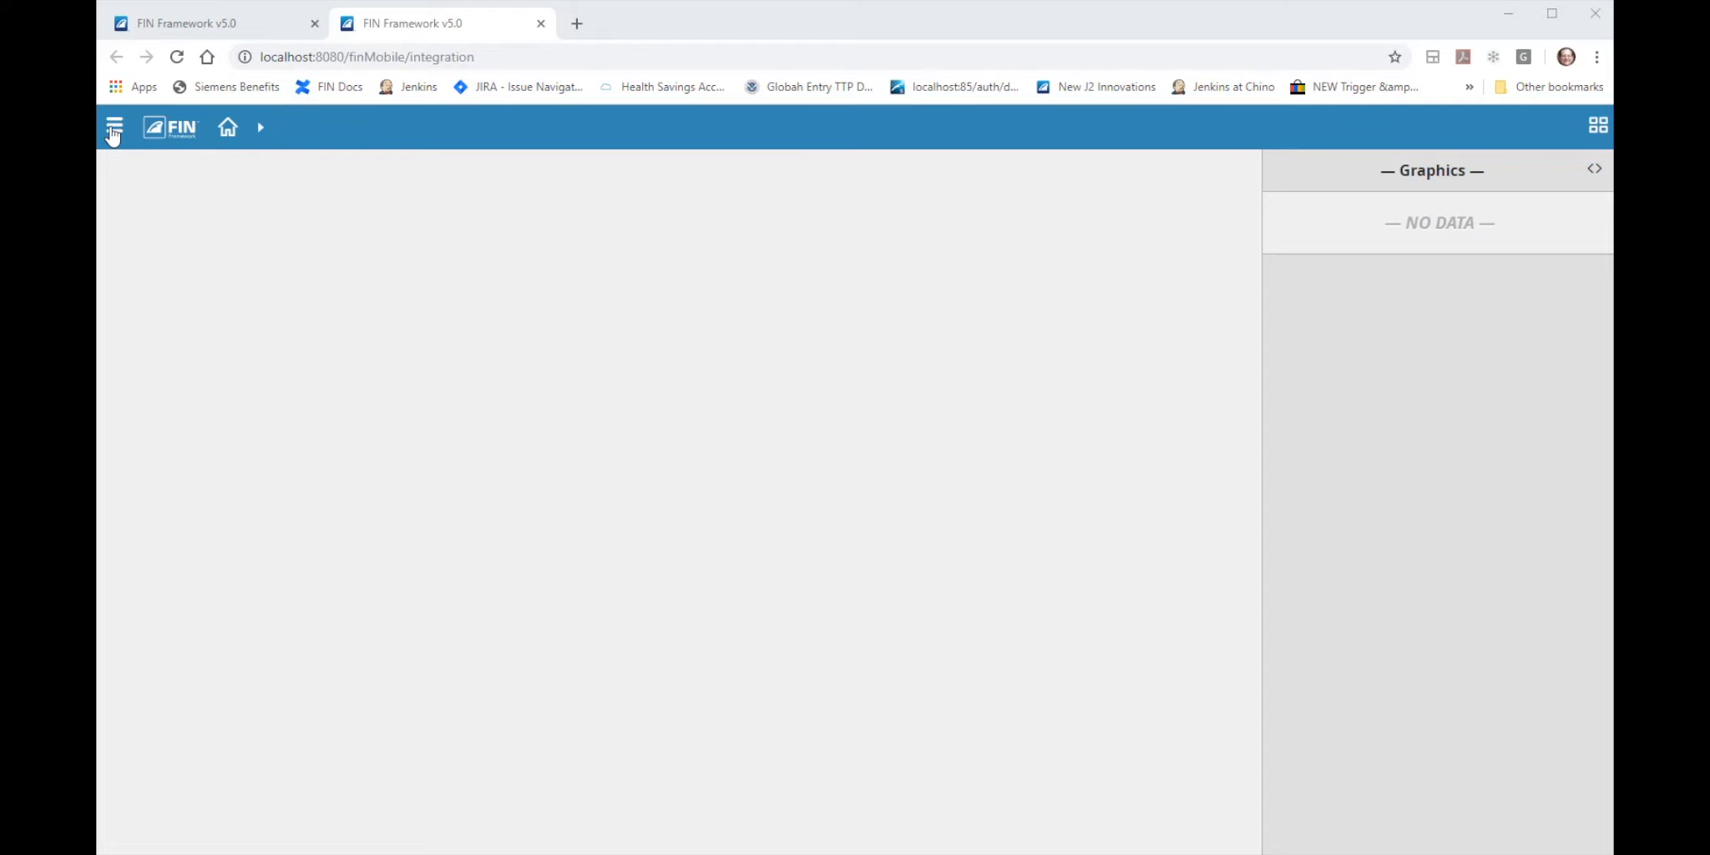
# Bring up the builder side panel listing Equip Tree and Connectors.
pyautogui.click(113, 127)
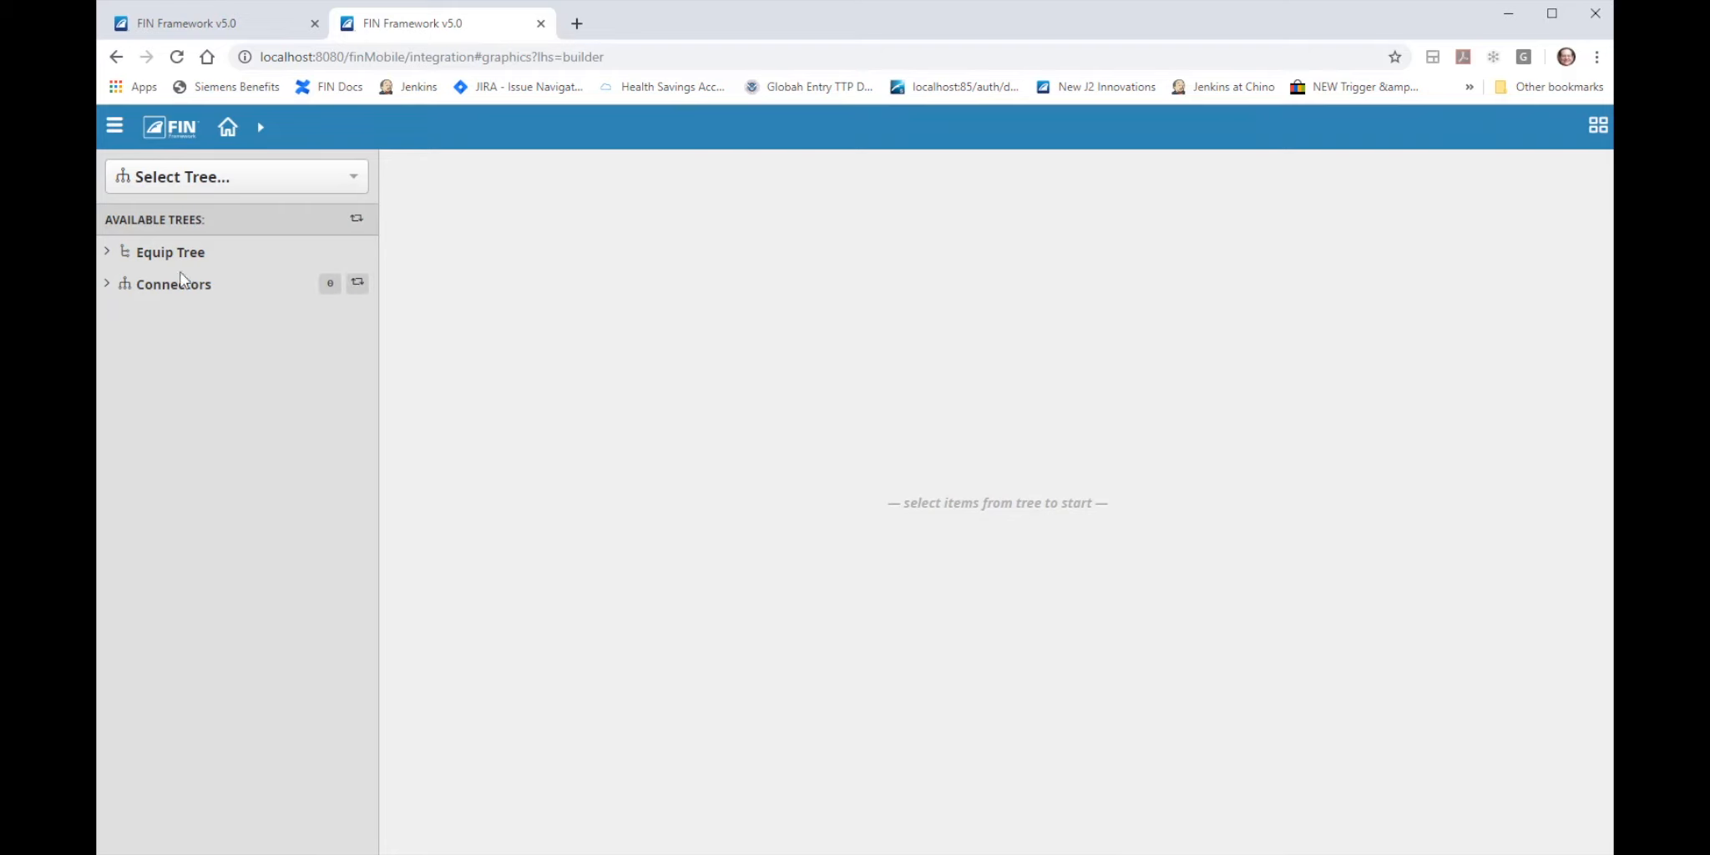
pyautogui.moveTo(154, 299)
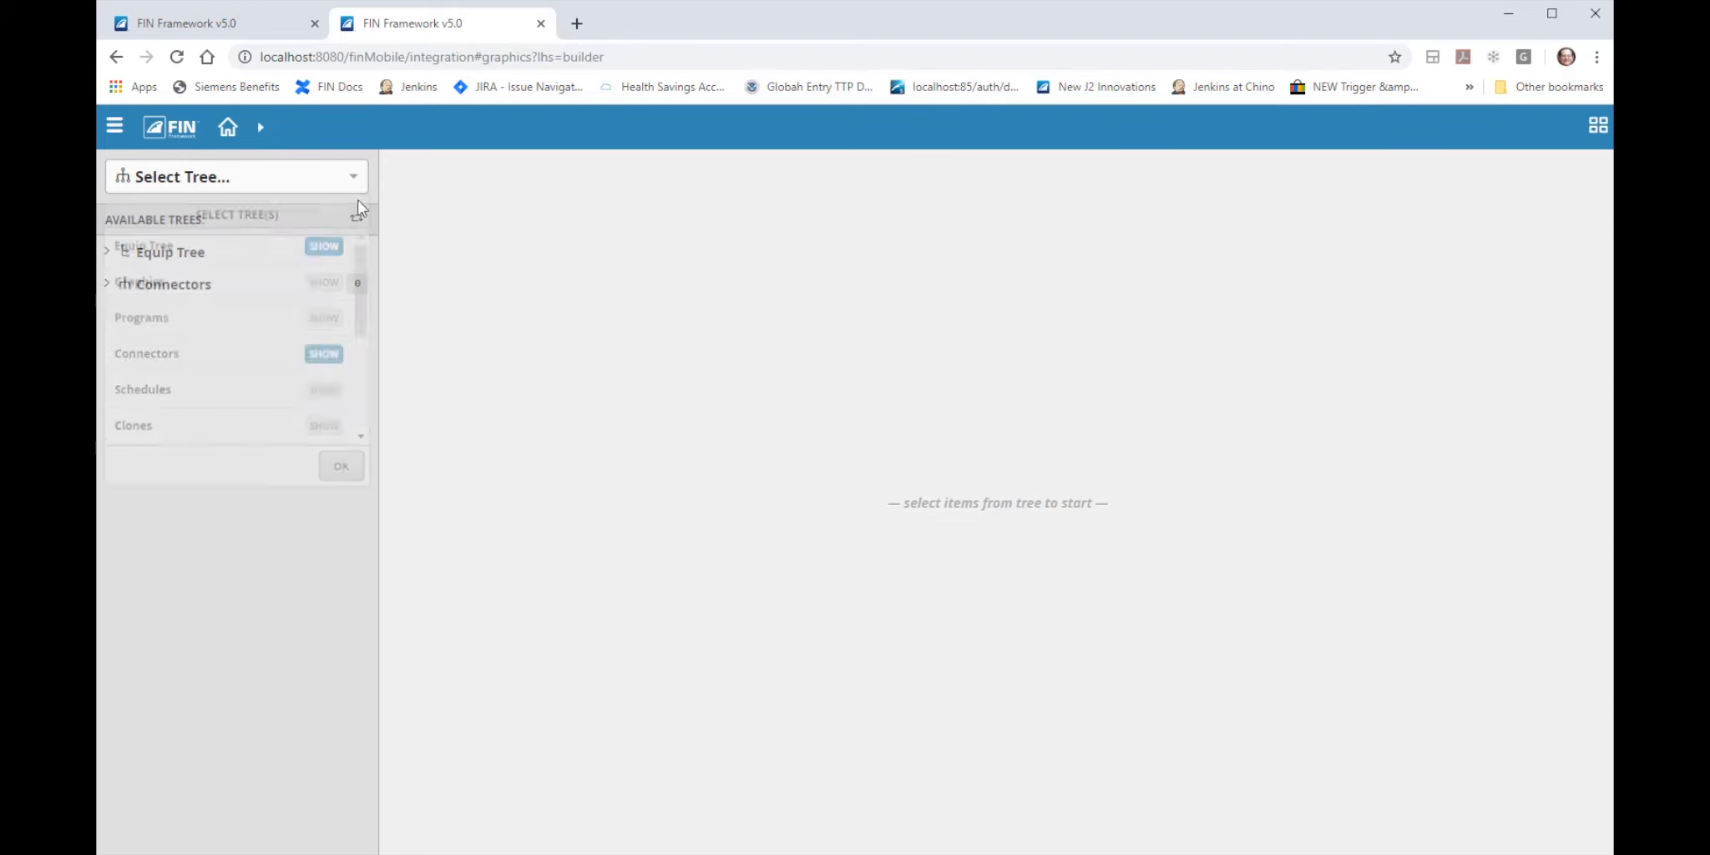
# Confirm the Equip Tree and Connectors selection and expand Equip Tree to Site and Floor.
pyautogui.scroll(-3)
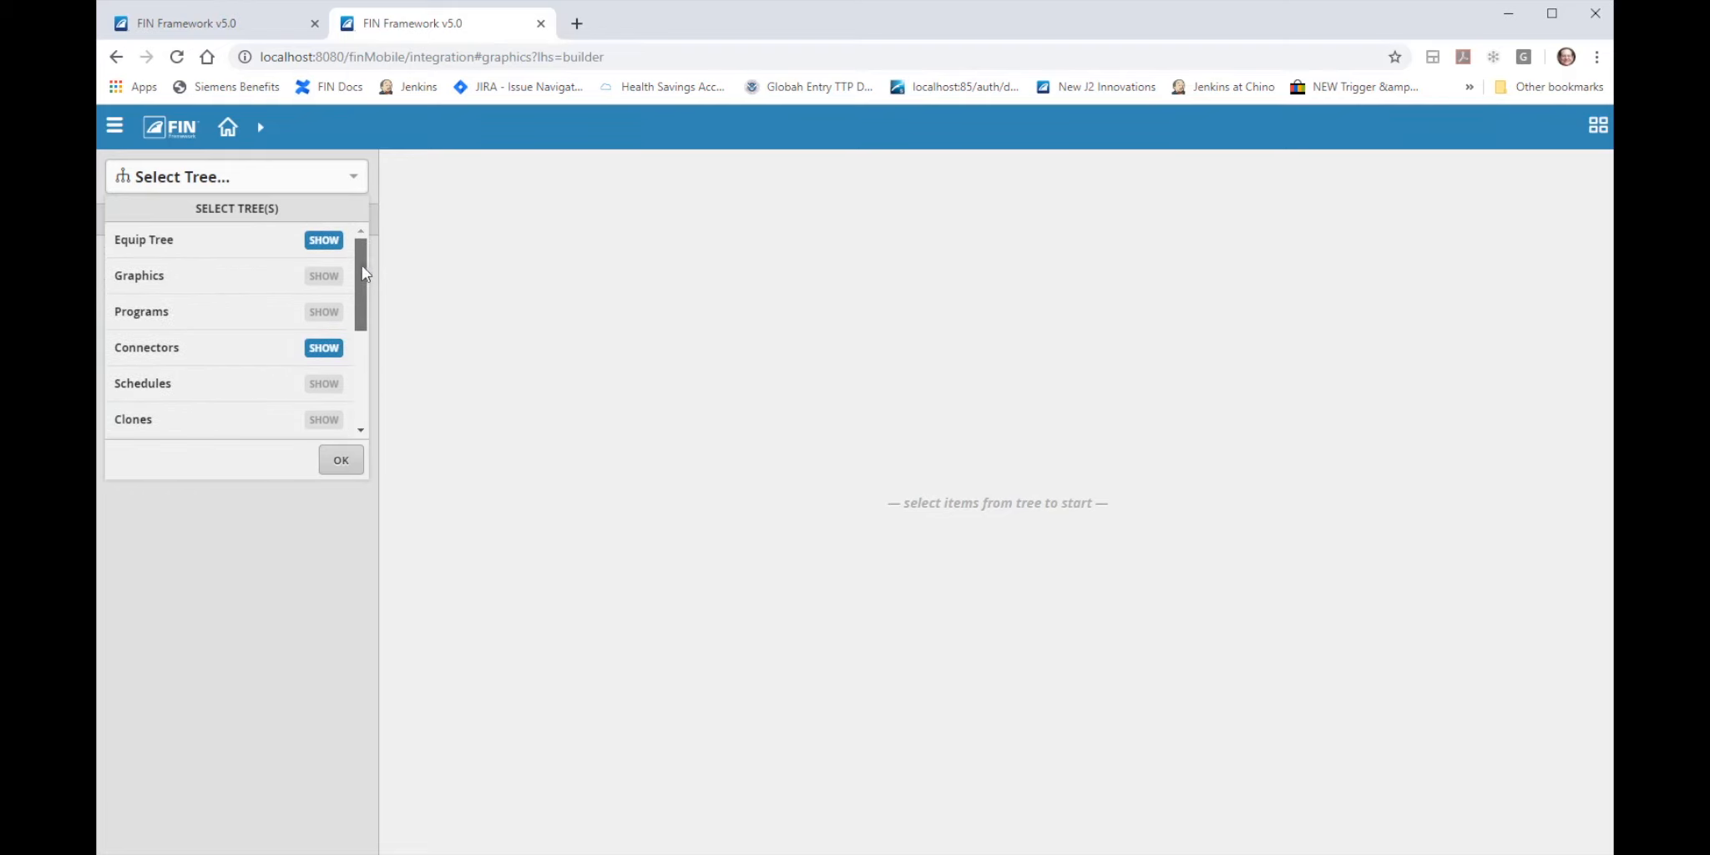
pyautogui.click(340, 459)
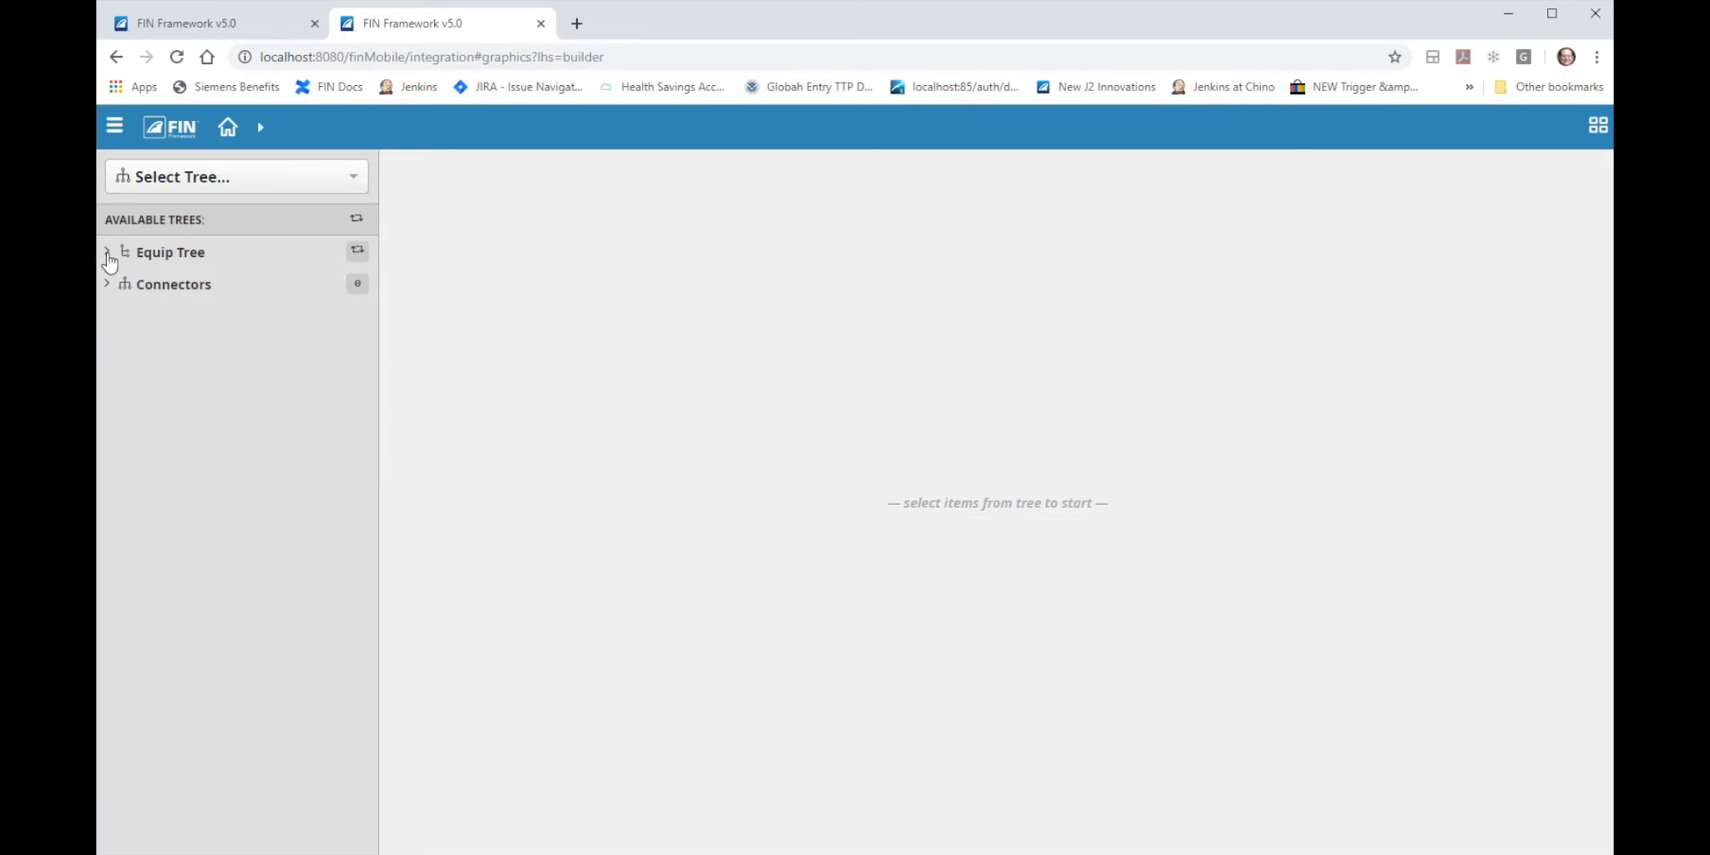
pyautogui.click(107, 252)
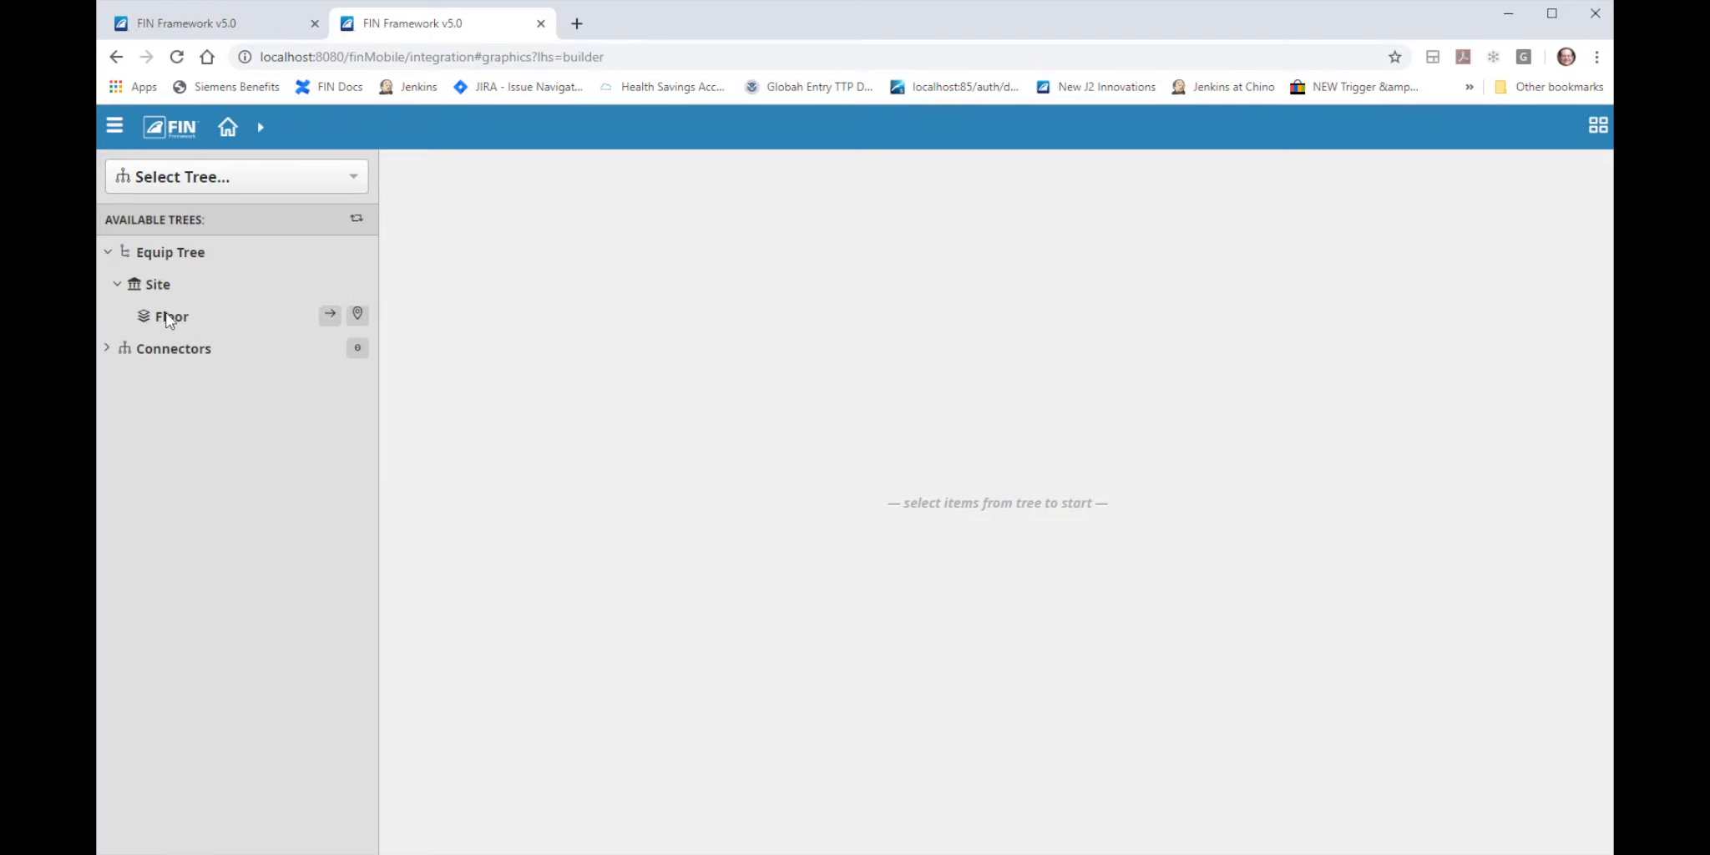
pyautogui.moveTo(147, 332)
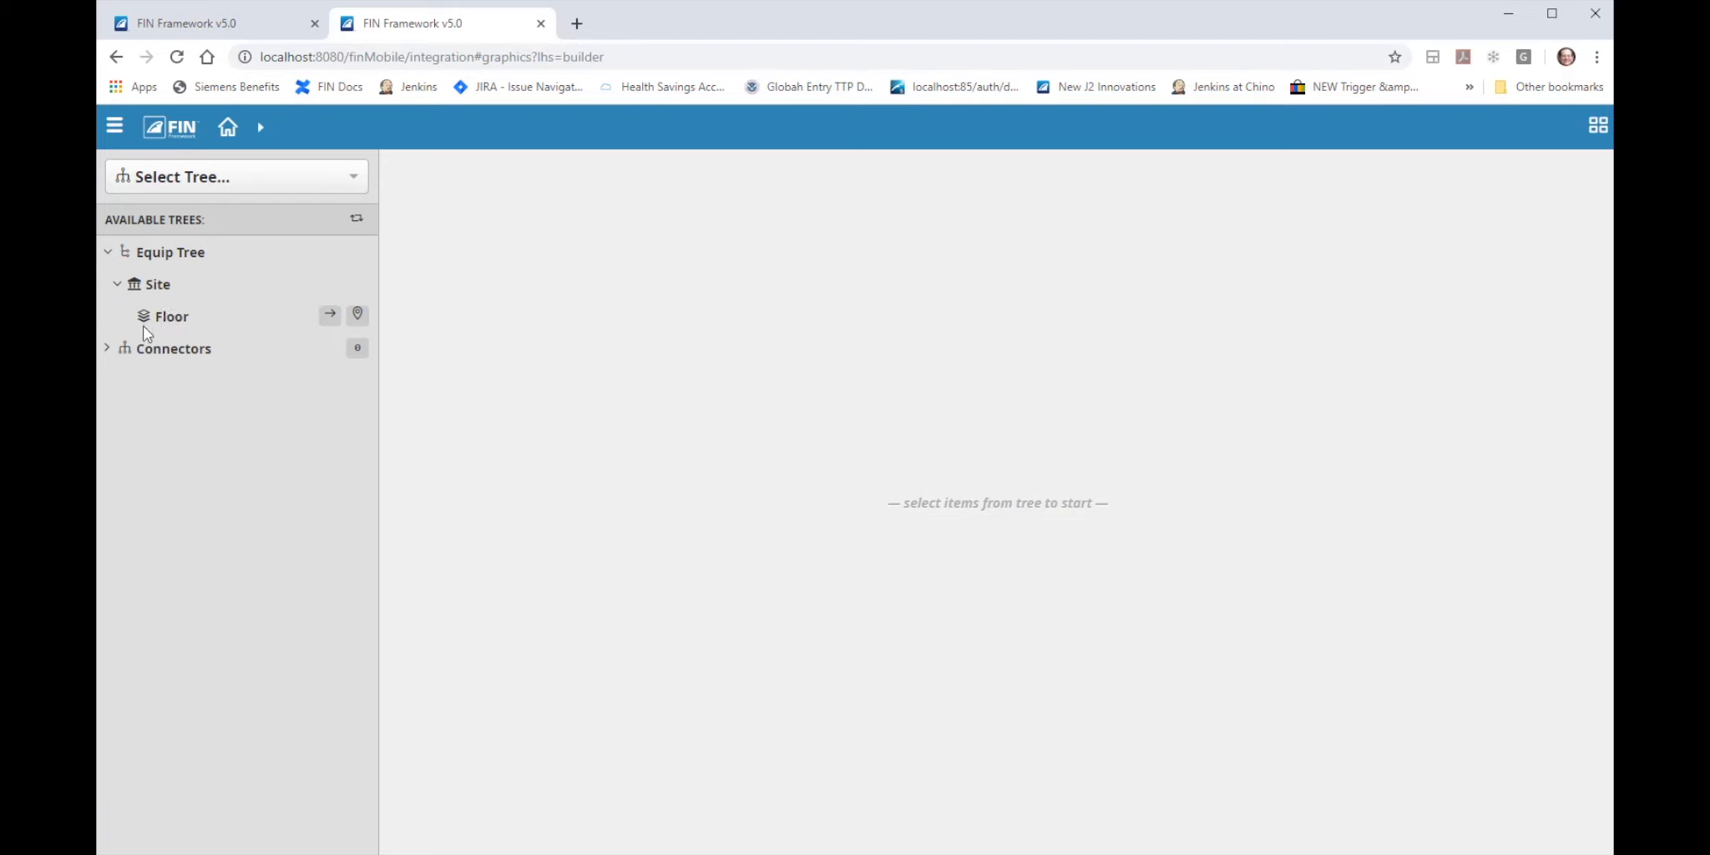
pyautogui.moveTo(184, 330)
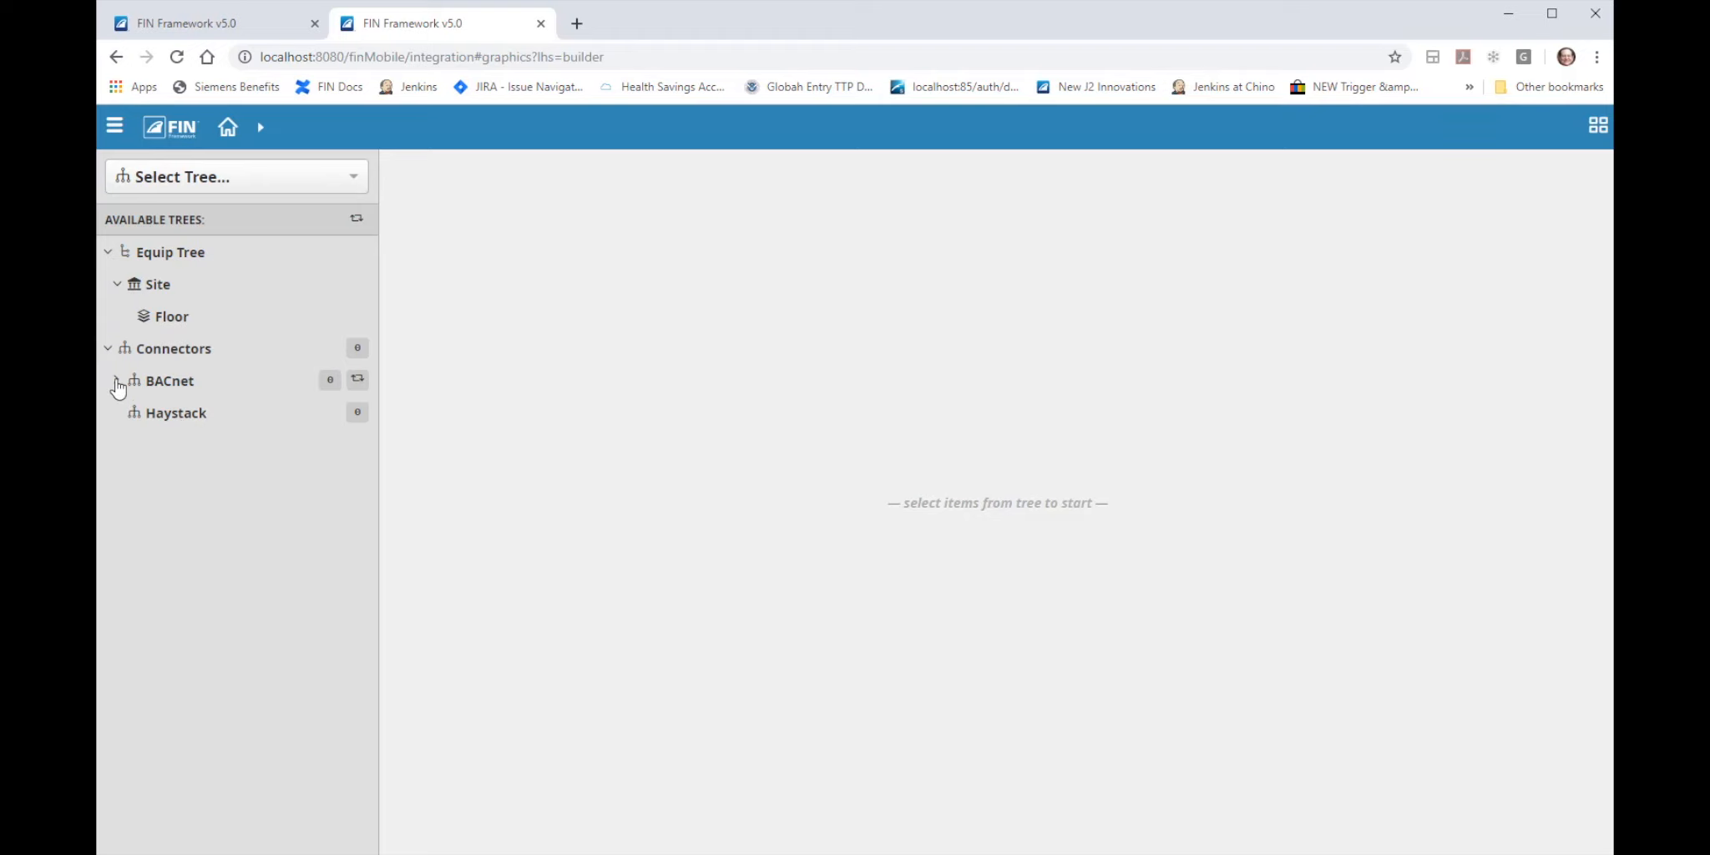
# Open BACnet device discovery and review Discover Settings without changing them.
pyautogui.click(117, 380)
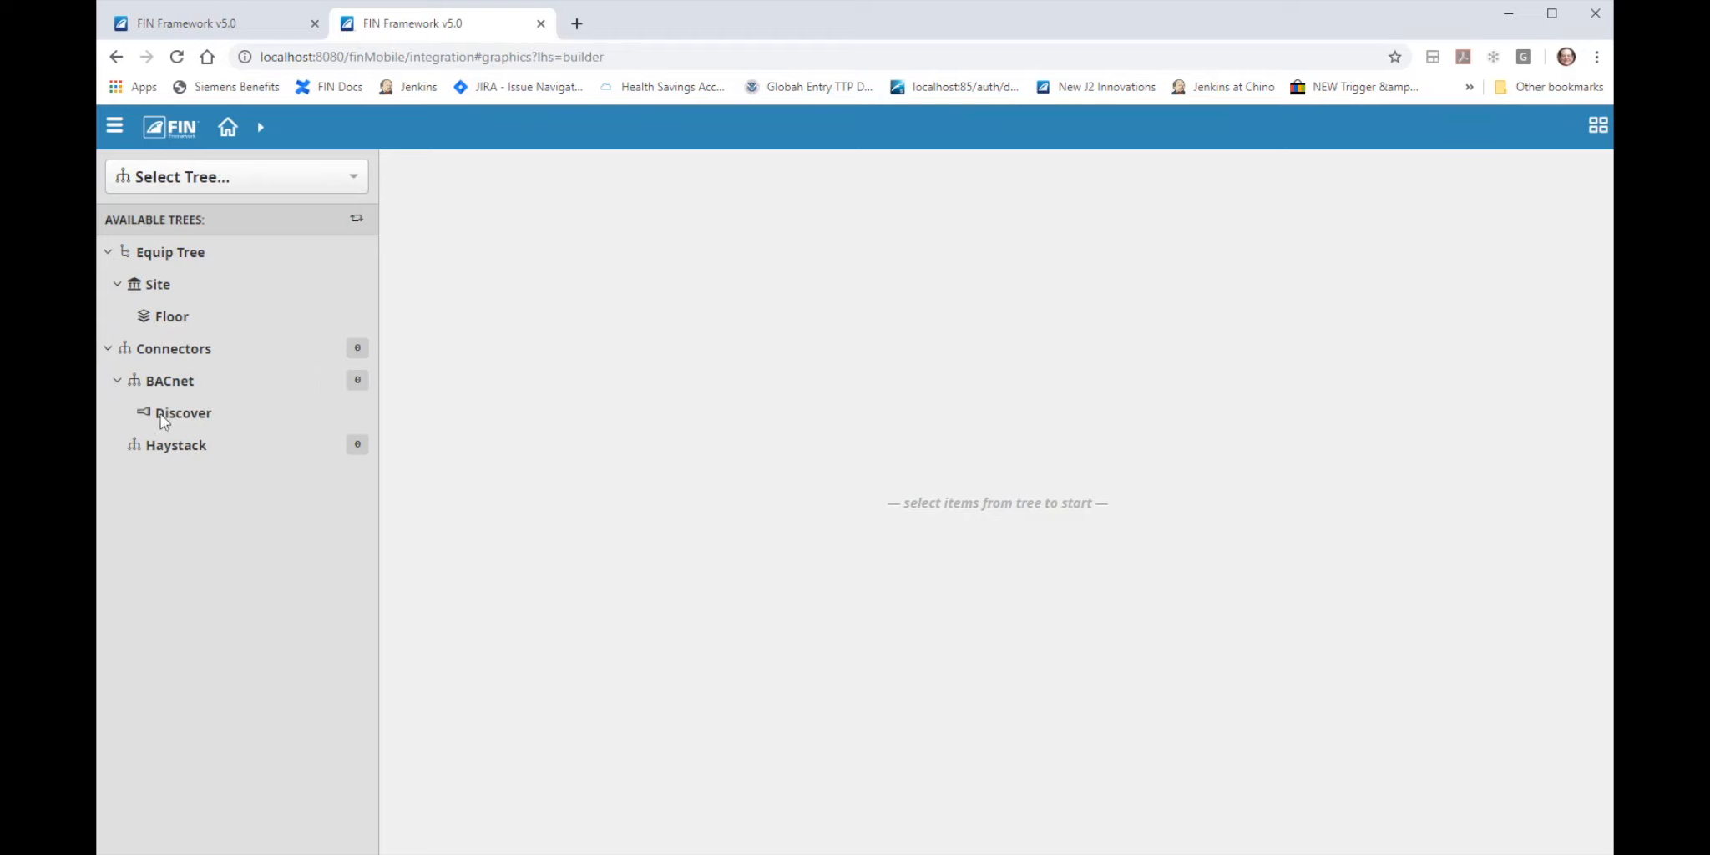
pyautogui.click(183, 412)
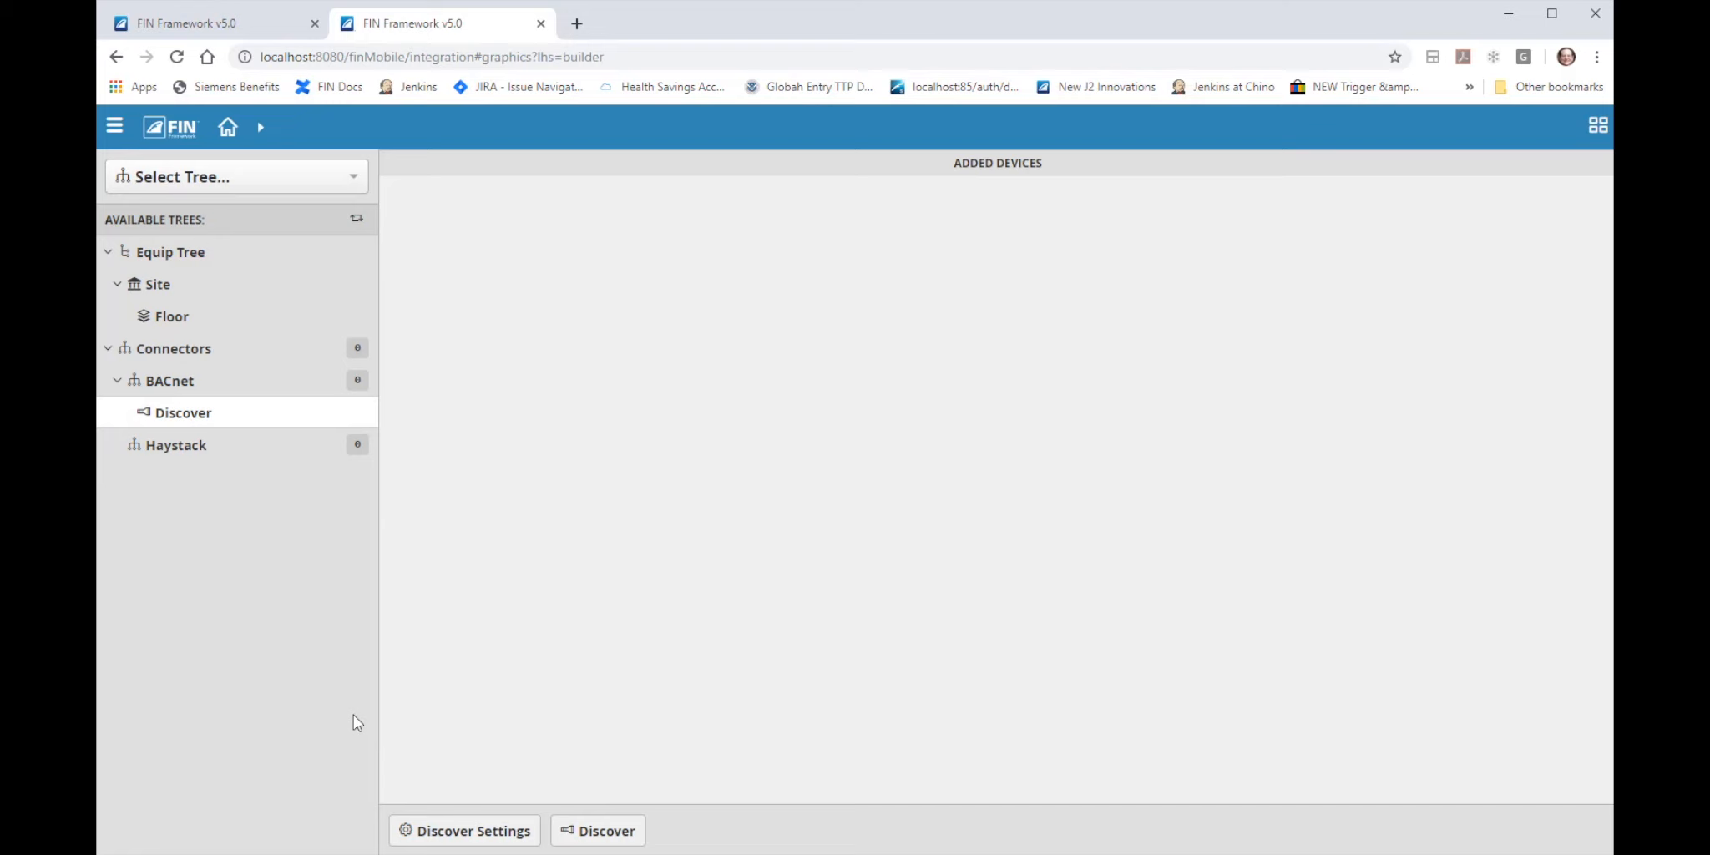
pyautogui.click(464, 830)
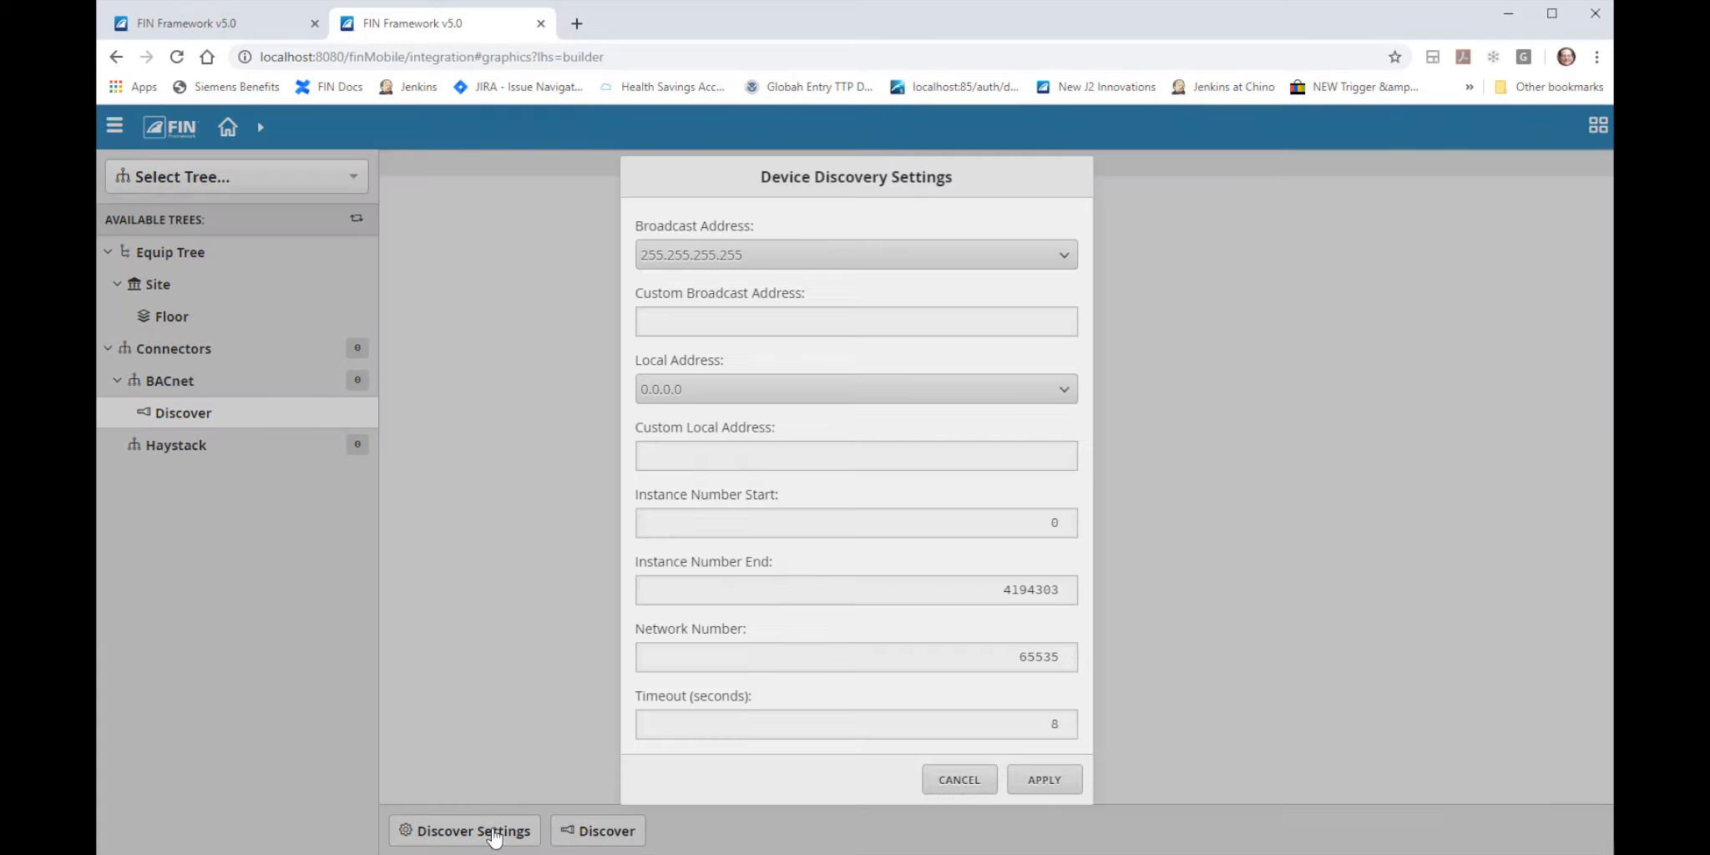
pyautogui.moveTo(864, 375)
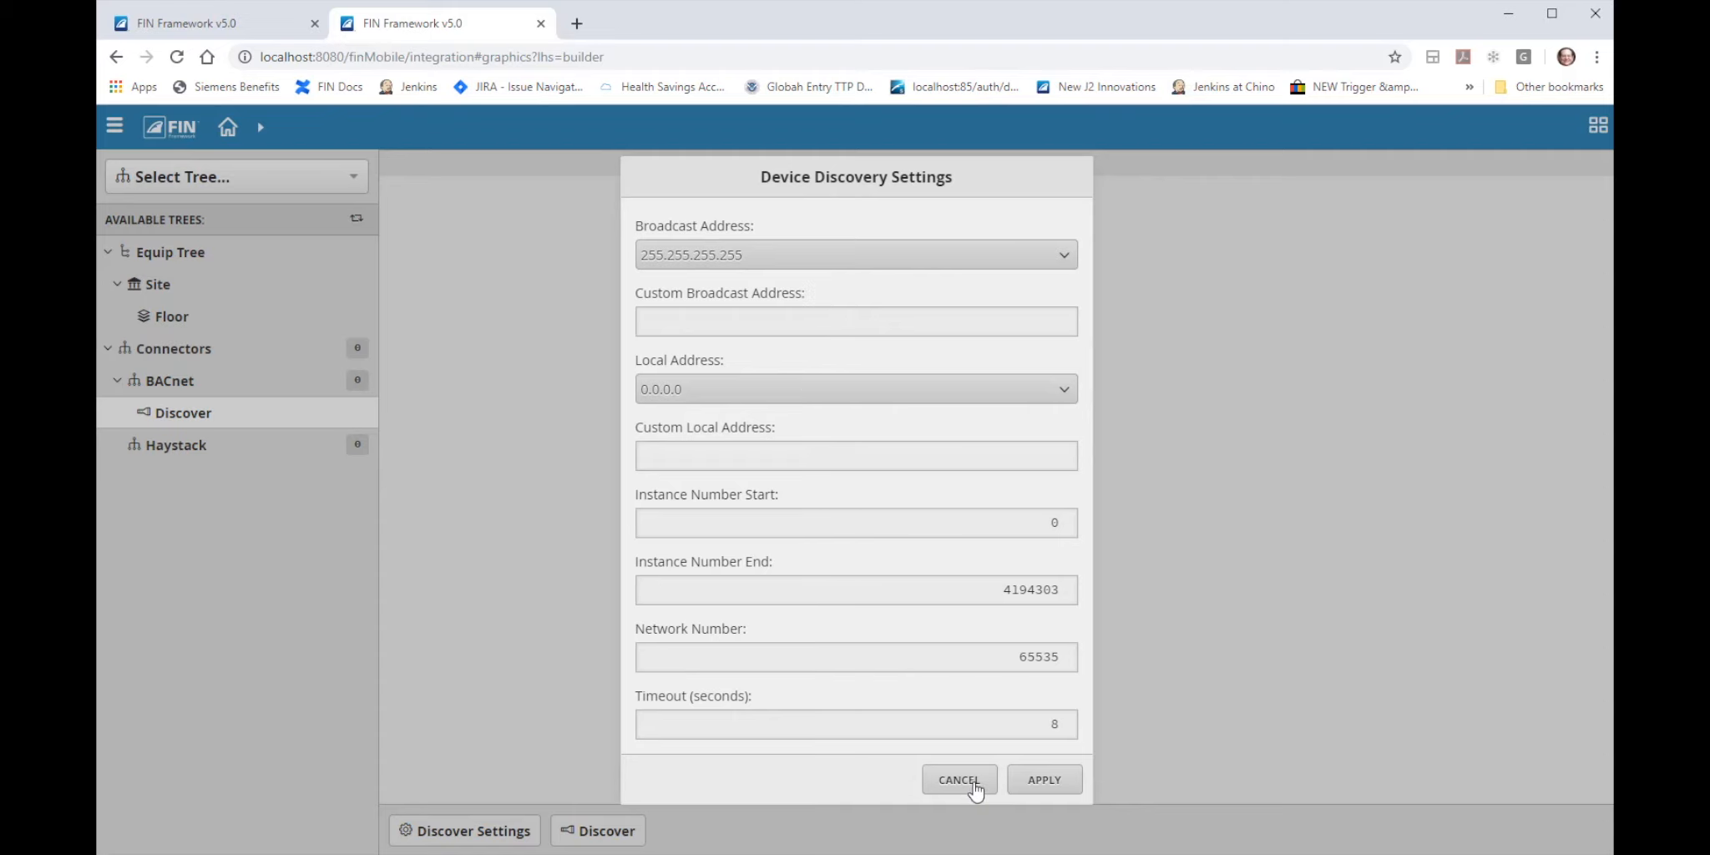
pyautogui.click(958, 778)
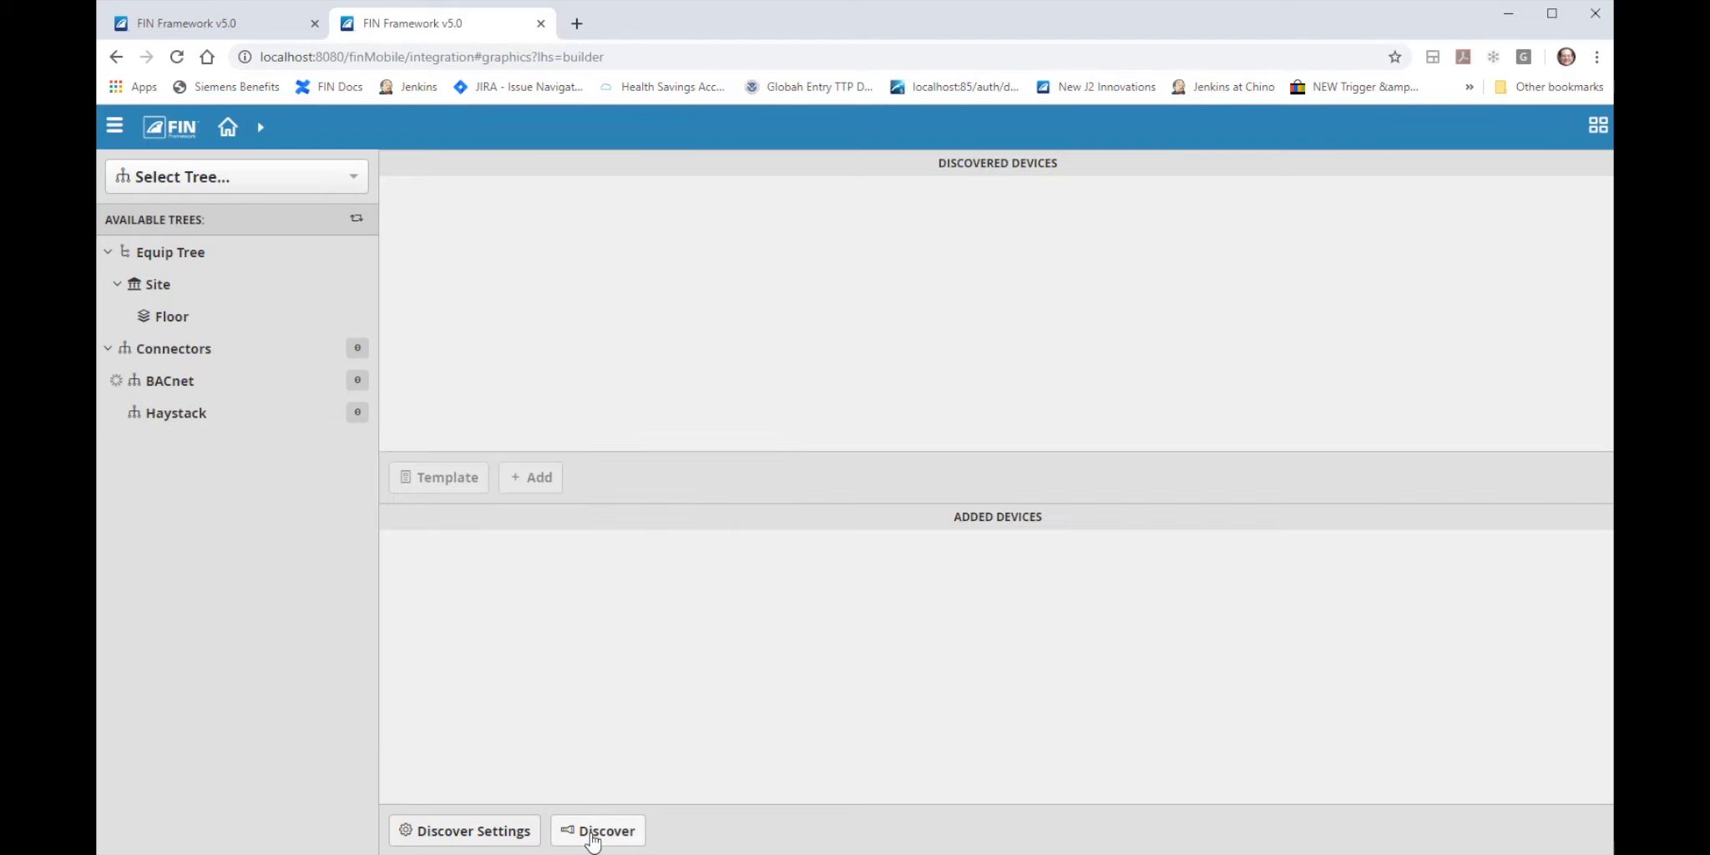
# Run BACnet discovery and review the found FIN4Spin AHU-1 to AHU-3 and Vav-01 to Vav-15.
pyautogui.click(598, 830)
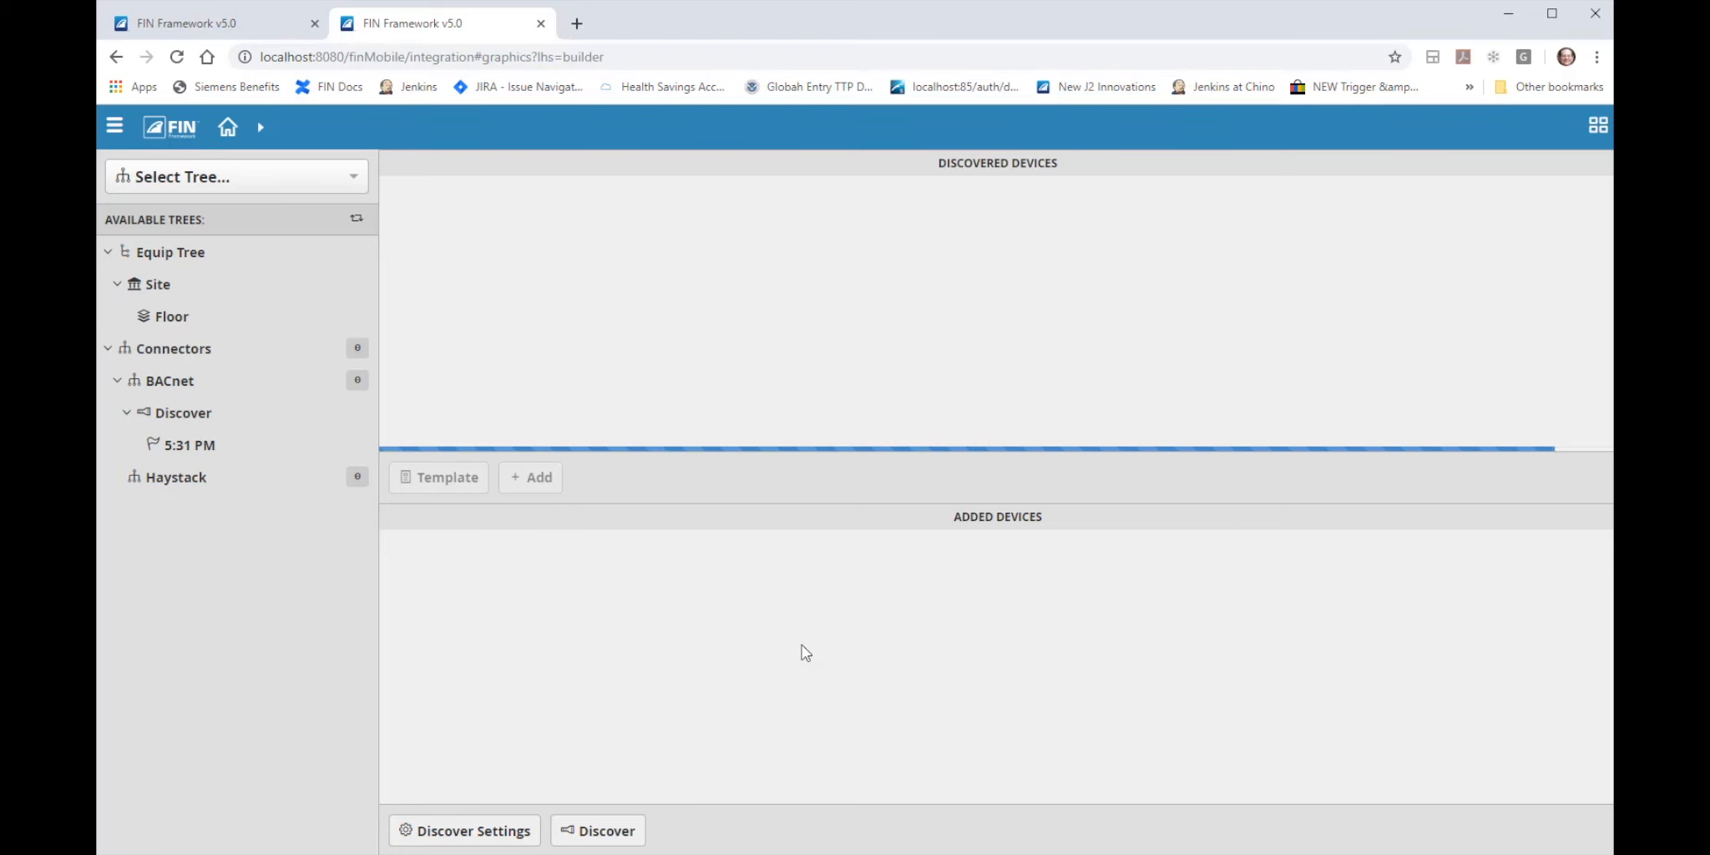
pyautogui.click(596, 830)
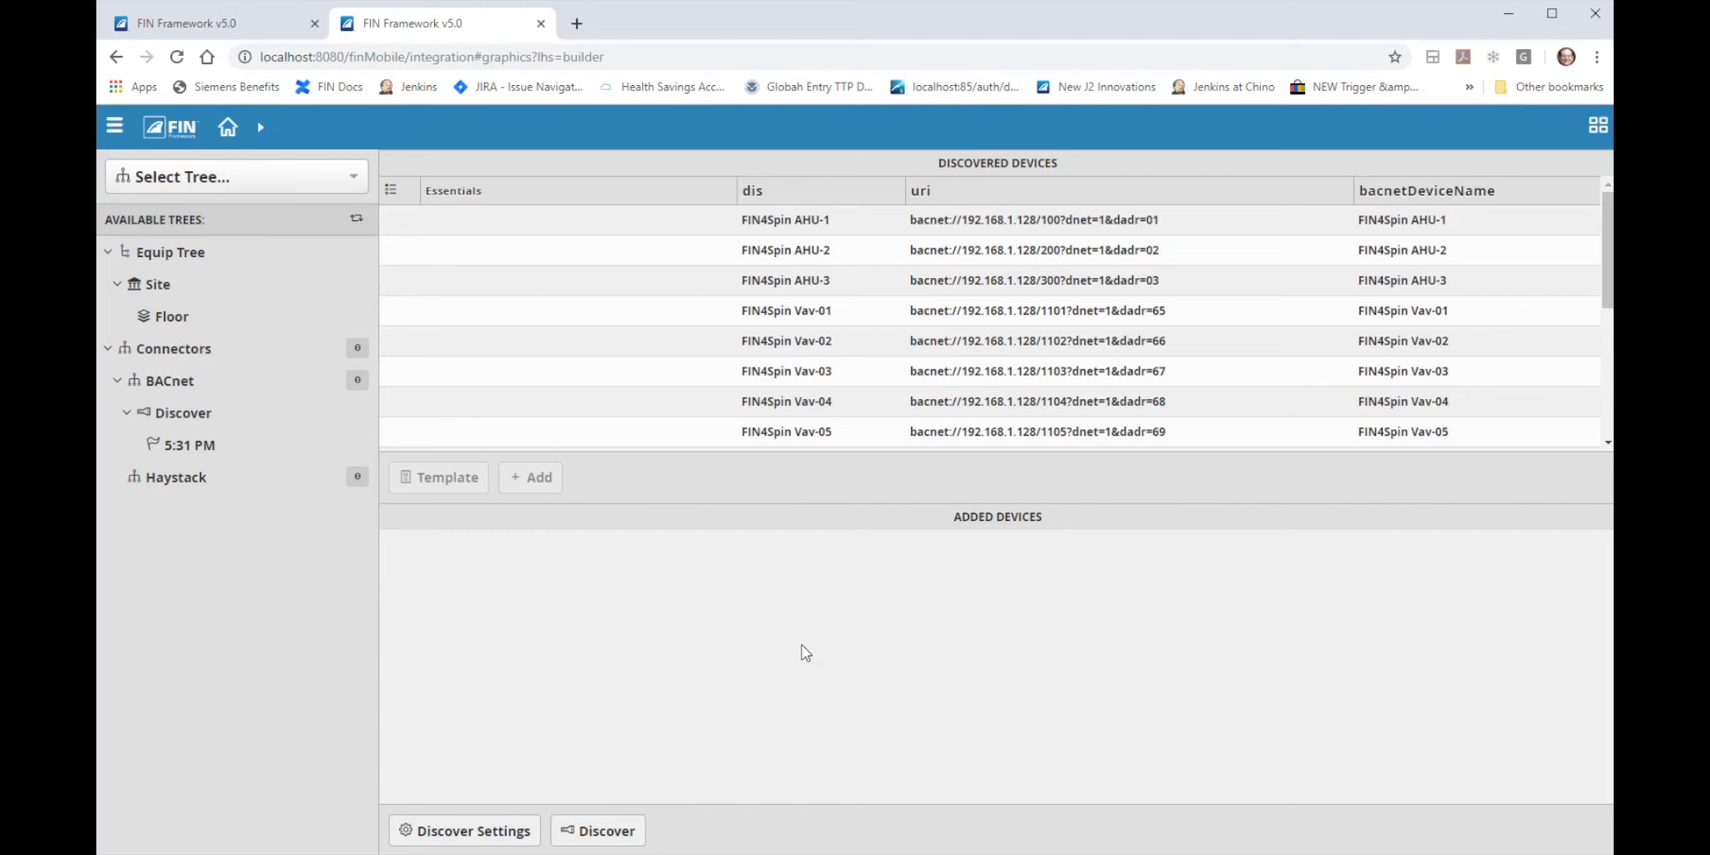
pyautogui.moveTo(987, 181)
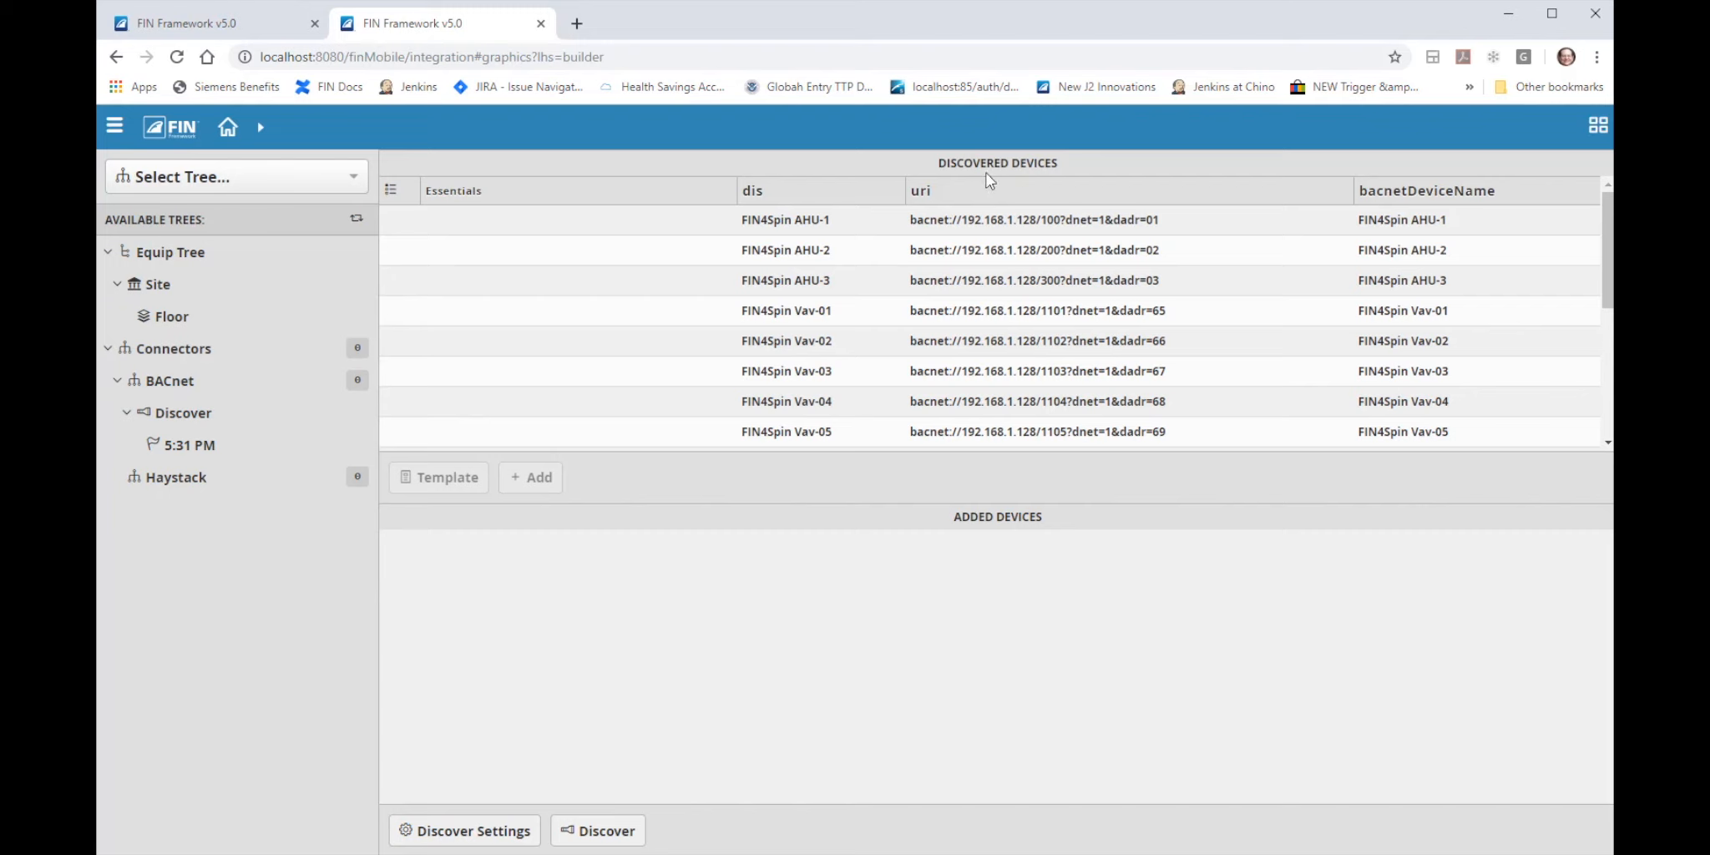
pyautogui.scroll(-3)
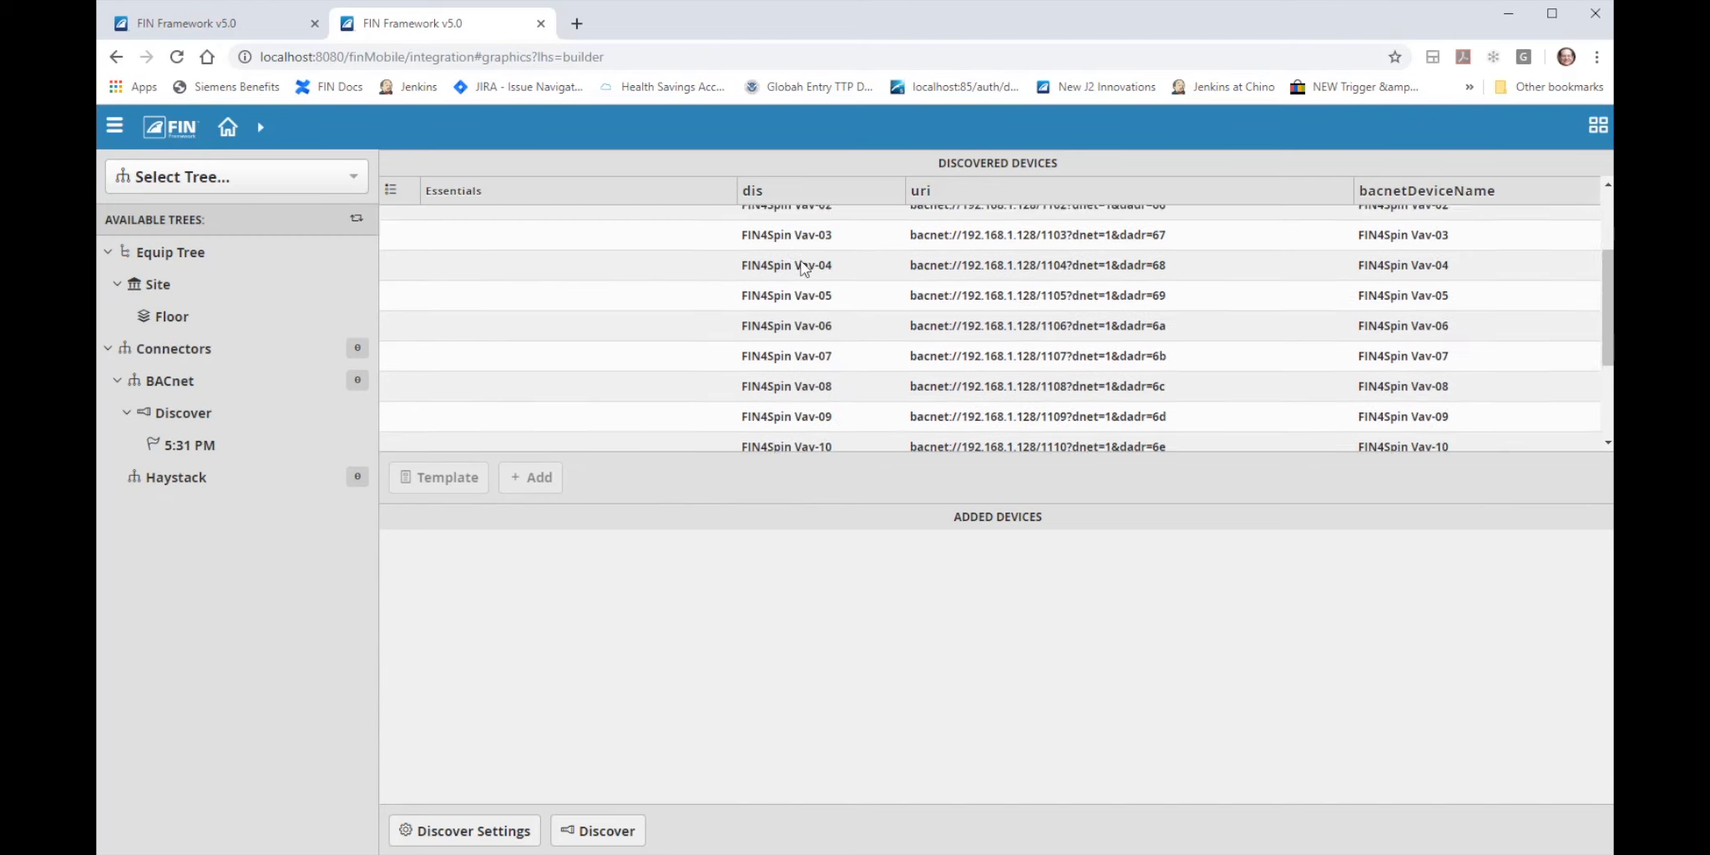
pyautogui.scroll(-3)
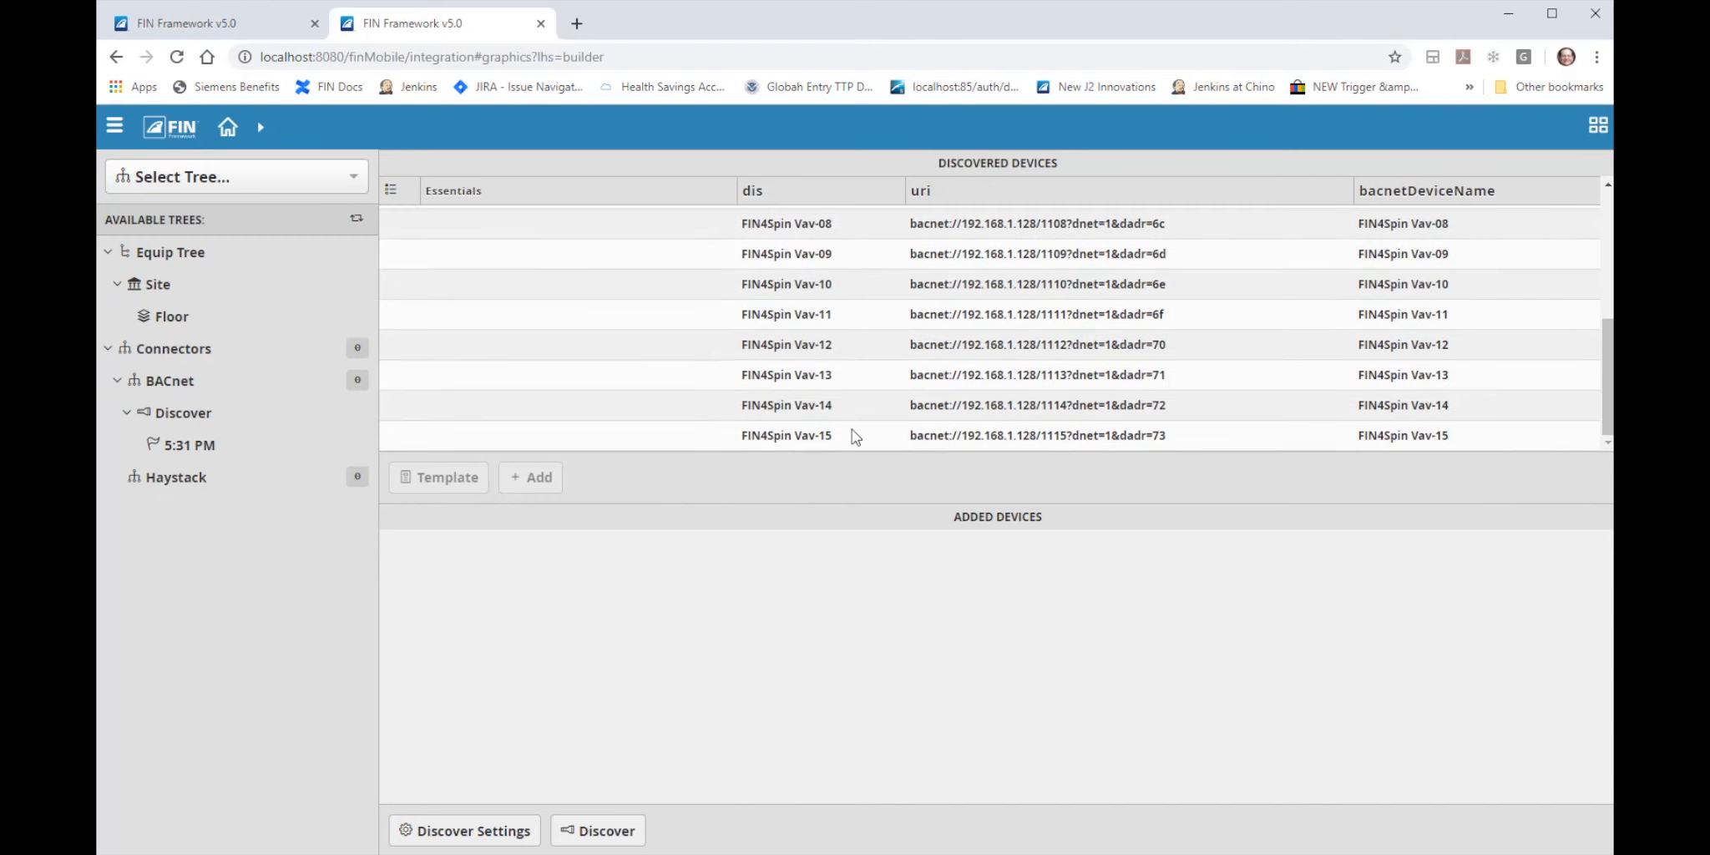
pyautogui.scroll(3)
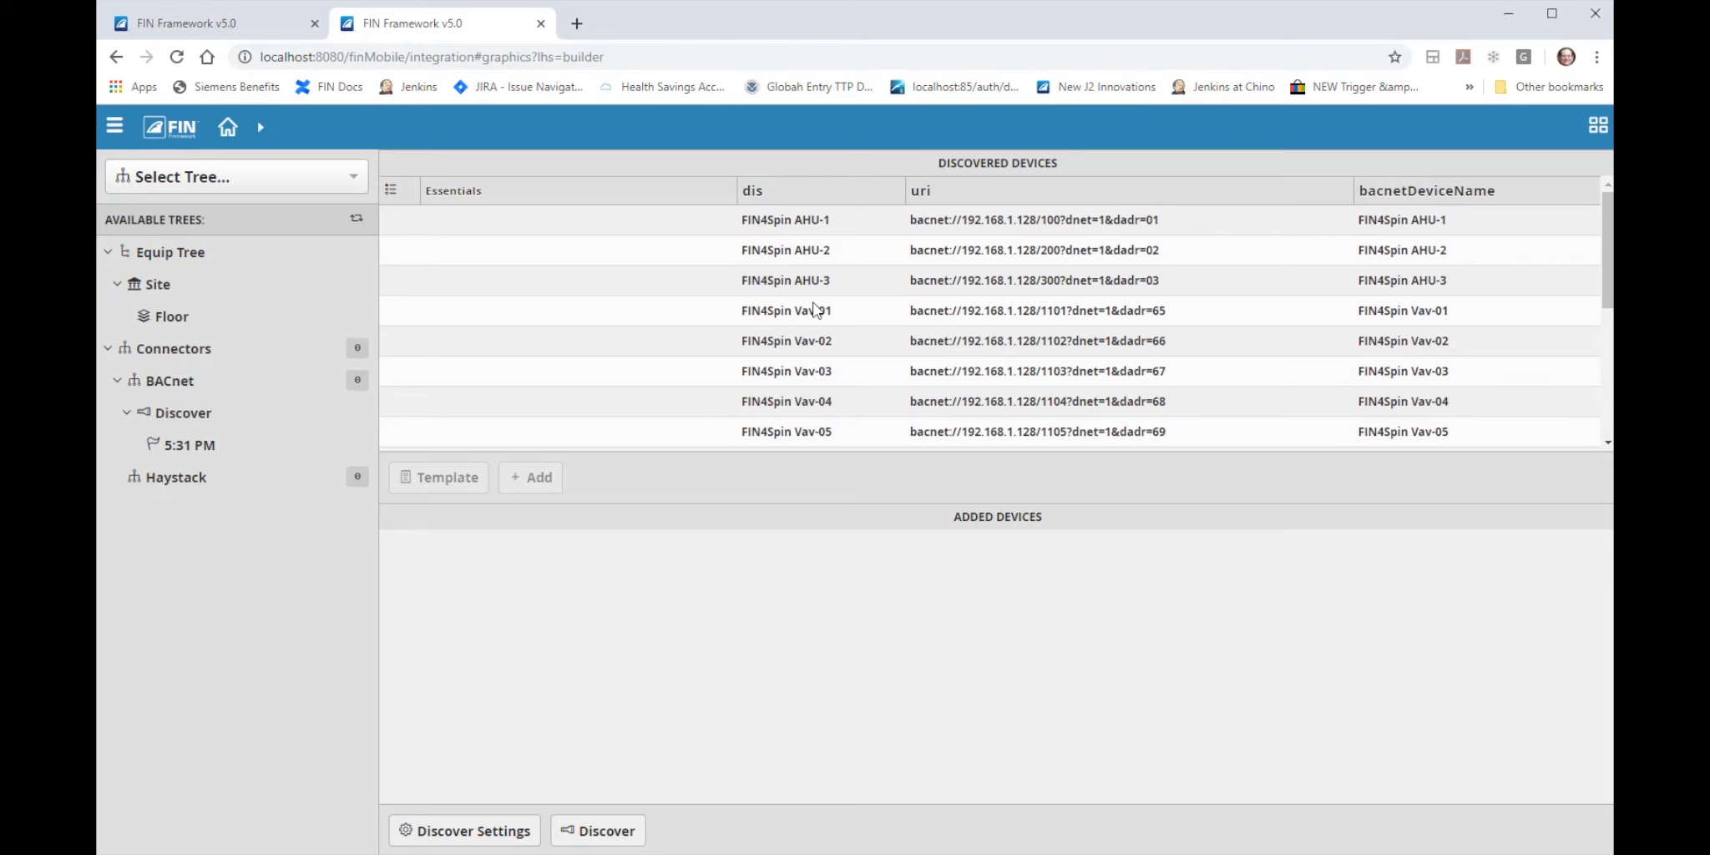
pyautogui.moveTo(802, 304)
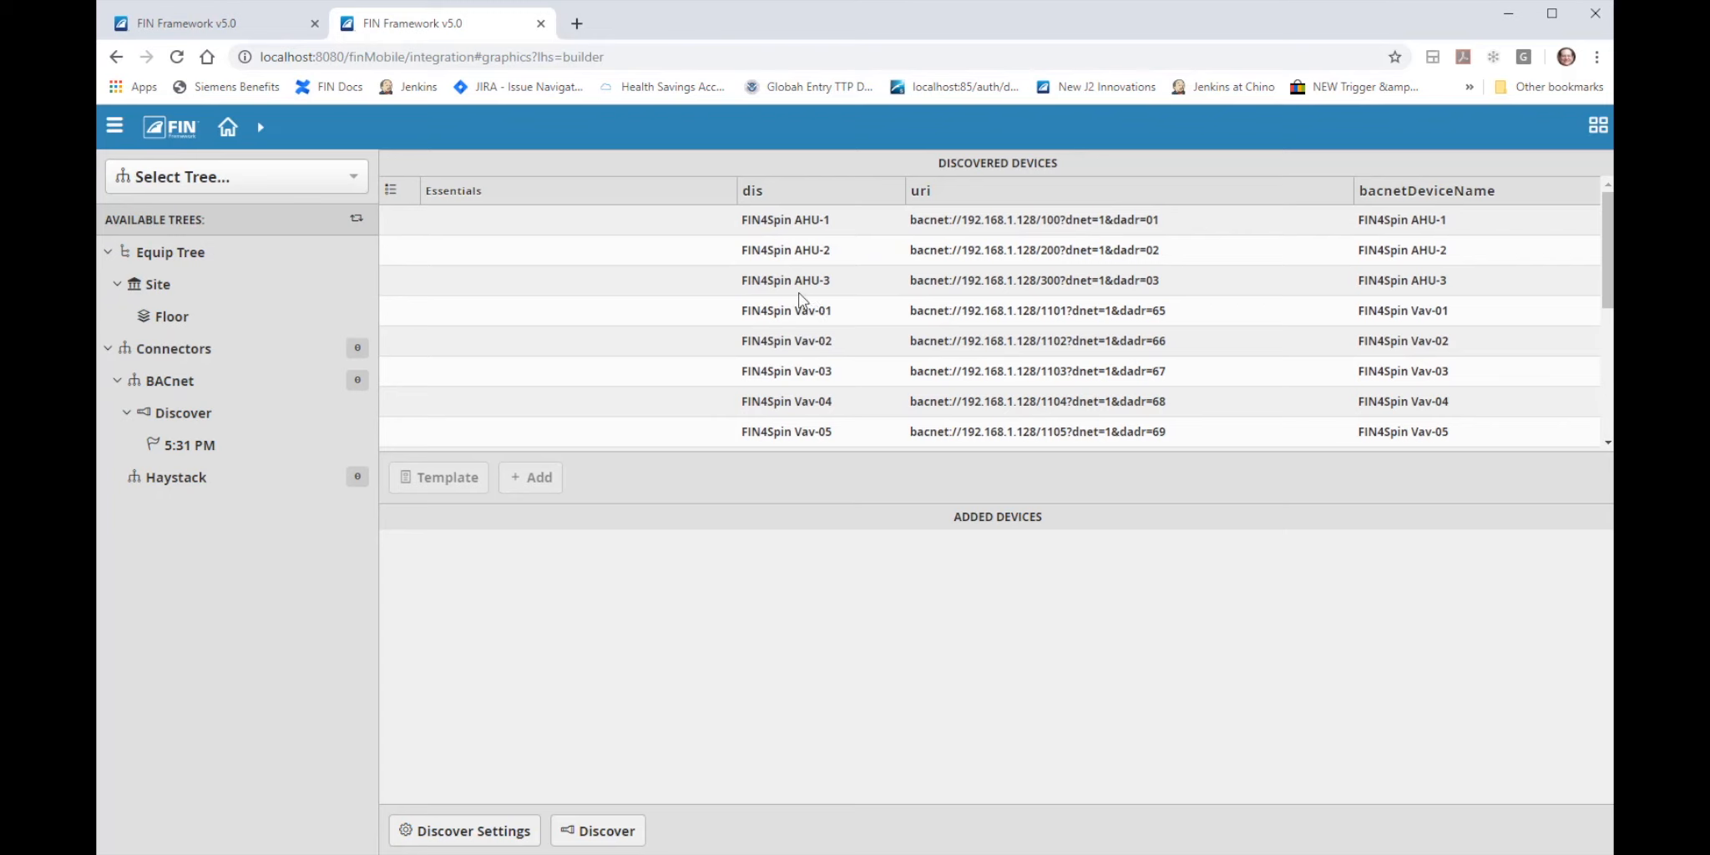
pyautogui.moveTo(642, 322)
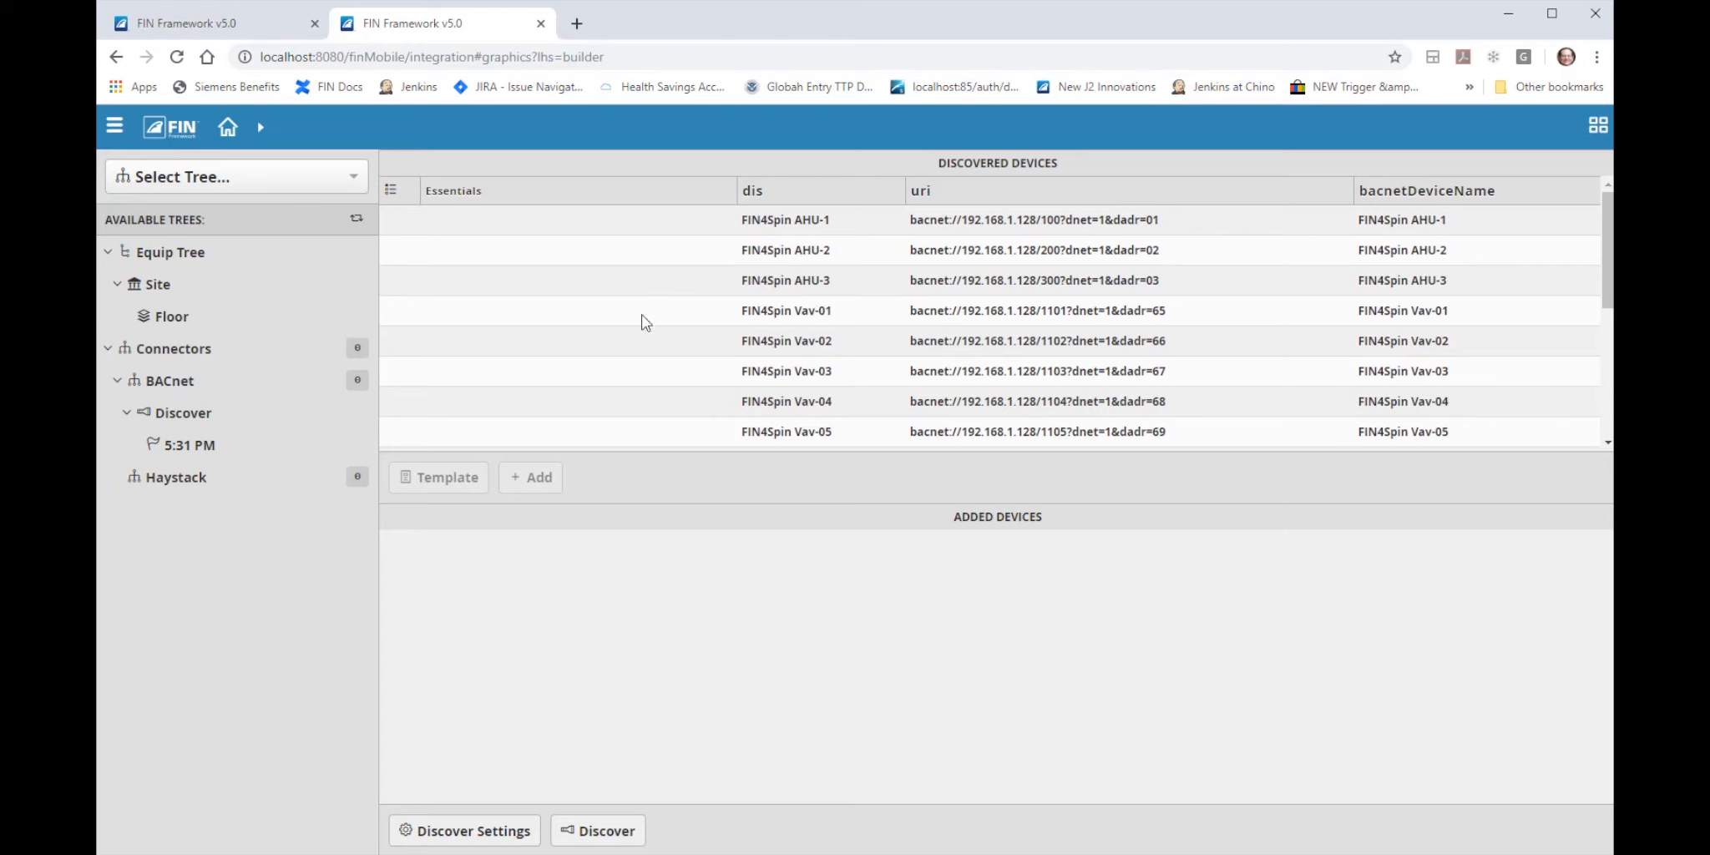
pyautogui.moveTo(670, 228)
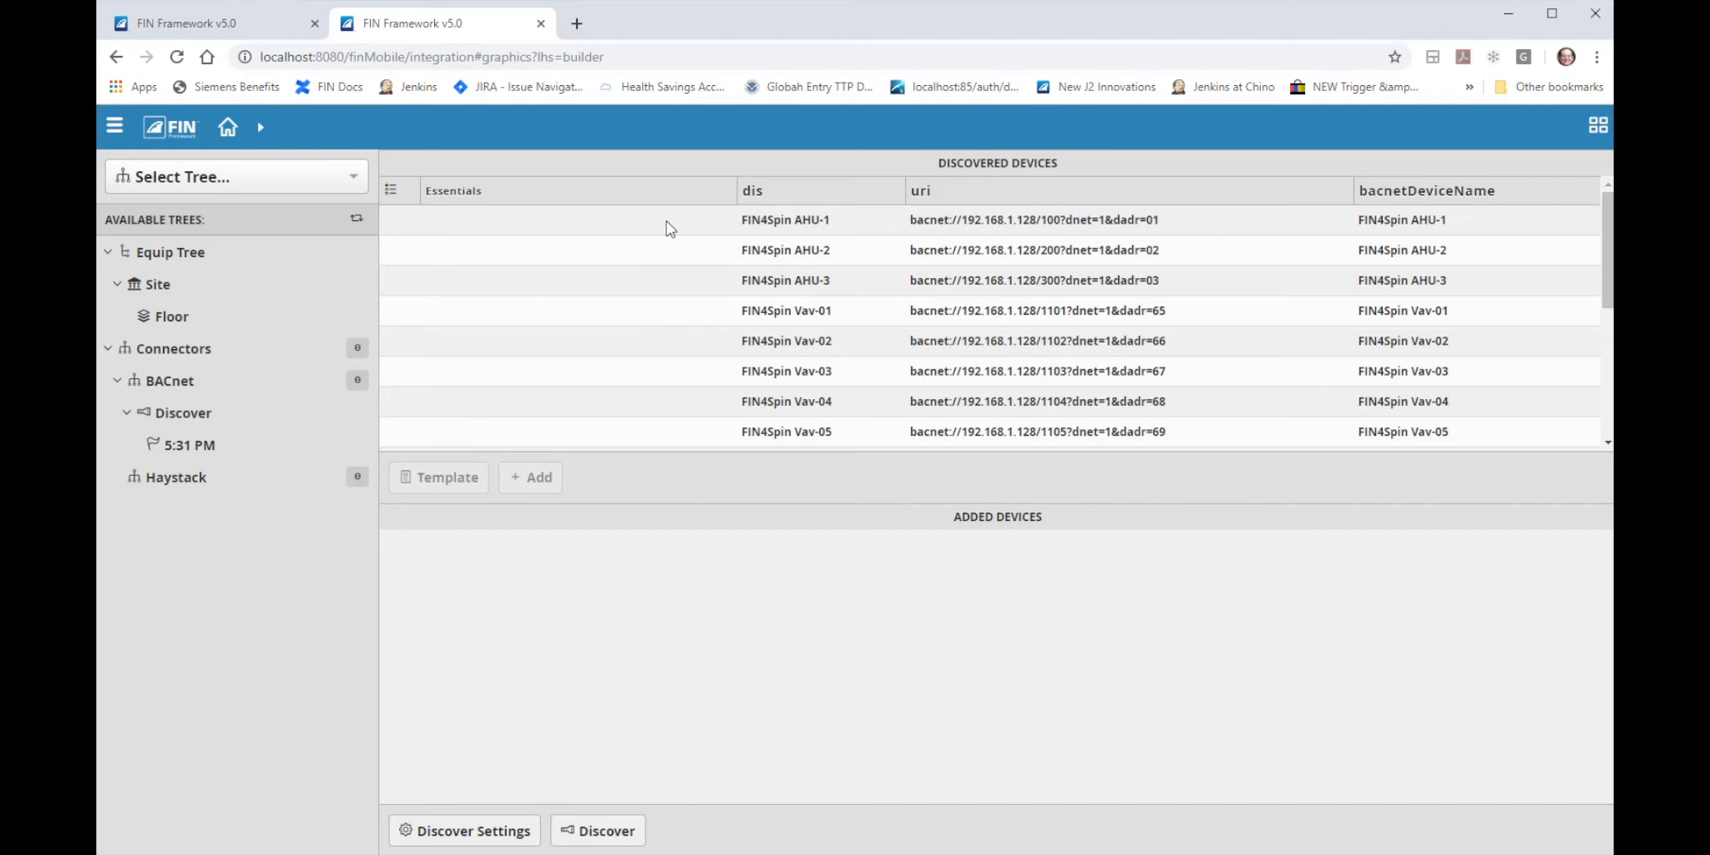
# Select all 18 discovered FIN4Spin devices and add them as BACnet connectors.
pyautogui.click(784, 218)
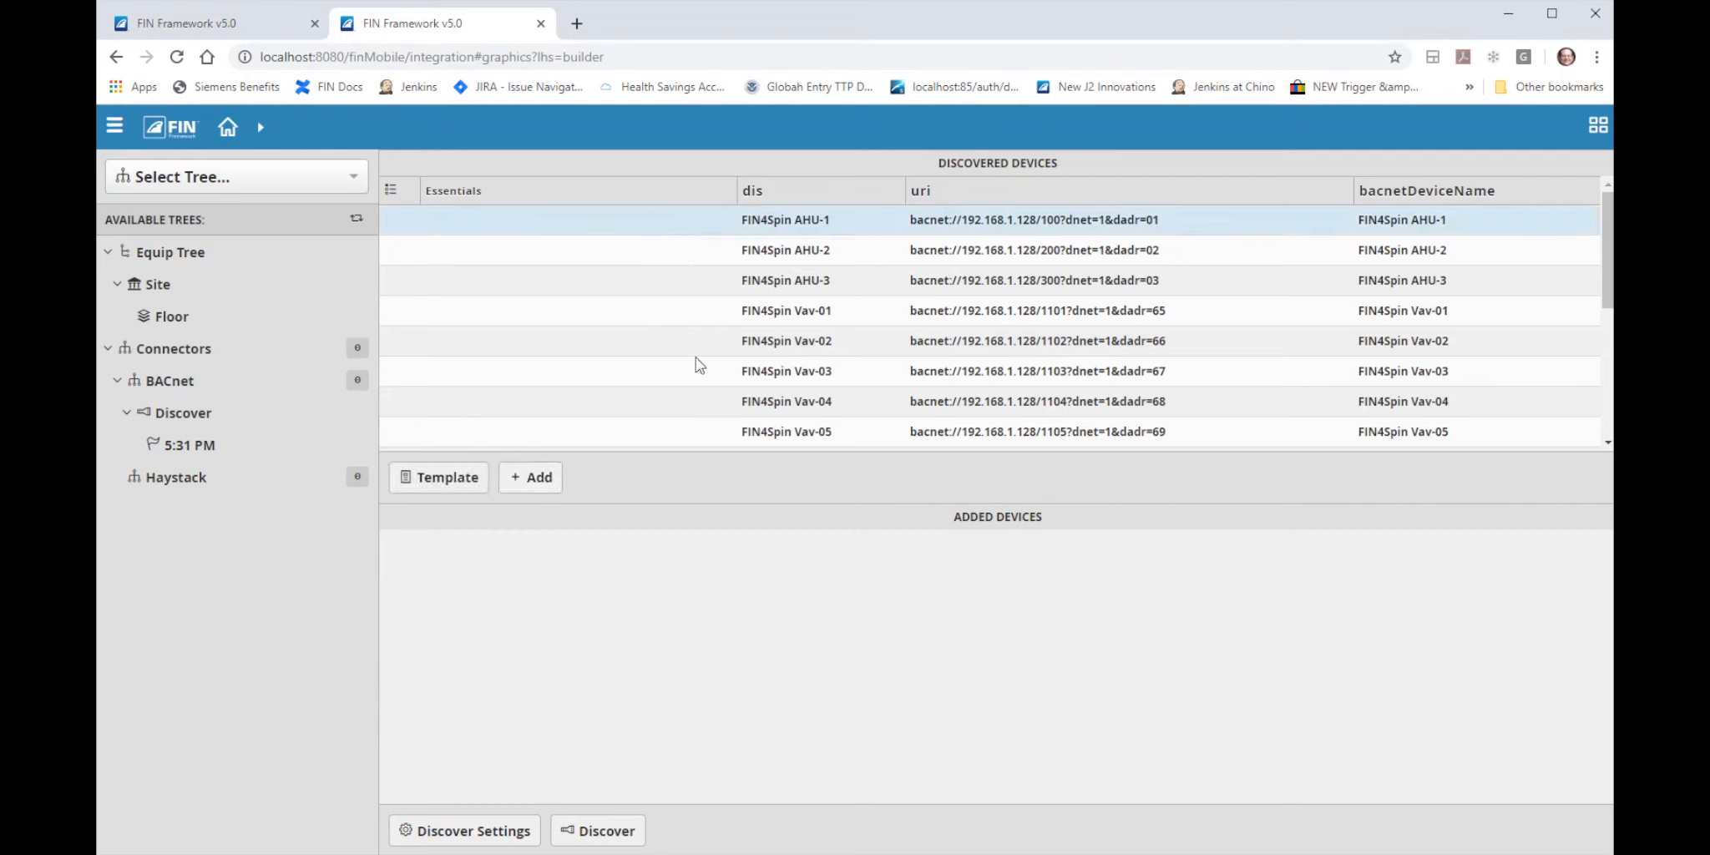
pyautogui.moveTo(711, 329)
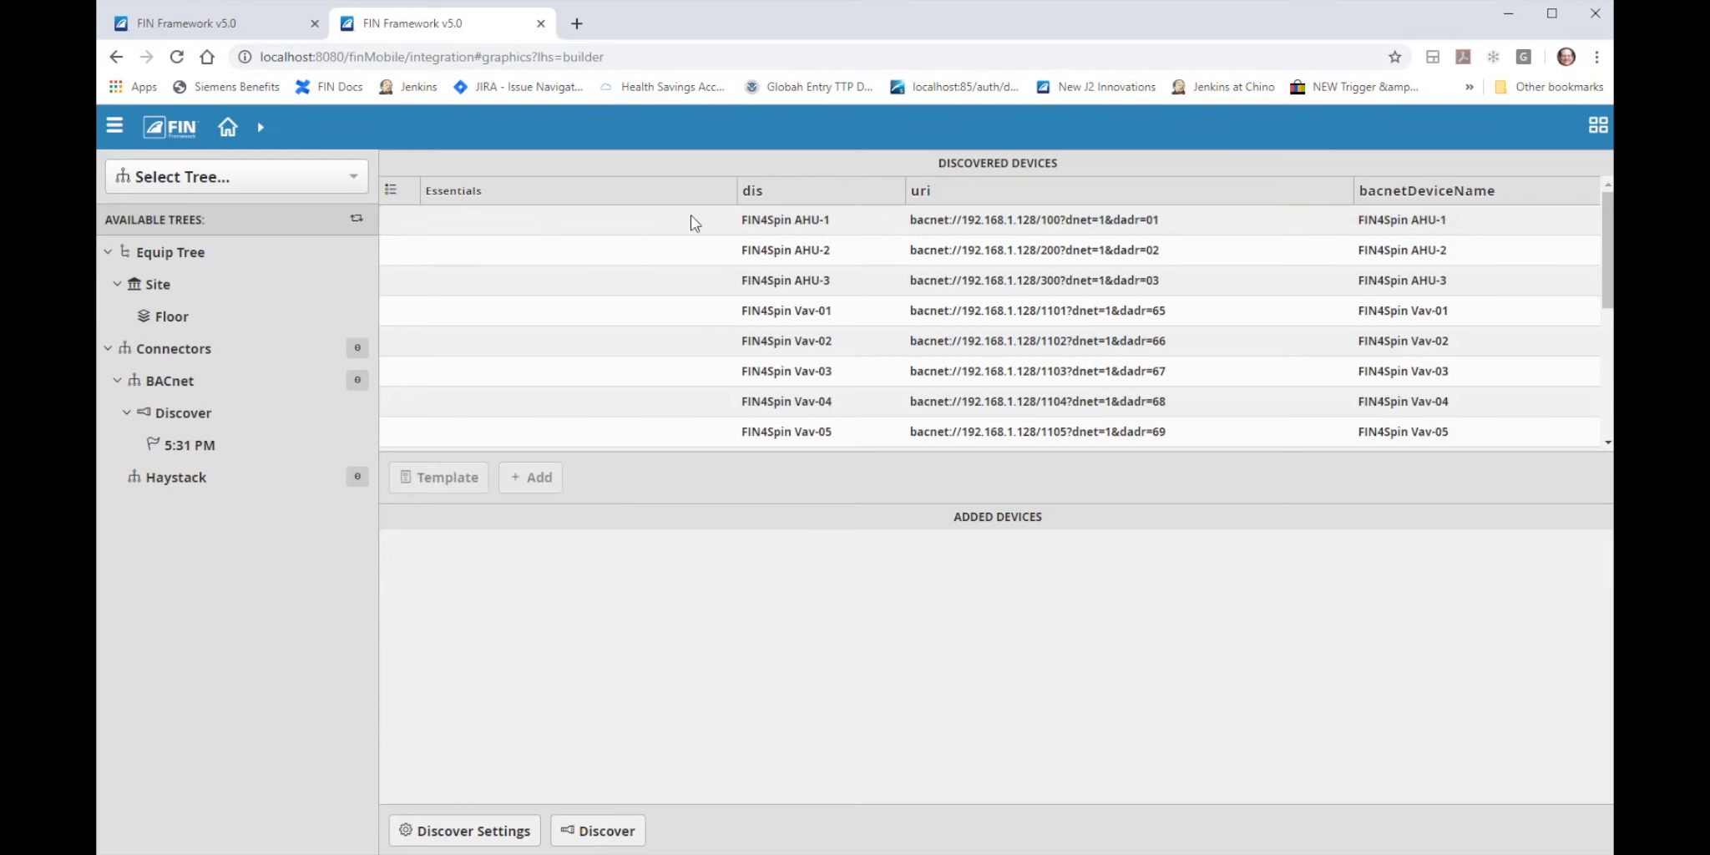
pyautogui.scroll(-3)
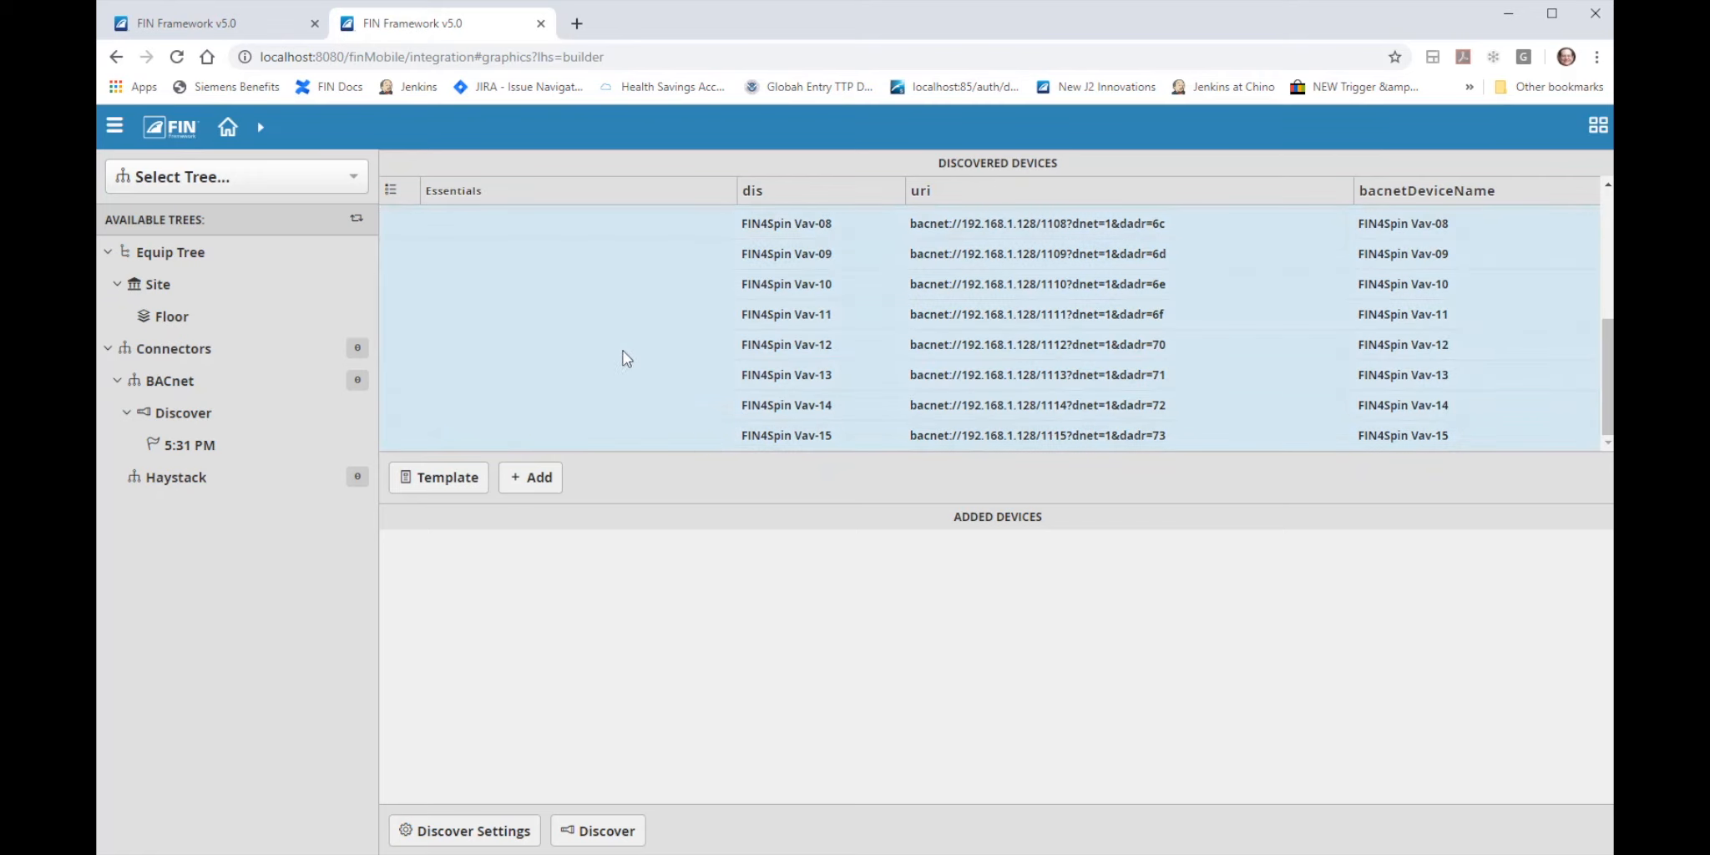
pyautogui.click(529, 475)
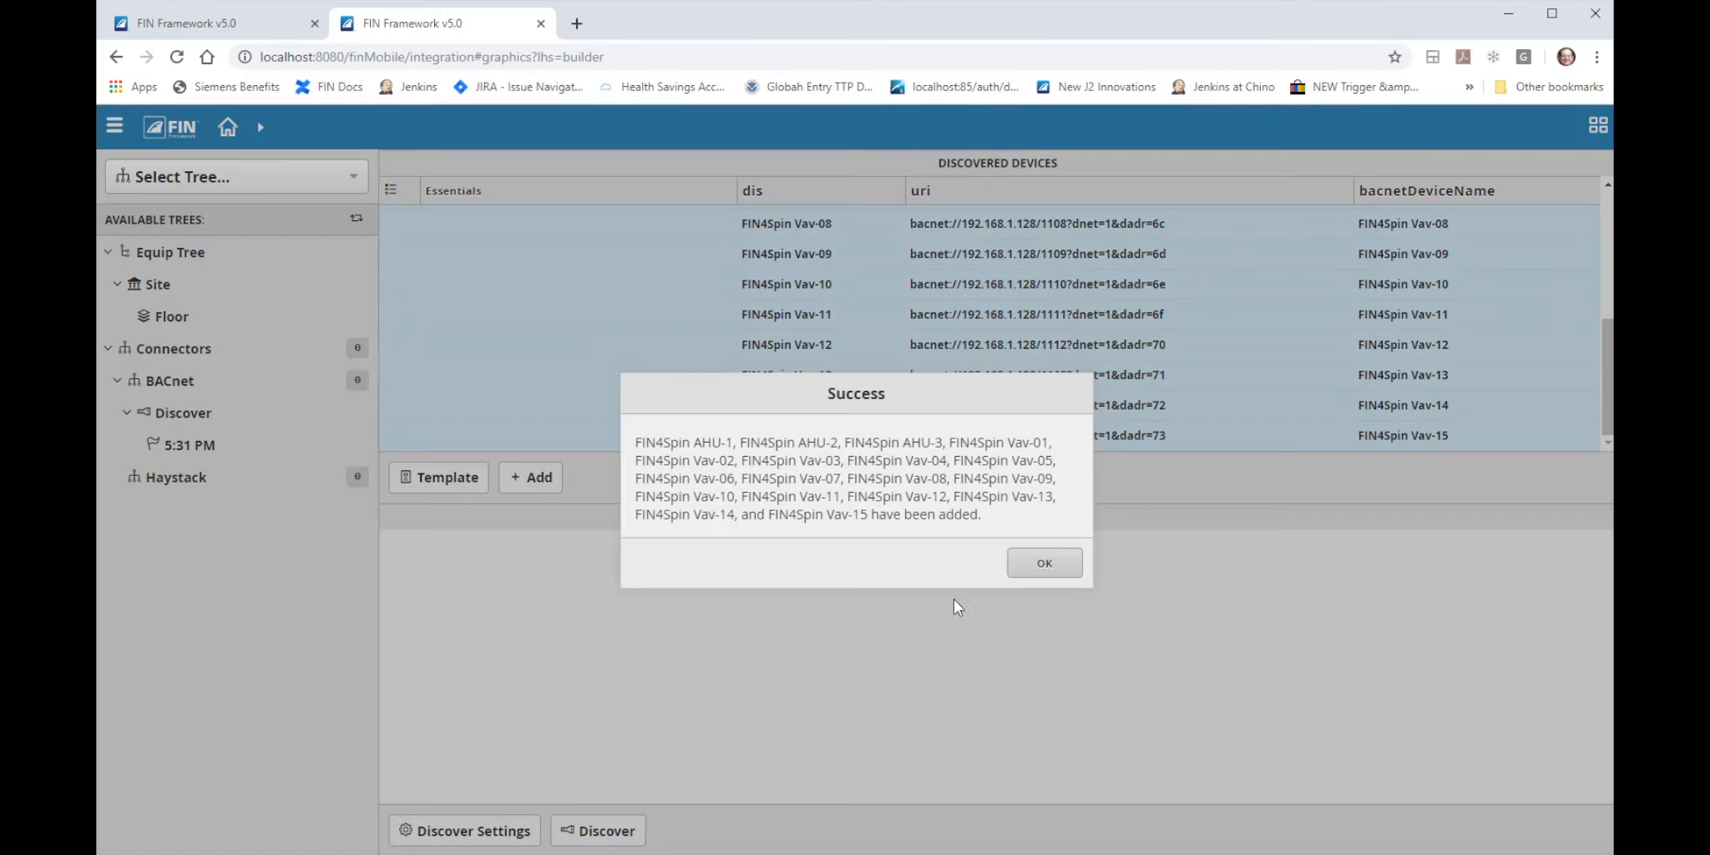
pyautogui.click(1042, 562)
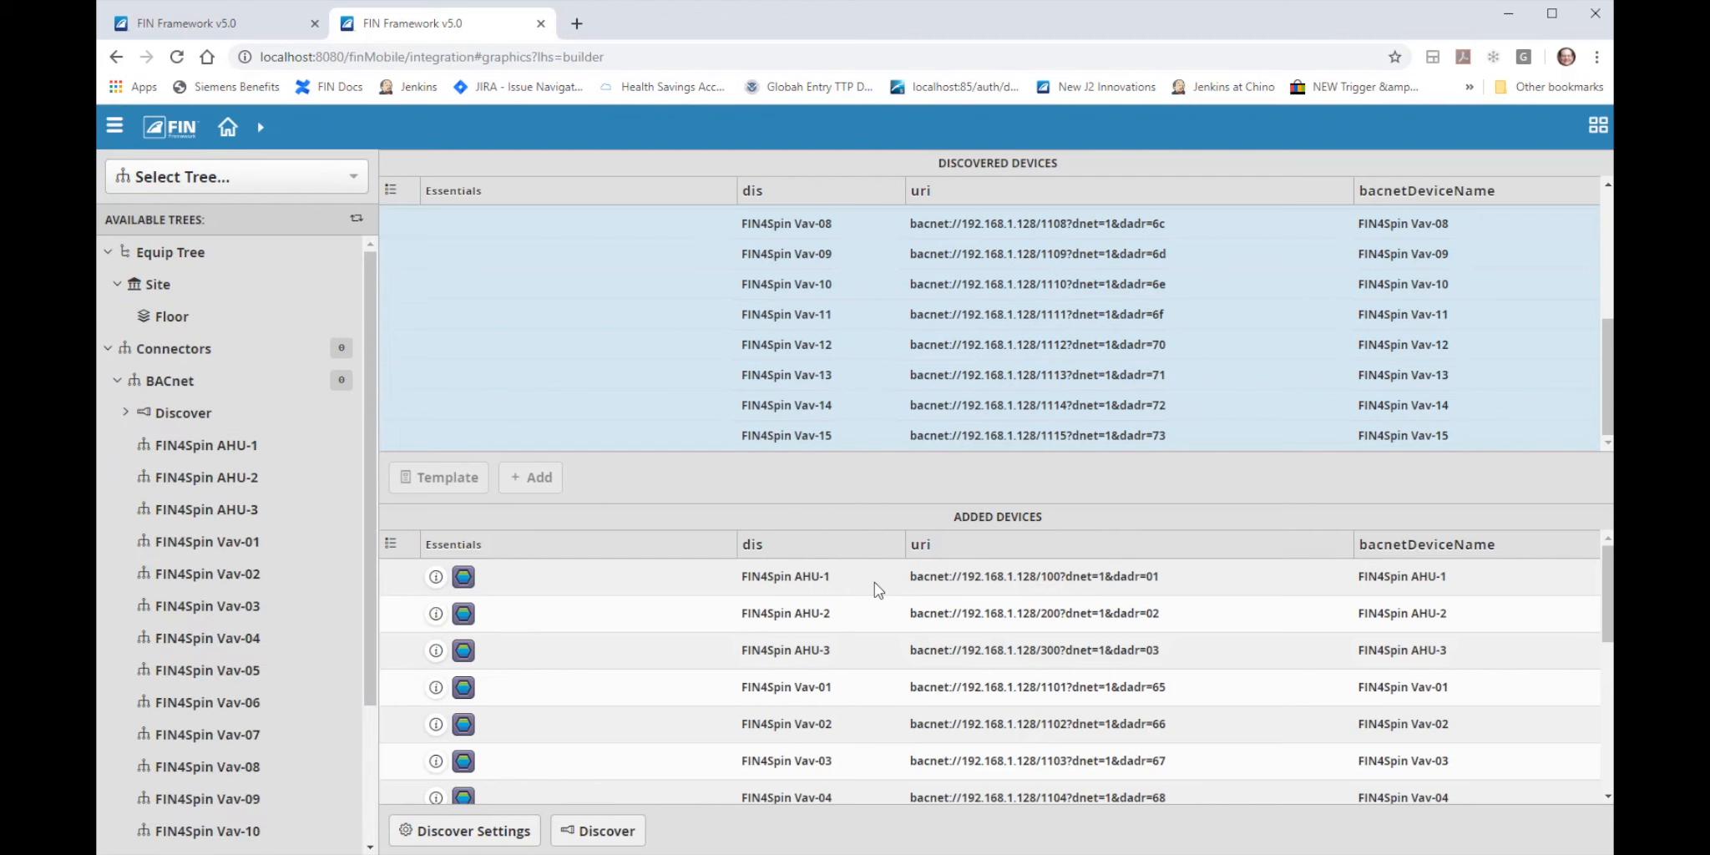
pyautogui.scroll(-3)
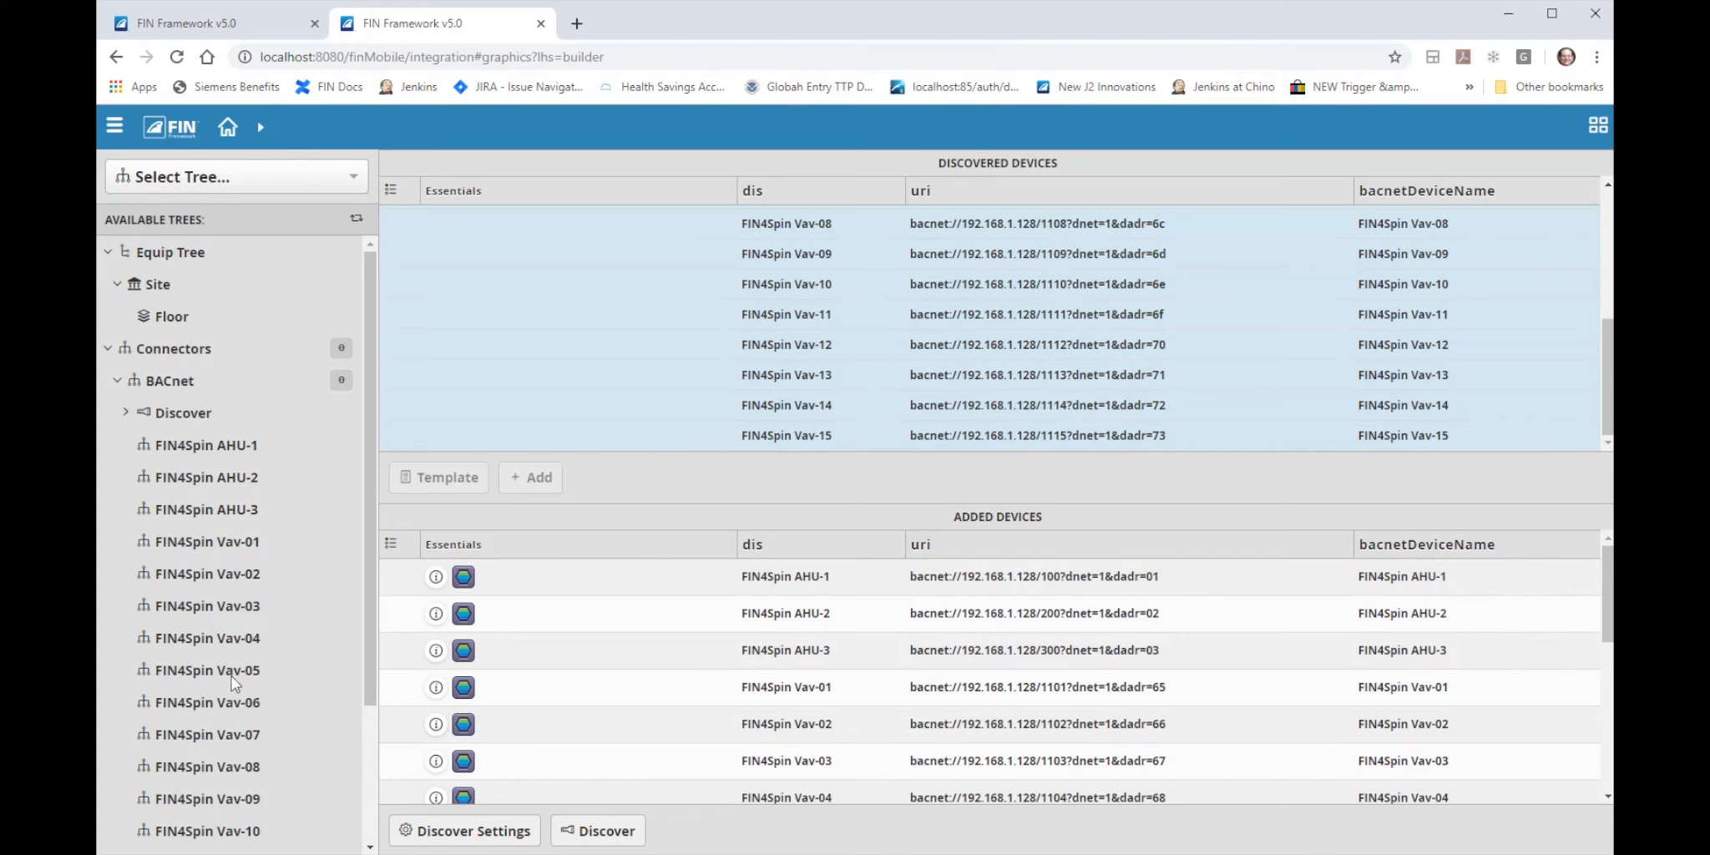
pyautogui.moveTo(202, 589)
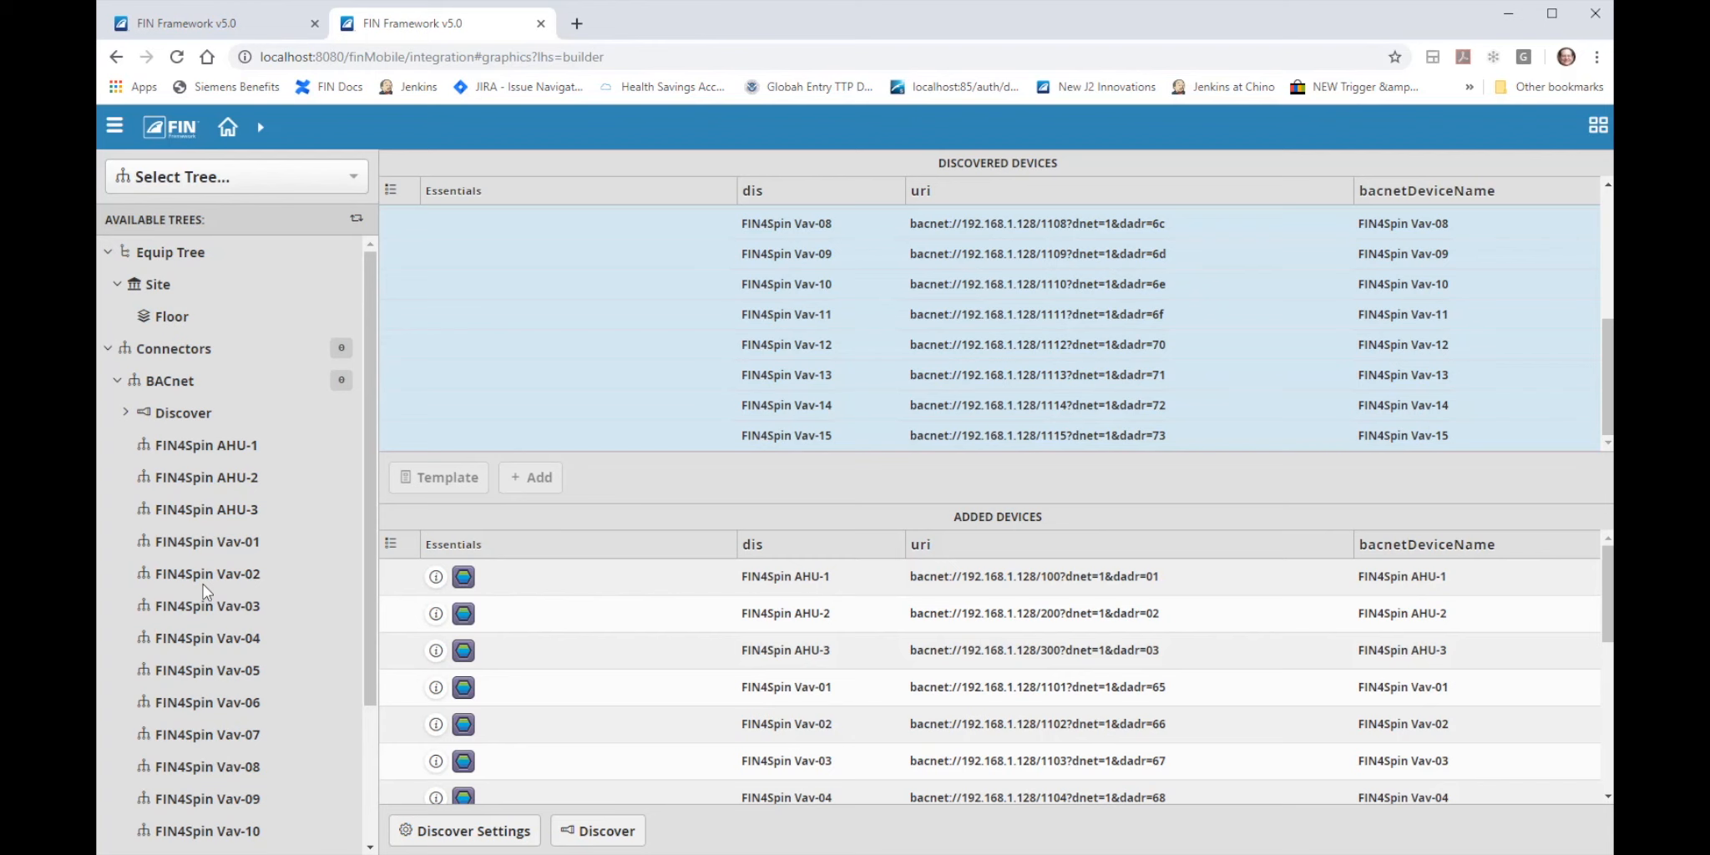
# Show the BACnet connectors table with every FIN4Spin device ok and open.
pyautogui.click(168, 379)
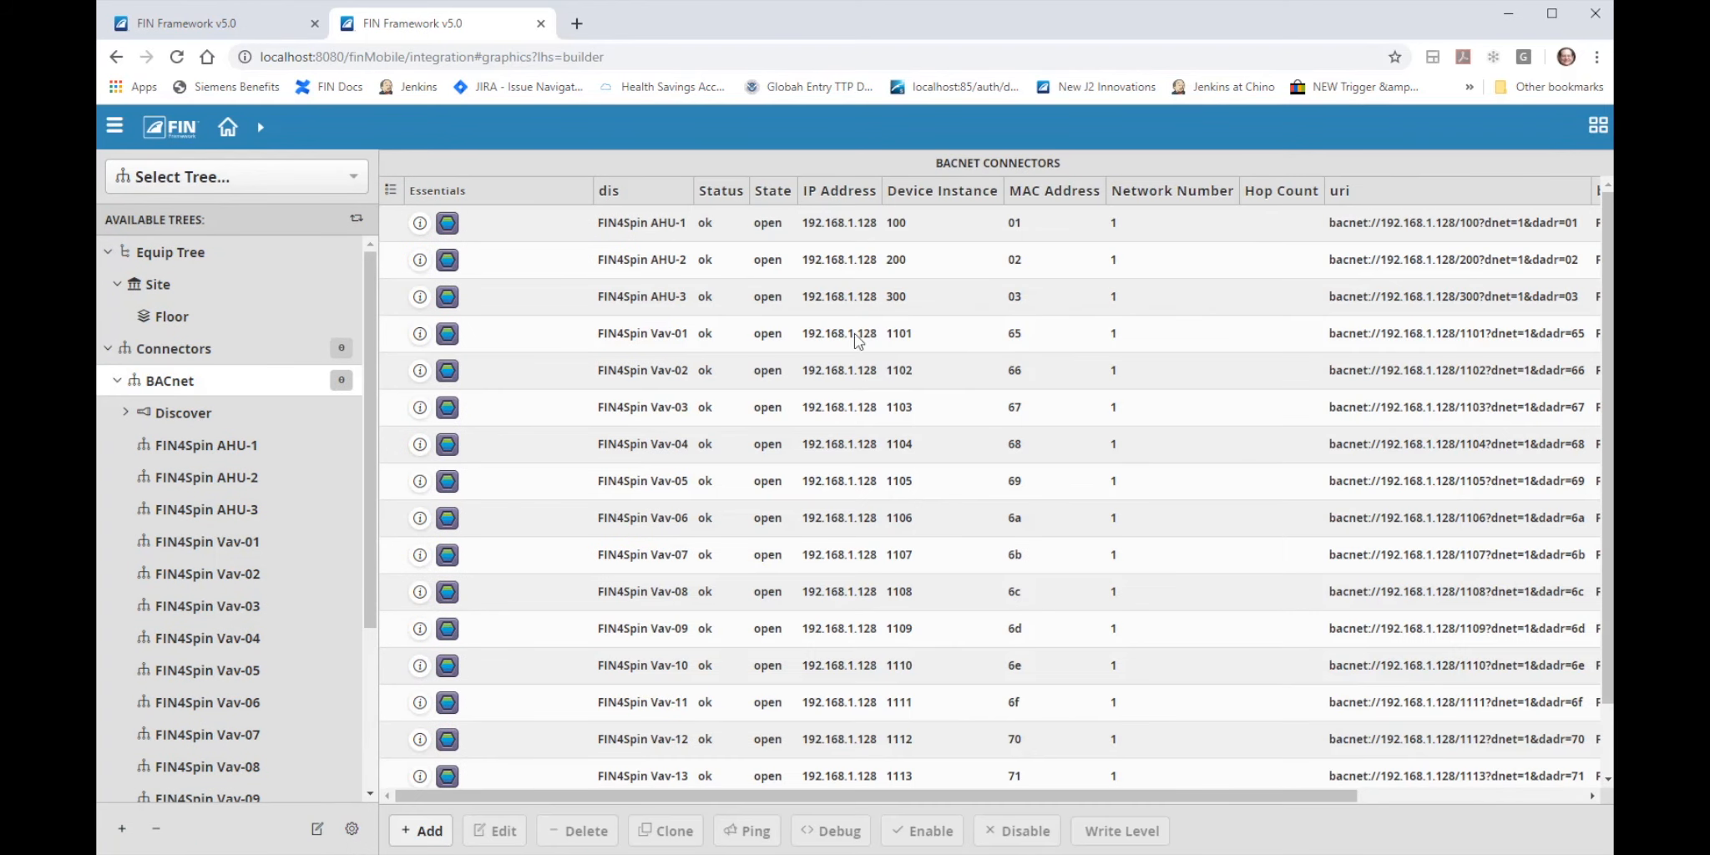
pyautogui.moveTo(878, 521)
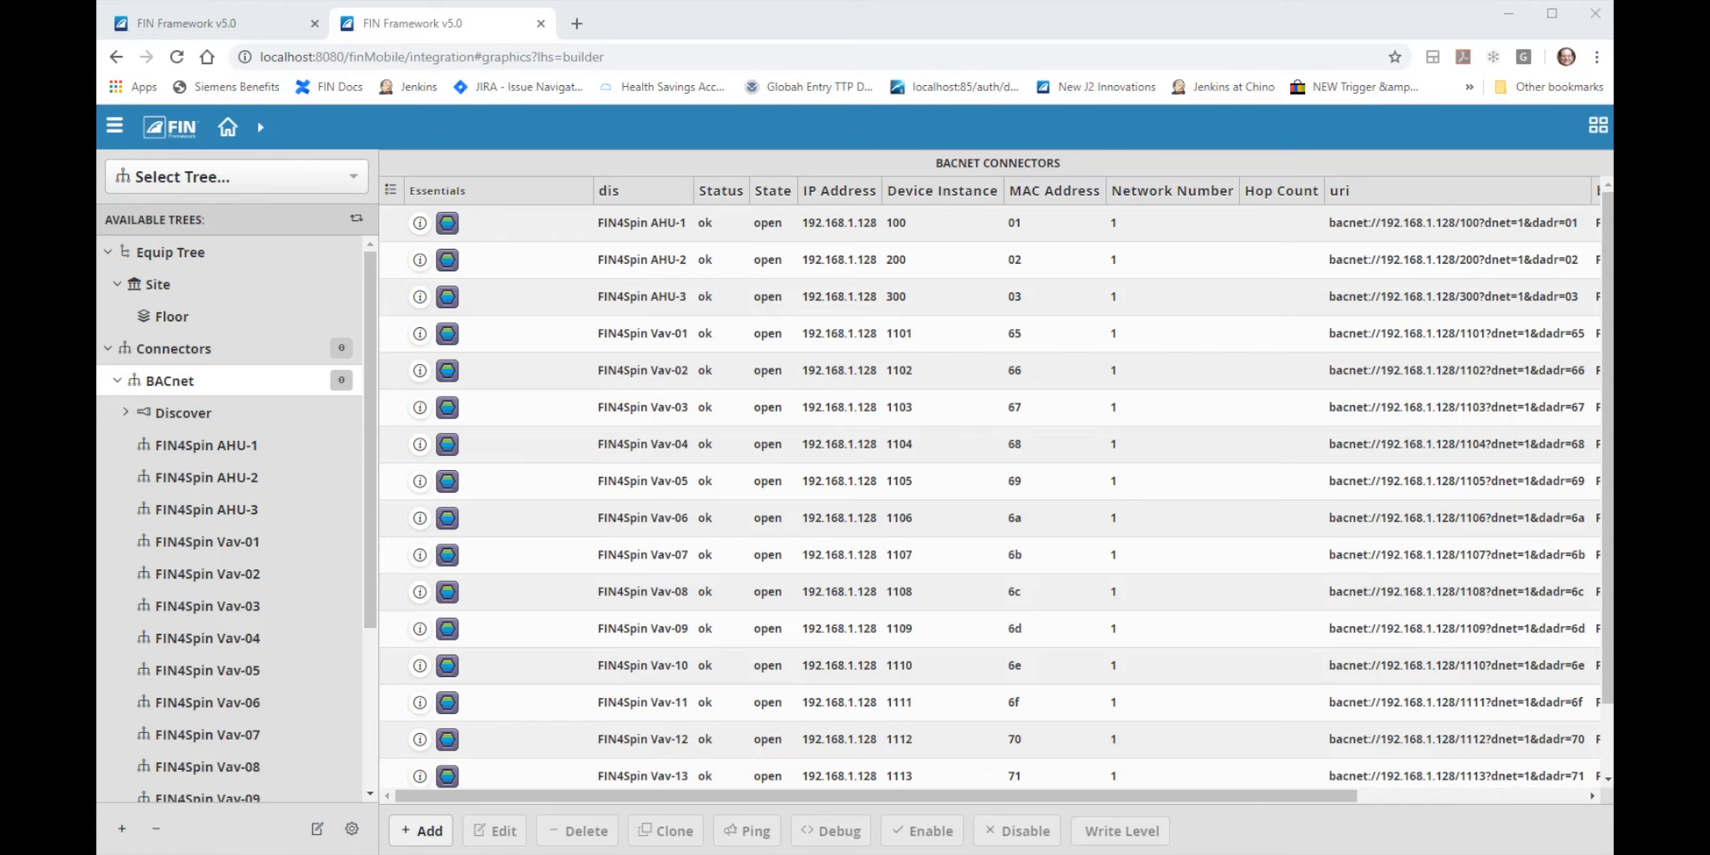
pyautogui.moveTo(262, 586)
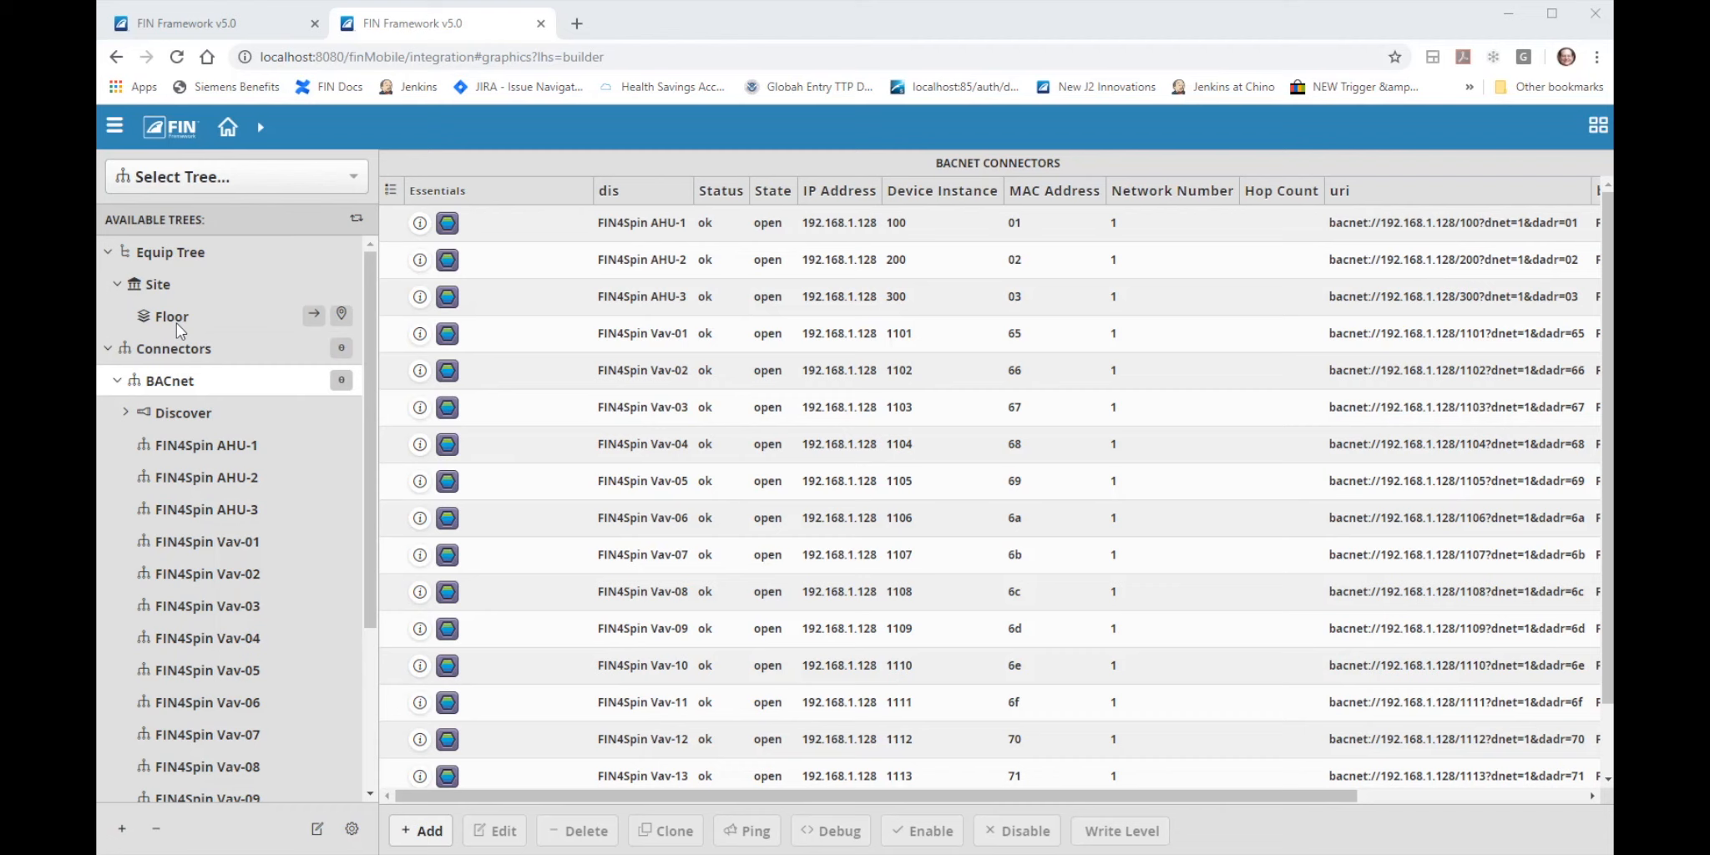
pyautogui.moveTo(180, 328)
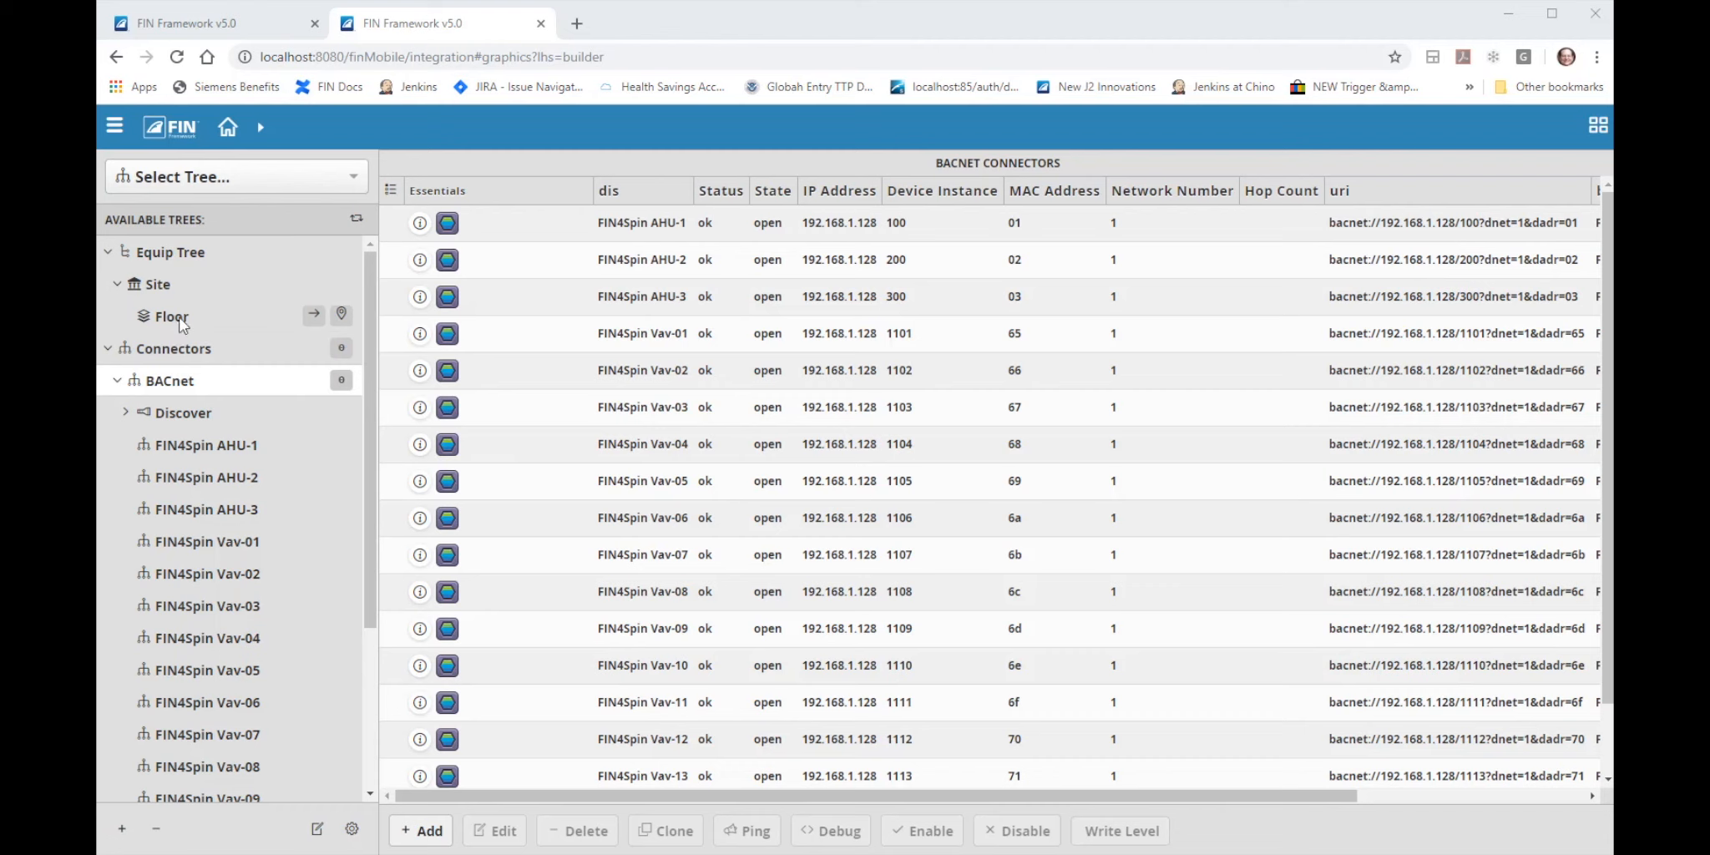
pyautogui.moveTo(403, 125)
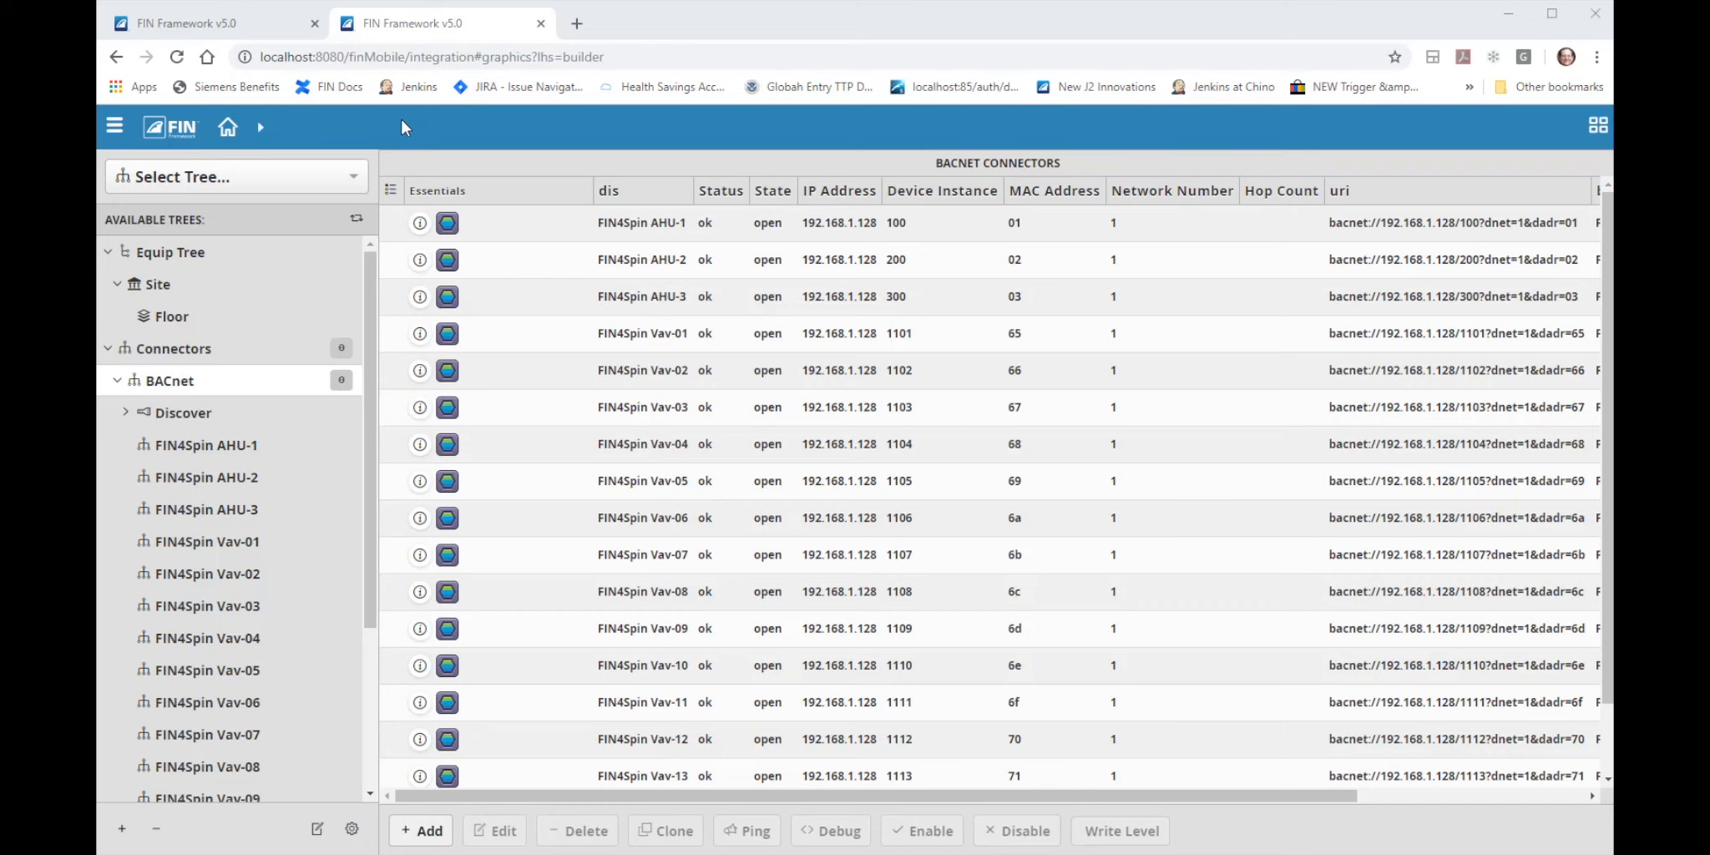
# Add a new equip named AHU-1 under the Floor in the Equip Tree.
pyautogui.click(172, 315)
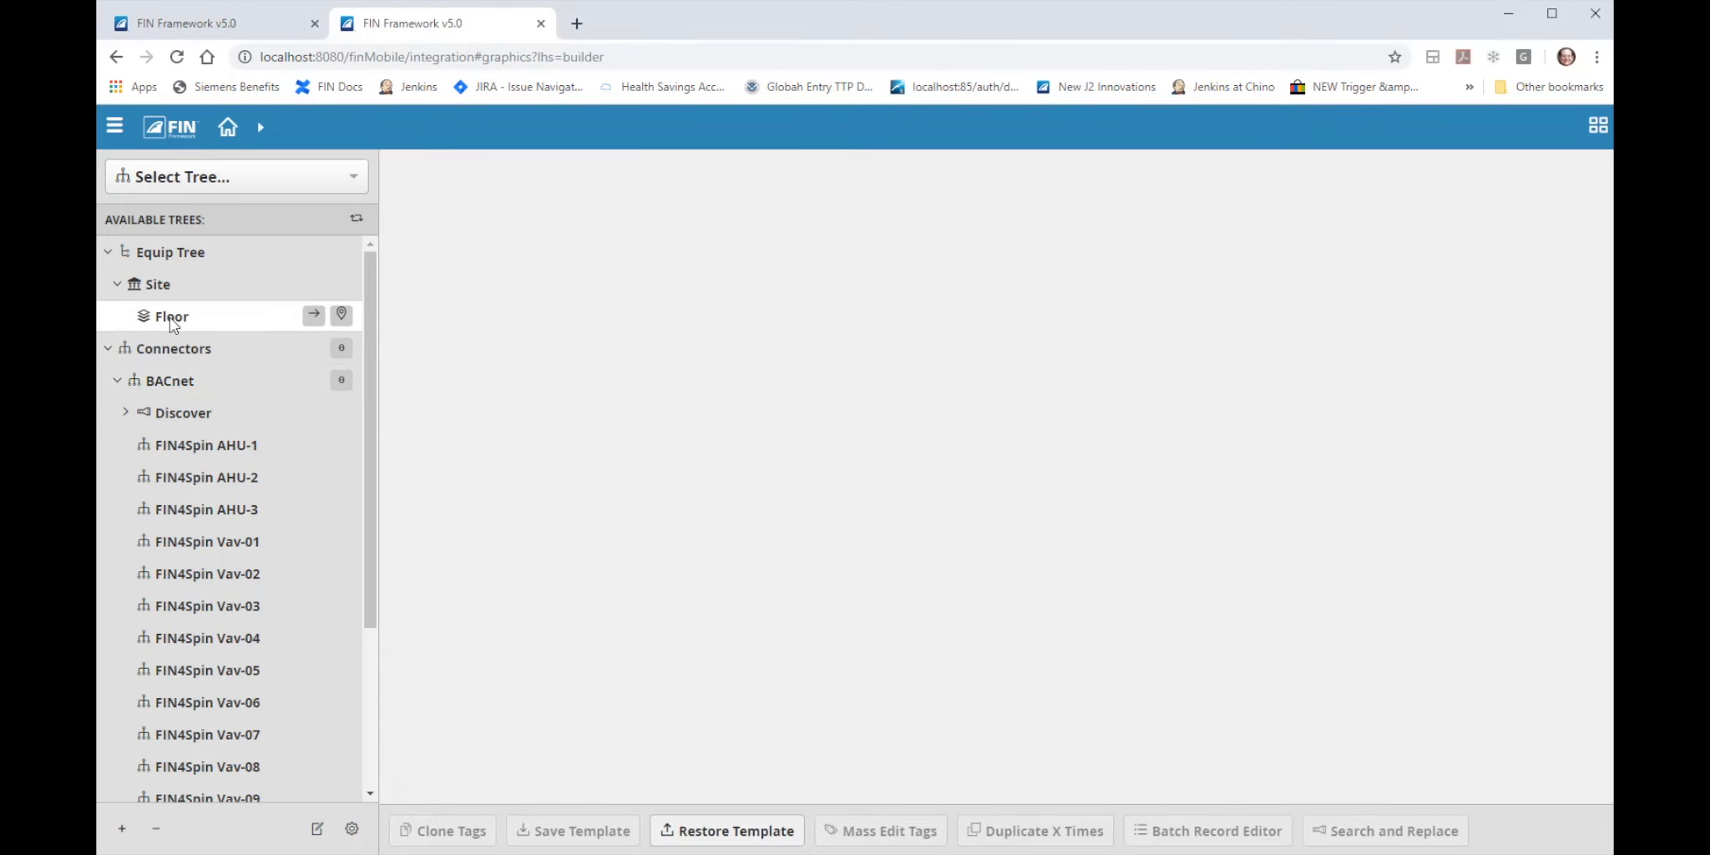
pyautogui.moveTo(122, 838)
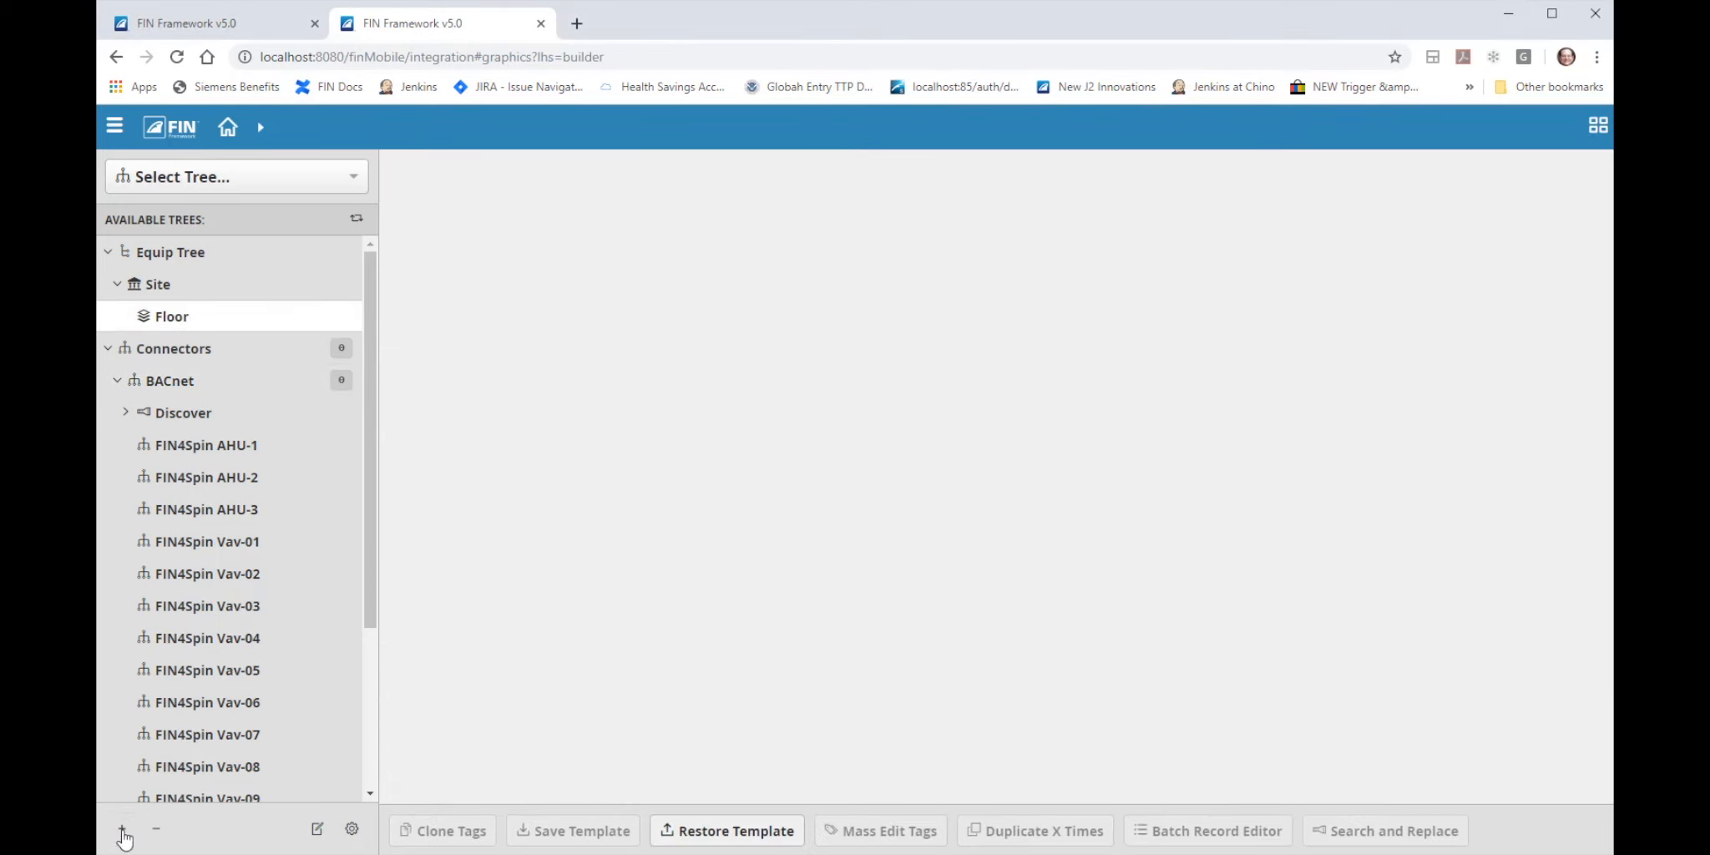
pyautogui.click(122, 828)
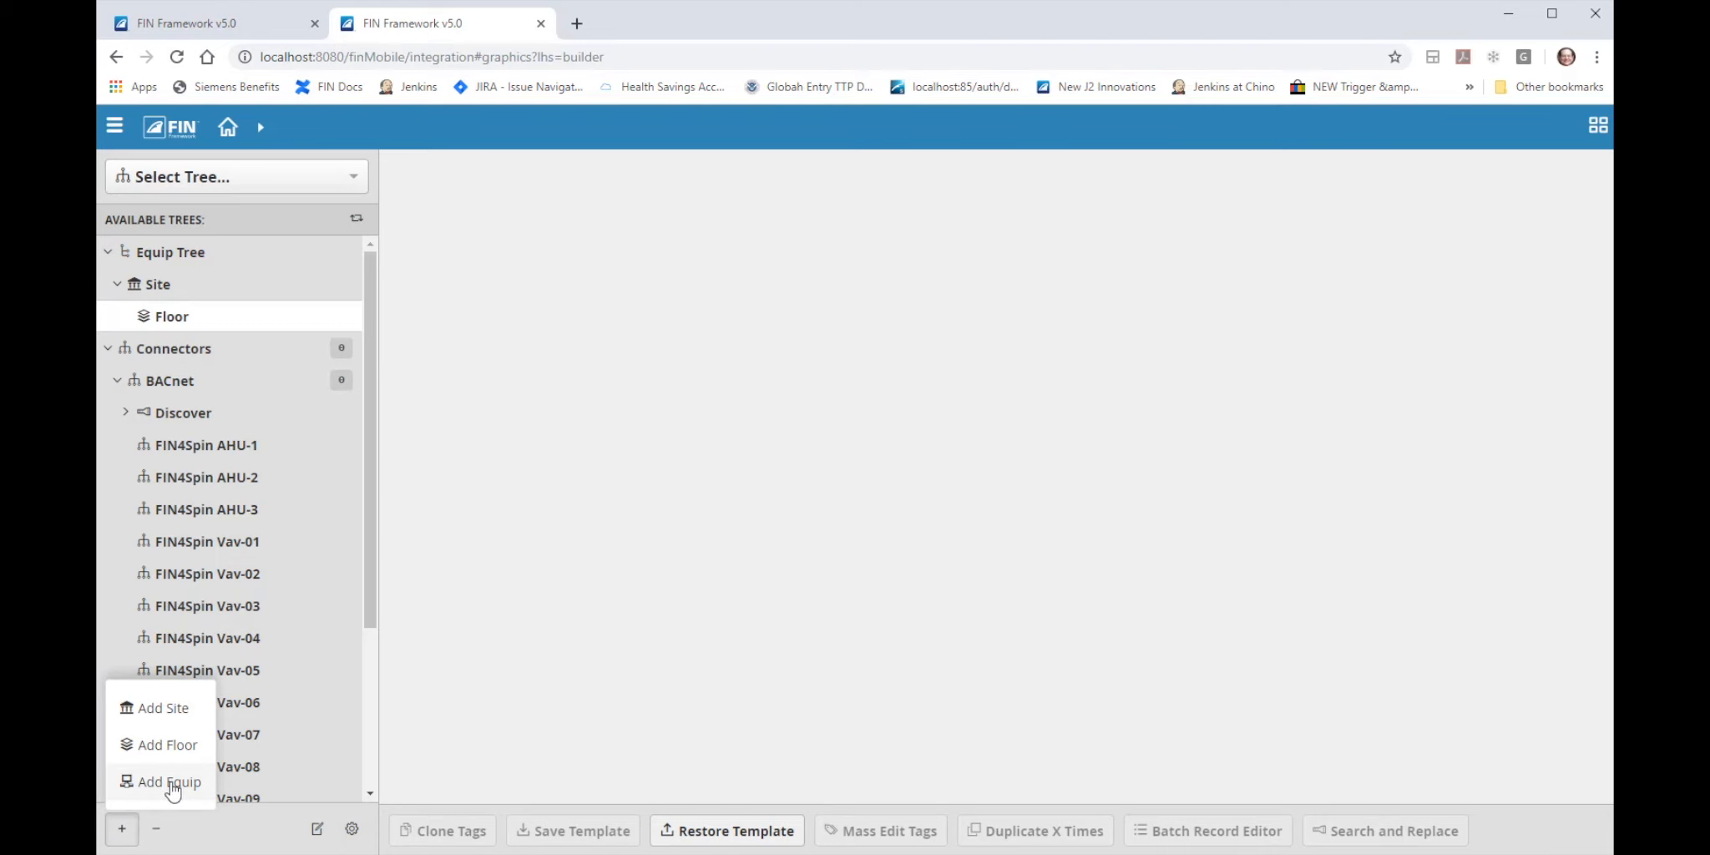
pyautogui.click(169, 781)
pyautogui.write('AHU-1')
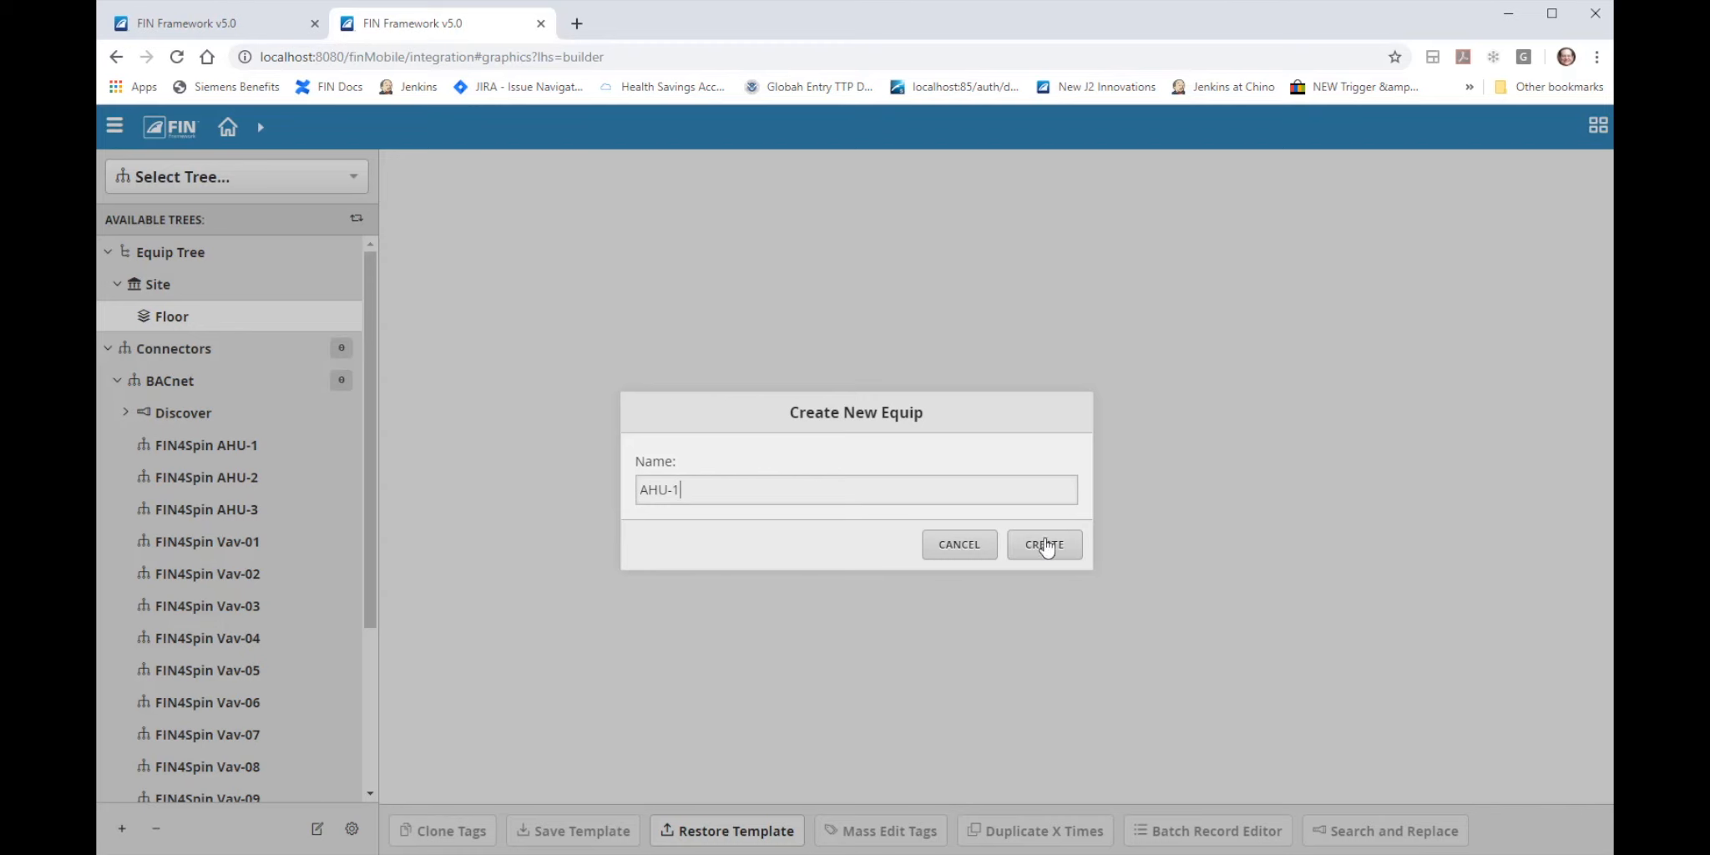
pyautogui.click(1042, 545)
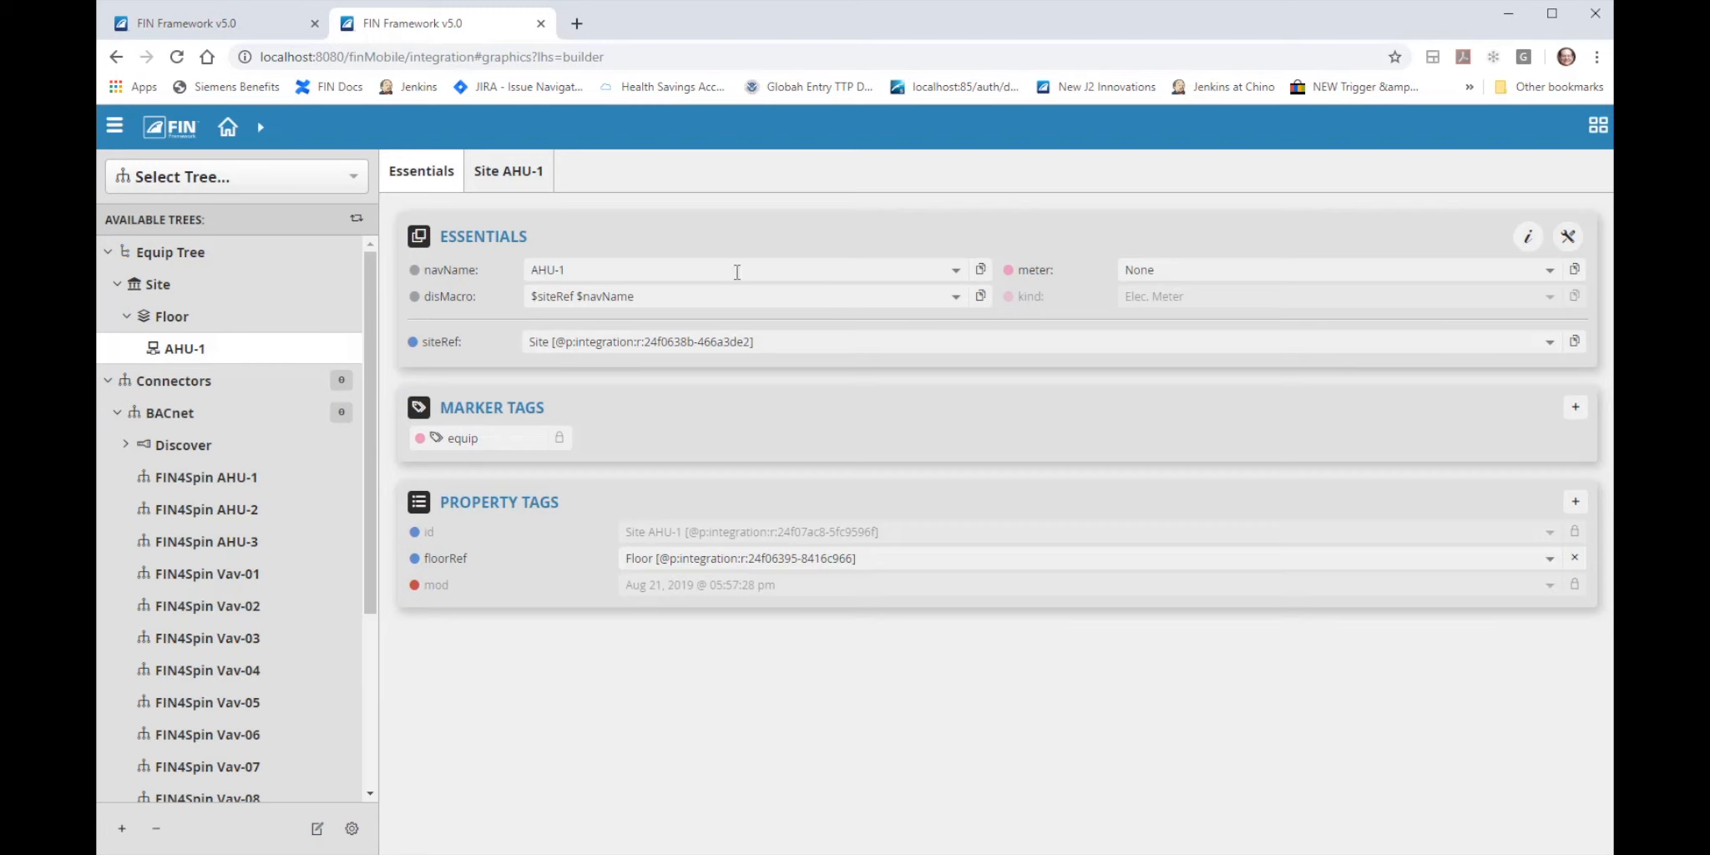
pyautogui.moveTo(494, 415)
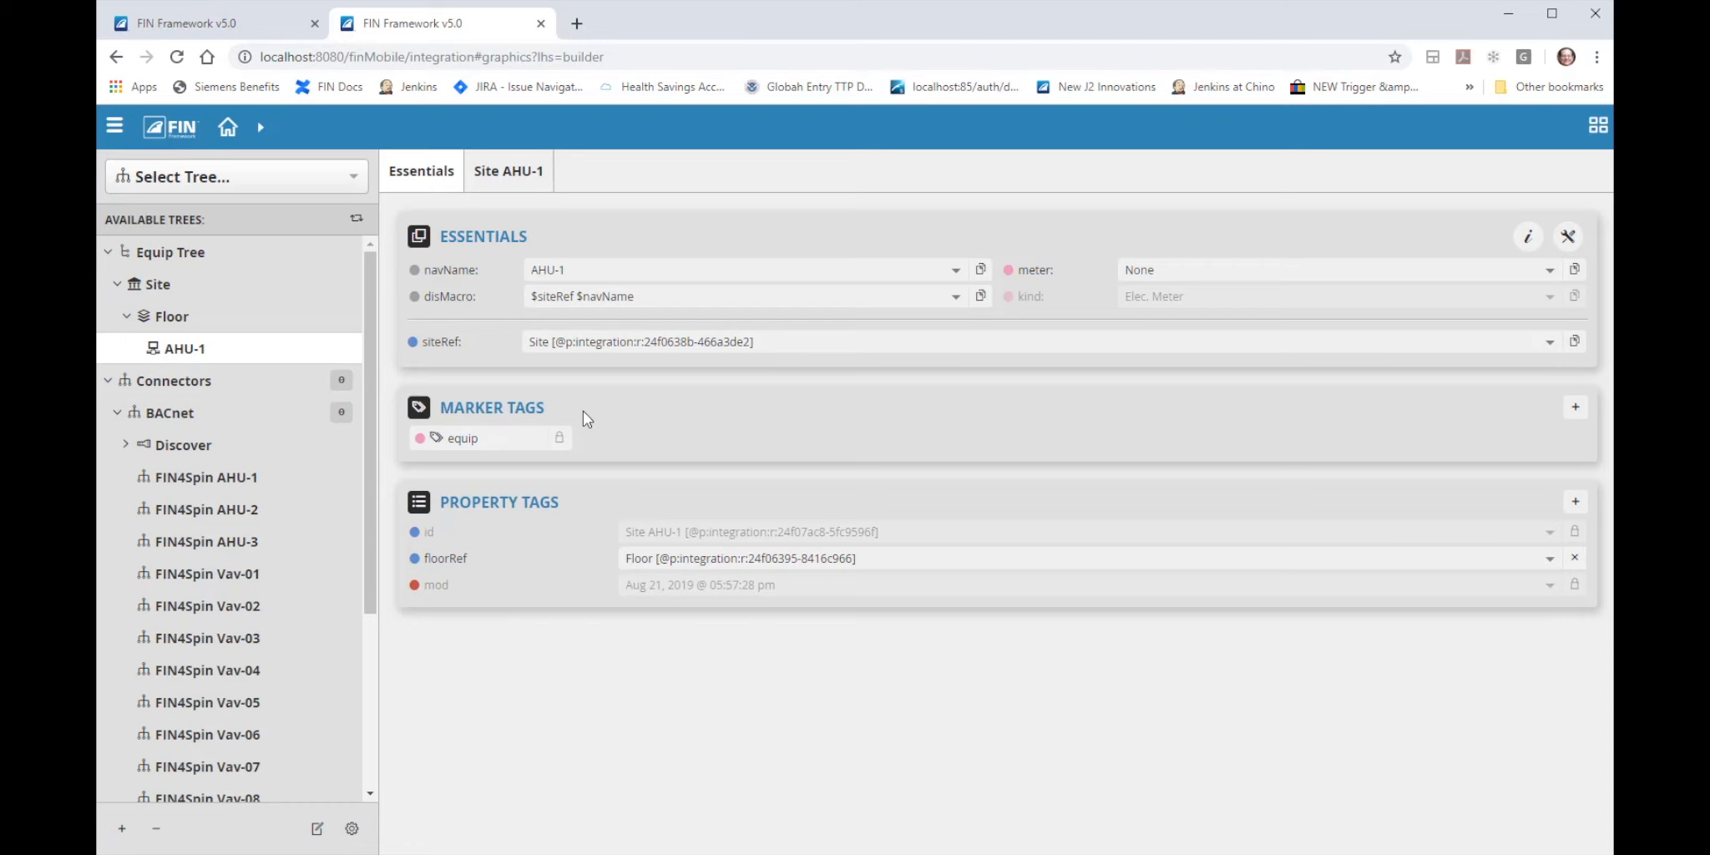
pyautogui.moveTo(560, 413)
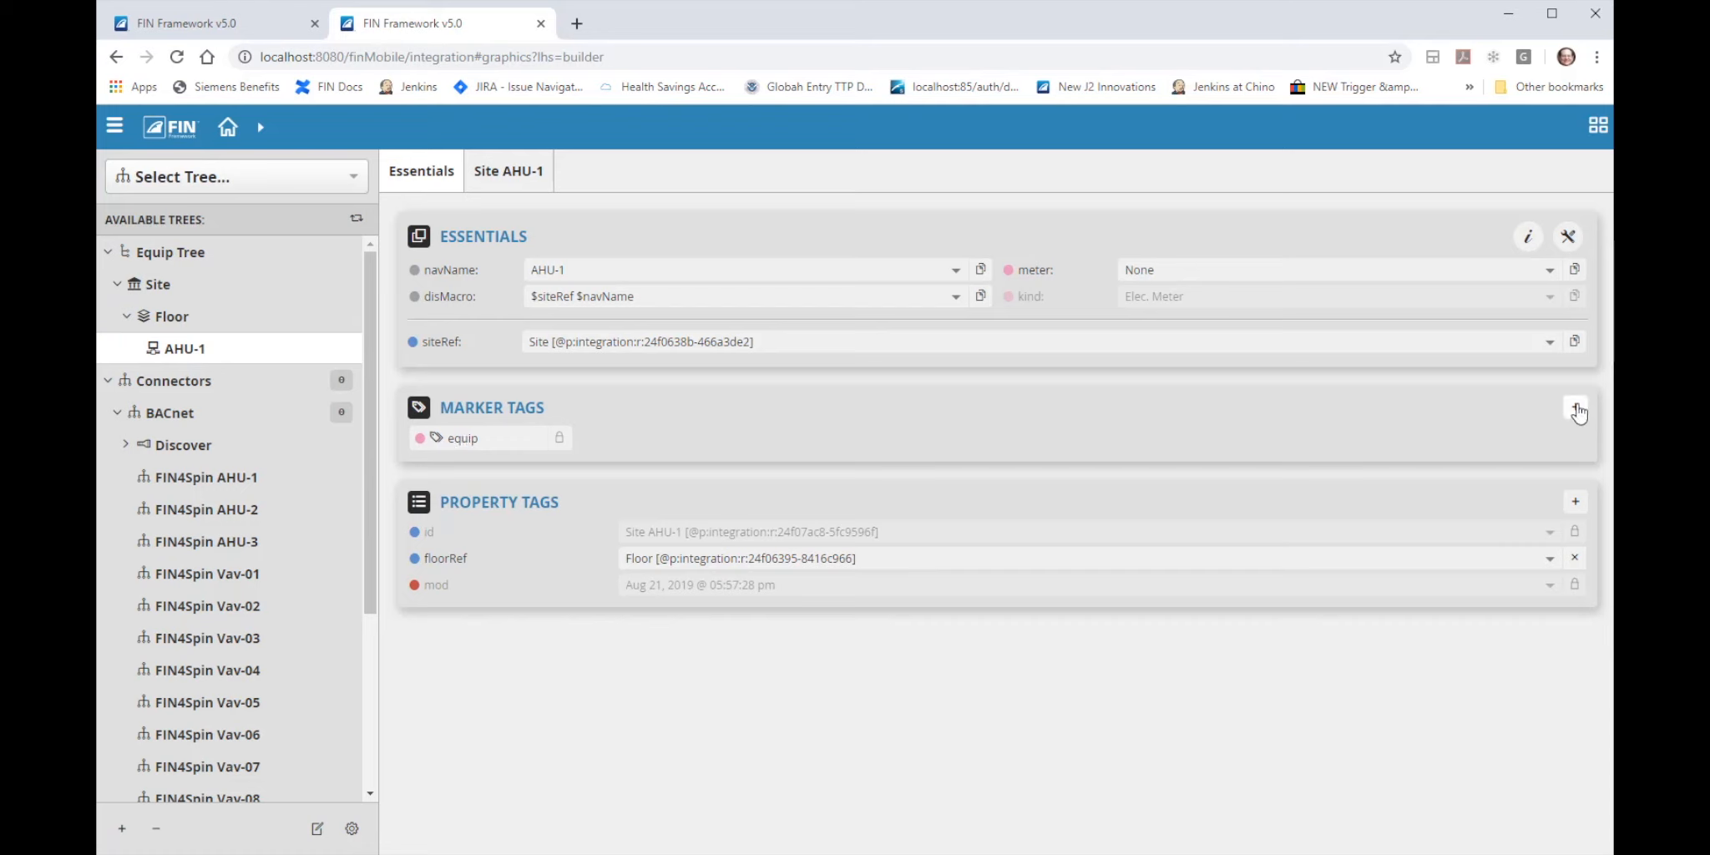
# Add the marker tags ahu, hvac and vavZone to the AHU-1 equip.
pyautogui.click(1576, 408)
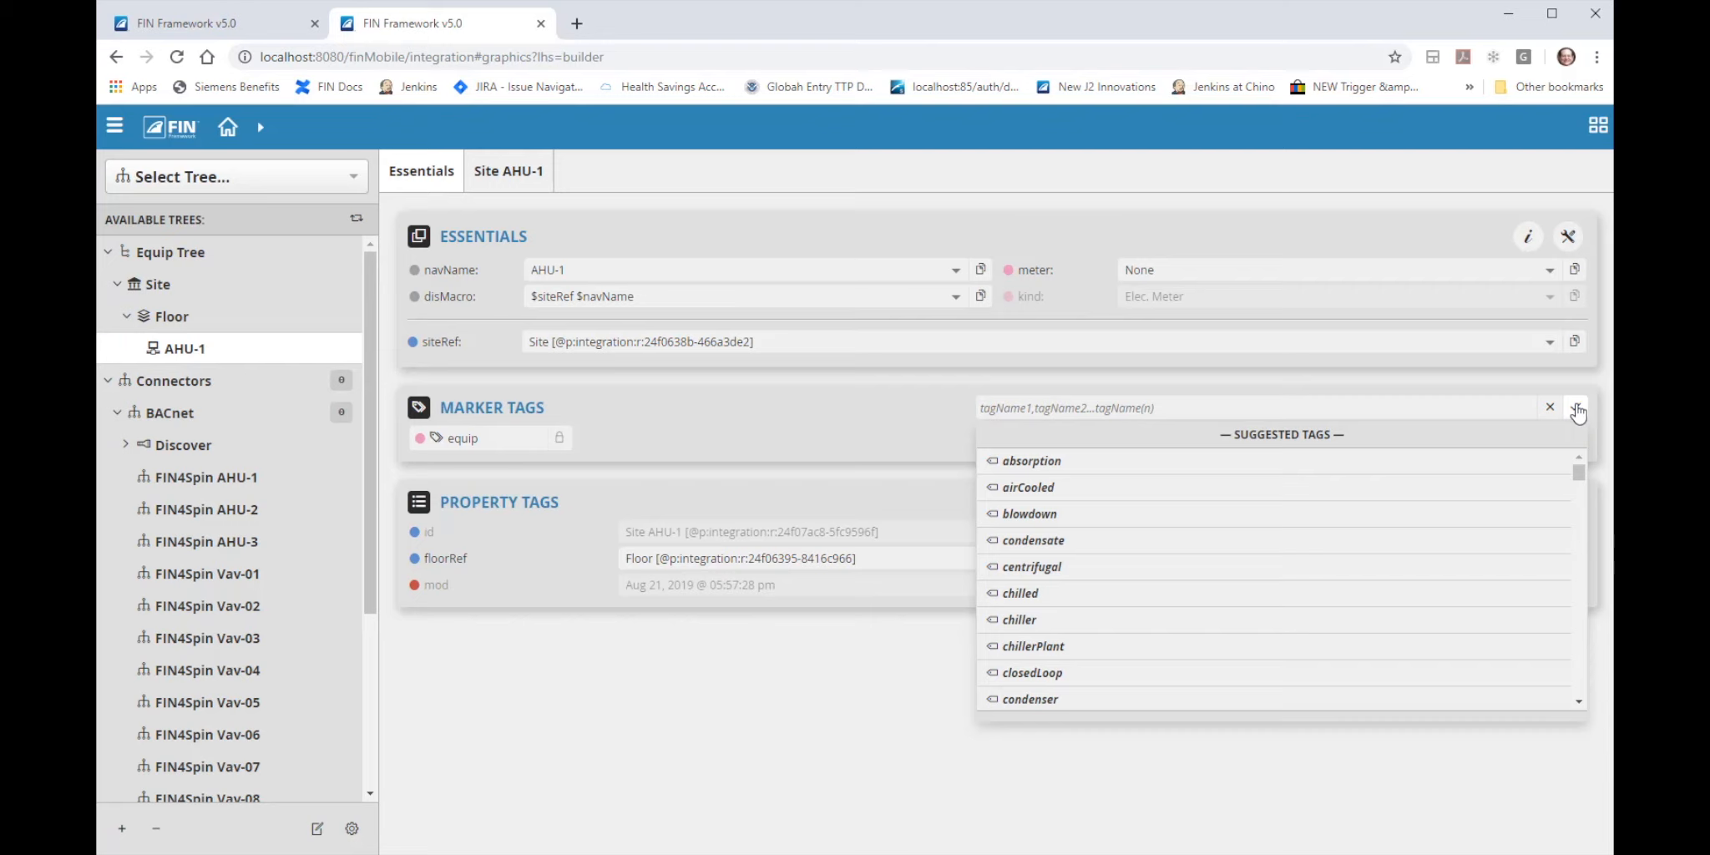
pyautogui.click(1576, 408)
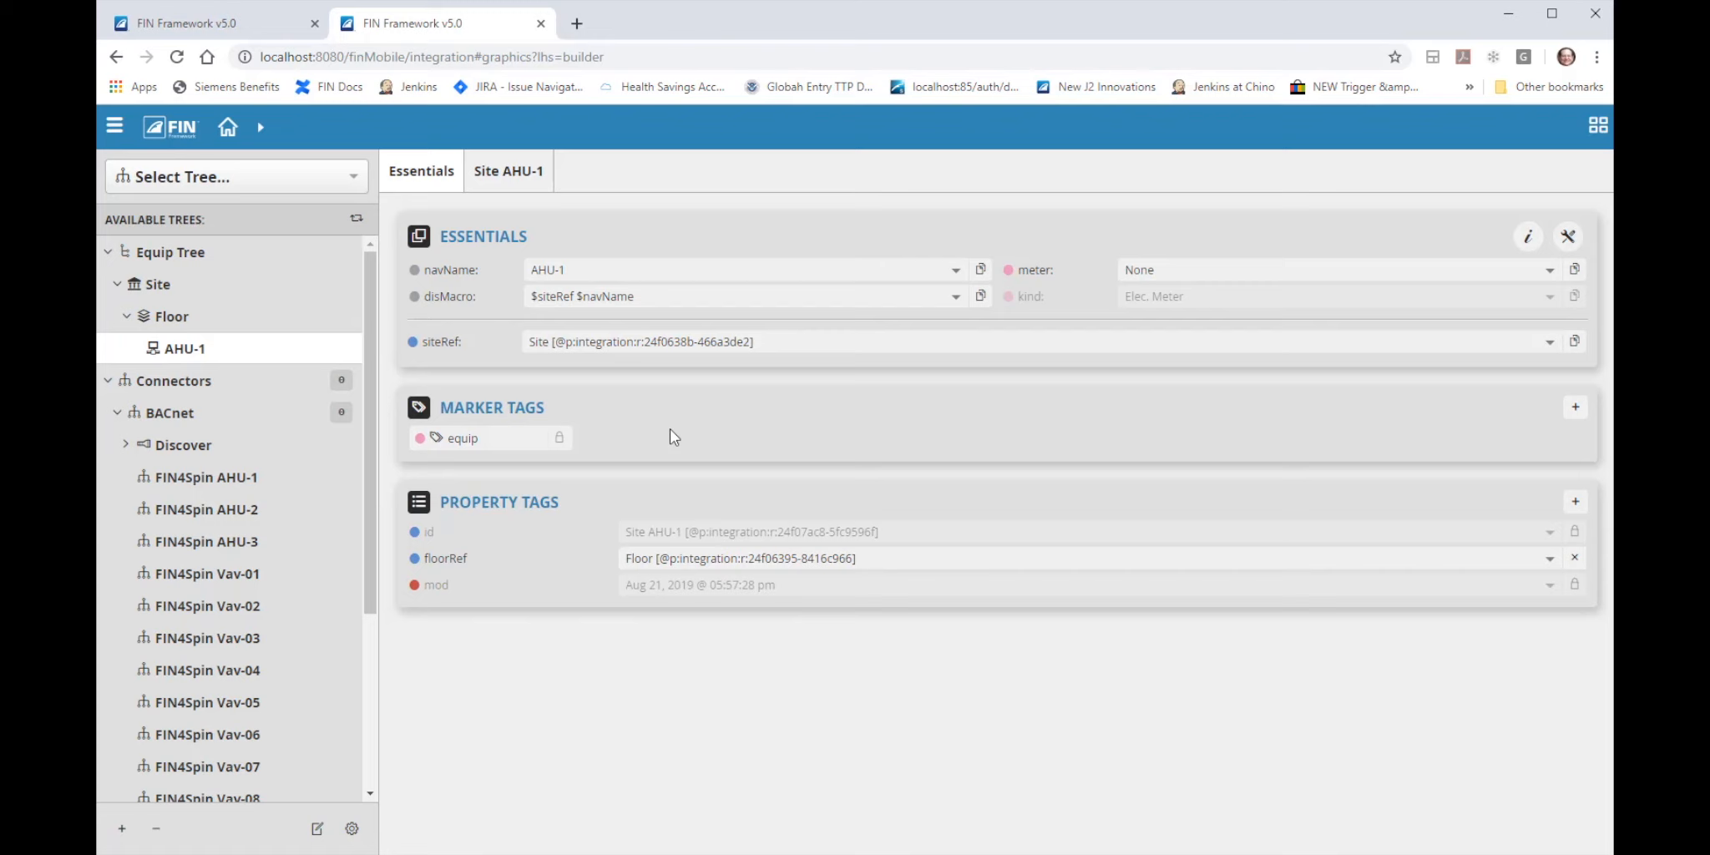
pyautogui.moveTo(1102, 441)
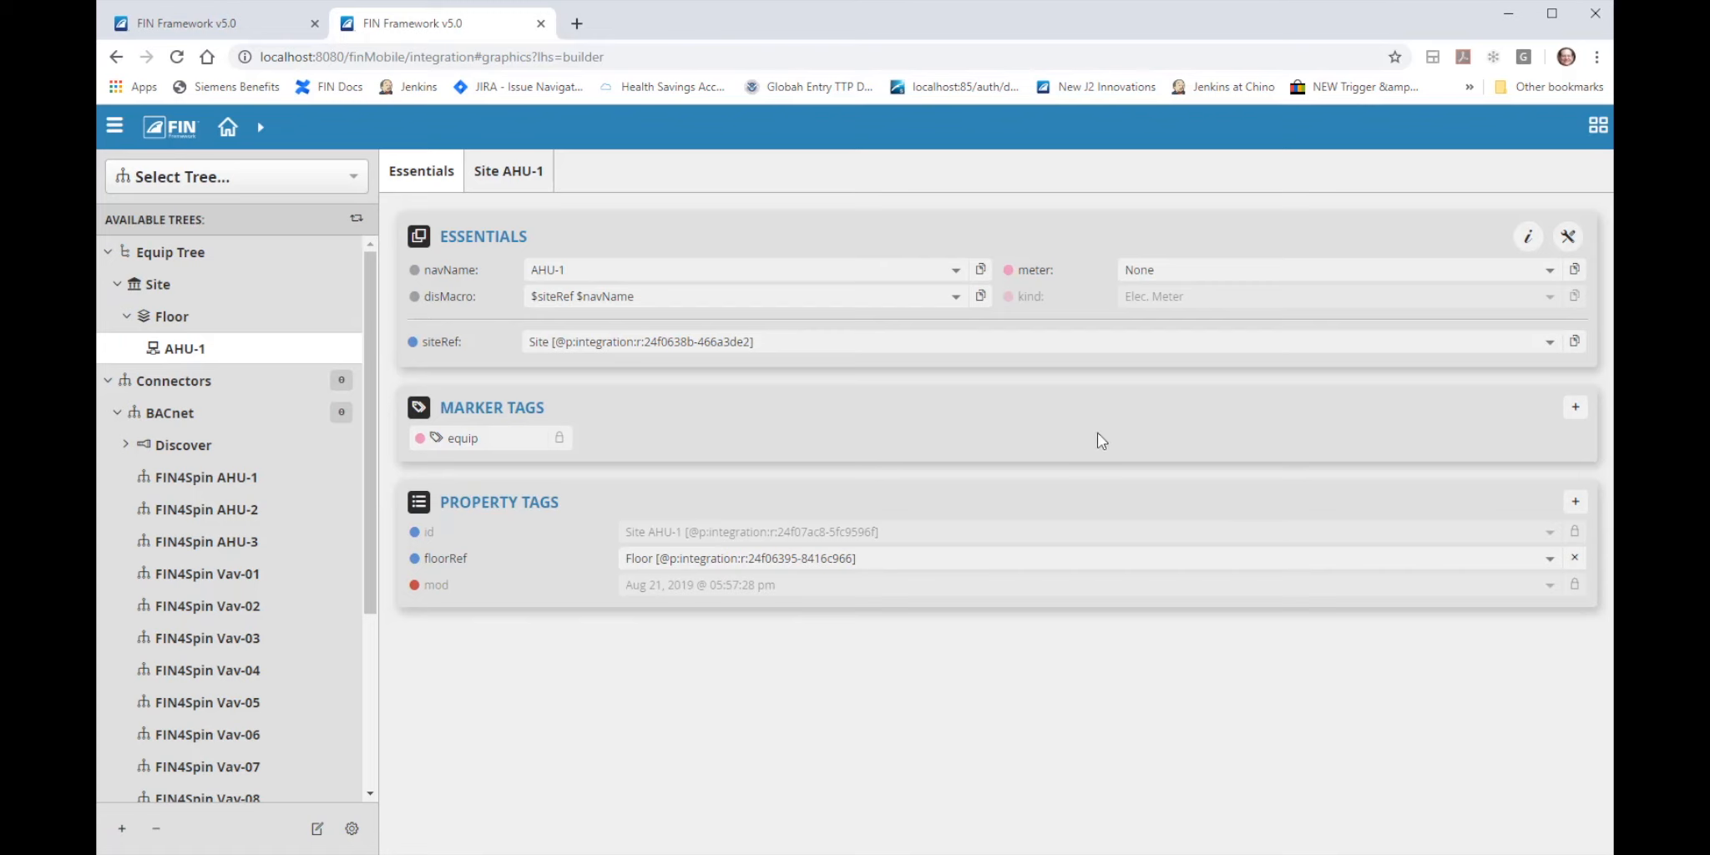
pyautogui.click(1574, 408)
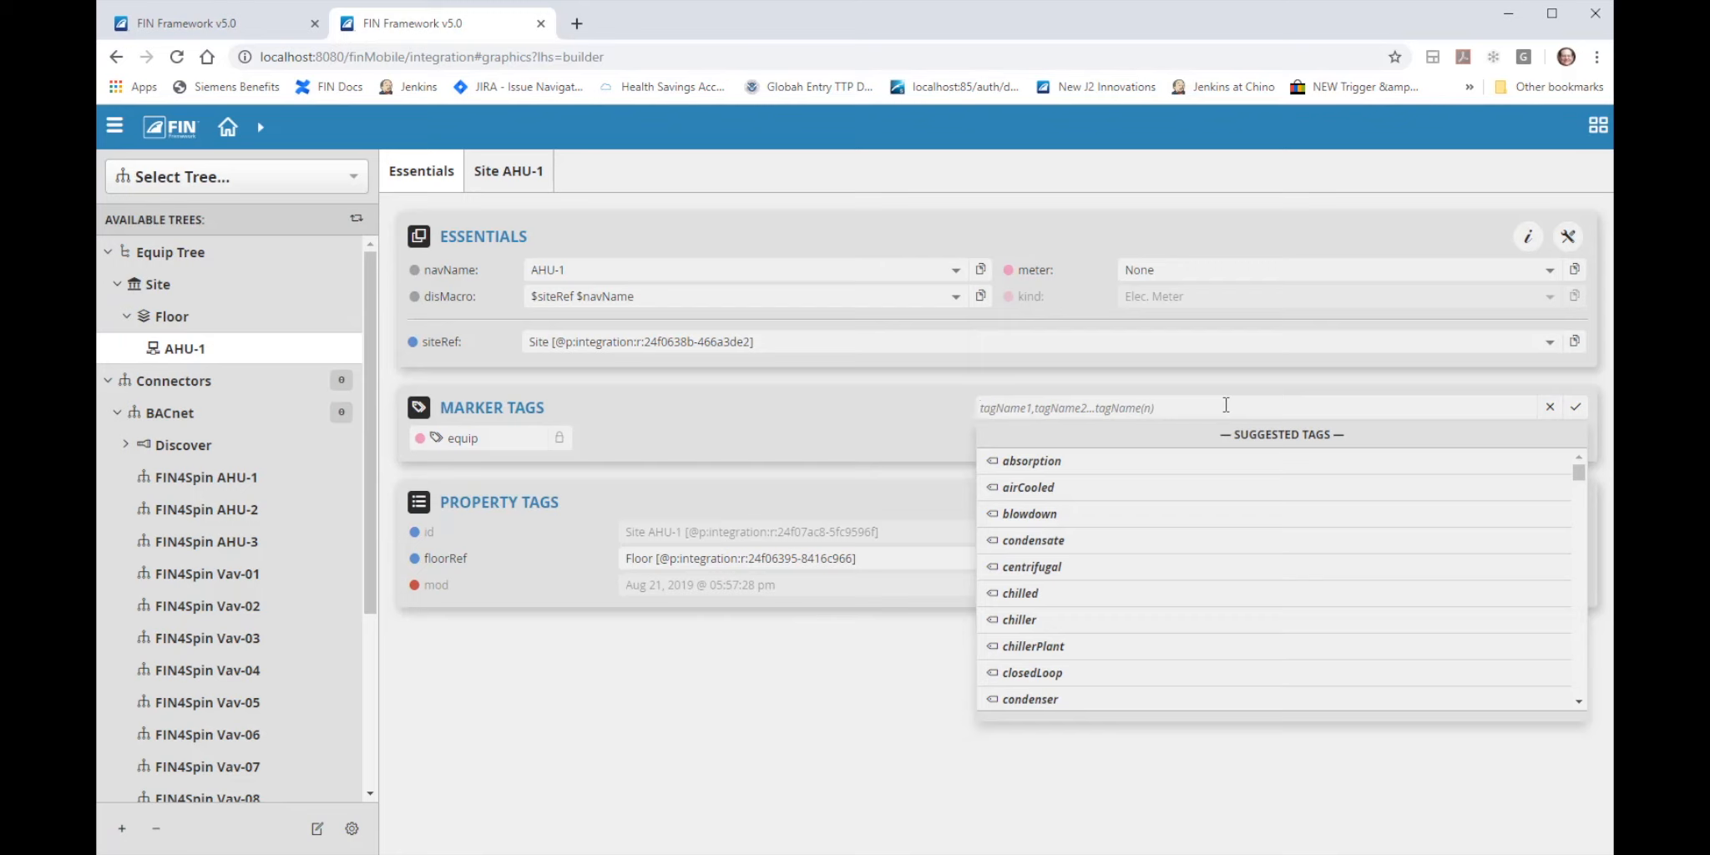
pyautogui.write('ahu')
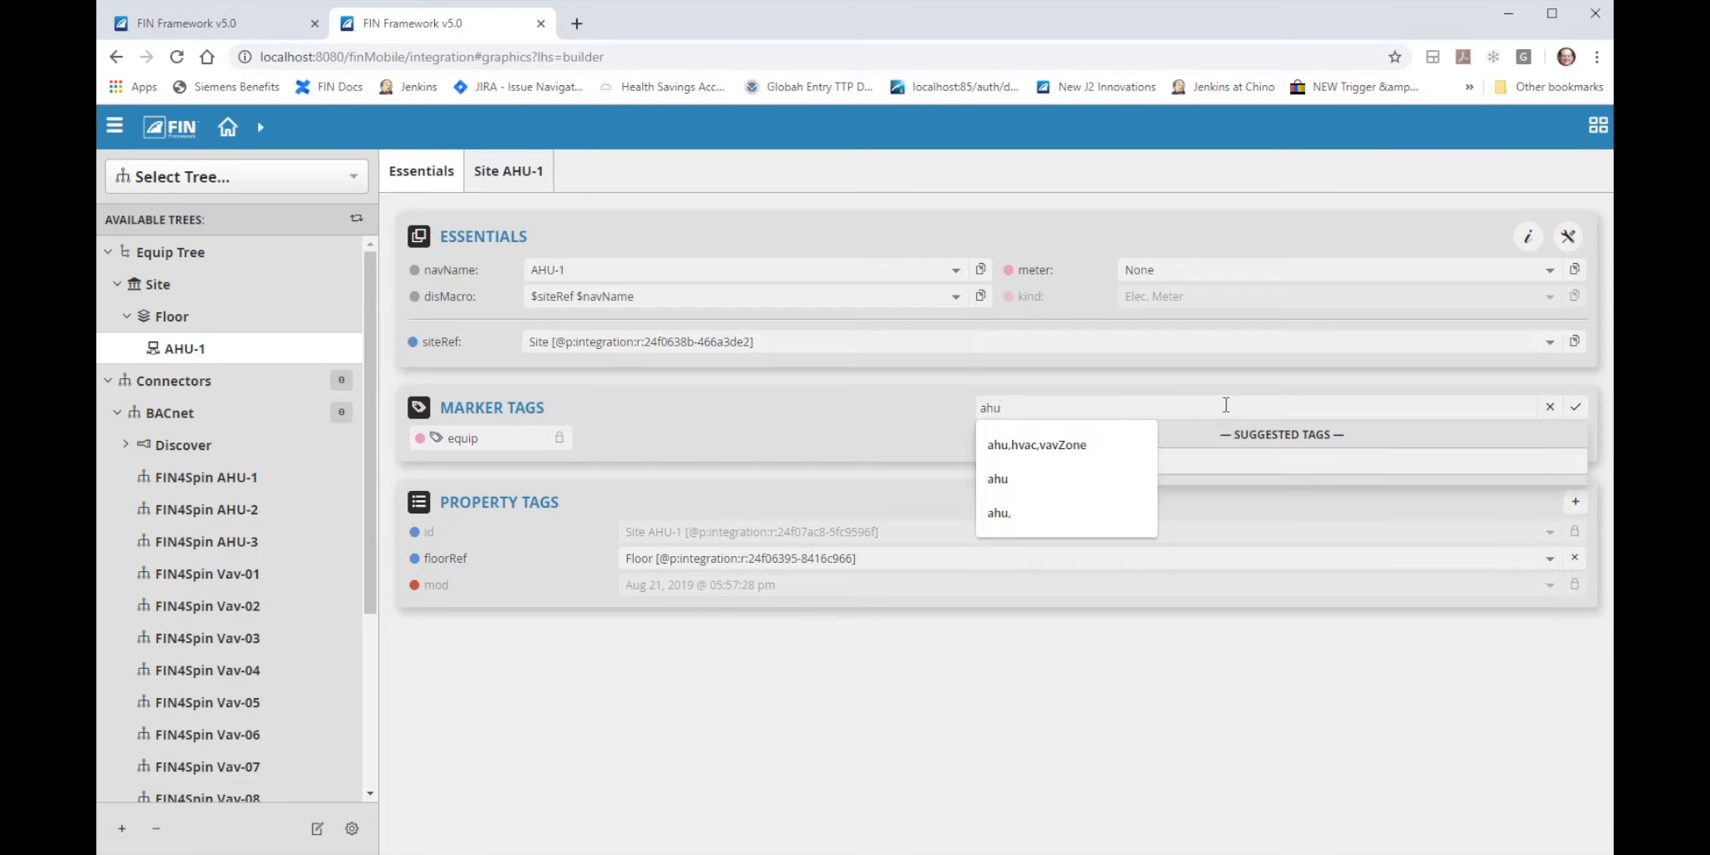
pyautogui.write(',hvac')
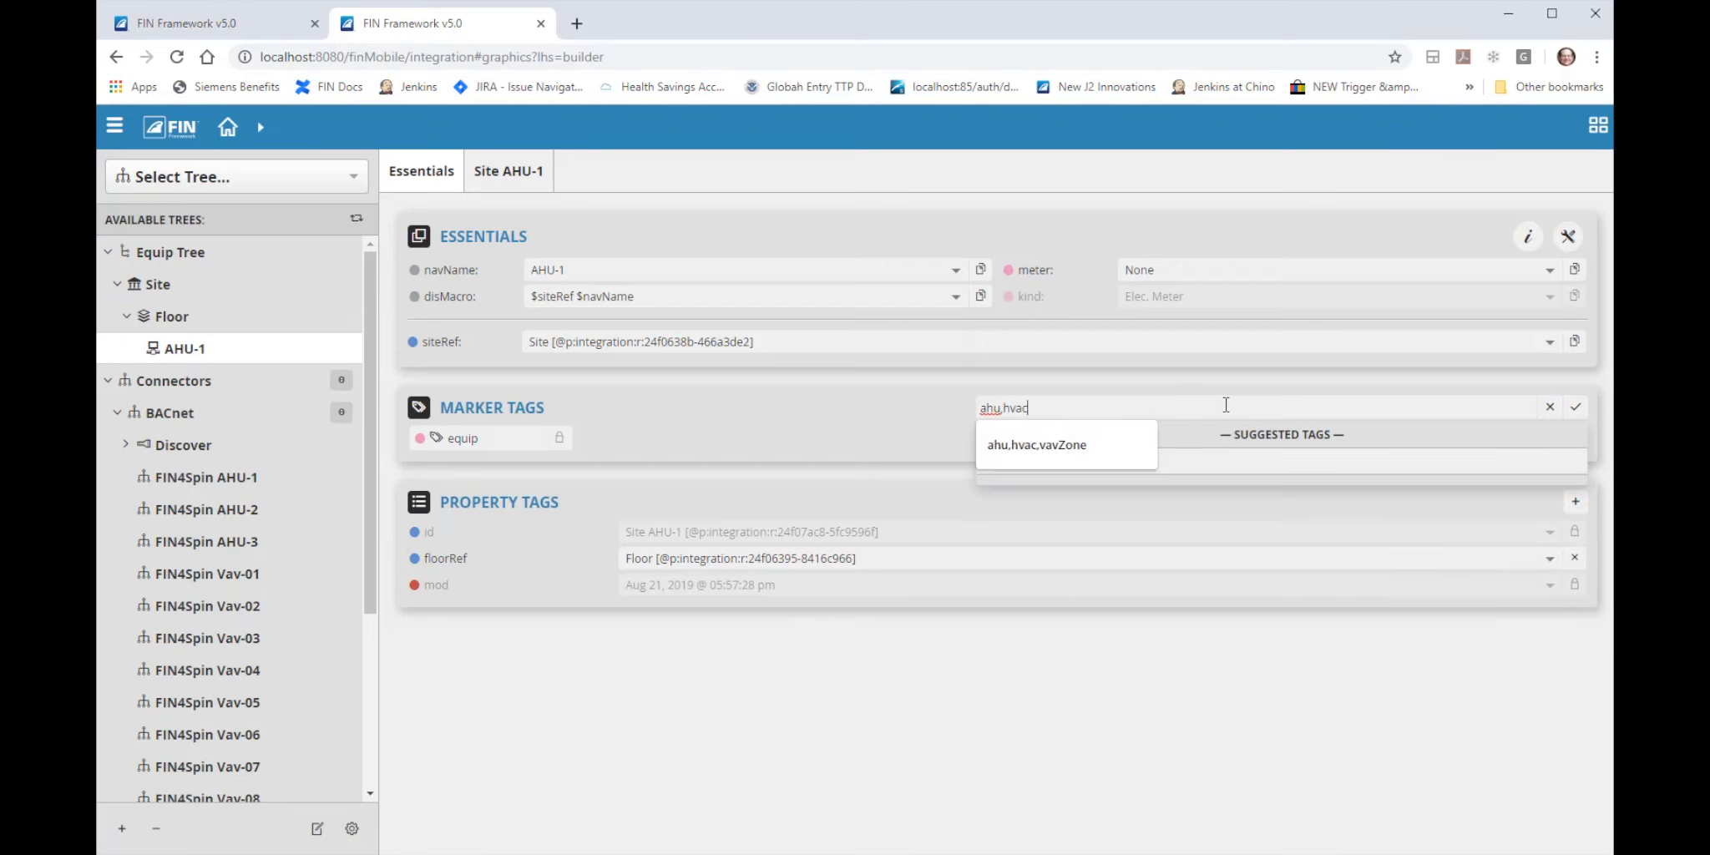
pyautogui.write(',vavZone')
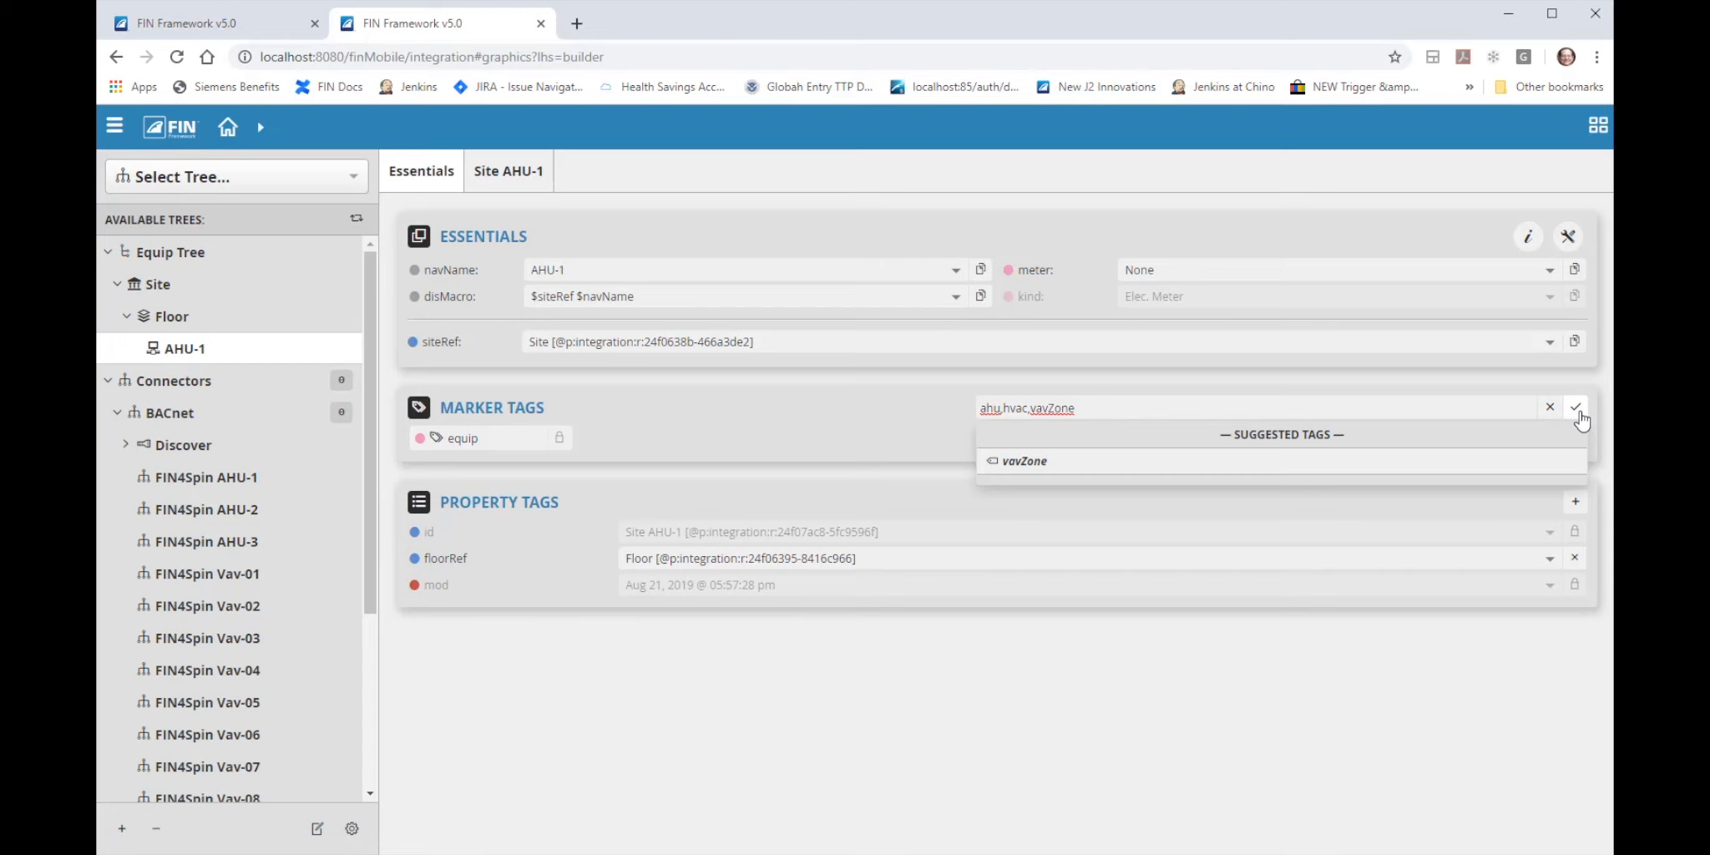
pyautogui.click(1576, 408)
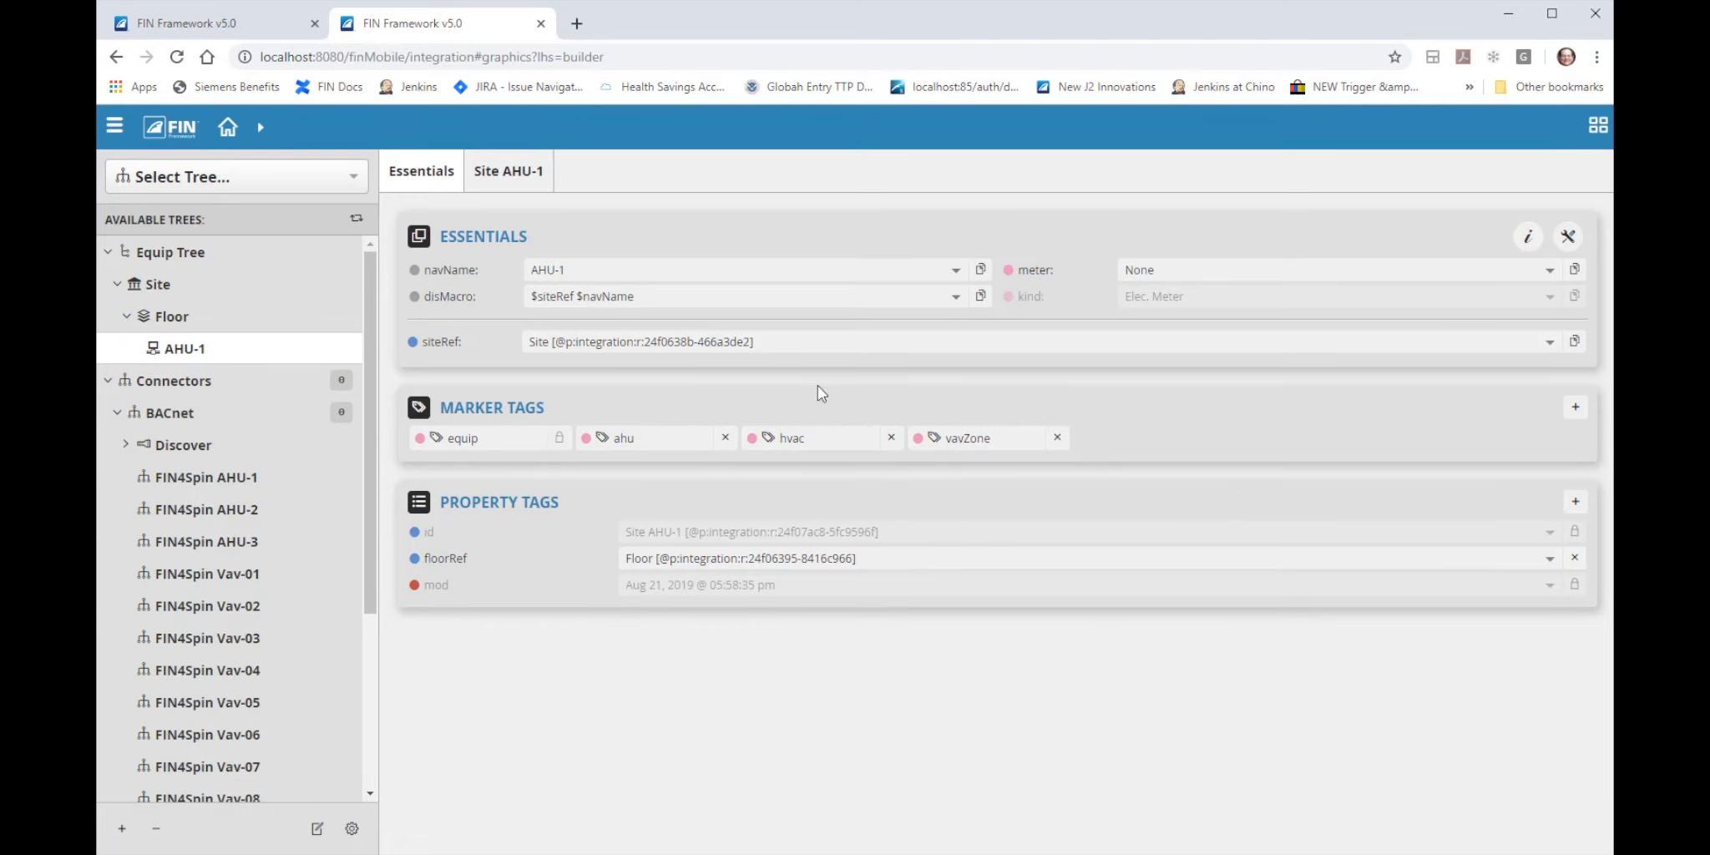
pyautogui.moveTo(555, 422)
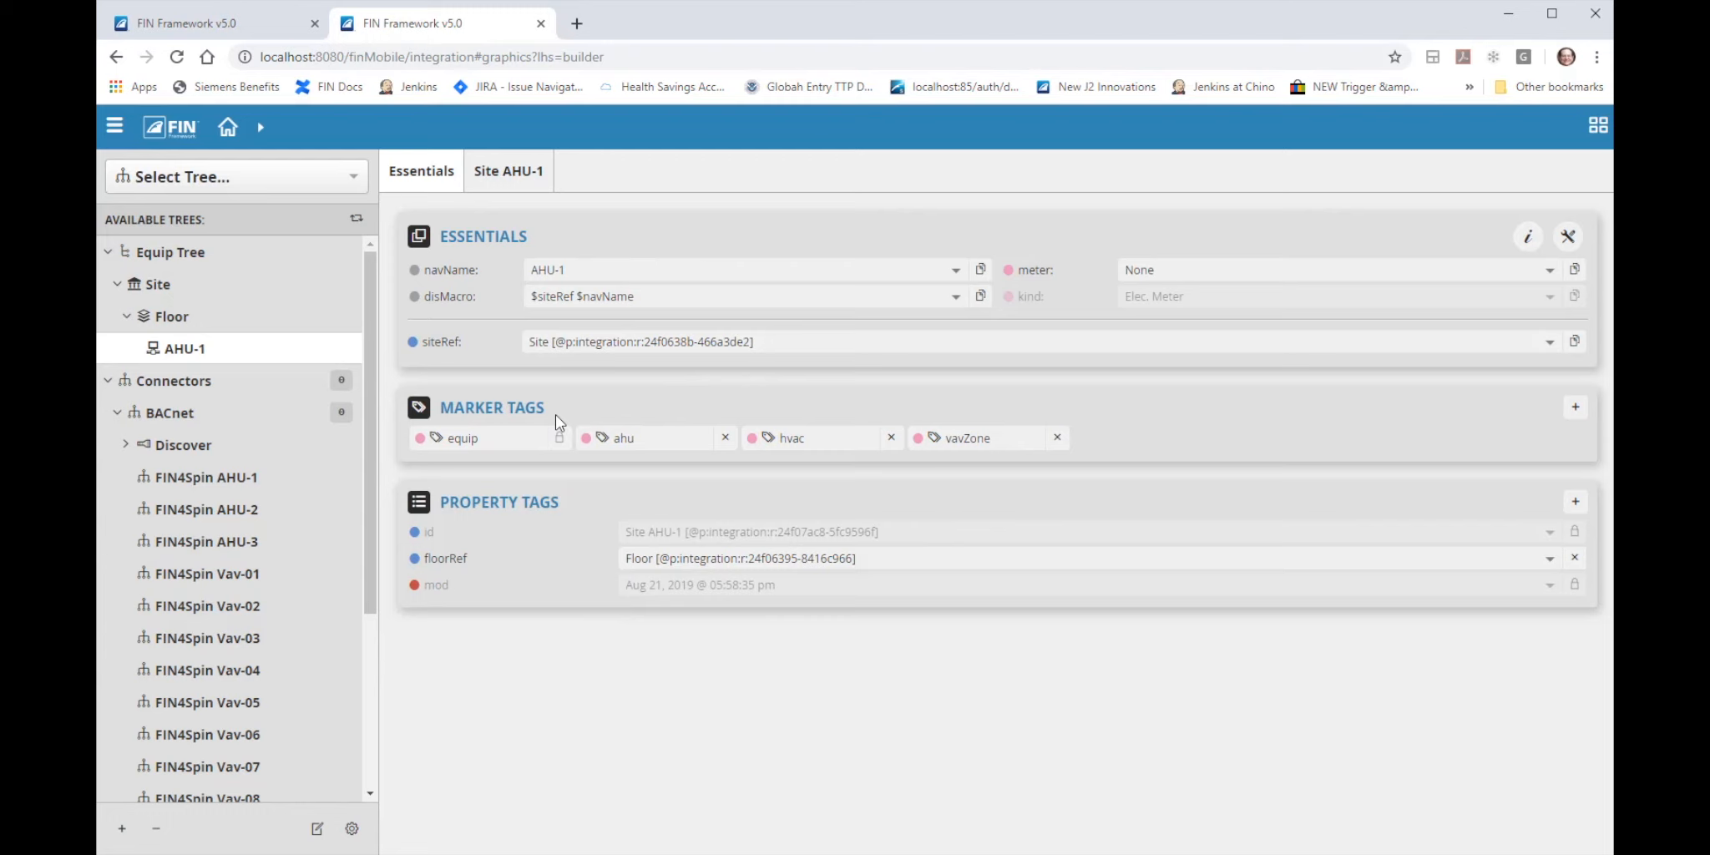
pyautogui.moveTo(364, 375)
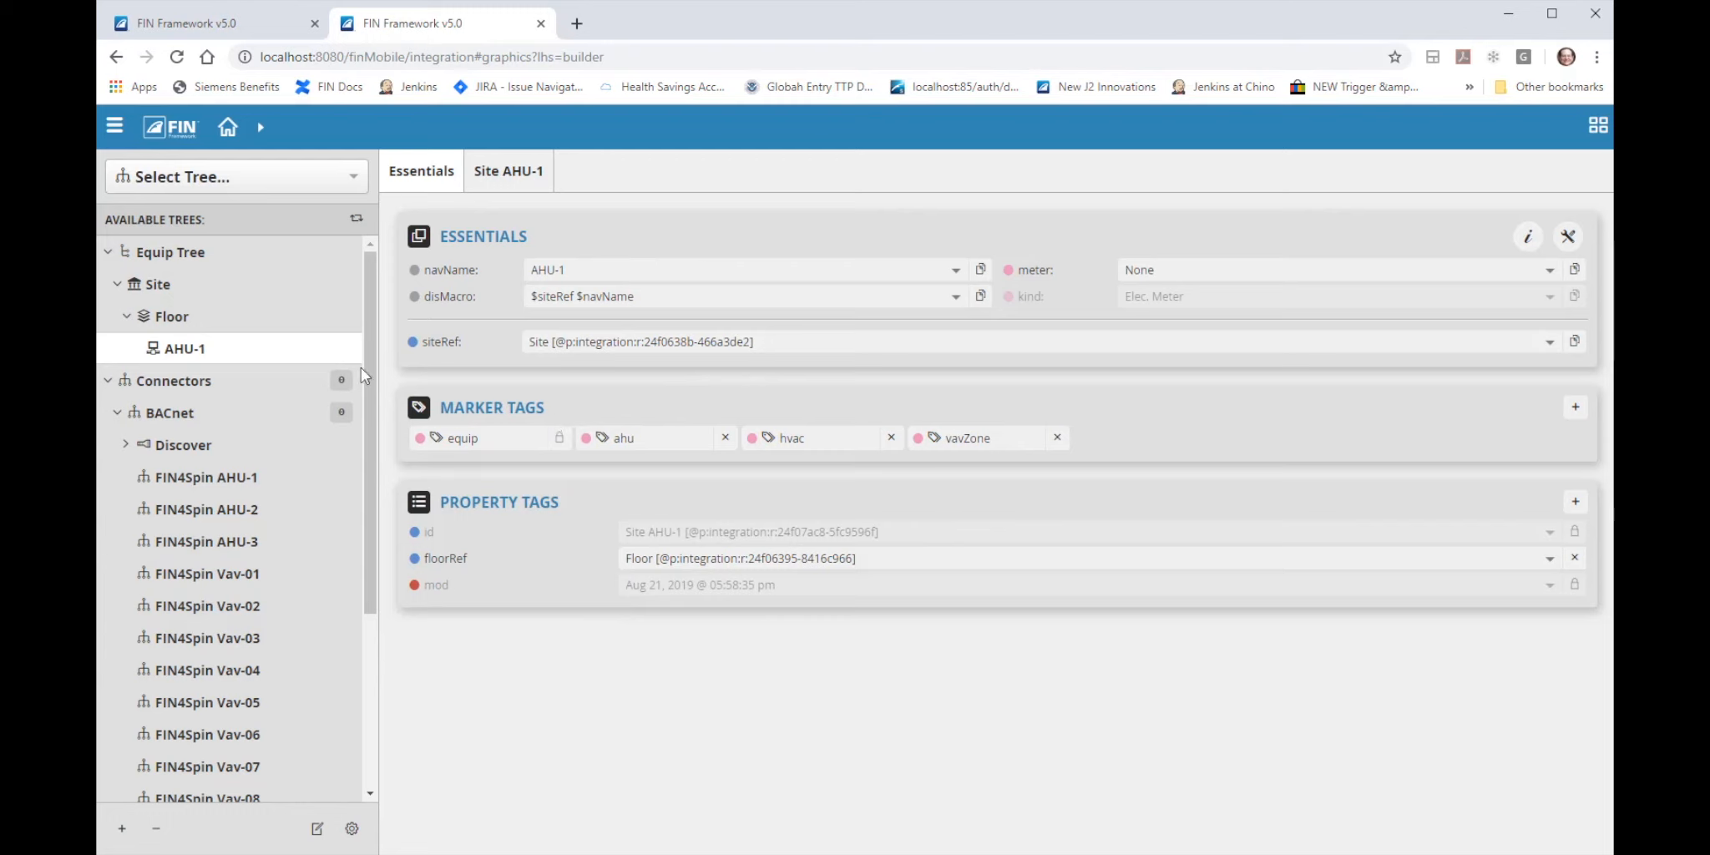
pyautogui.moveTo(1150, 454)
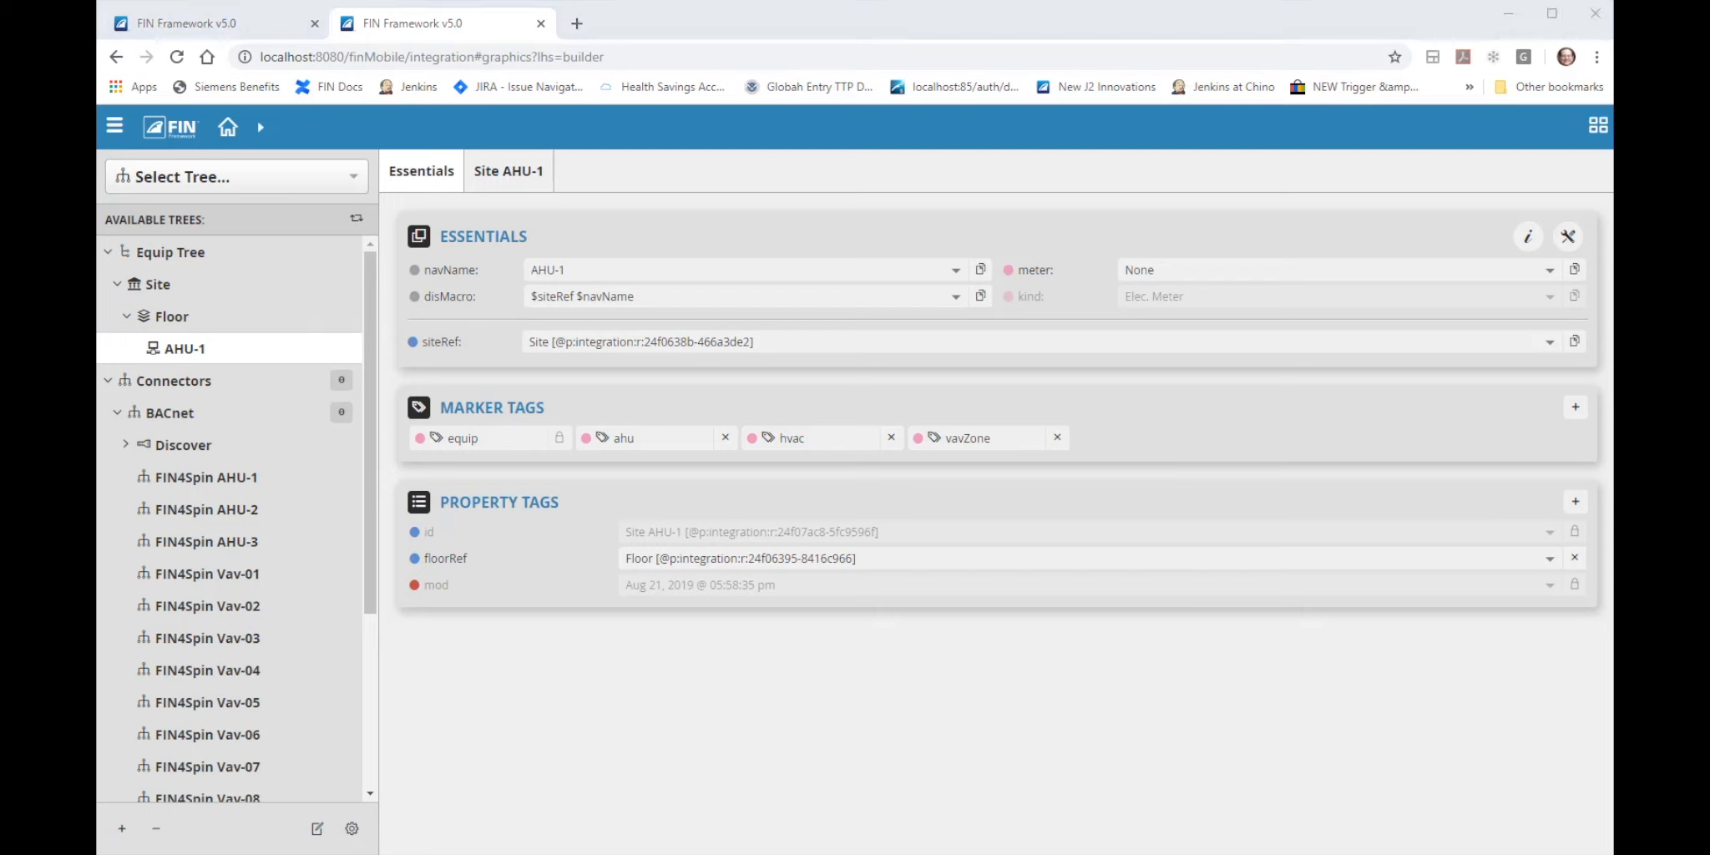
pyautogui.moveTo(369, 590)
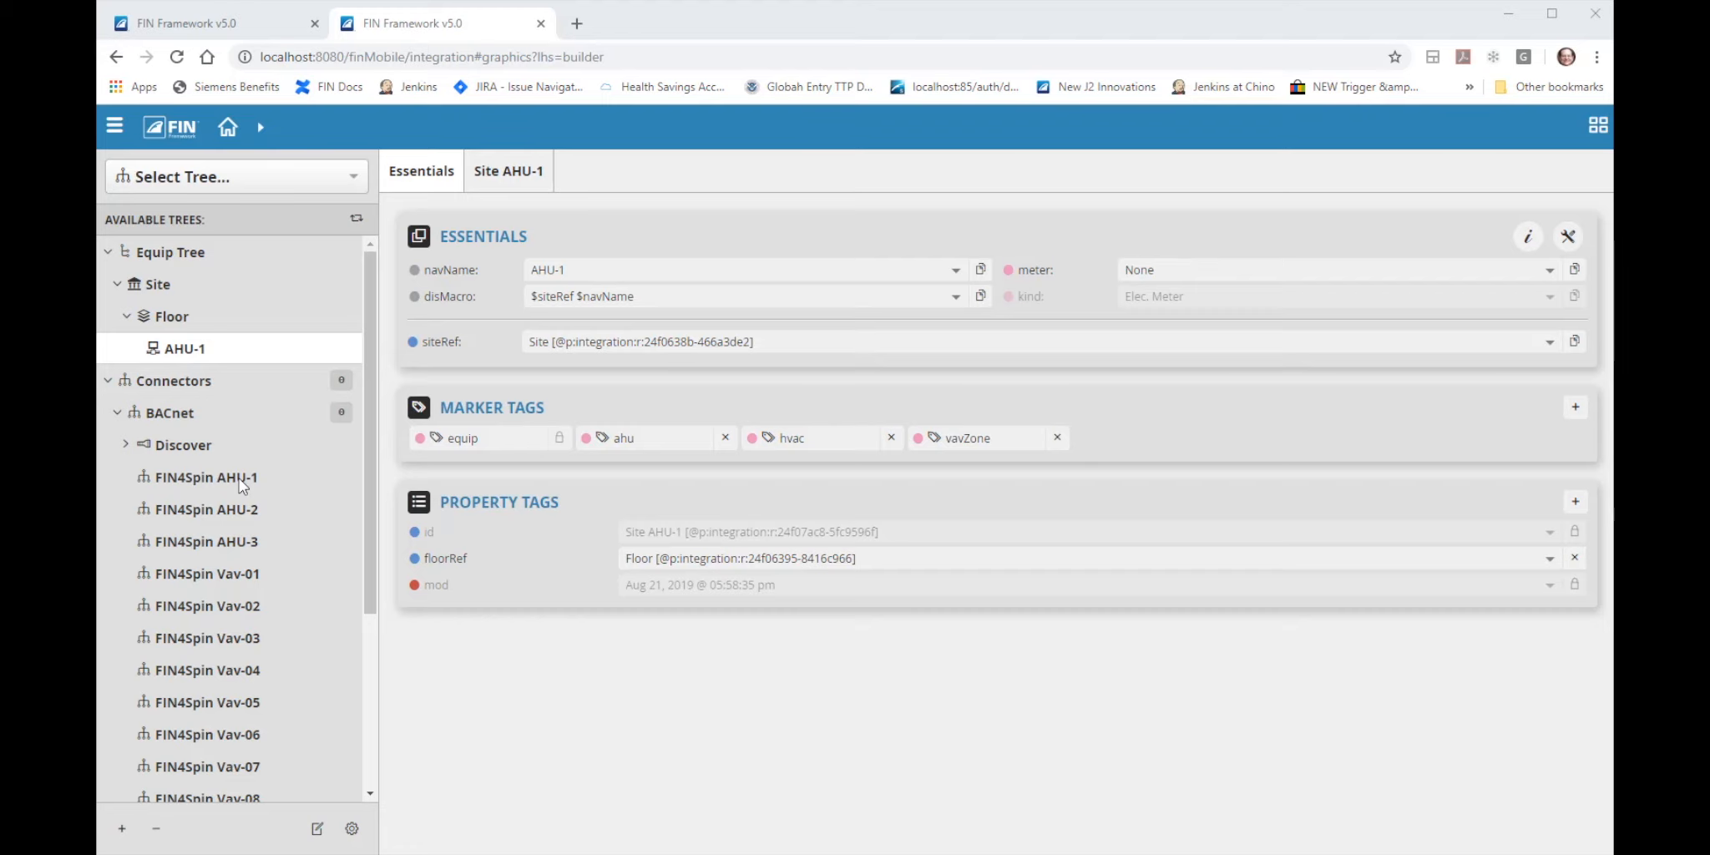
# Discover FIN4Spin AHU-1's points and review Filter, MAT, RAT, SAF, SAT, CHWV and dampers.
pyautogui.click(207, 476)
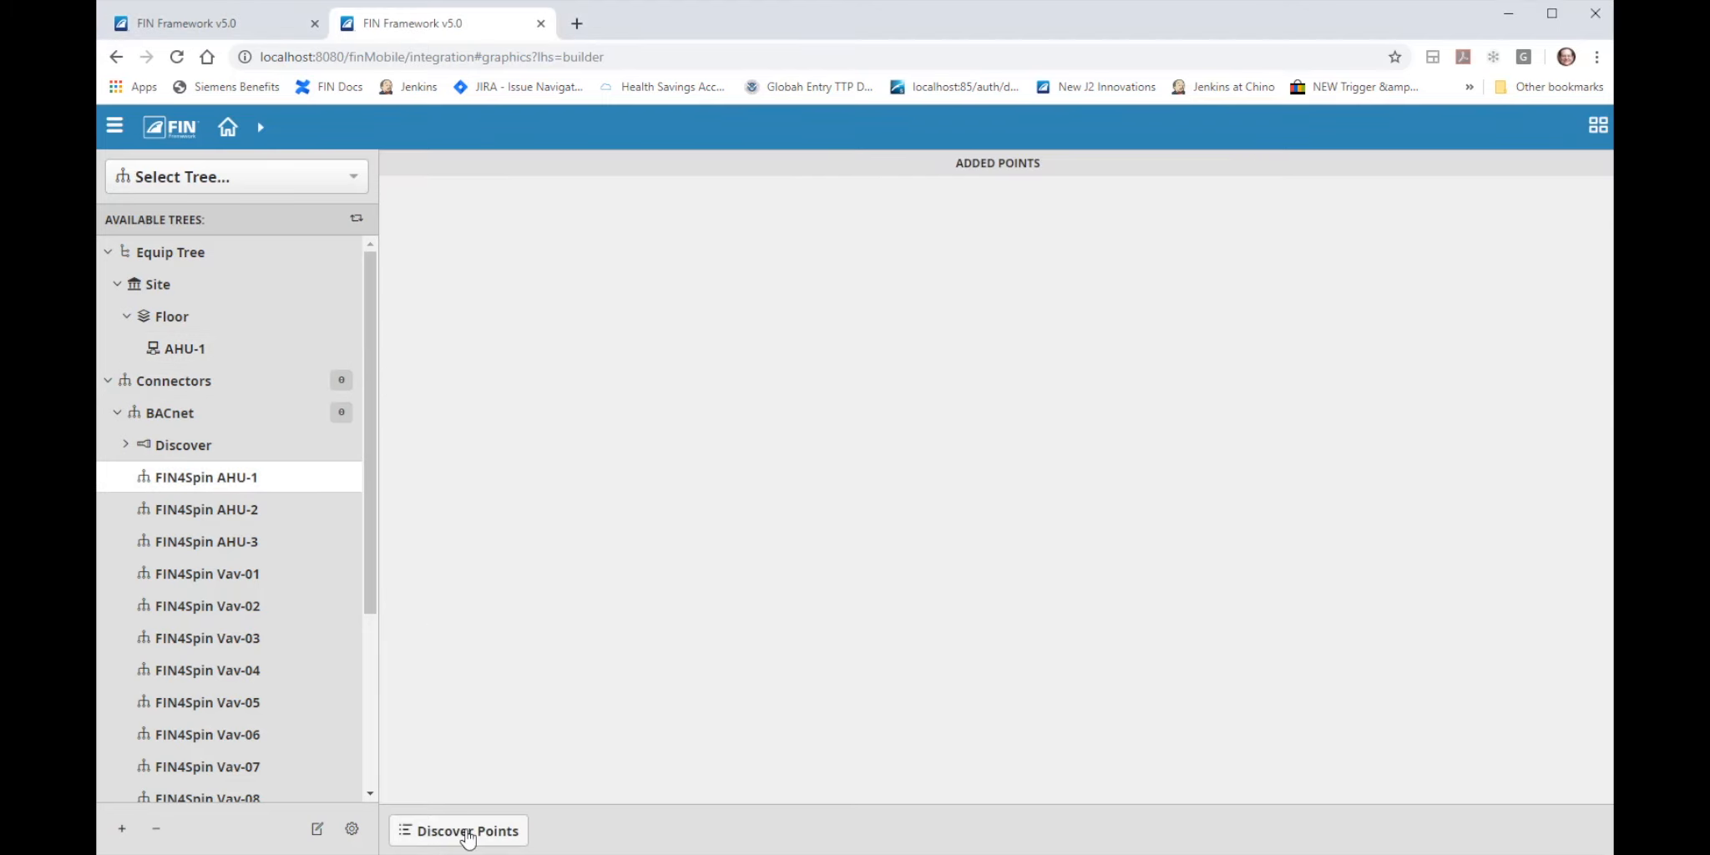
pyautogui.click(467, 830)
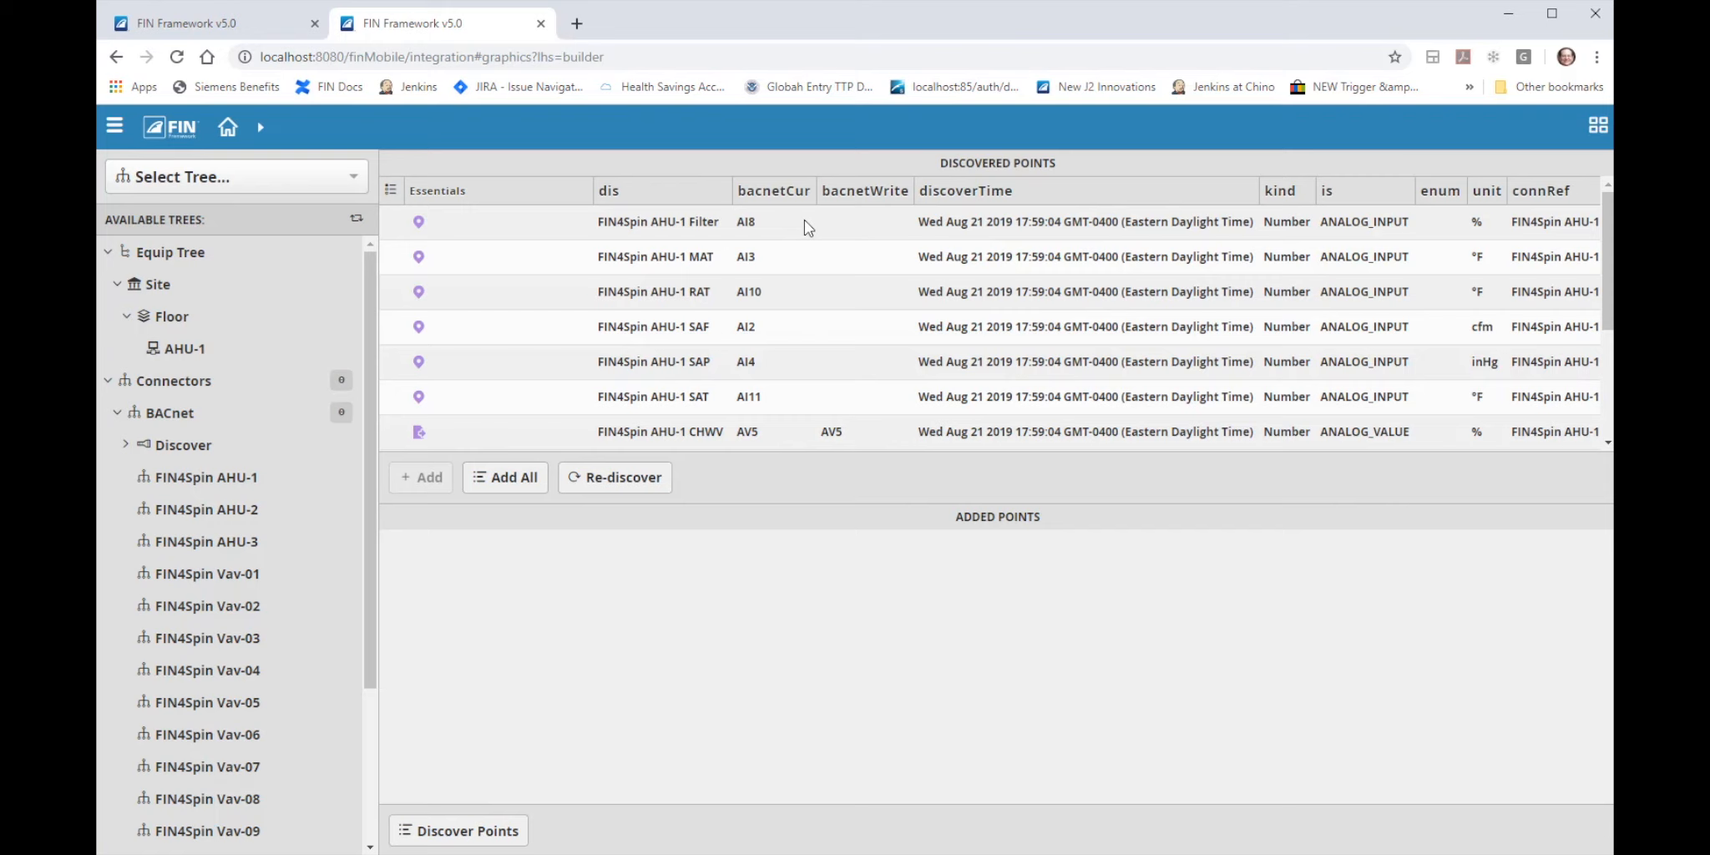
pyautogui.moveTo(1055, 172)
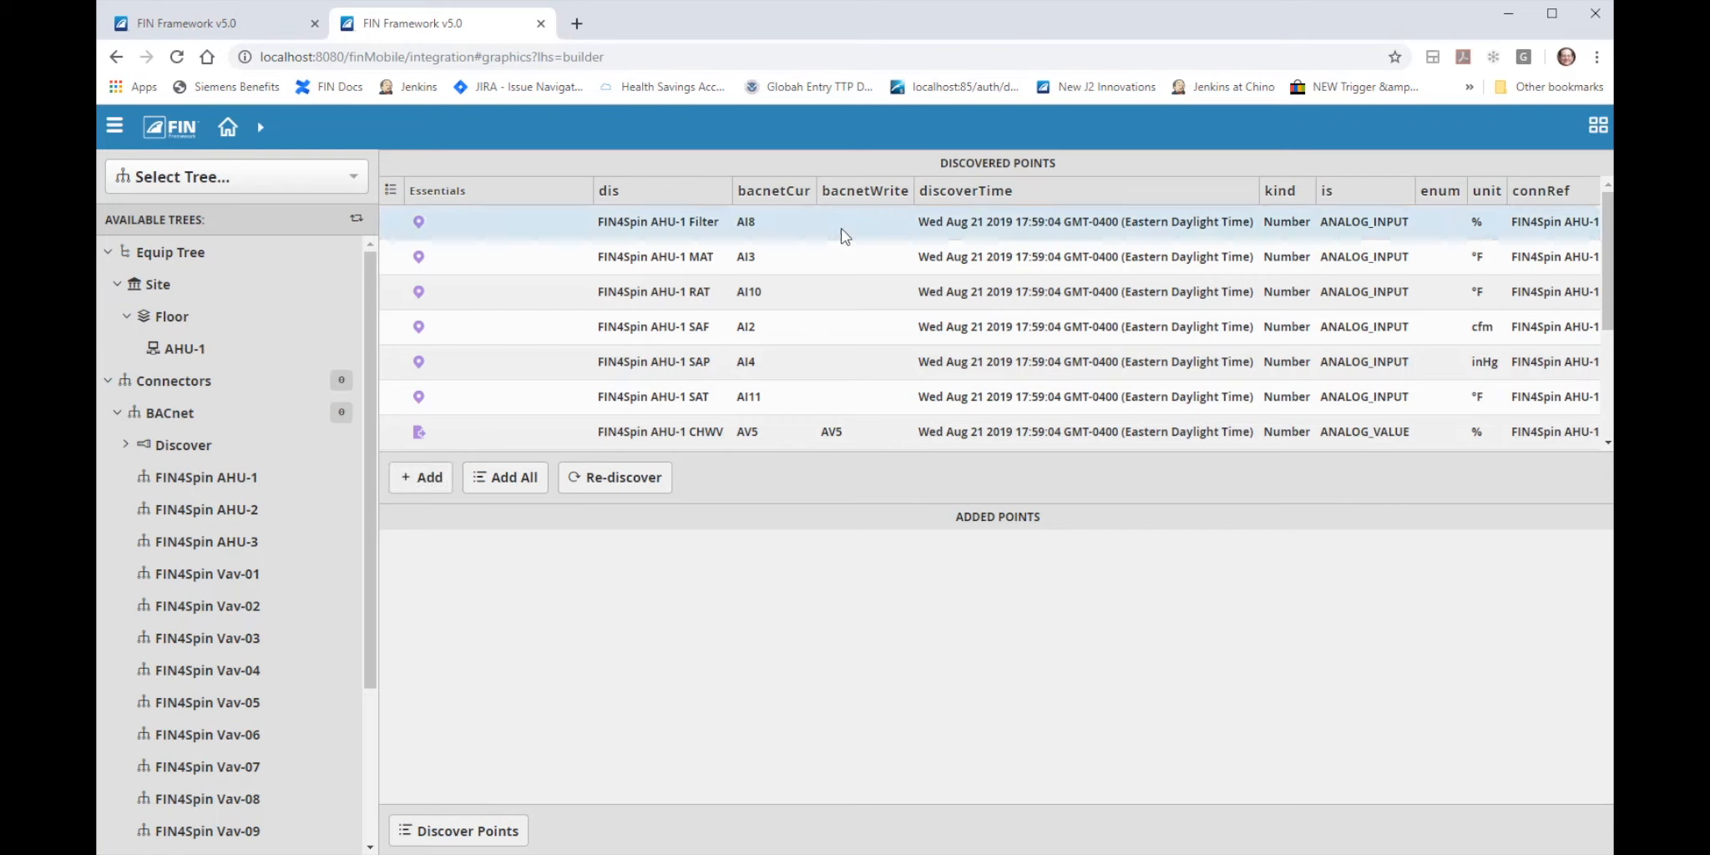
pyautogui.moveTo(805, 322)
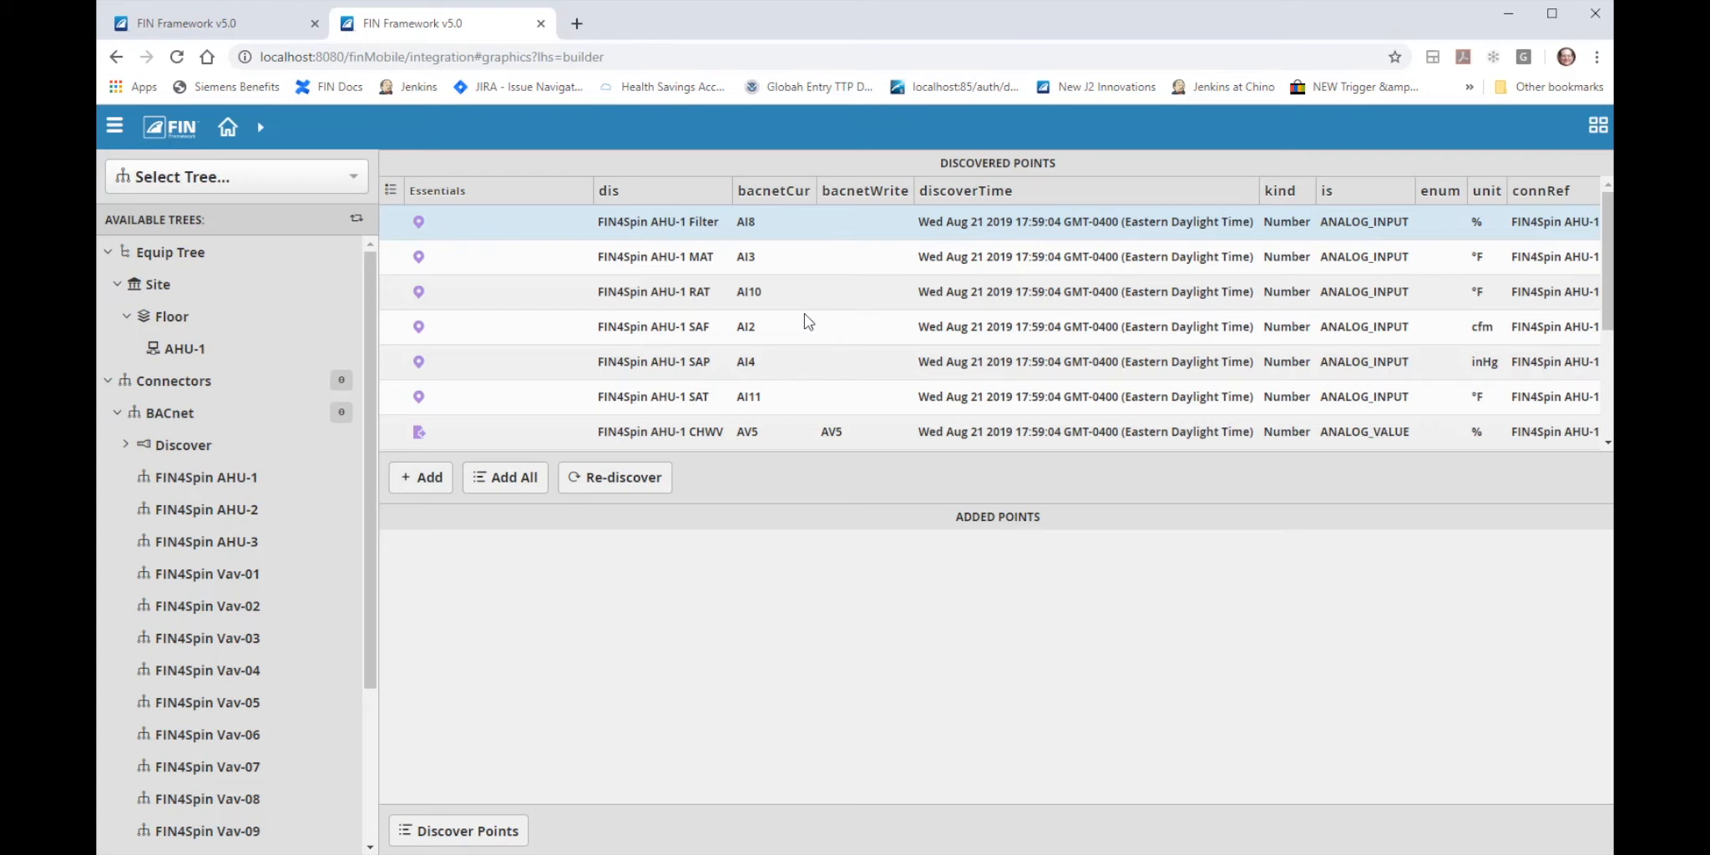
pyautogui.moveTo(803, 401)
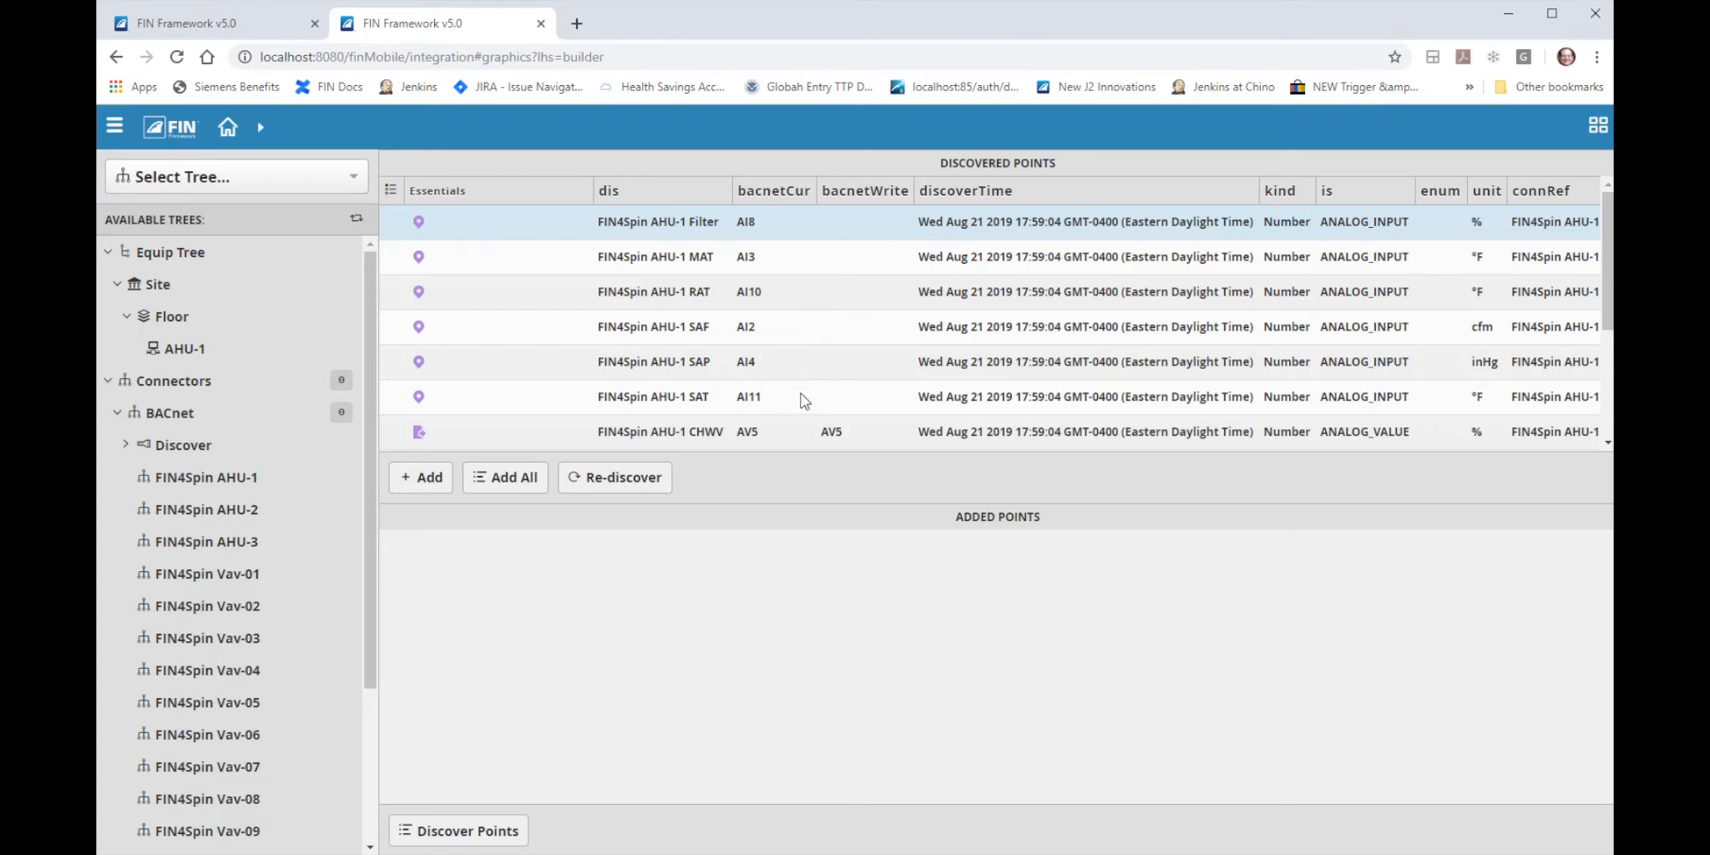
pyautogui.moveTo(184, 347)
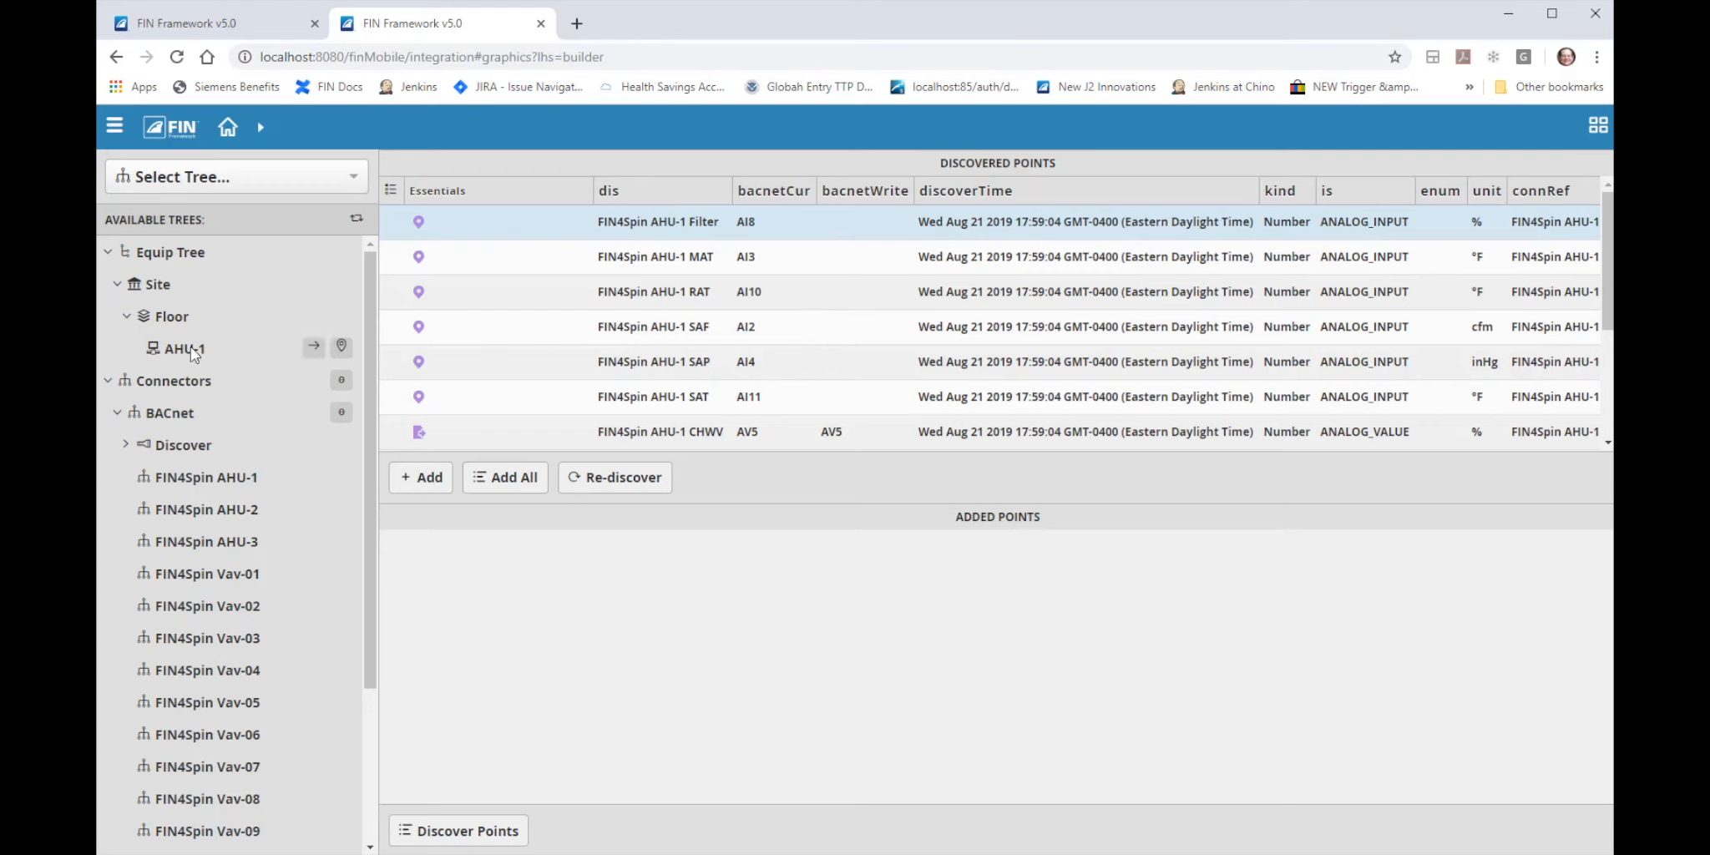
pyautogui.moveTo(793, 367)
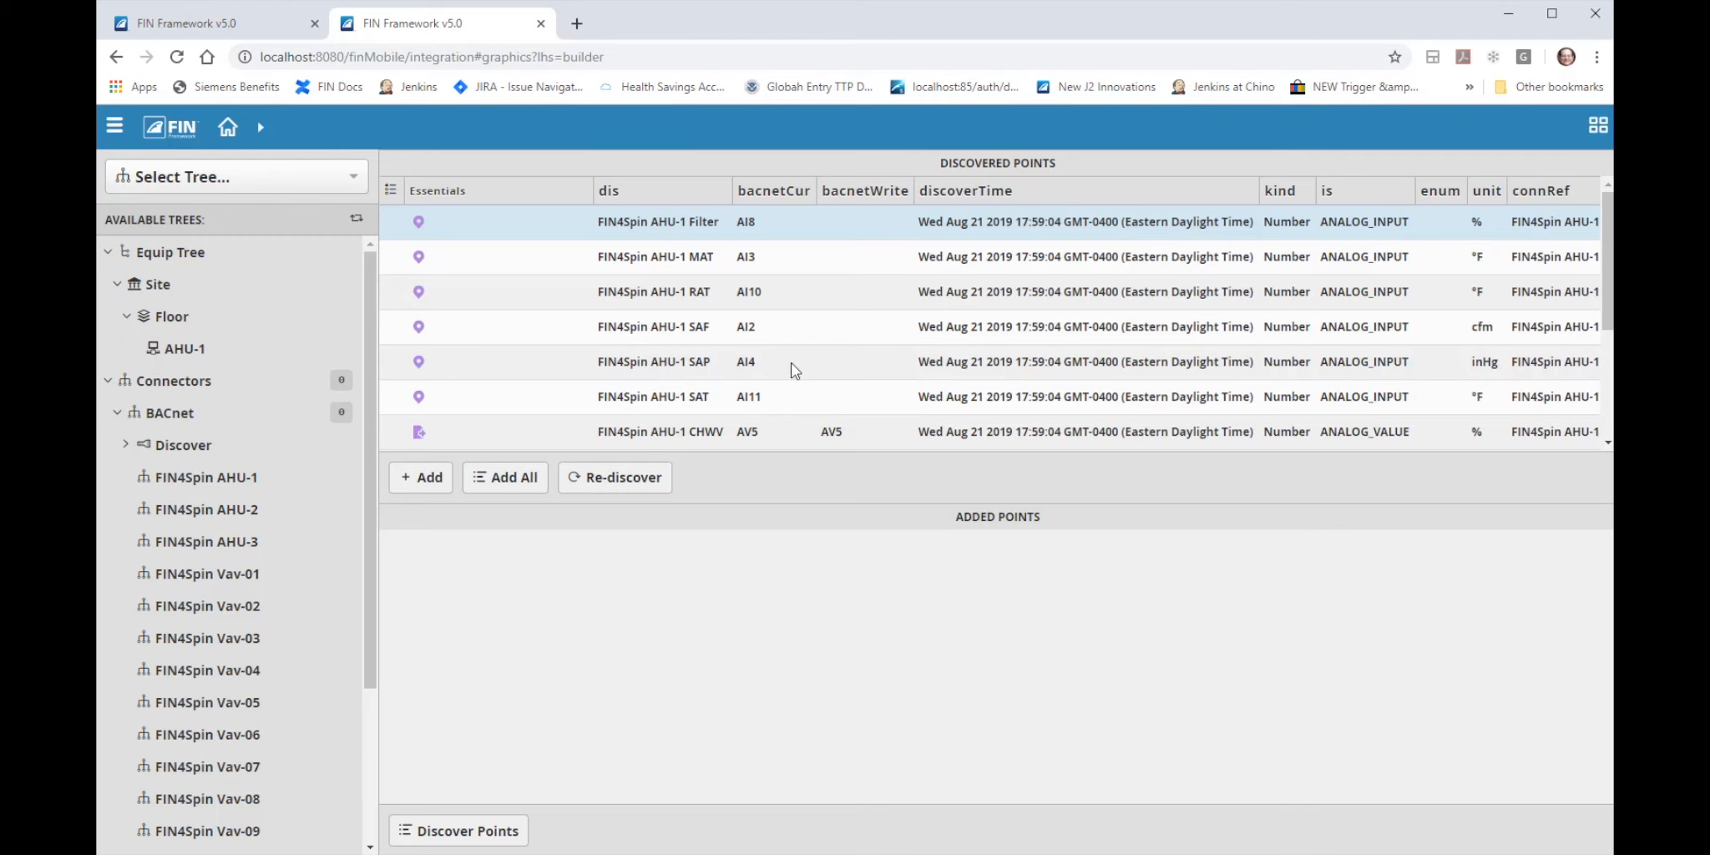
pyautogui.scroll(-3)
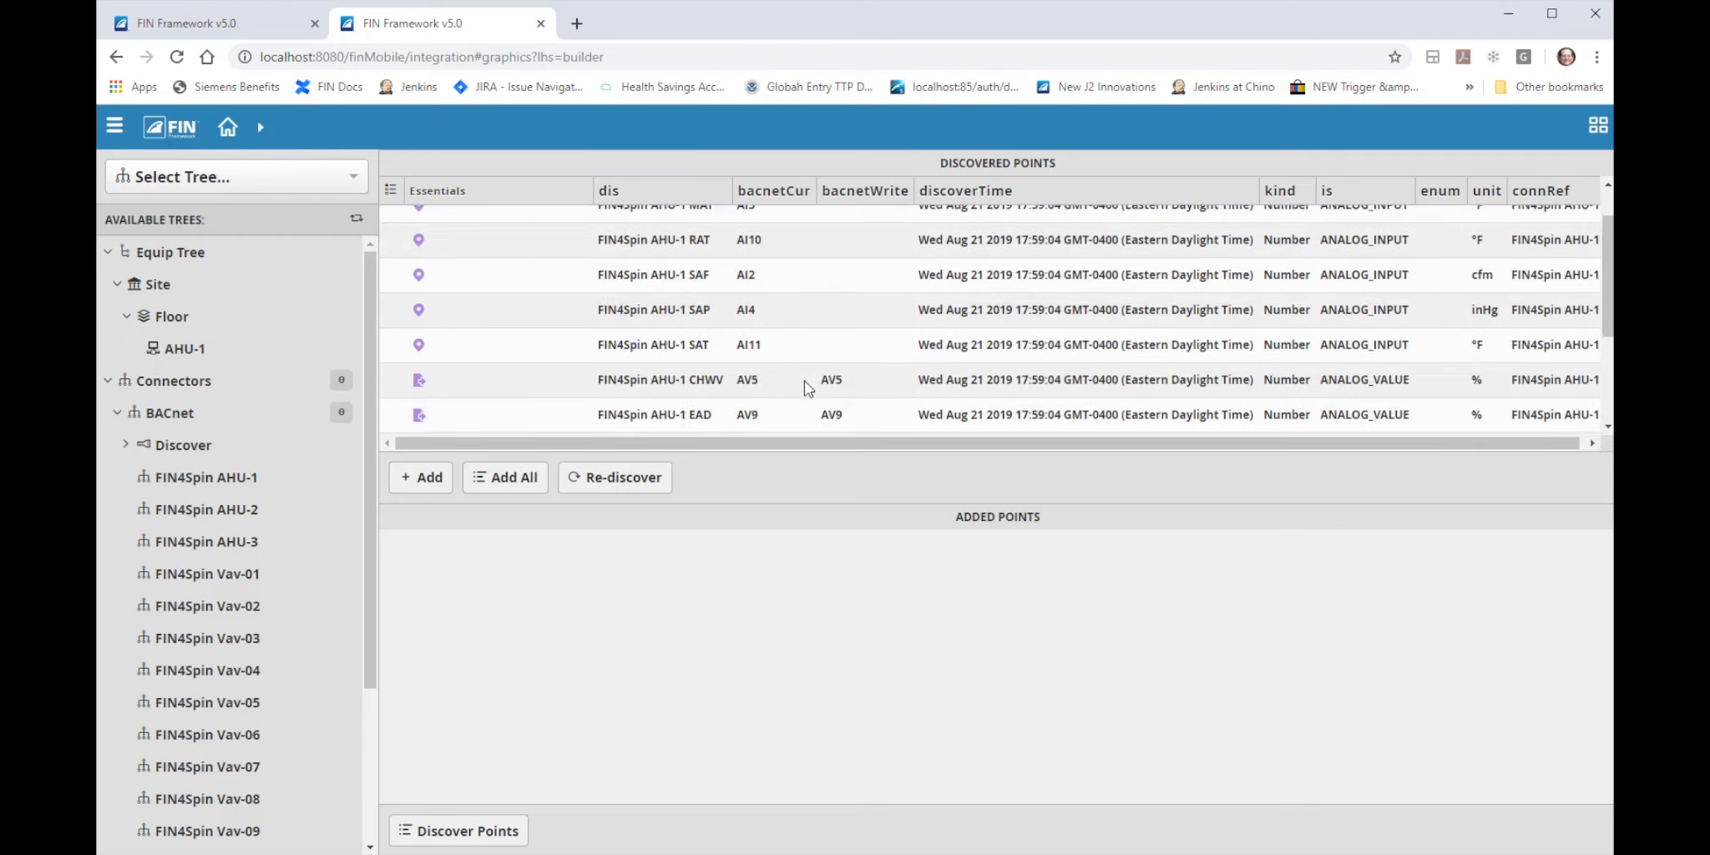
pyautogui.scroll(-3)
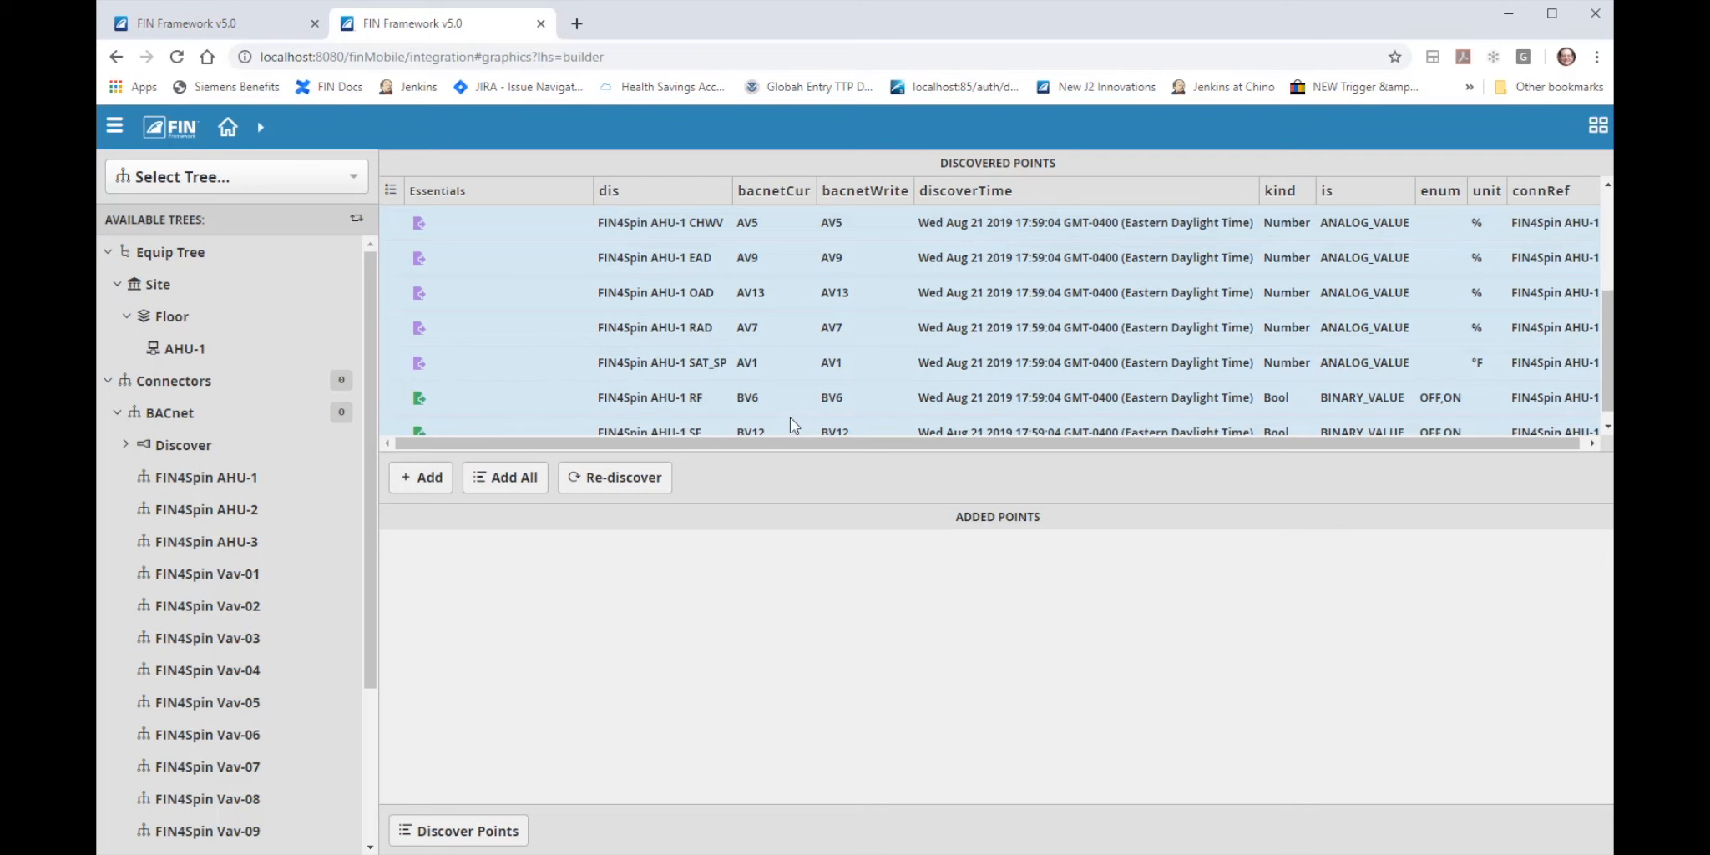
pyautogui.scroll(-3)
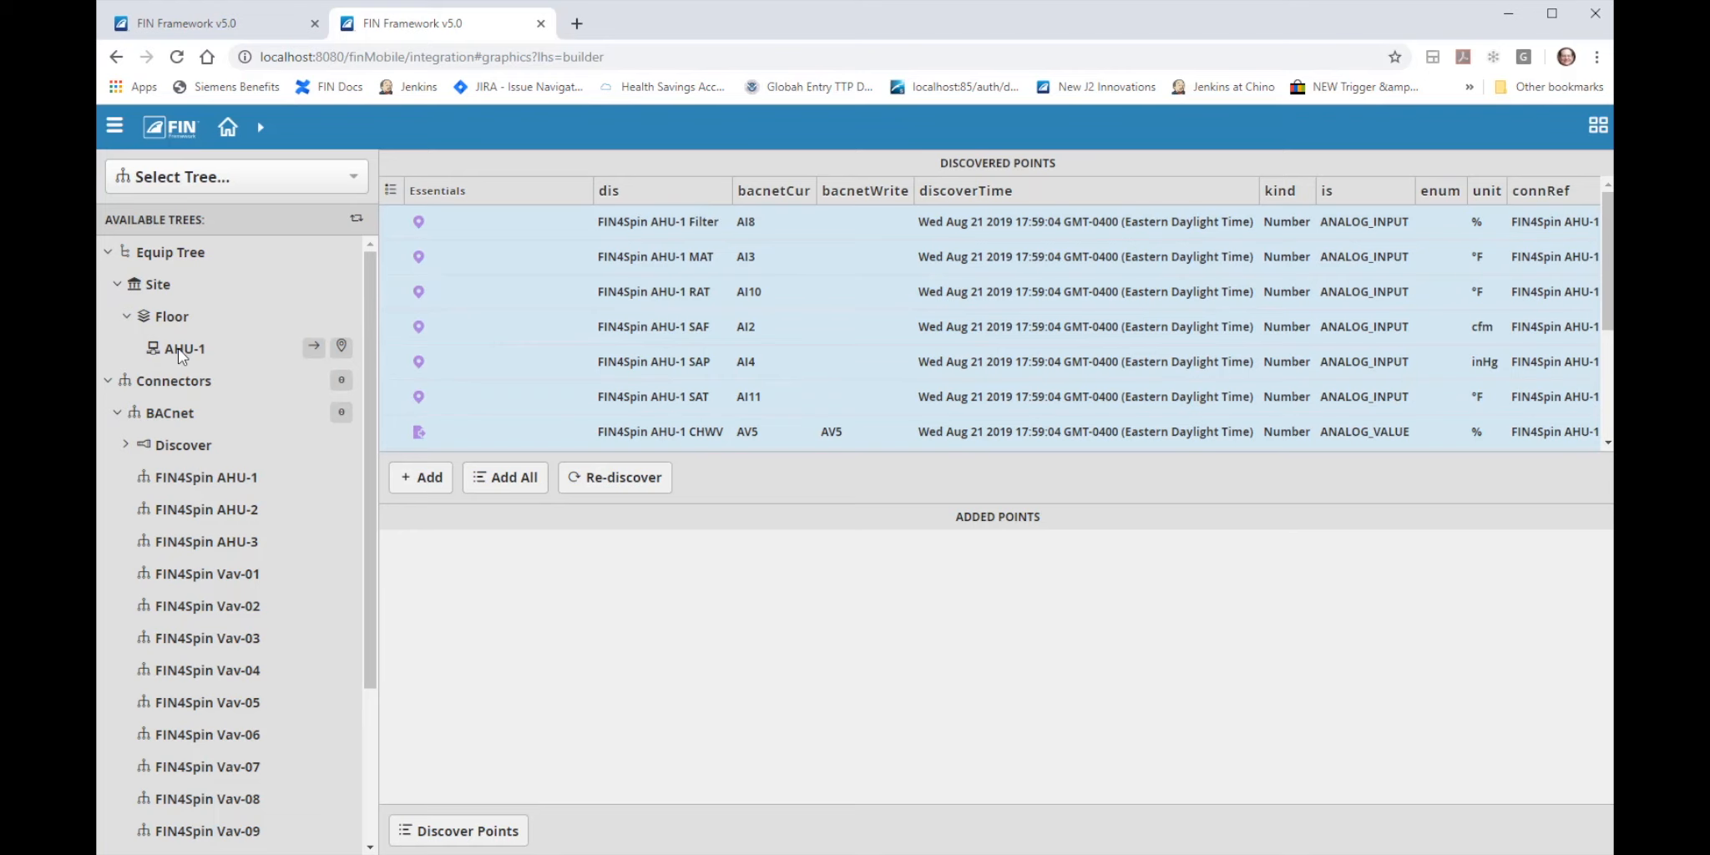
pyautogui.moveTo(314, 347)
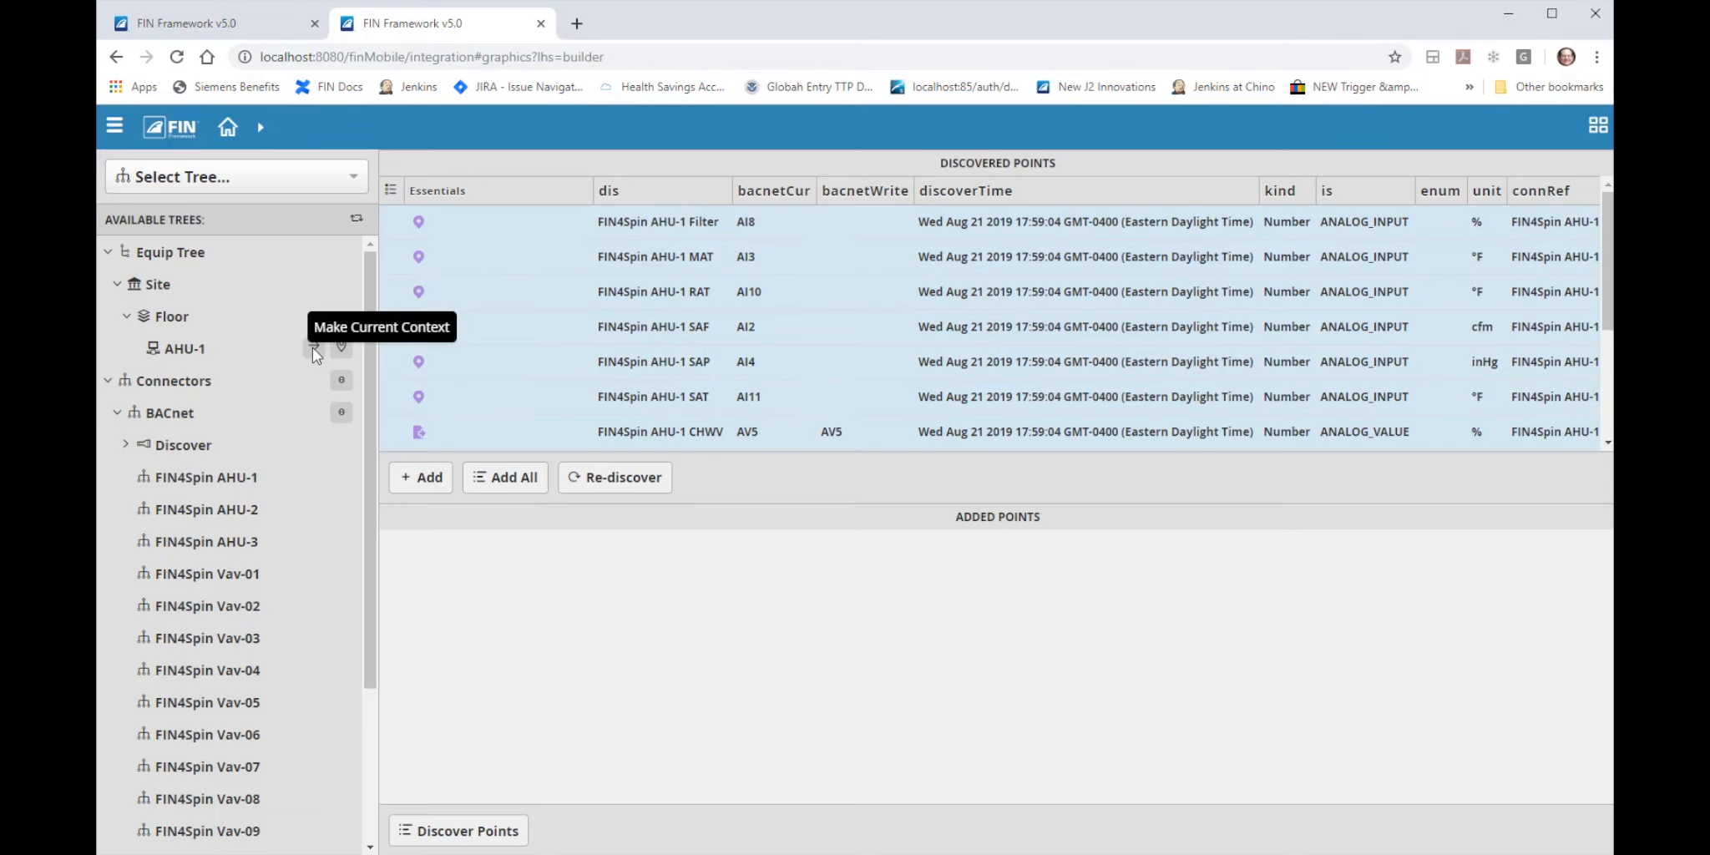
# Make AHU-1 the context and drop the 13 discovered points onto it, raising the confirmation.
pyautogui.click(315, 347)
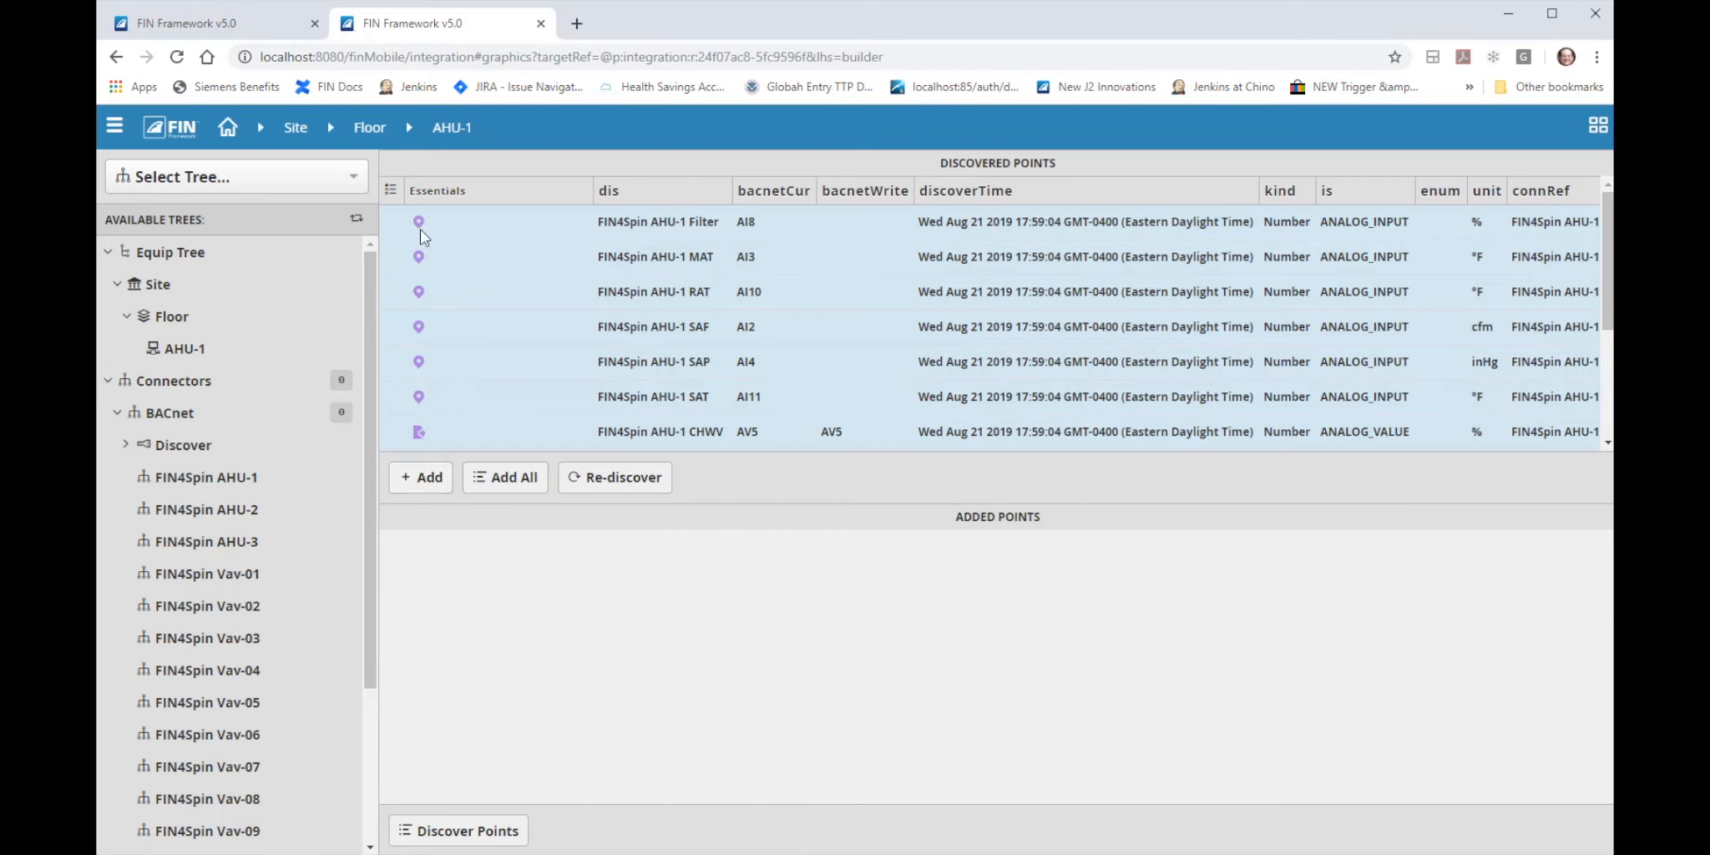
pyautogui.moveTo(295, 142)
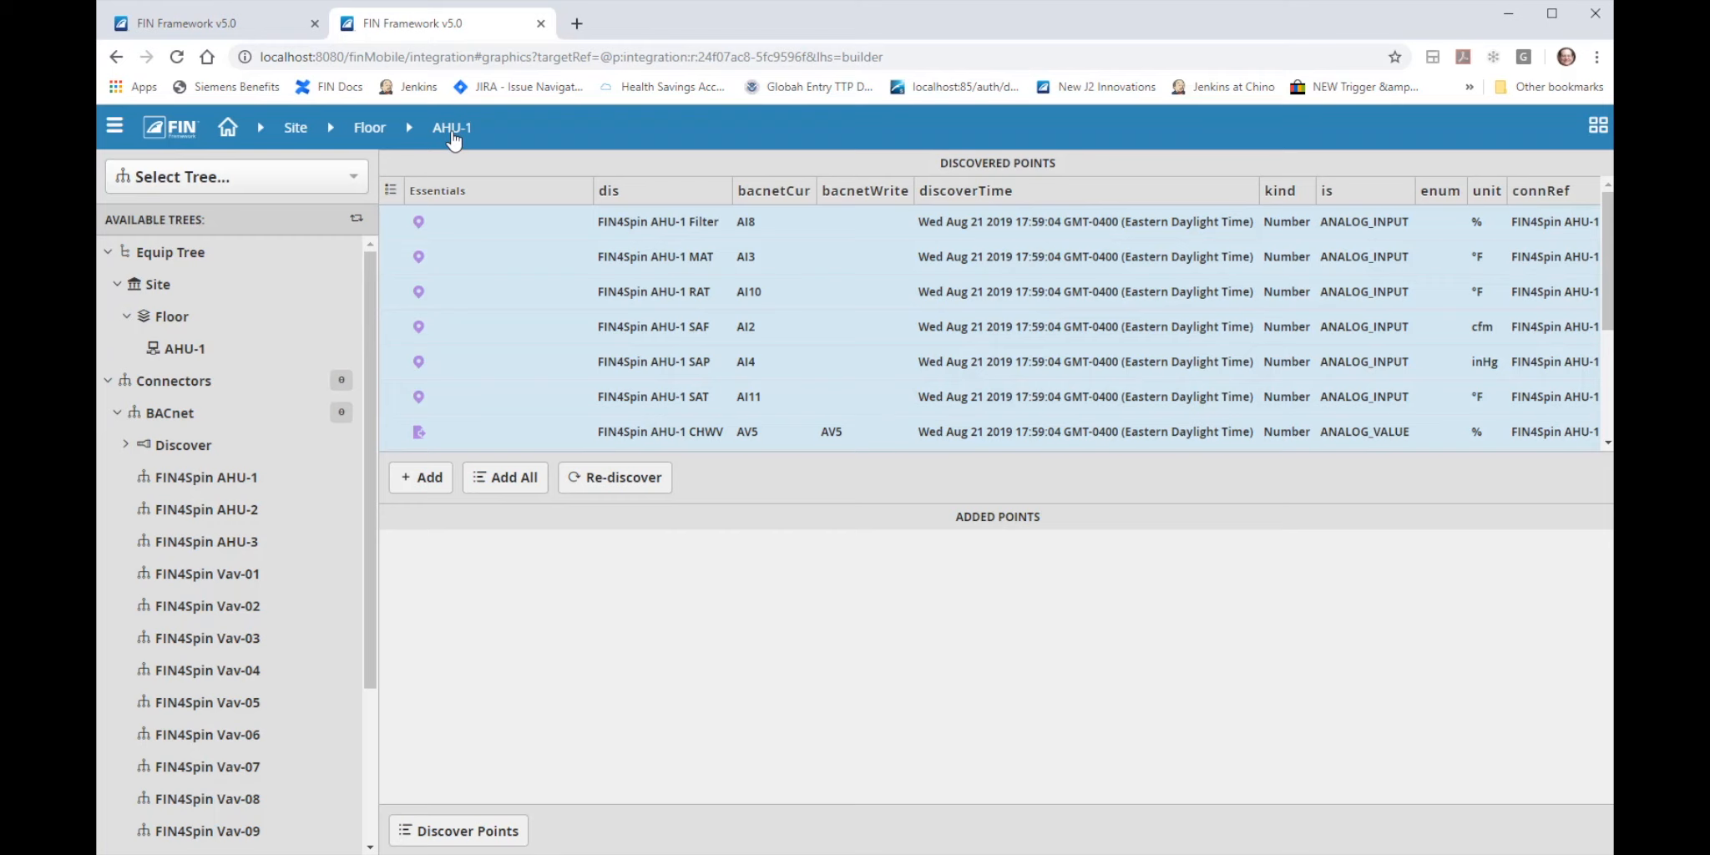
pyautogui.moveTo(322, 354)
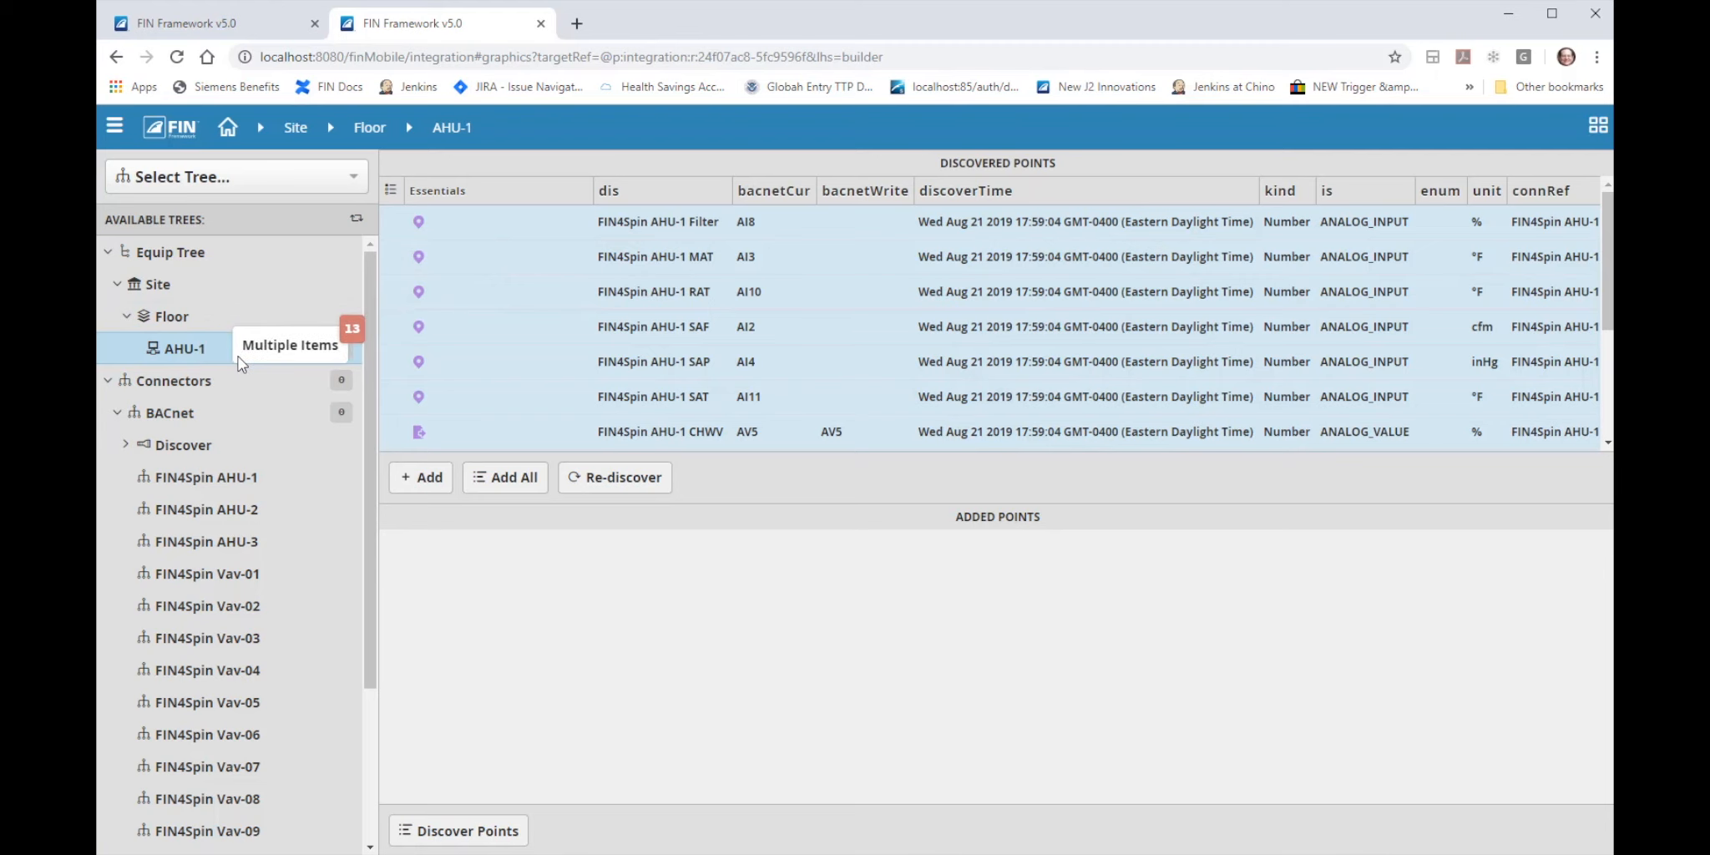
pyautogui.click(504, 476)
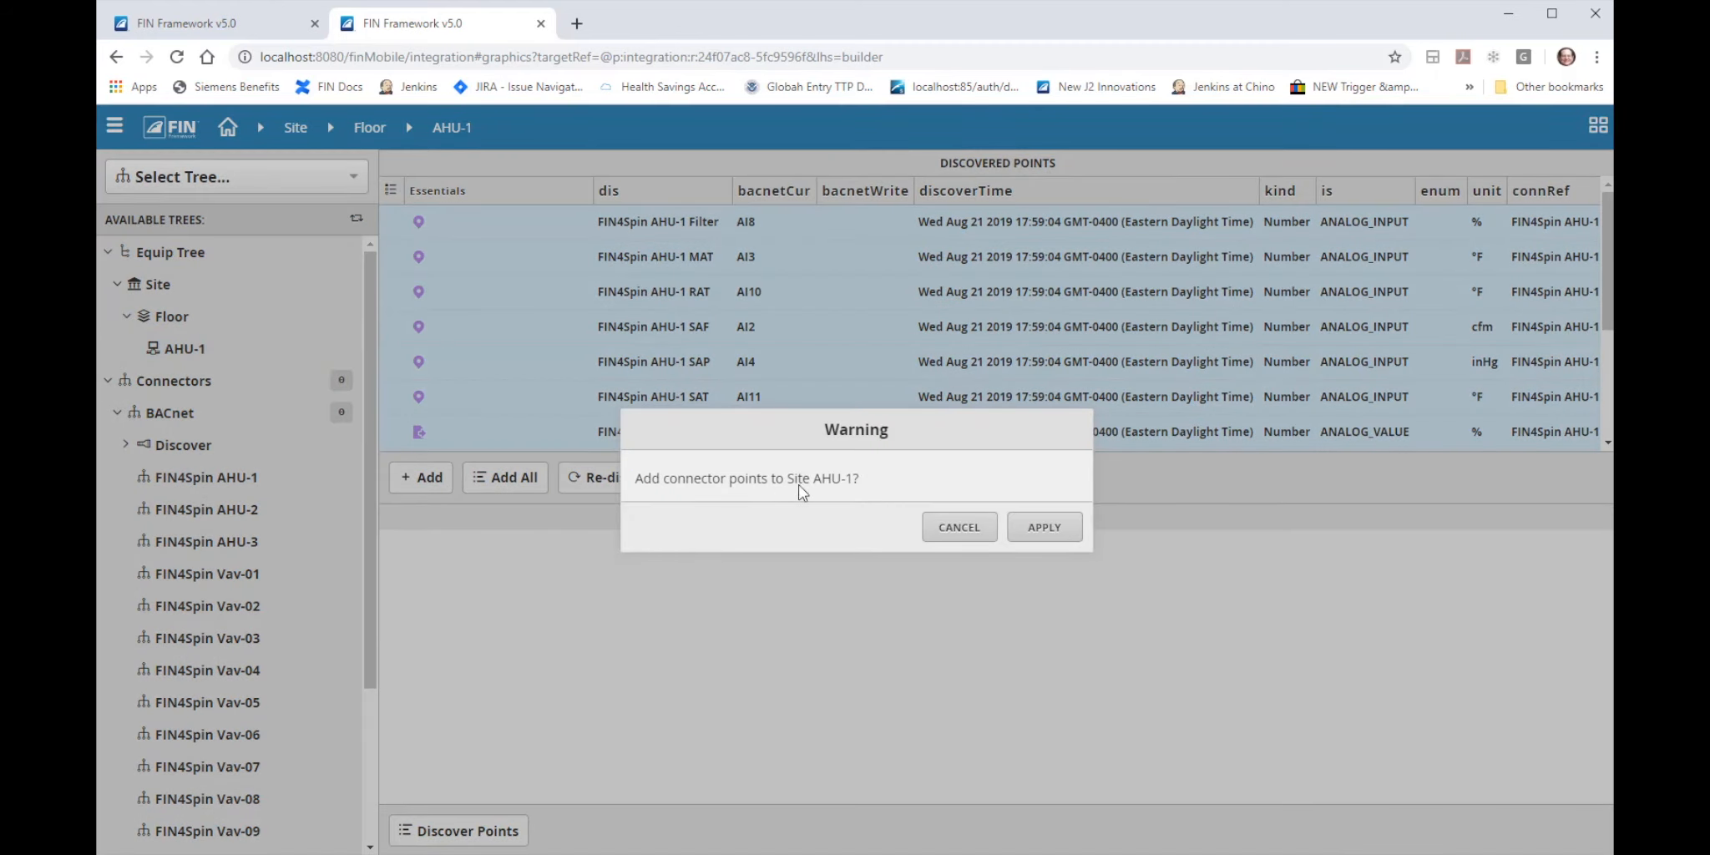
# Confirm the warning so the 13 connector points are added under AHU-1.
pyautogui.click(1042, 525)
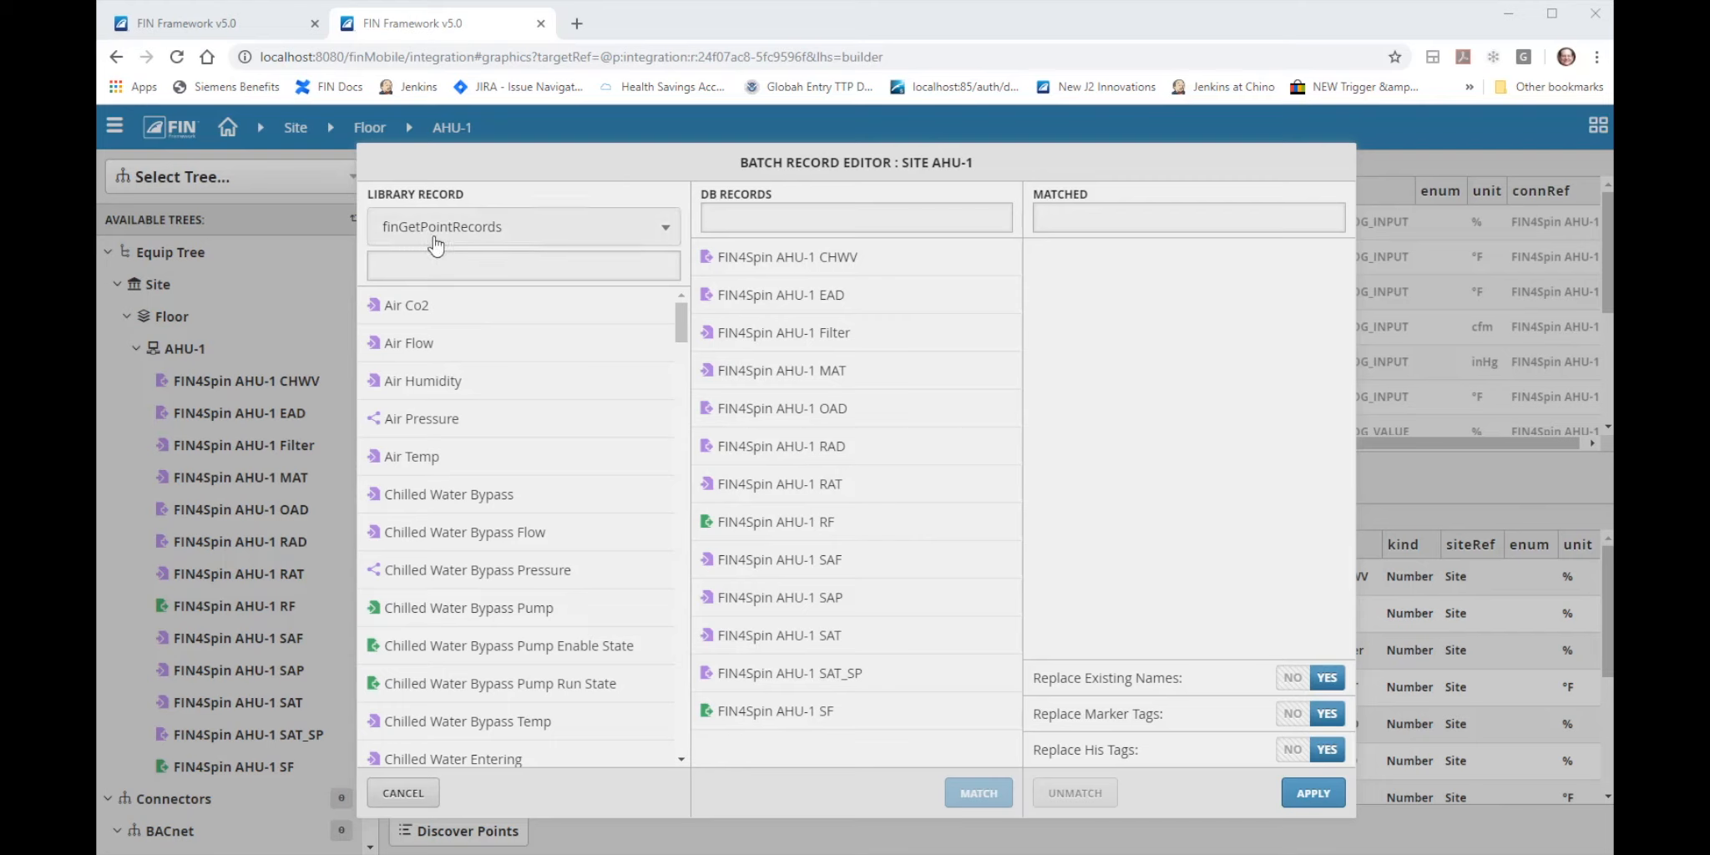
pyautogui.moveTo(739, 513)
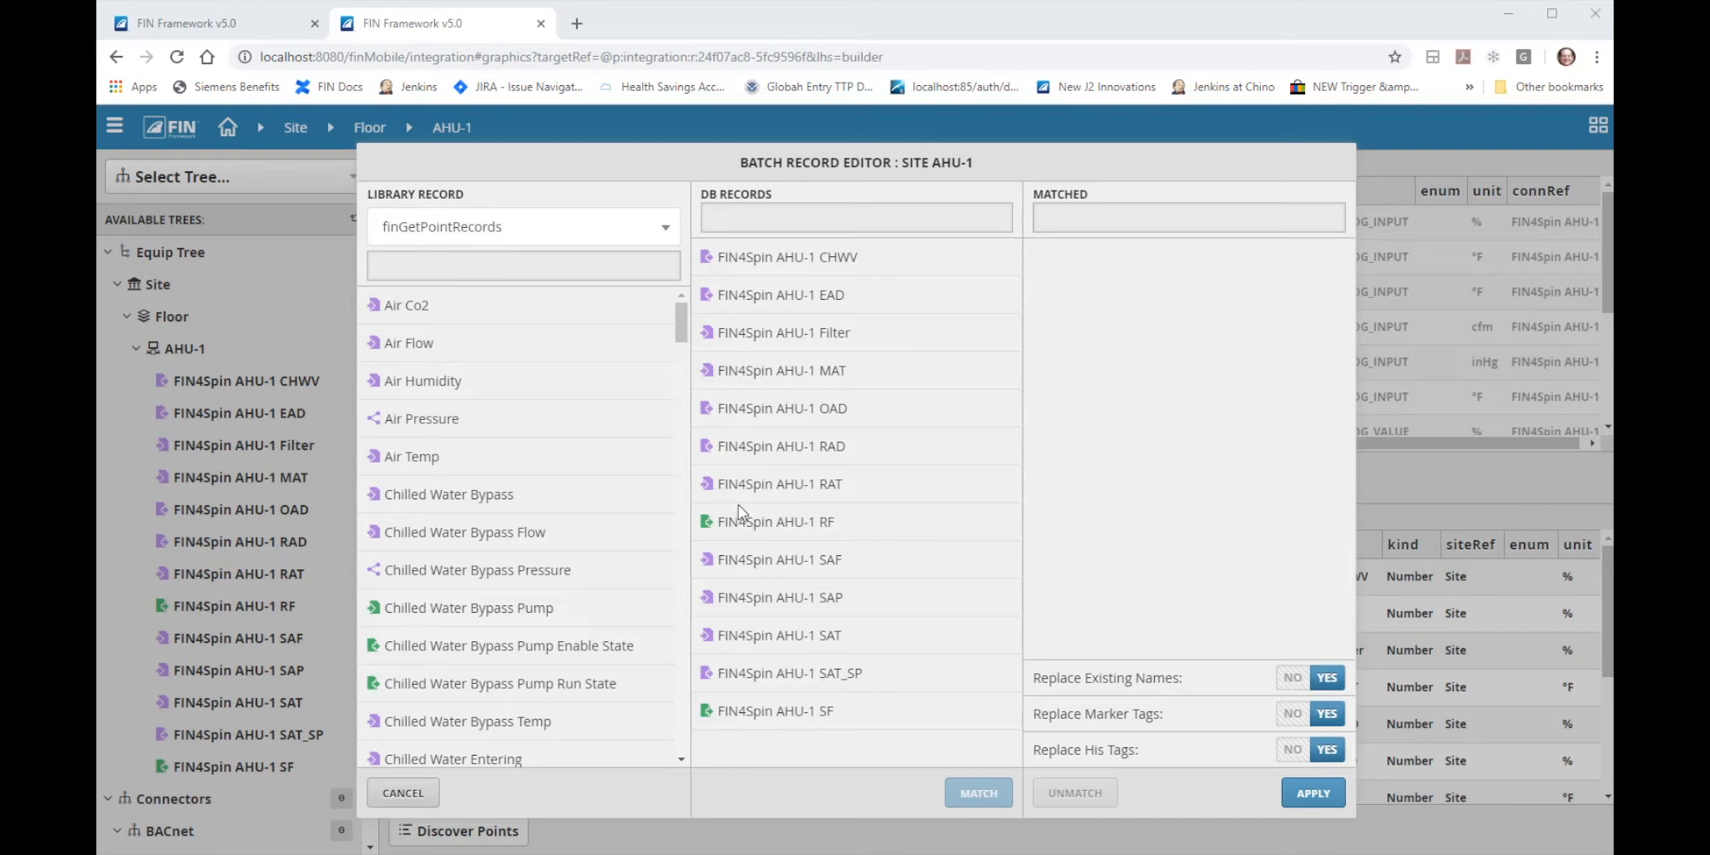
pyautogui.moveTo(601, 638)
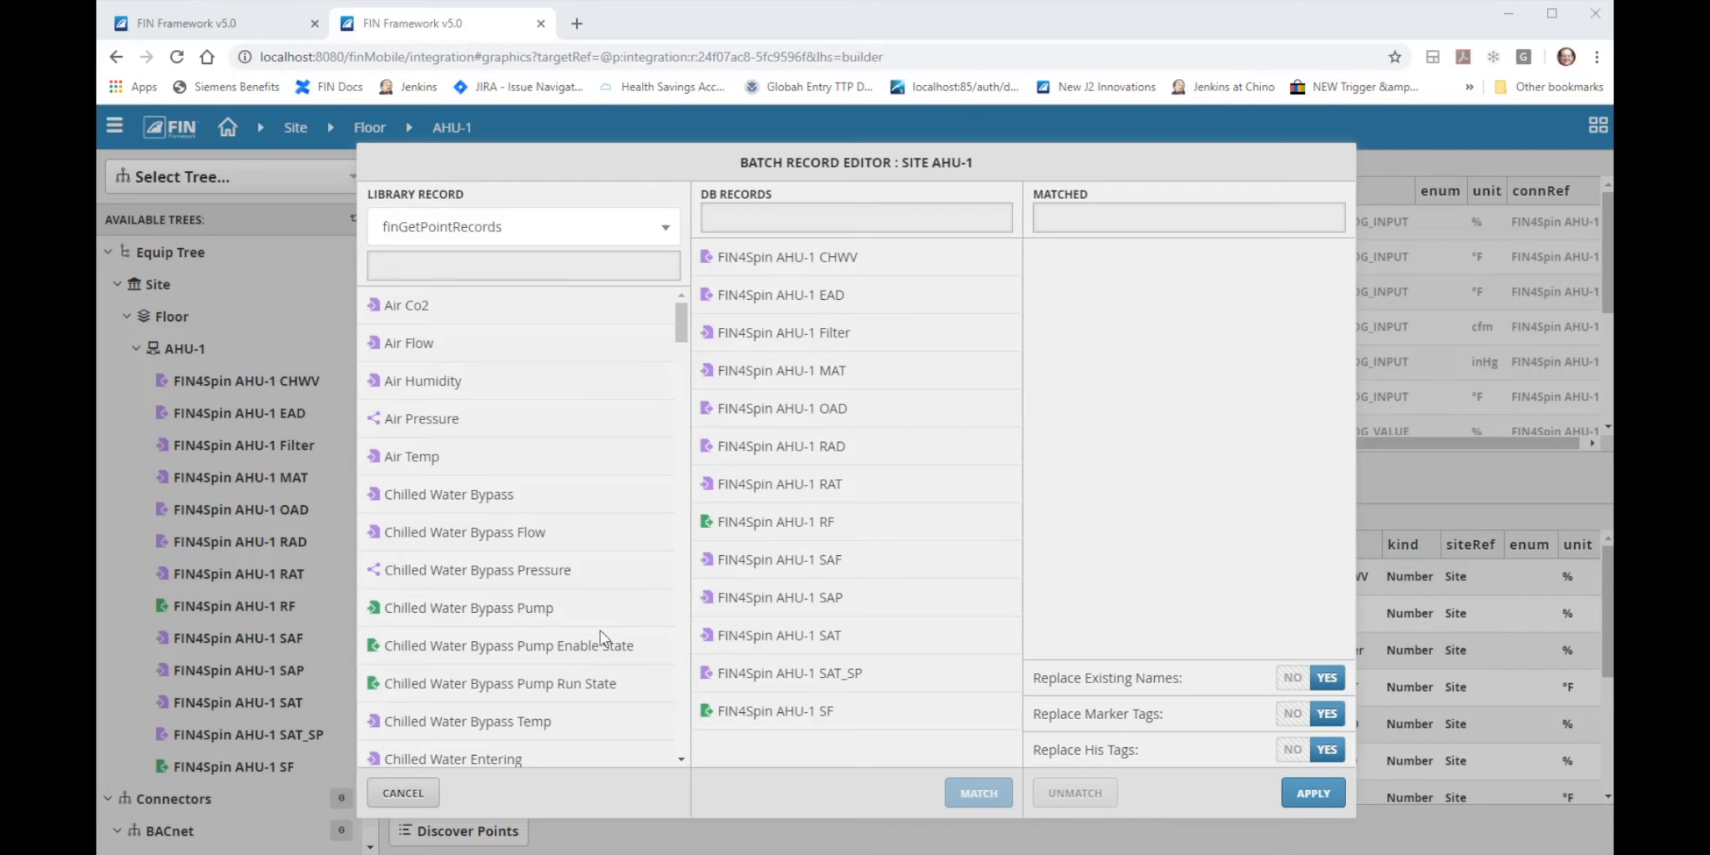
pyautogui.moveTo(216, 597)
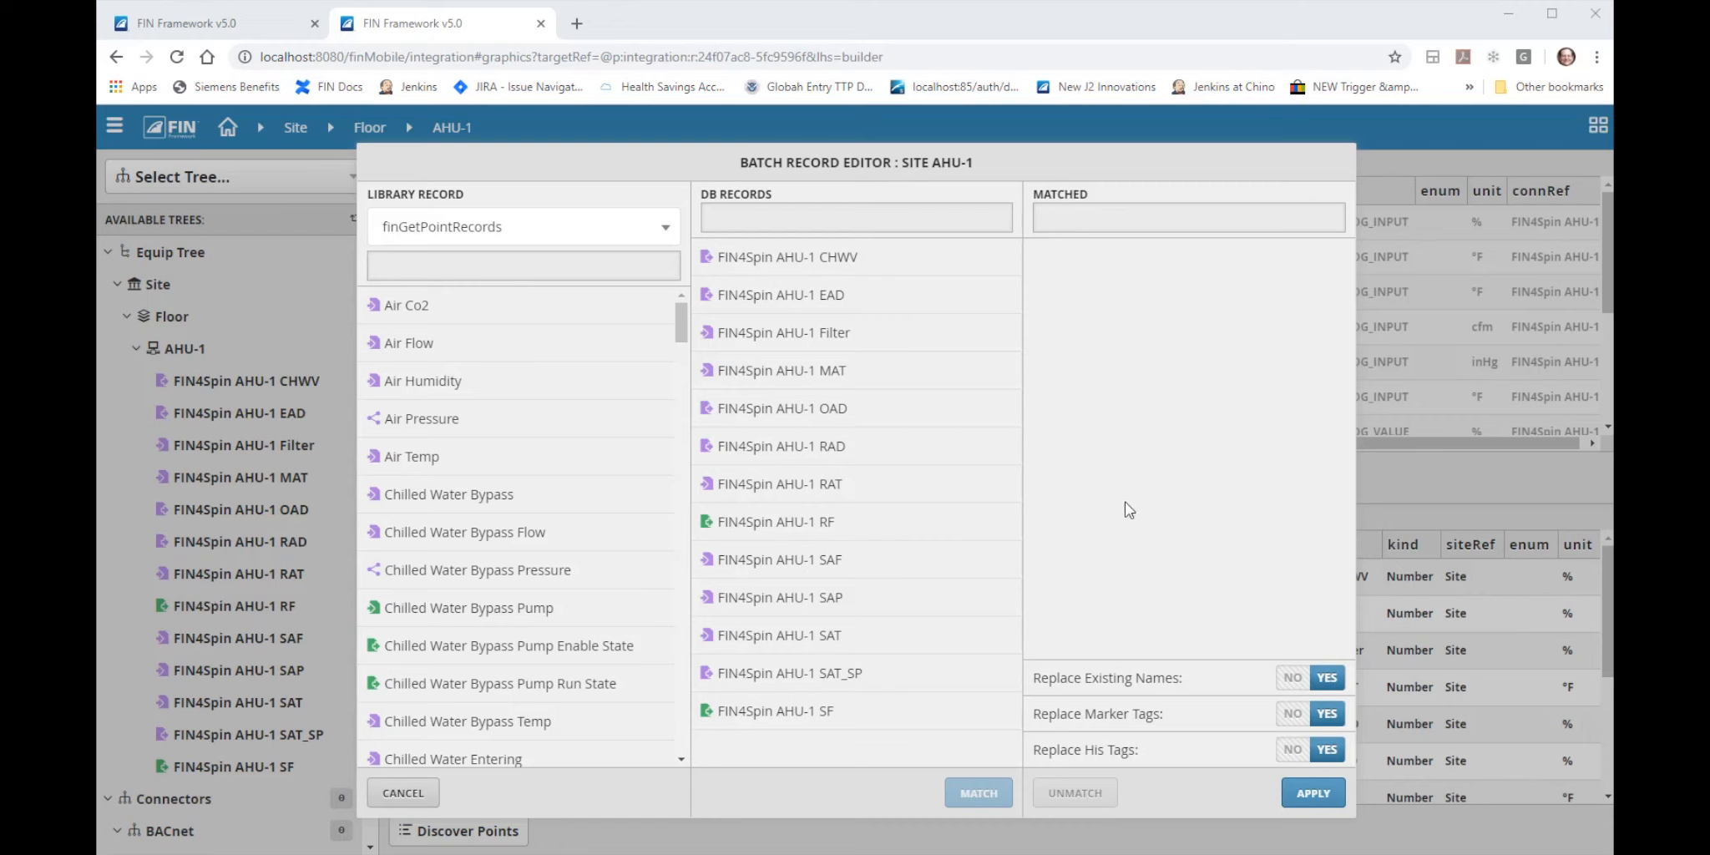
pyautogui.moveTo(711, 408)
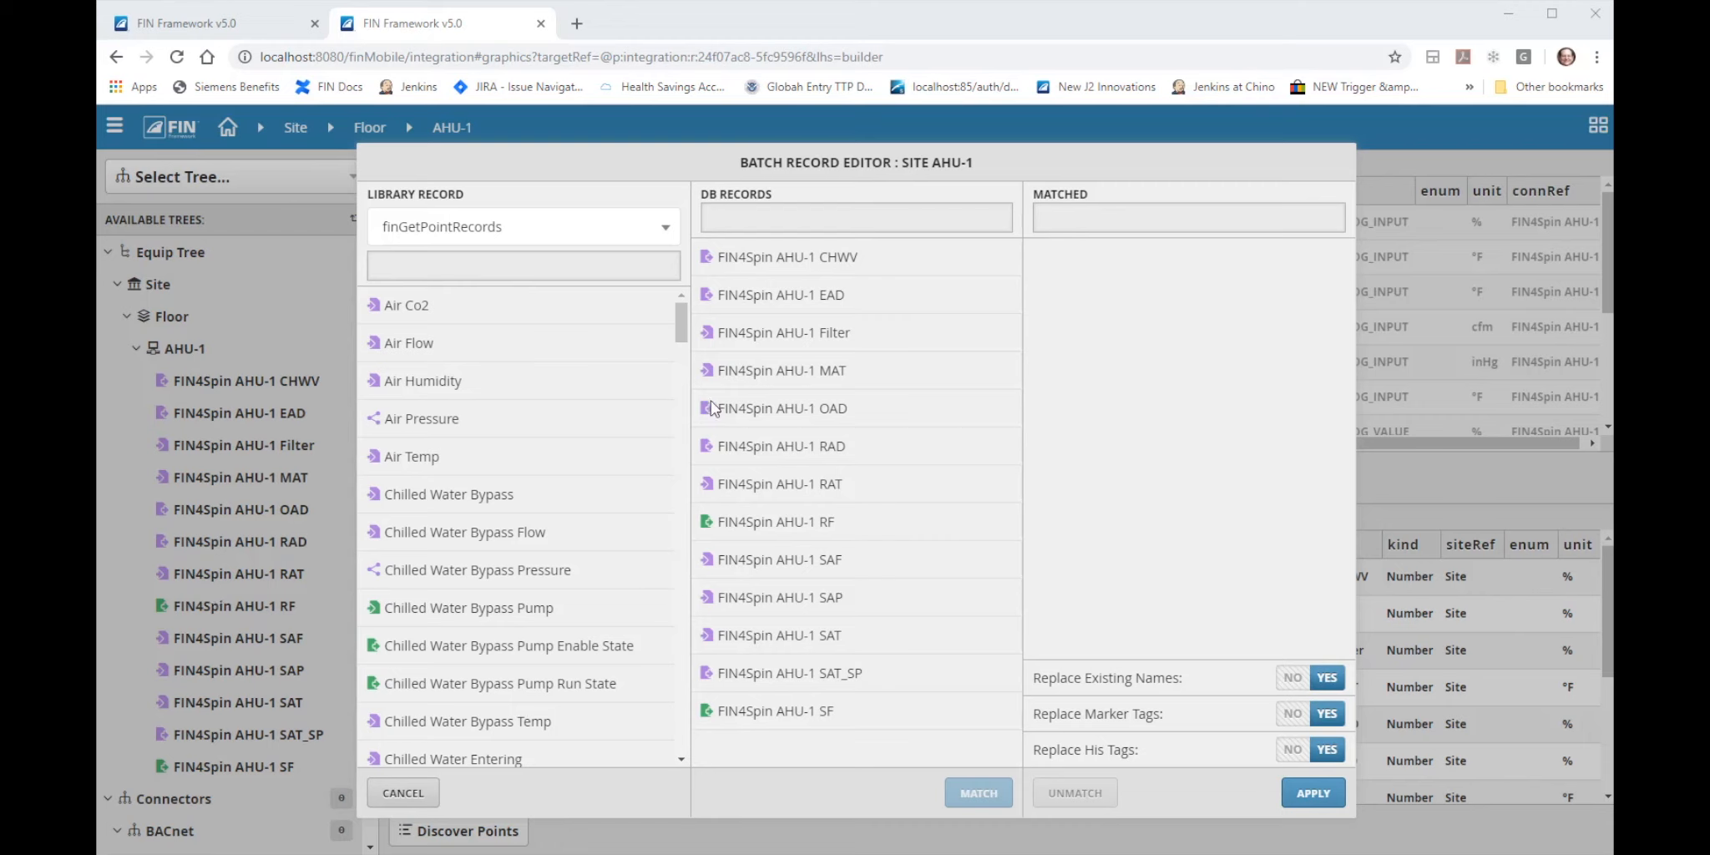
pyautogui.moveTo(803, 414)
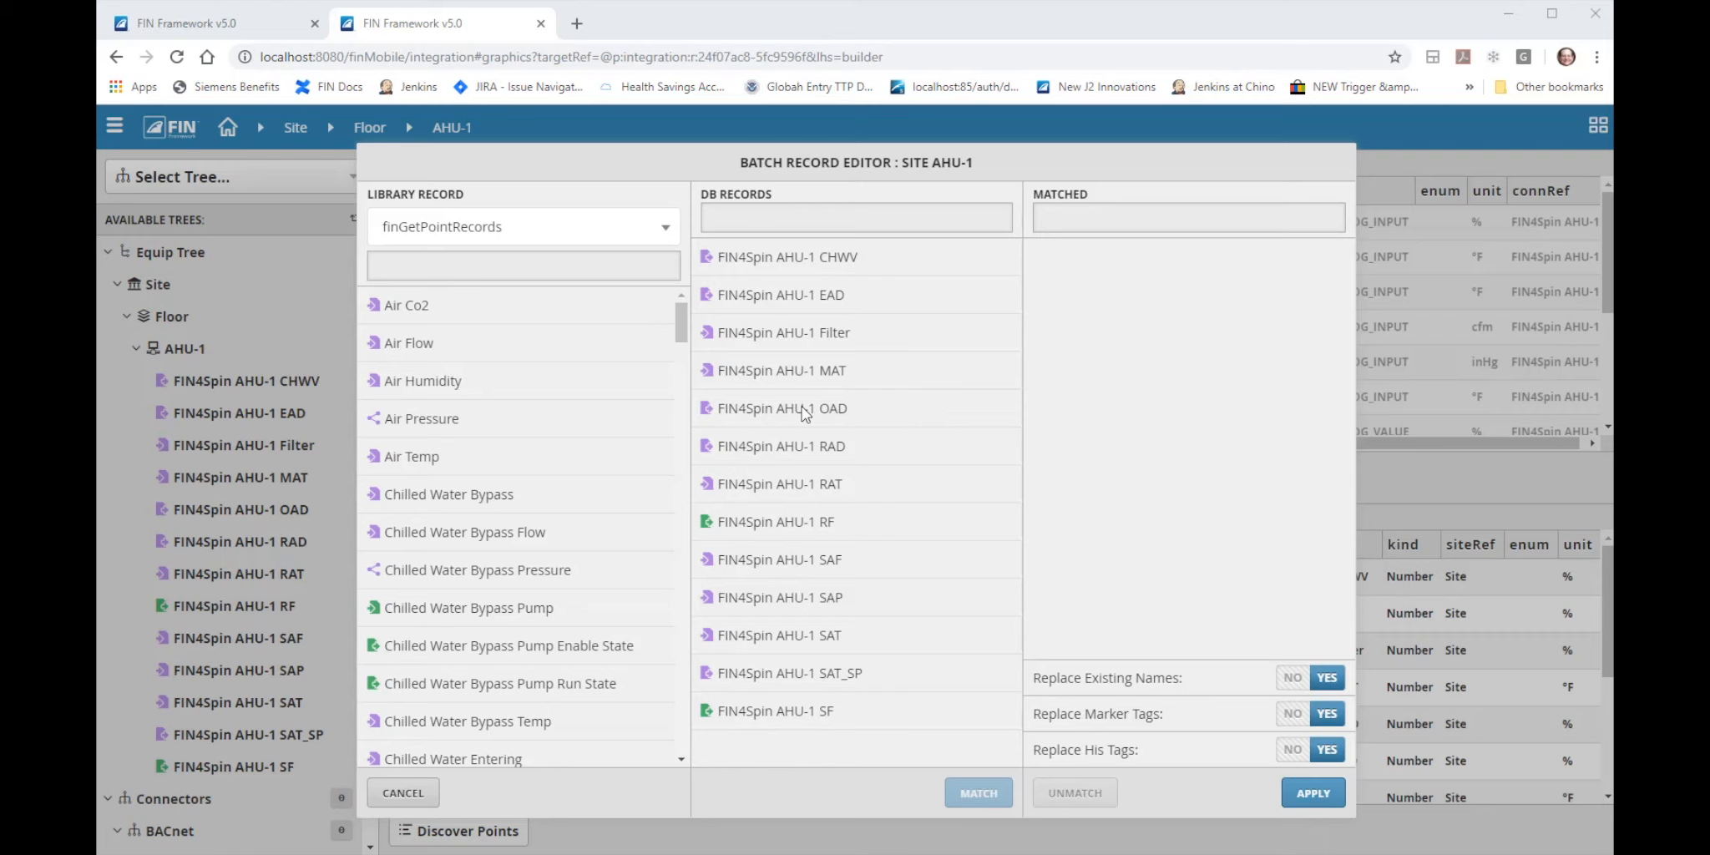
pyautogui.moveTo(788, 312)
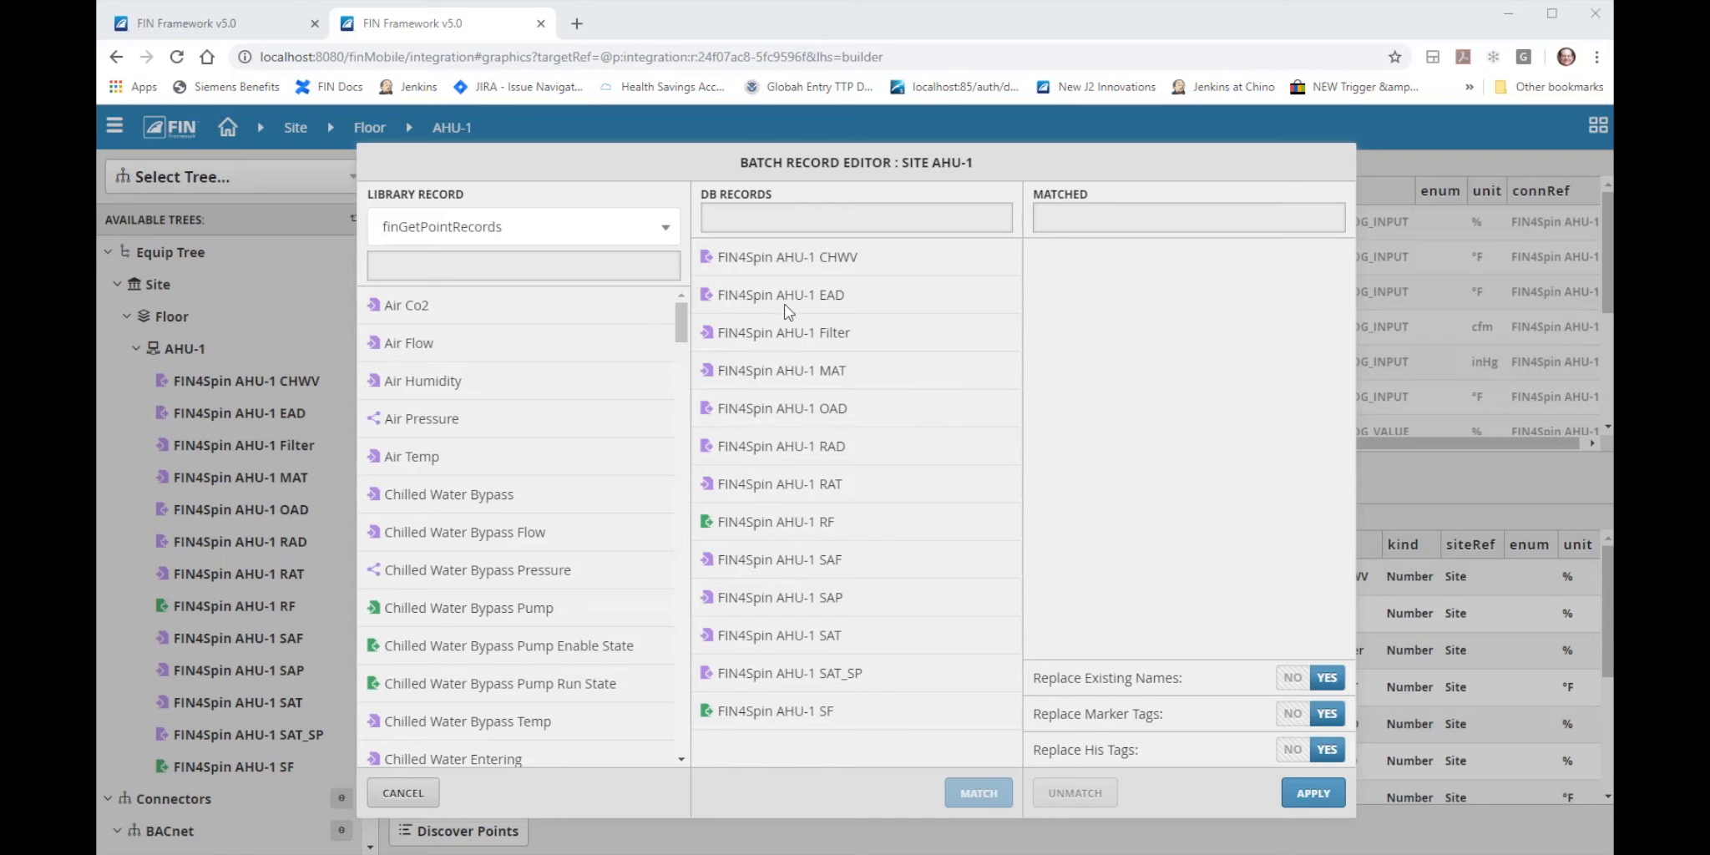
pyautogui.moveTo(773, 341)
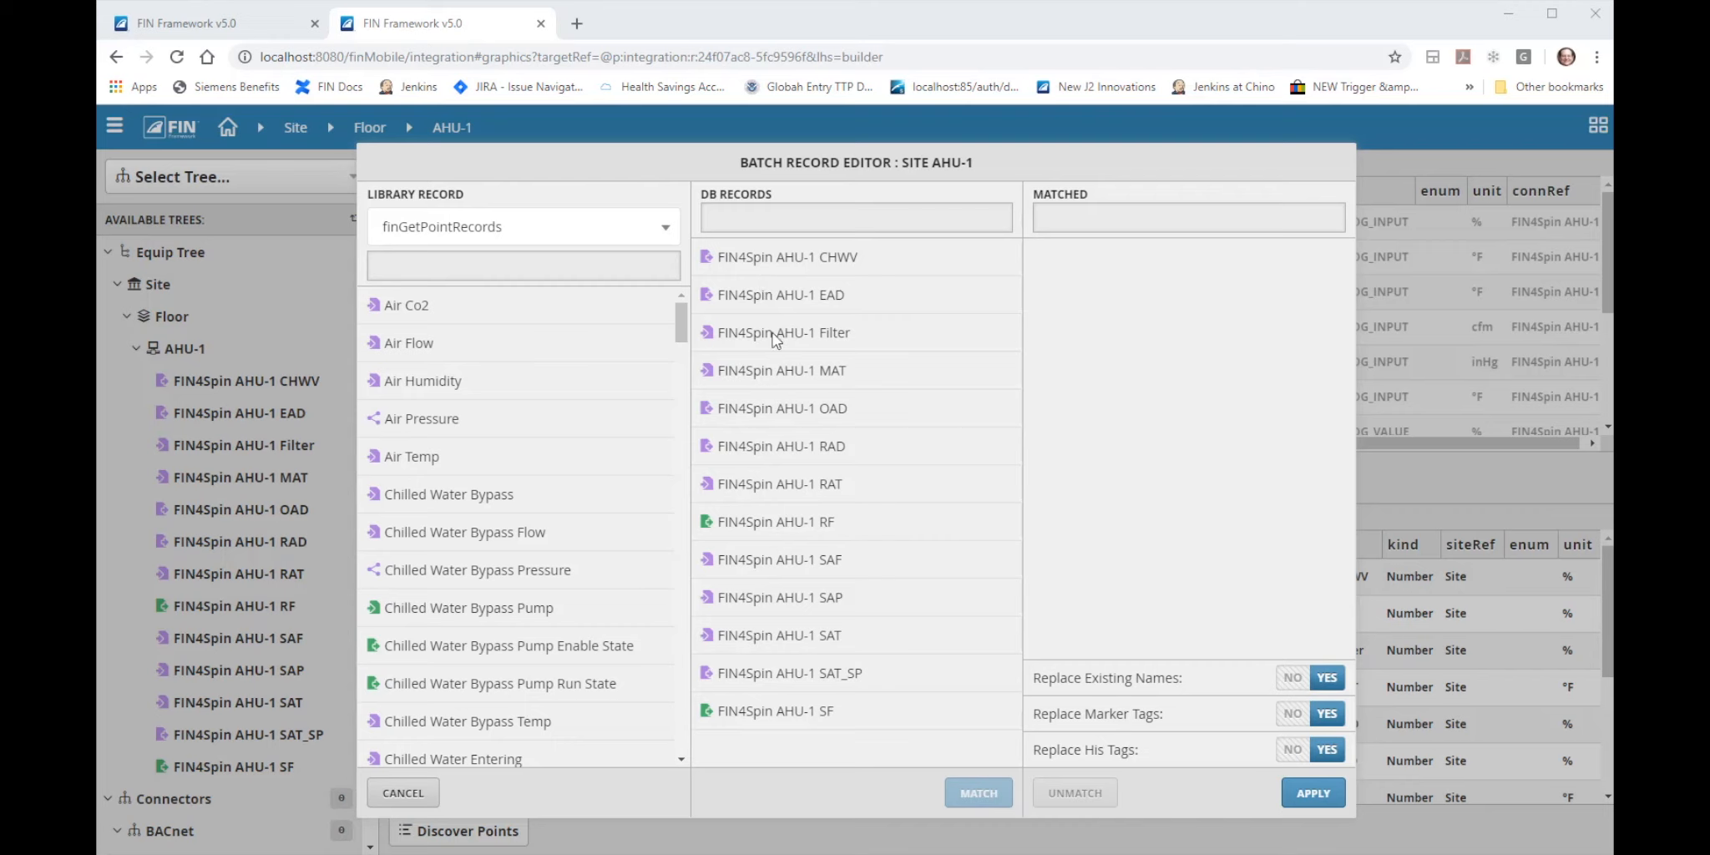
pyautogui.moveTo(791, 515)
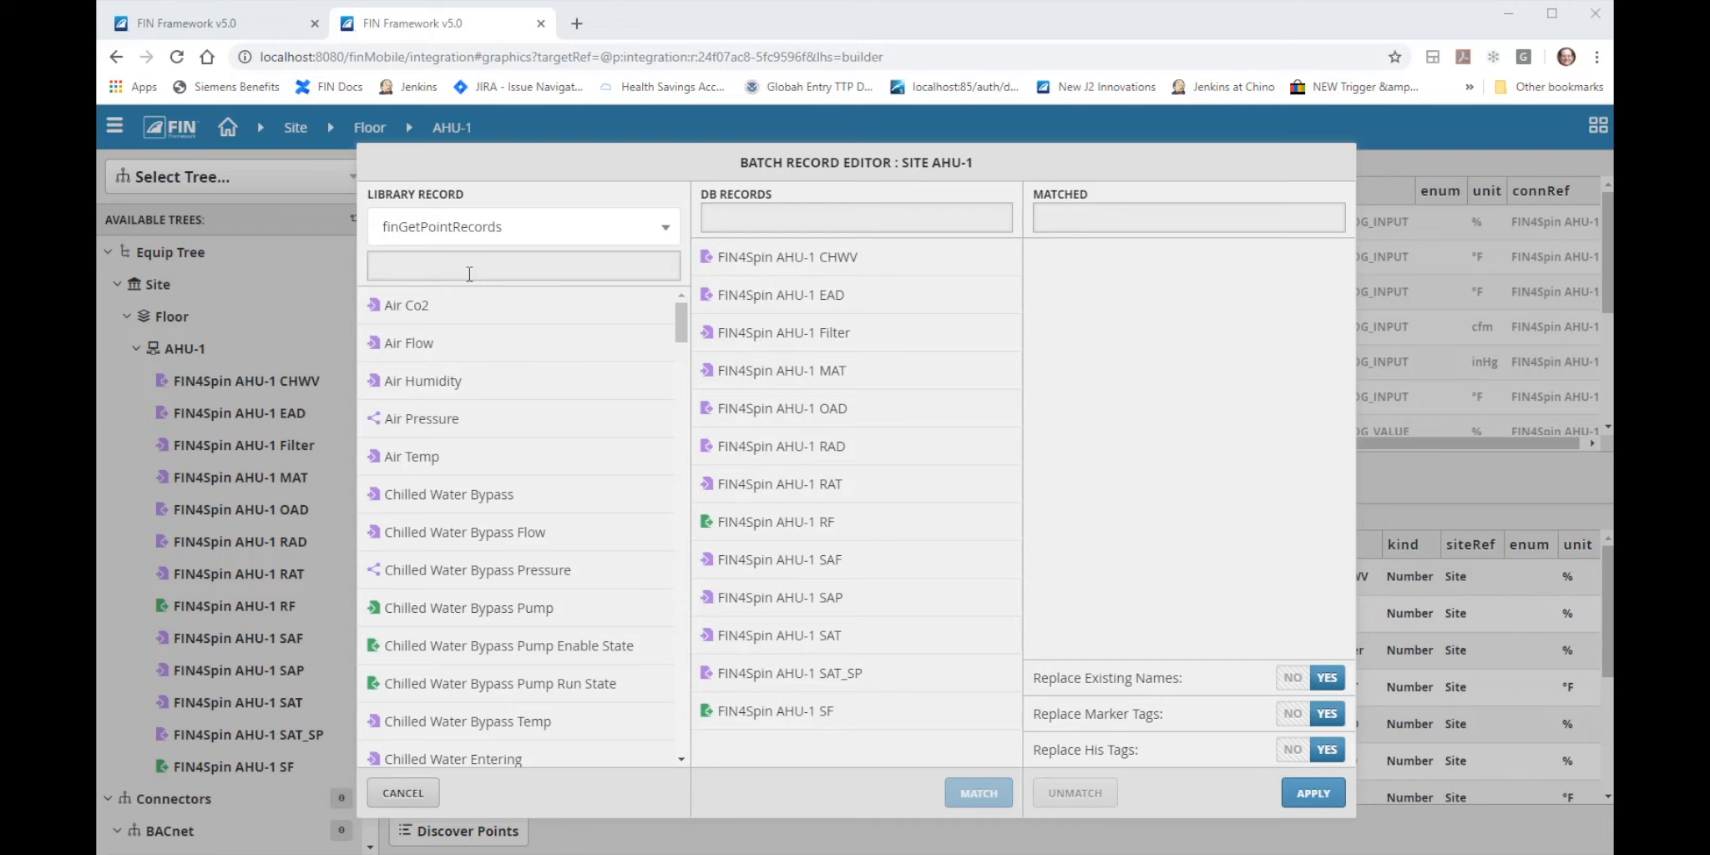
pyautogui.moveTo(501, 633)
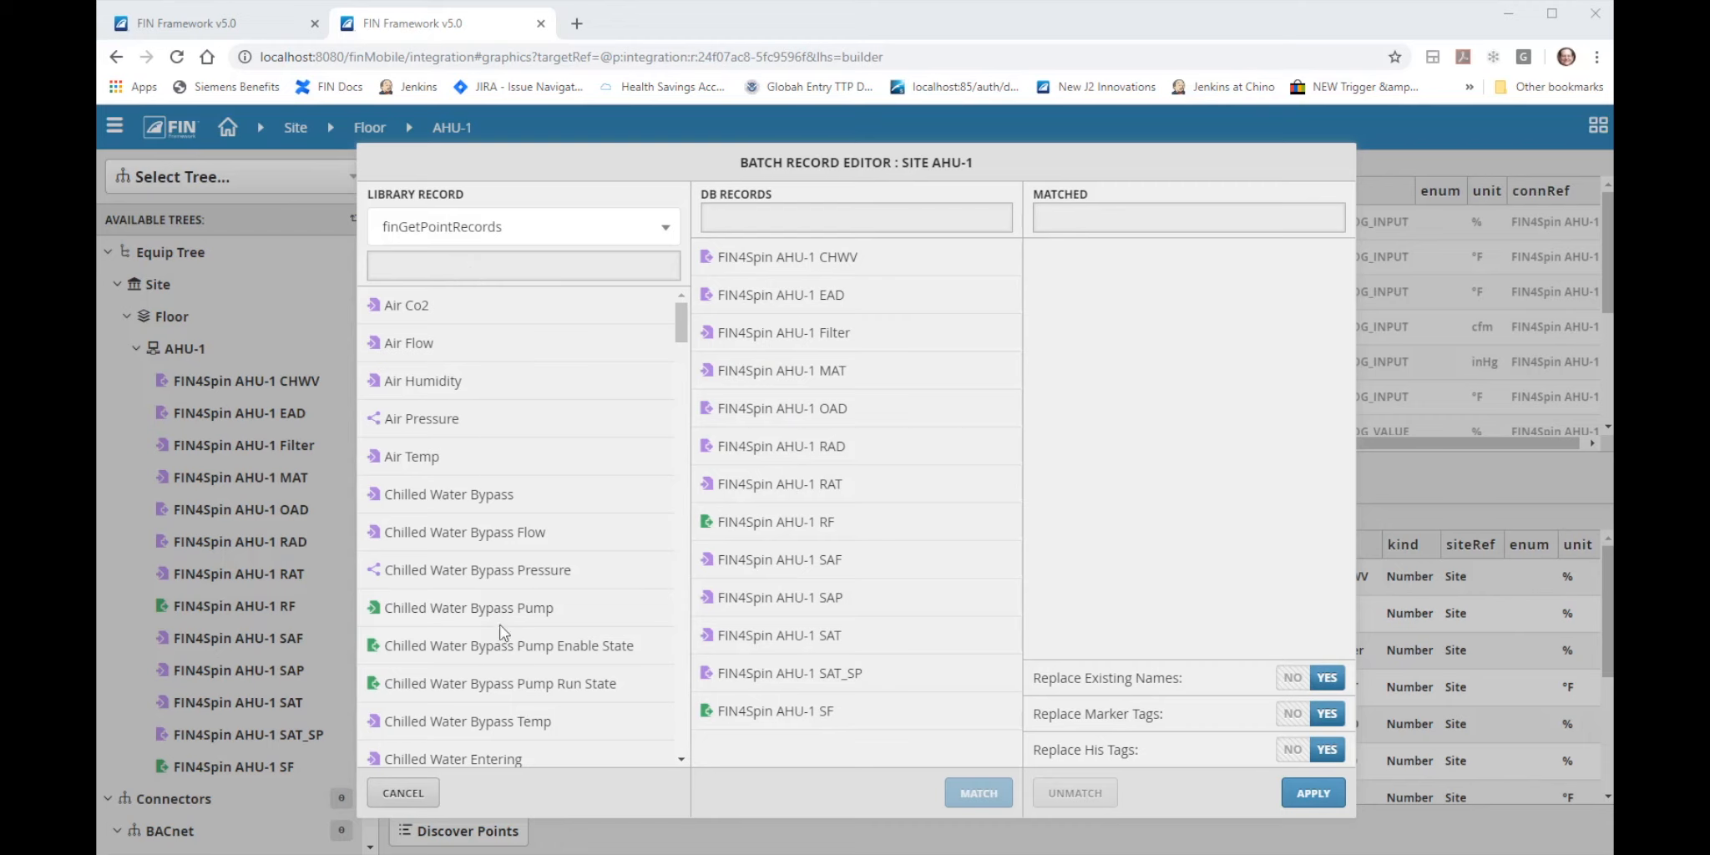
pyautogui.moveTo(557, 686)
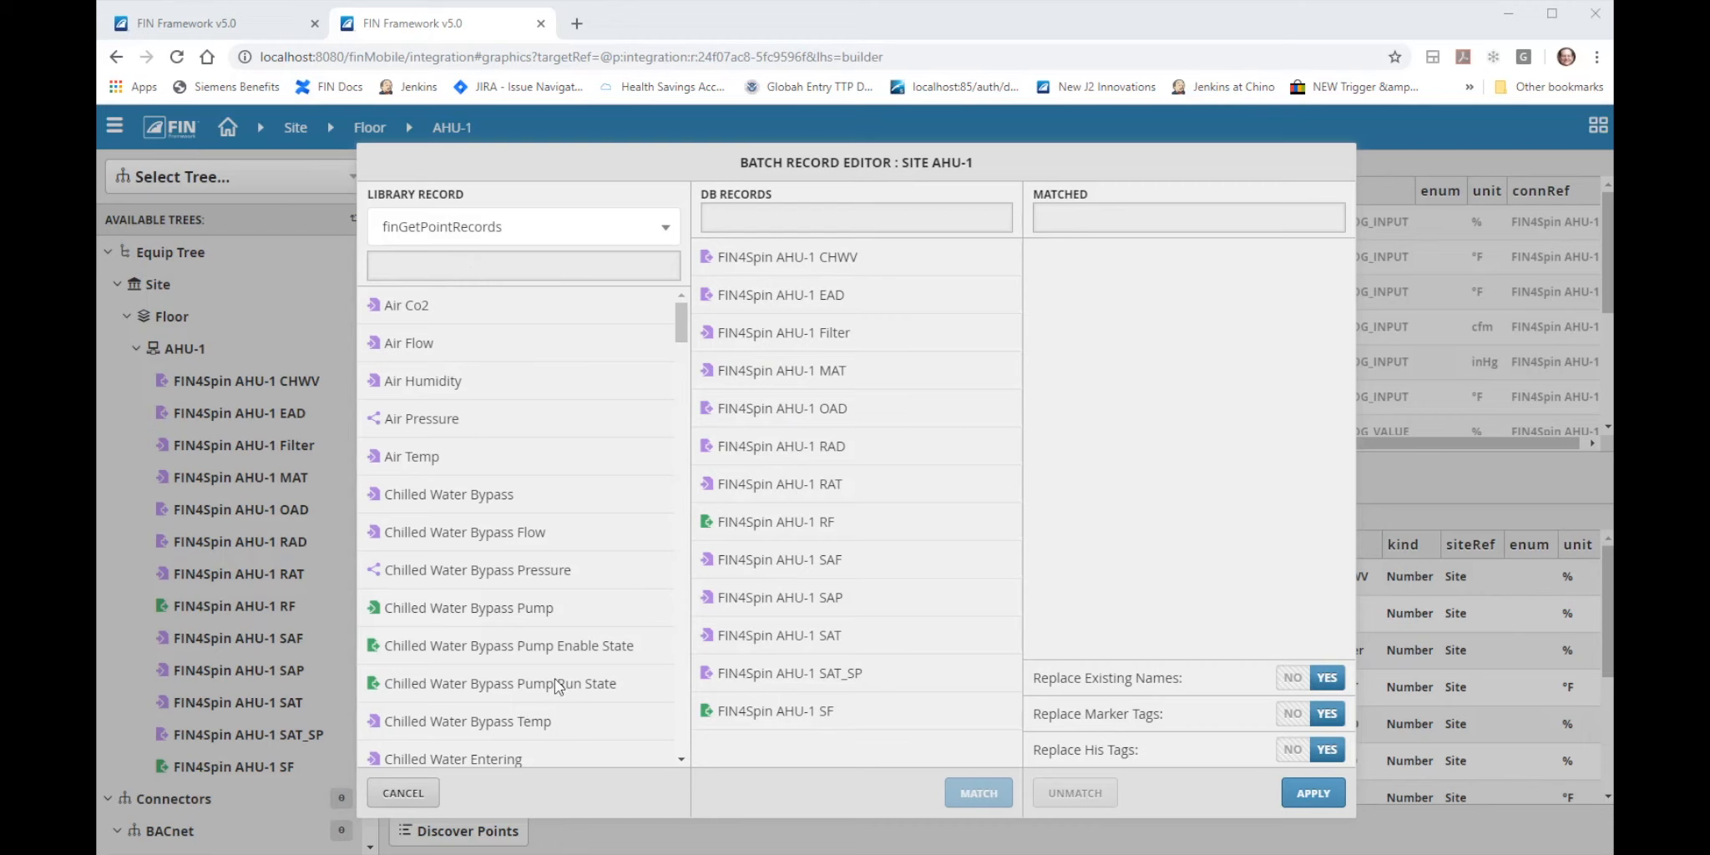
pyautogui.moveTo(766, 692)
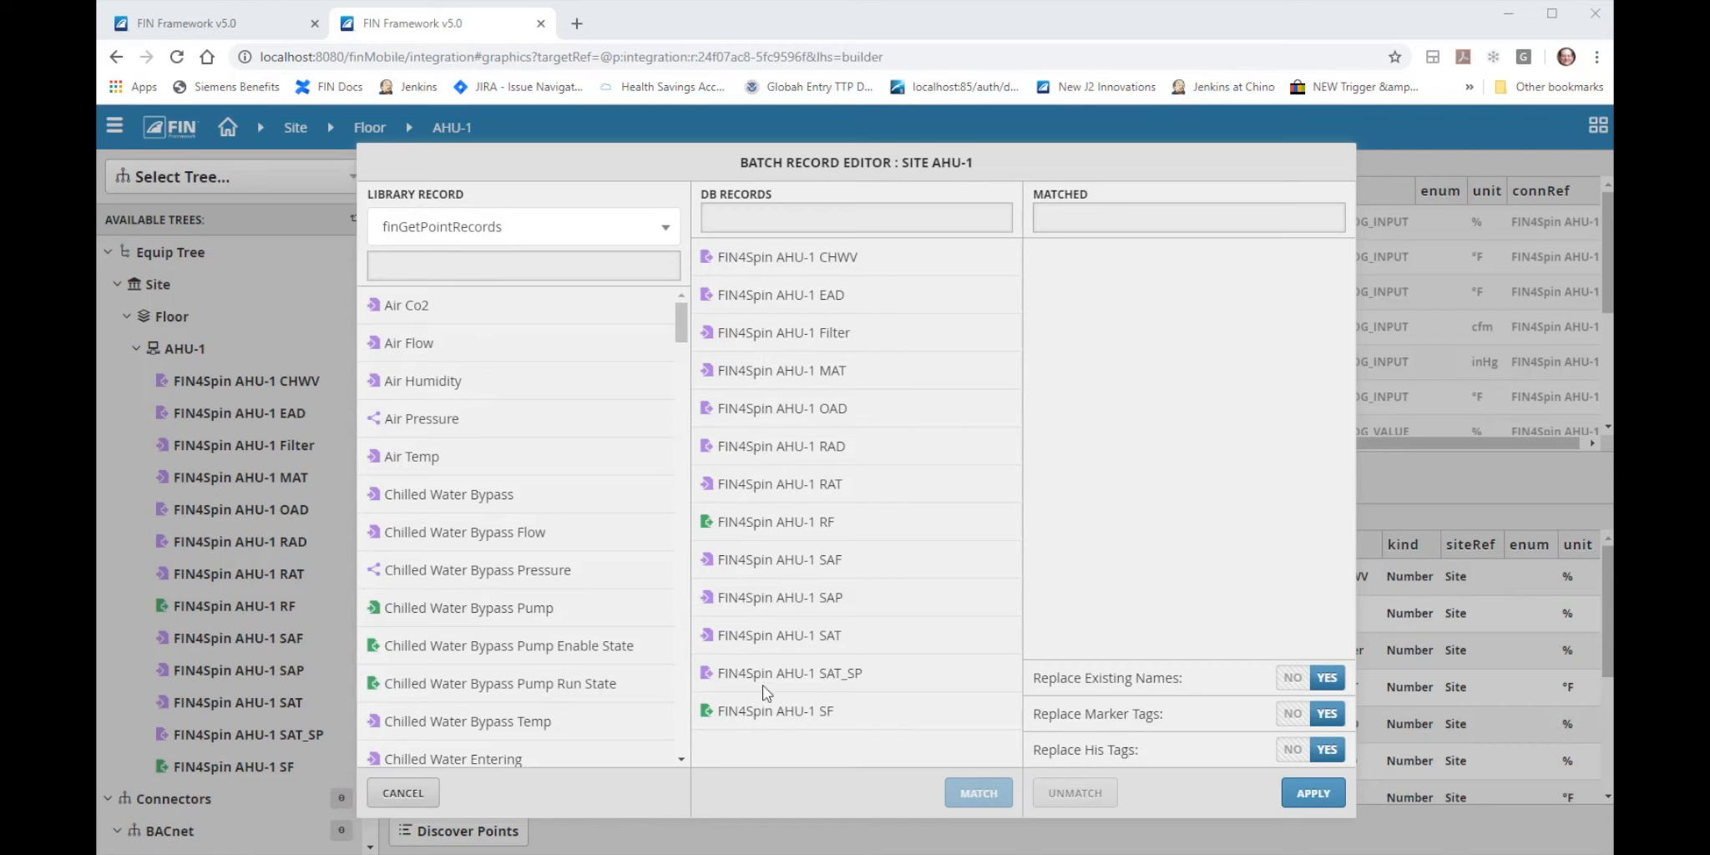
pyautogui.moveTo(794, 661)
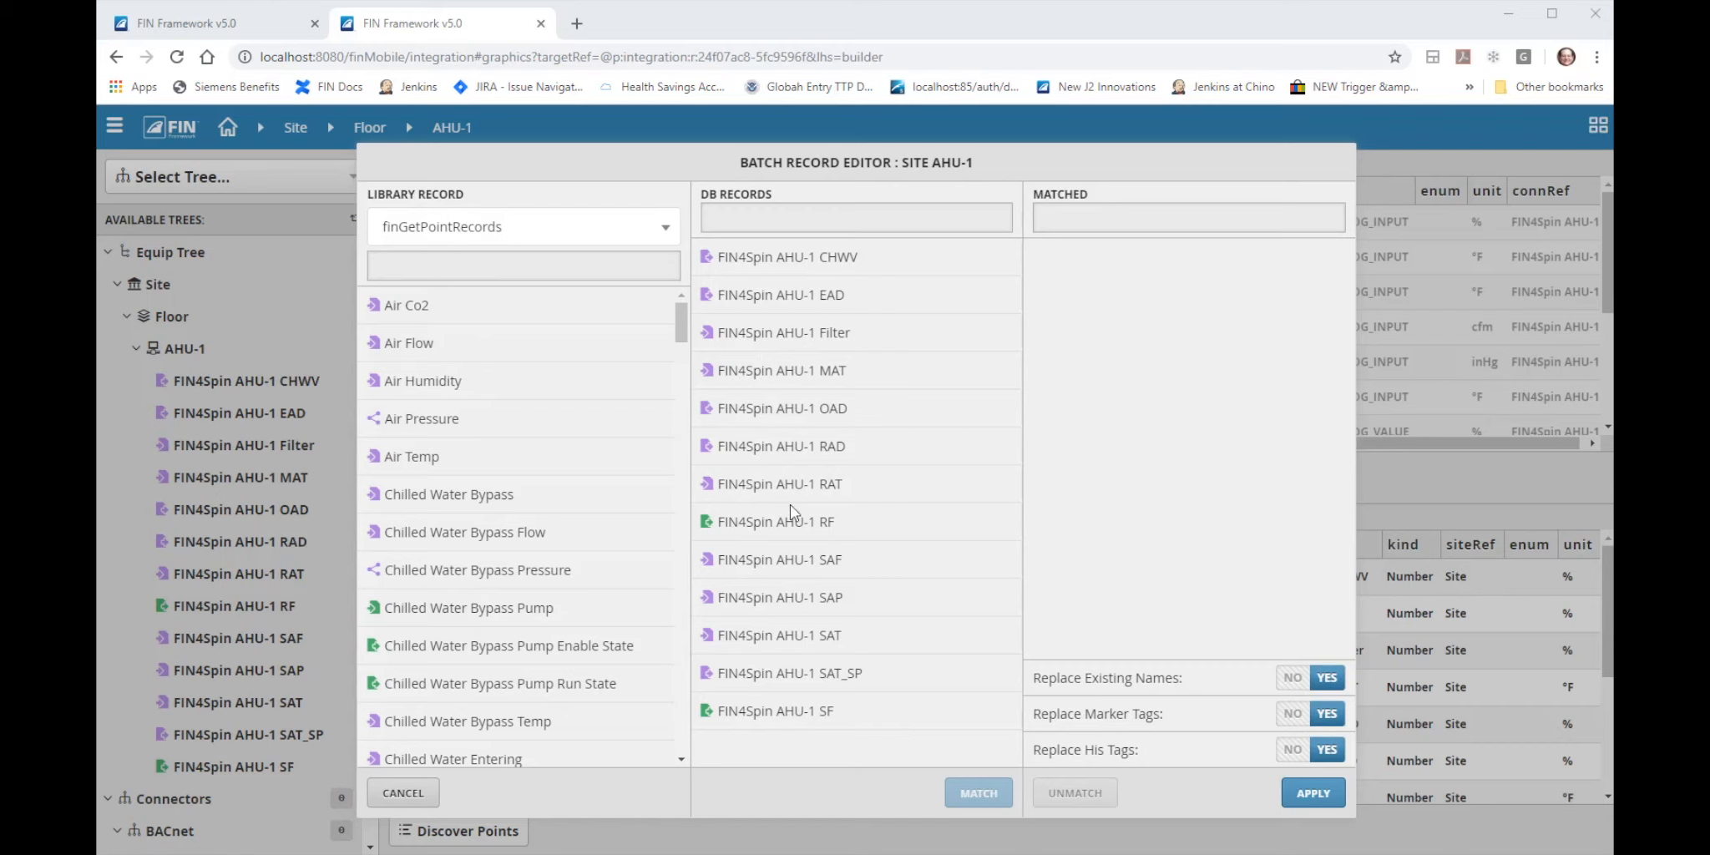
pyautogui.moveTo(460, 542)
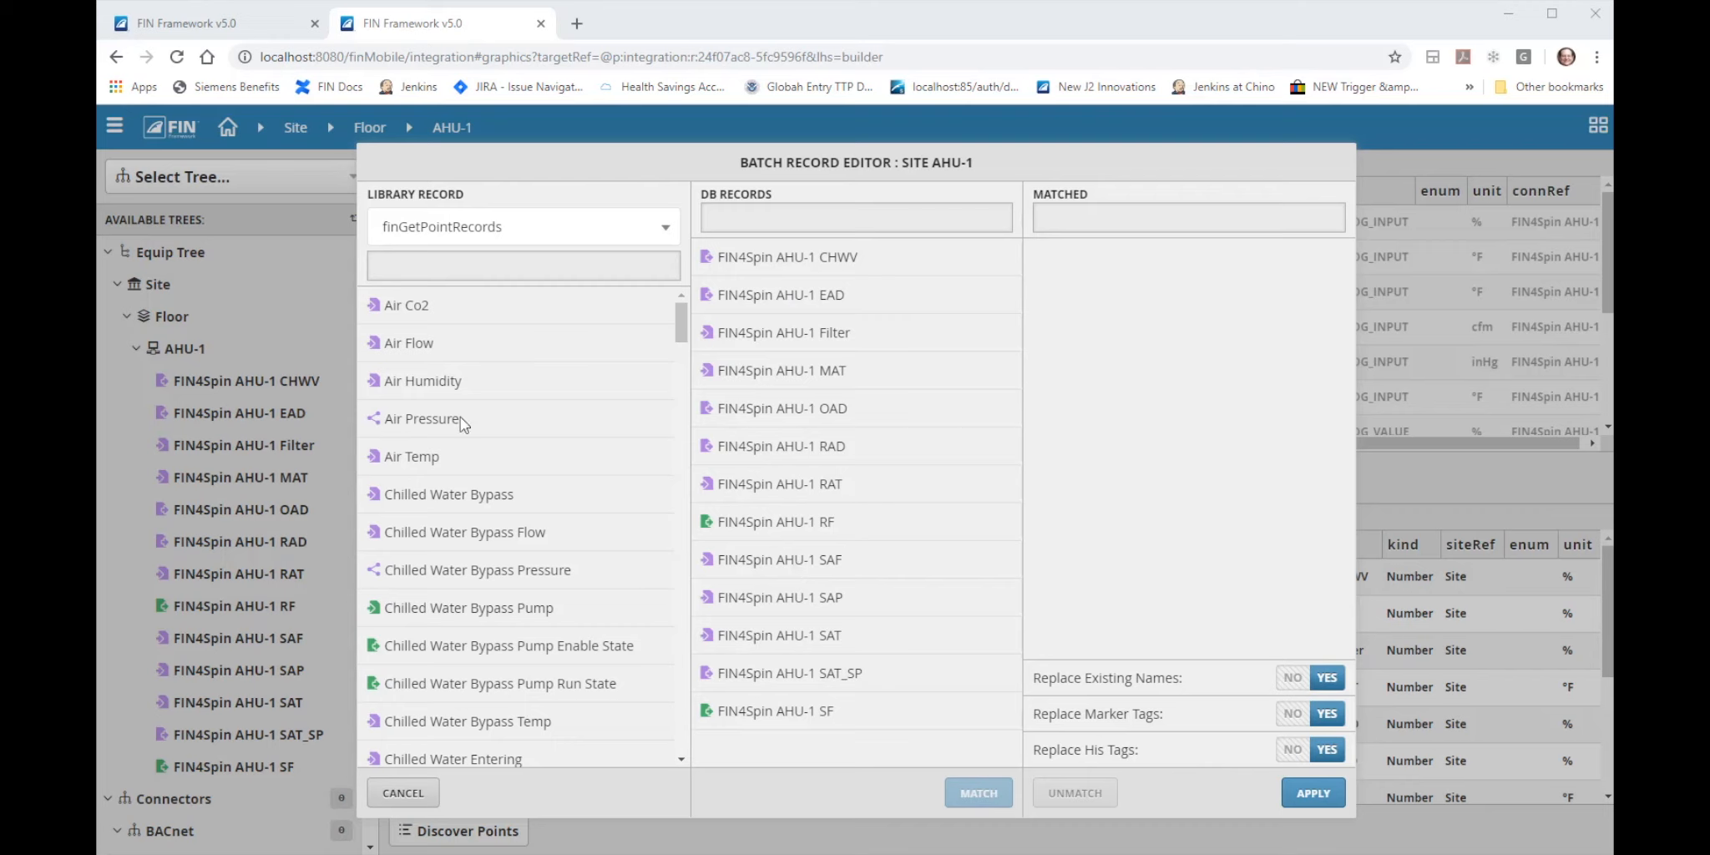
pyautogui.moveTo(825, 379)
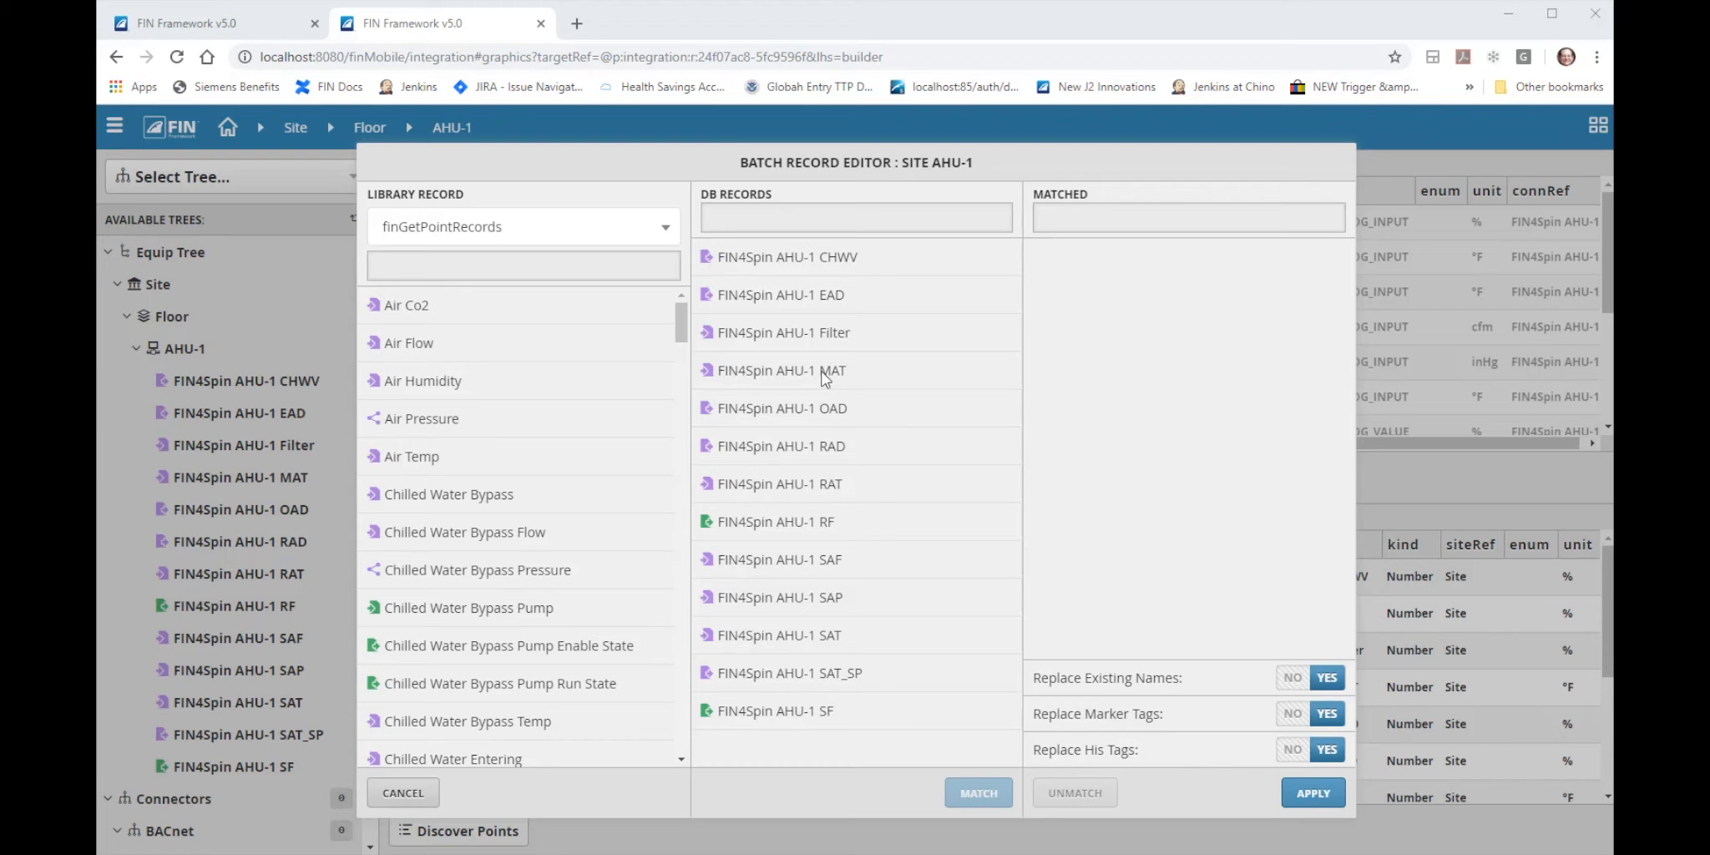
pyautogui.moveTo(831, 379)
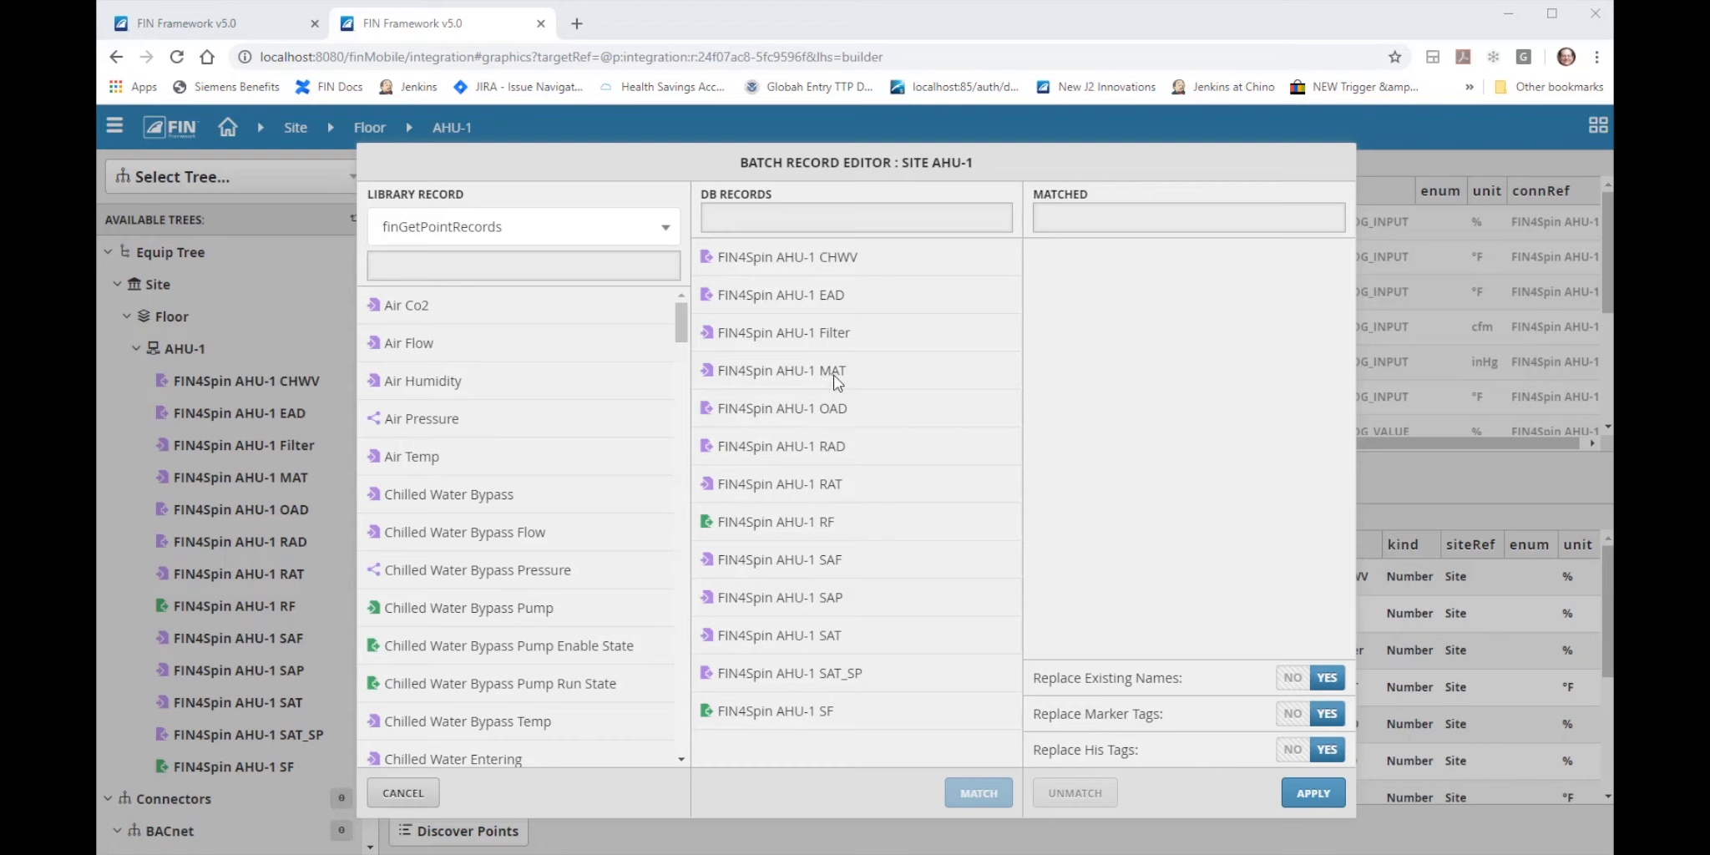
pyautogui.moveTo(800, 292)
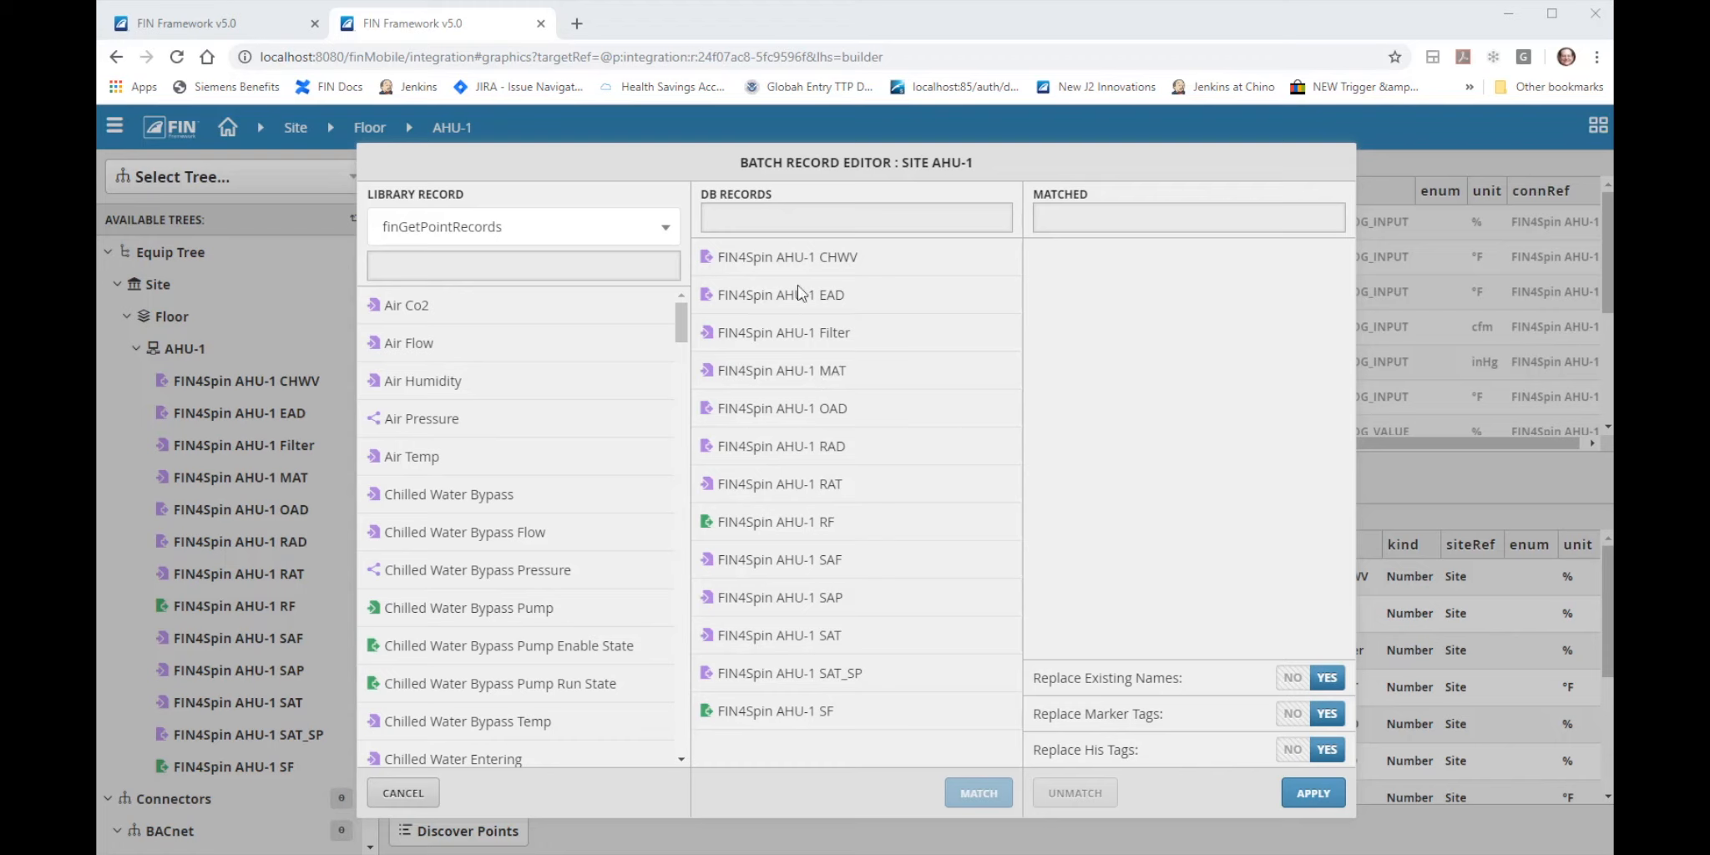
pyautogui.moveTo(413, 389)
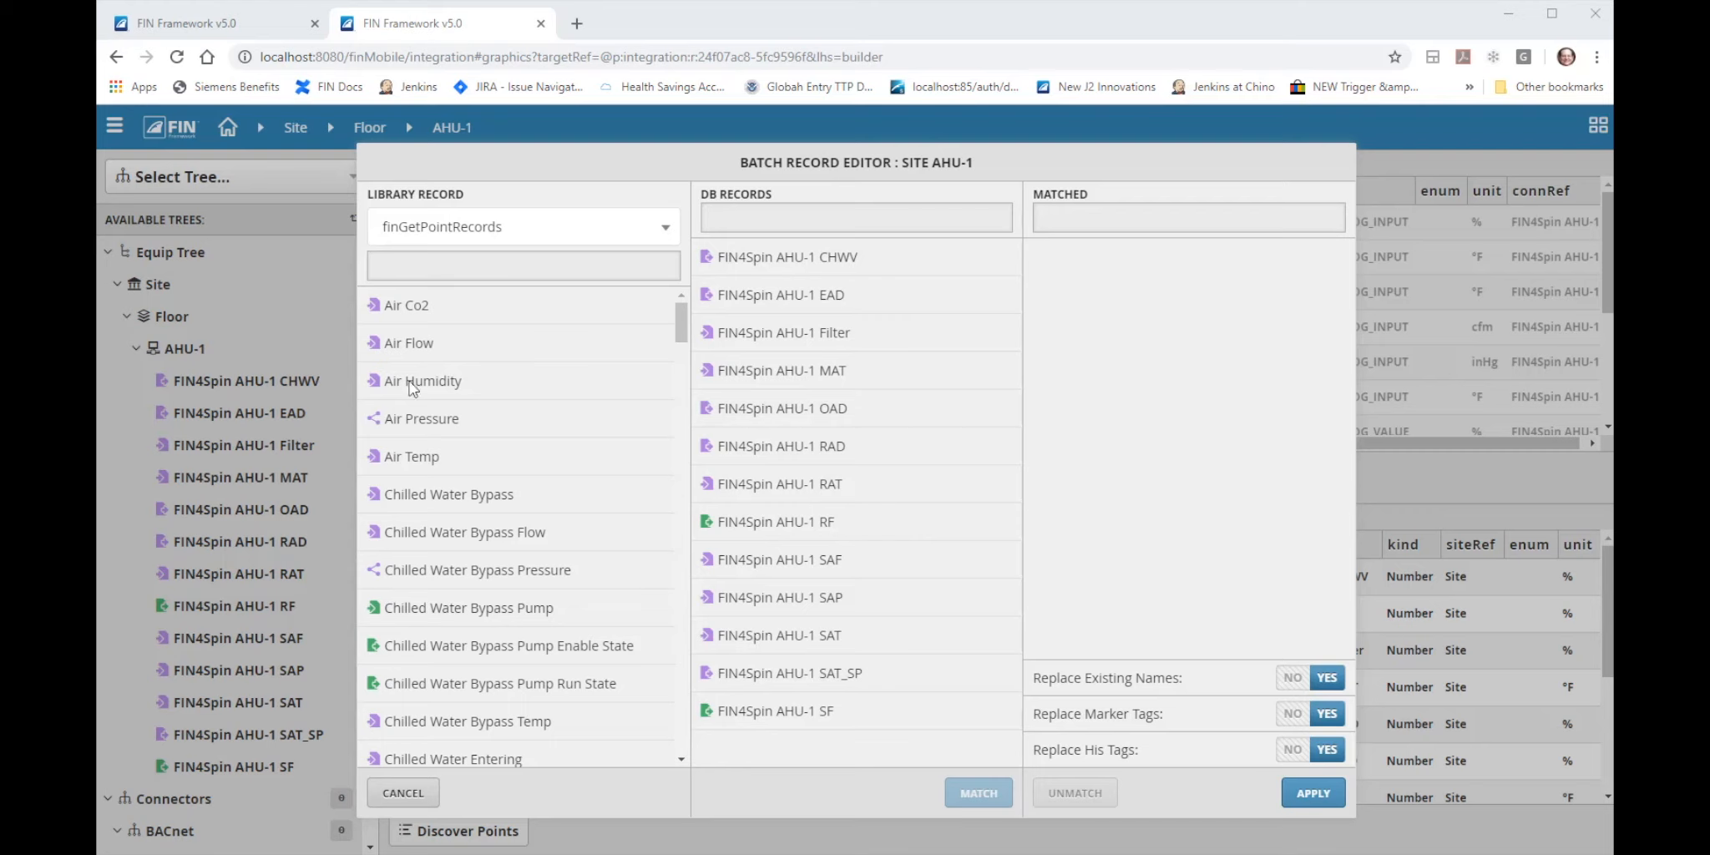
pyautogui.moveTo(853, 567)
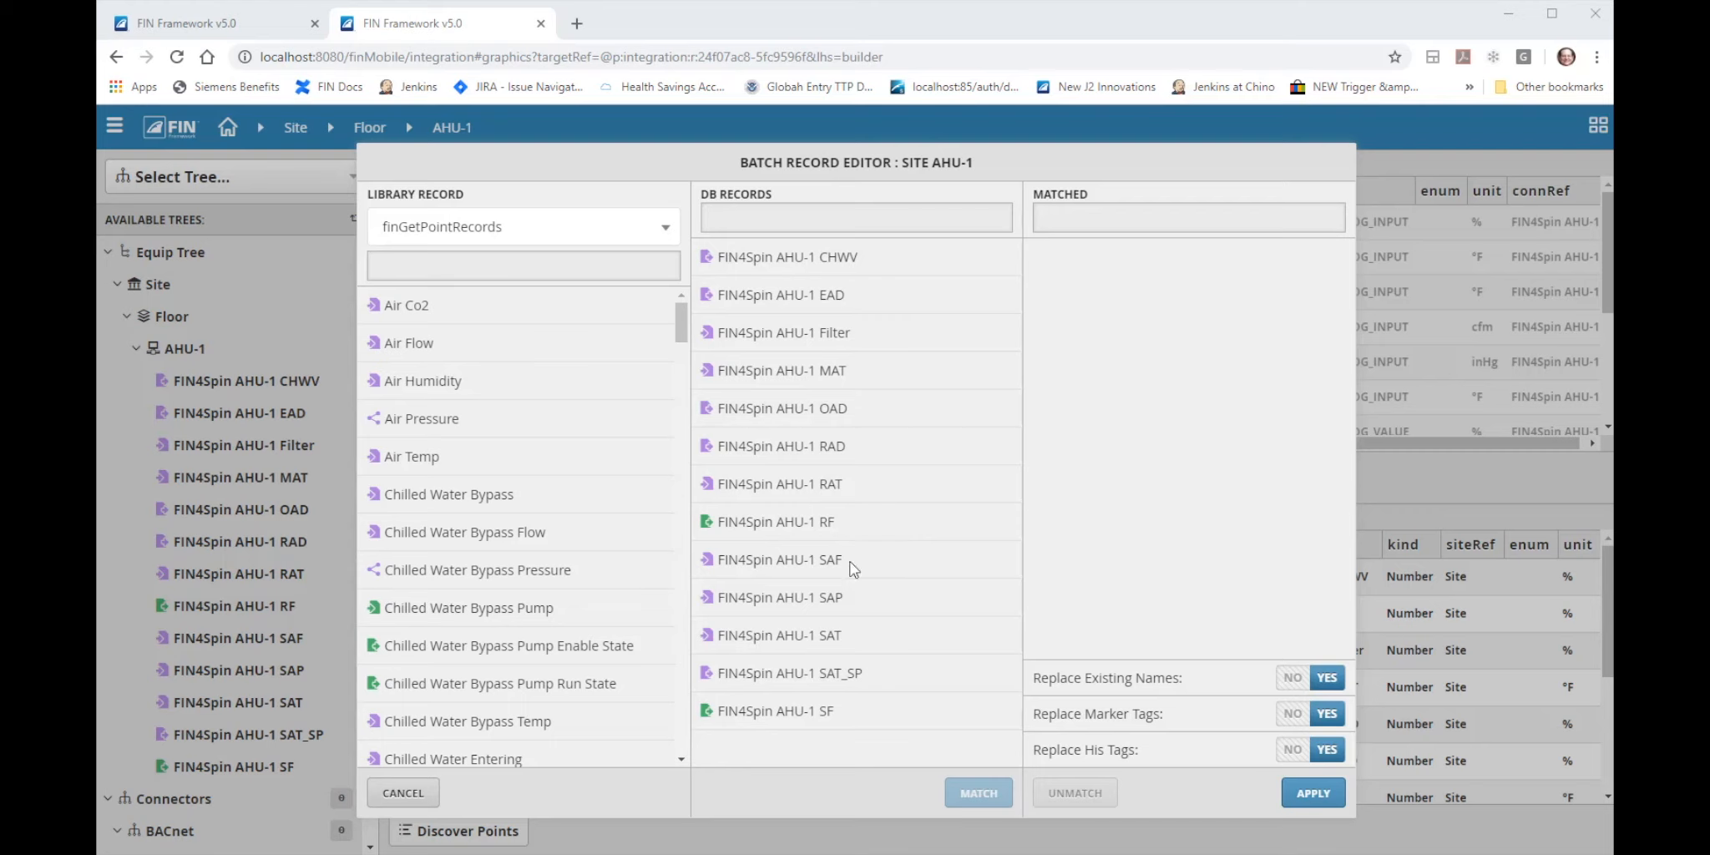
pyautogui.moveTo(1128, 600)
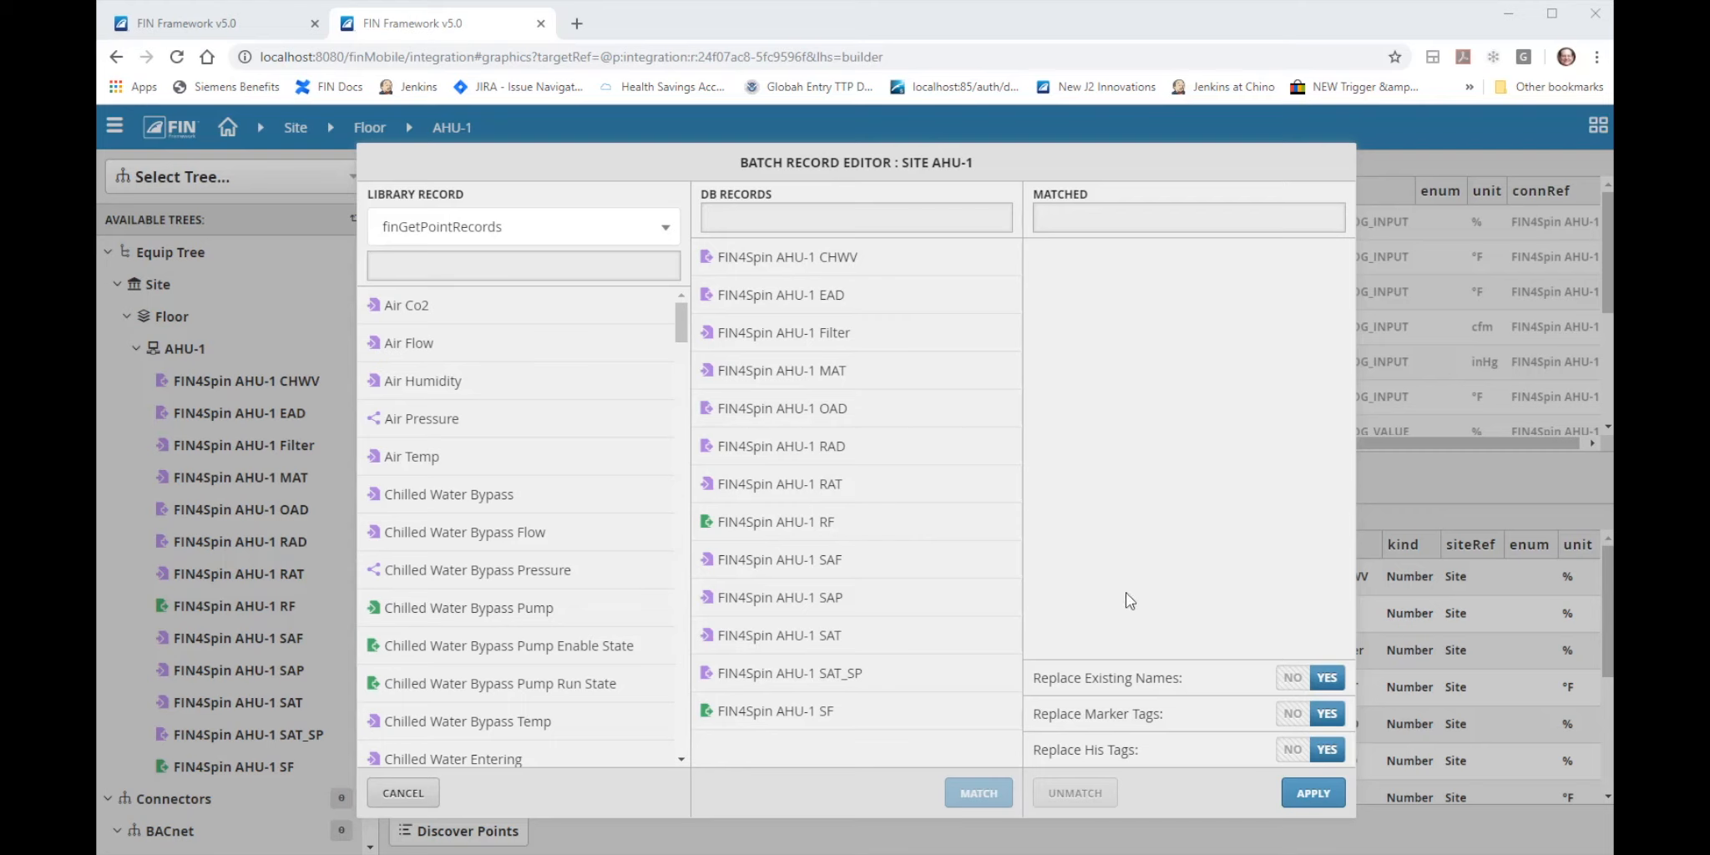
pyautogui.moveTo(812, 511)
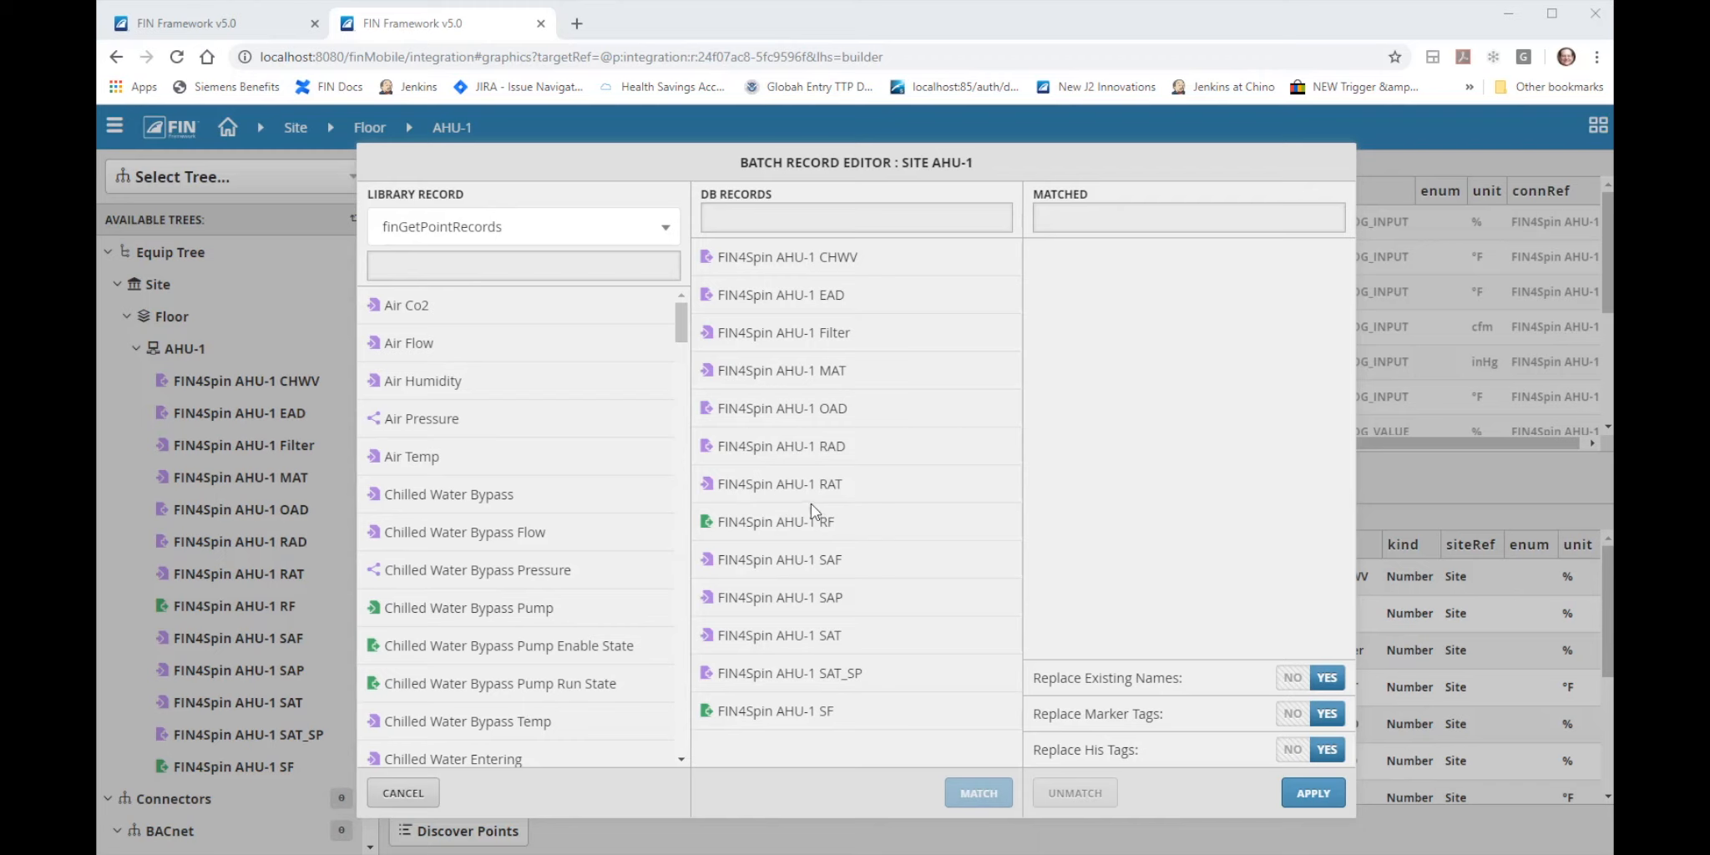
pyautogui.moveTo(783, 514)
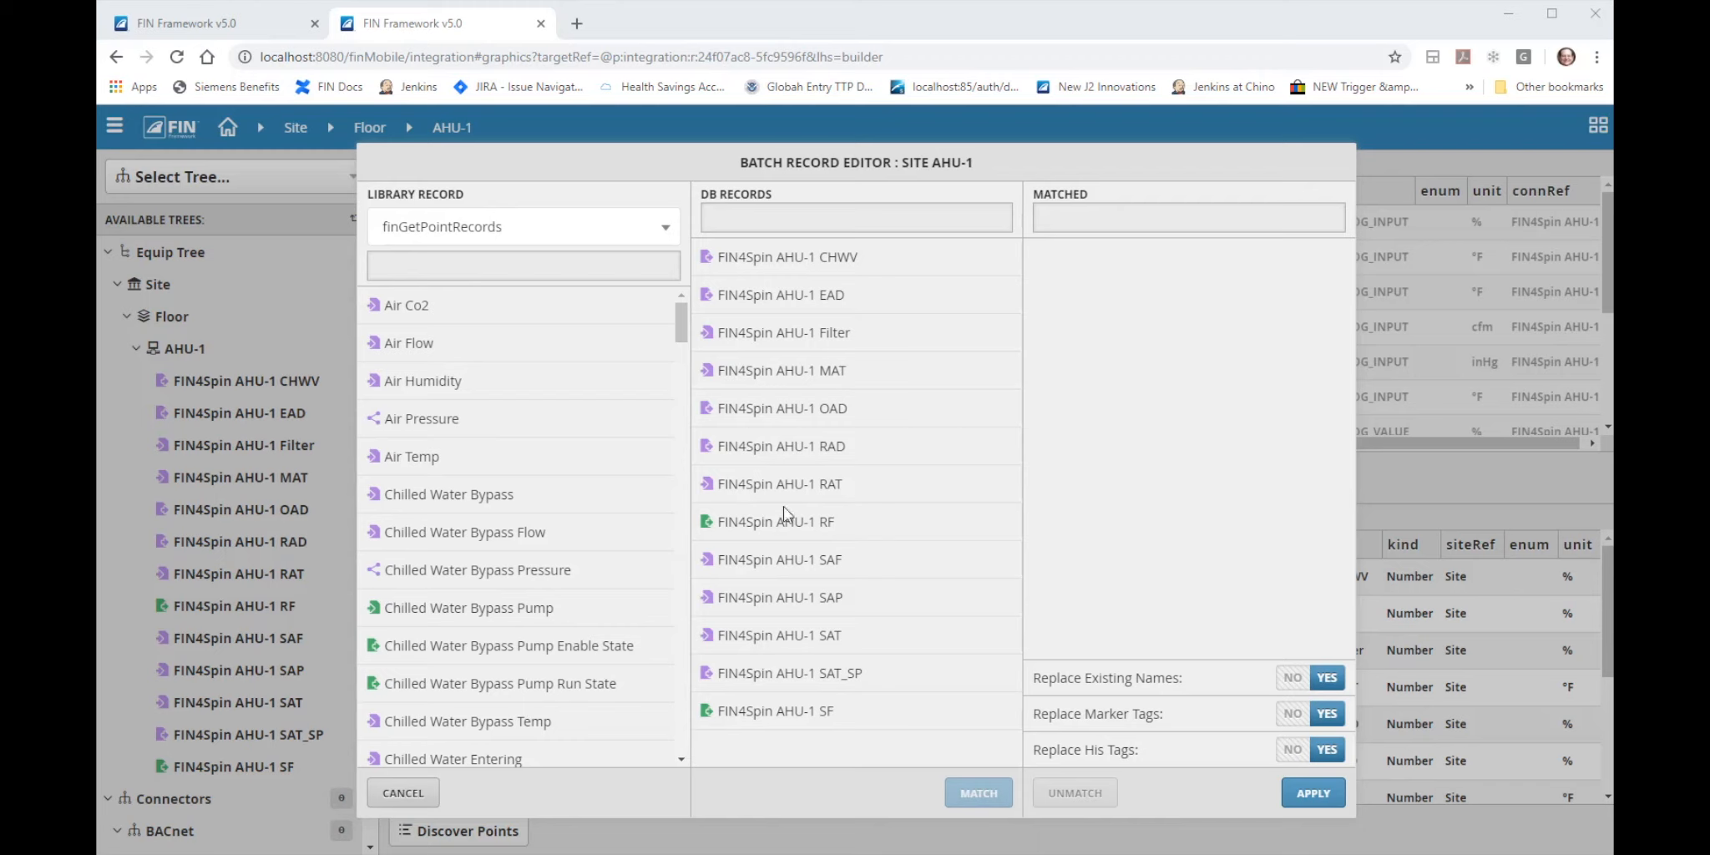
pyautogui.moveTo(523, 650)
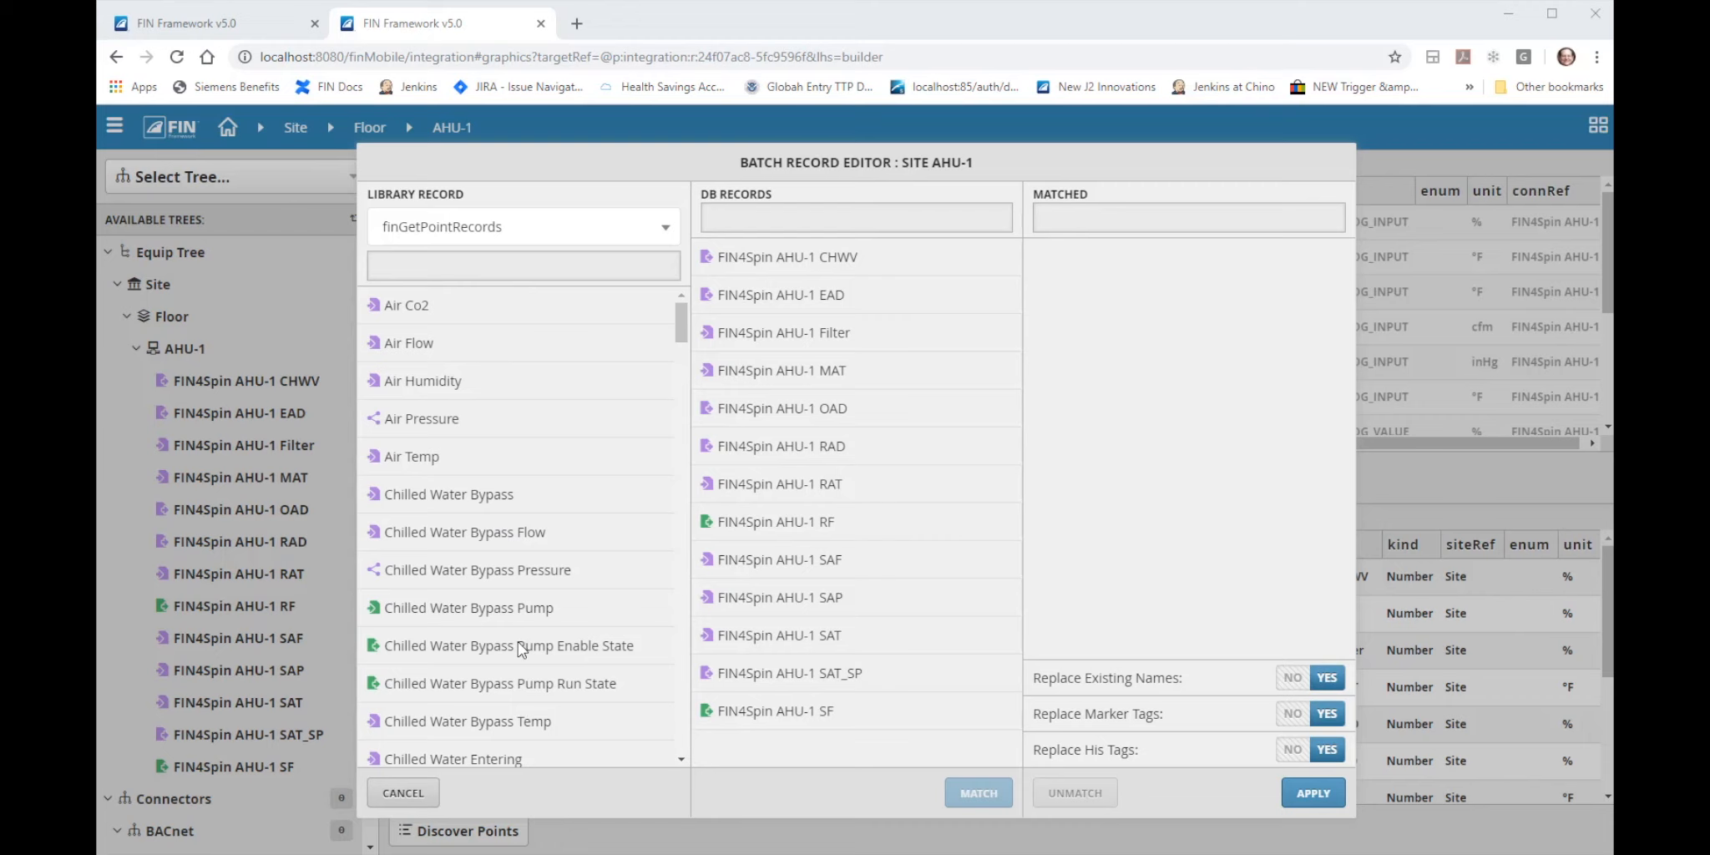
pyautogui.moveTo(521, 402)
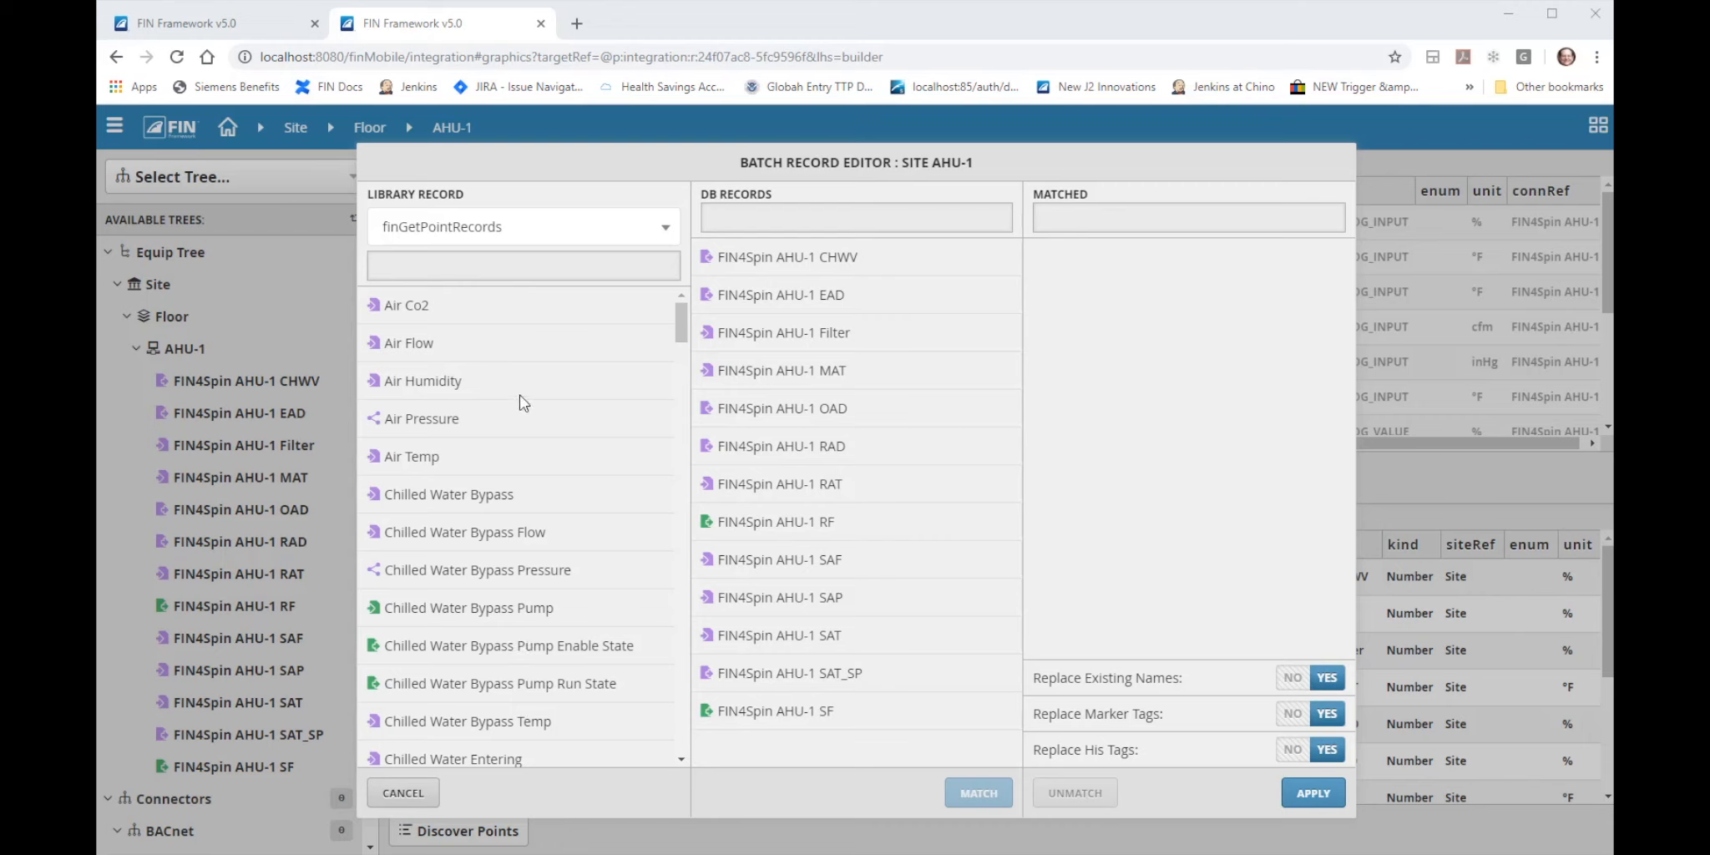
# Scroll the library list down to the Return Air Temp record for the RAT match.
pyautogui.scroll(-3)
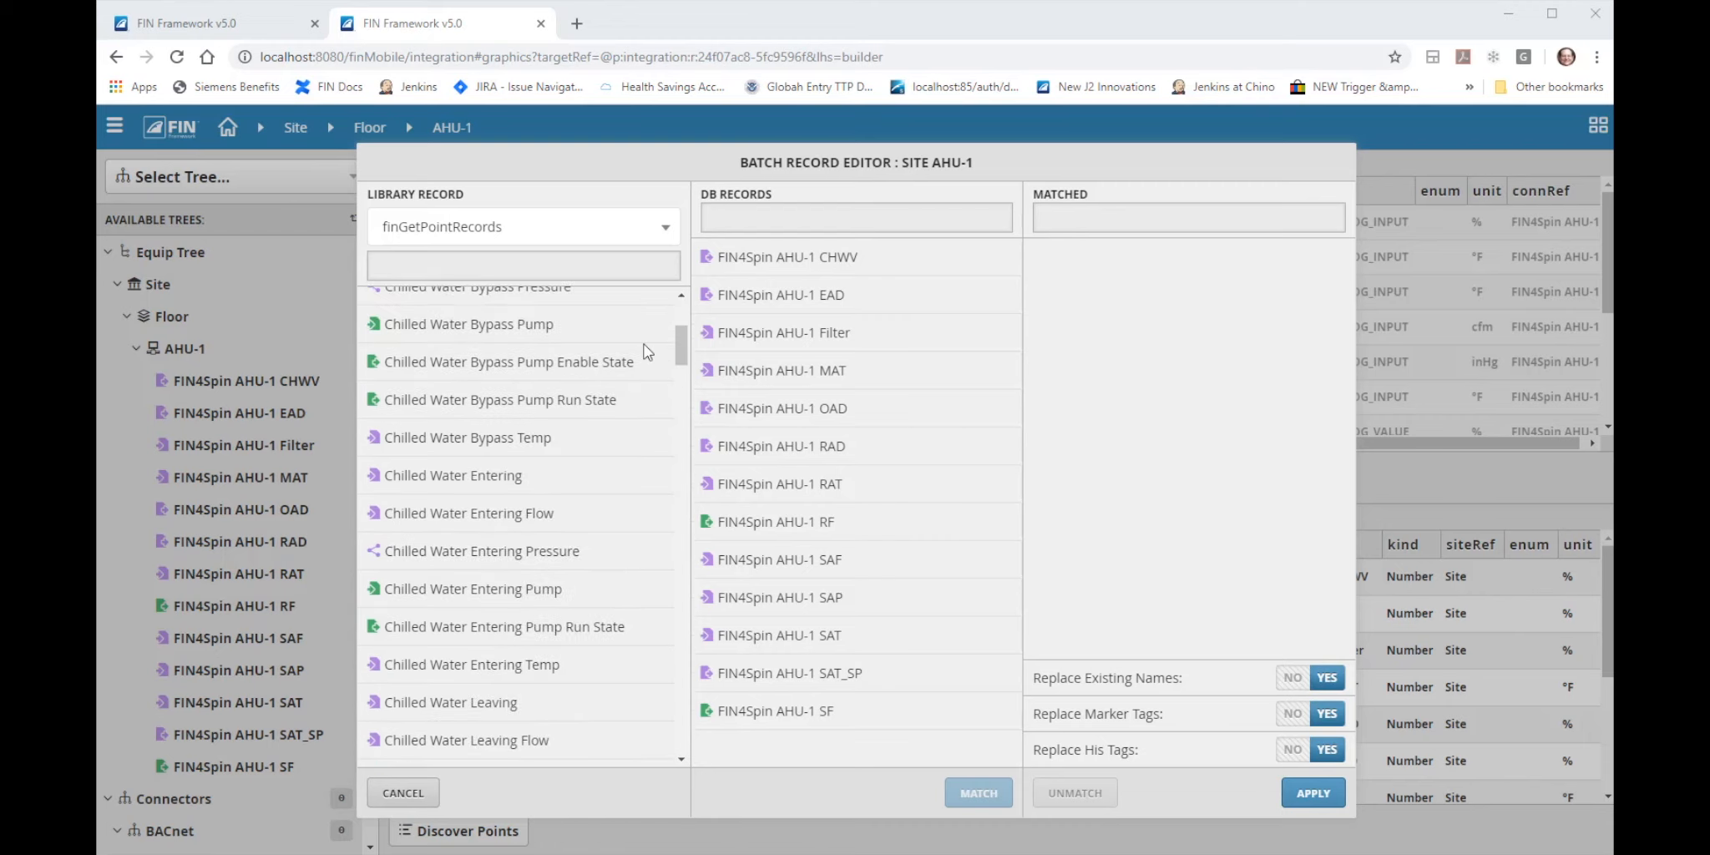
pyautogui.scroll(-3)
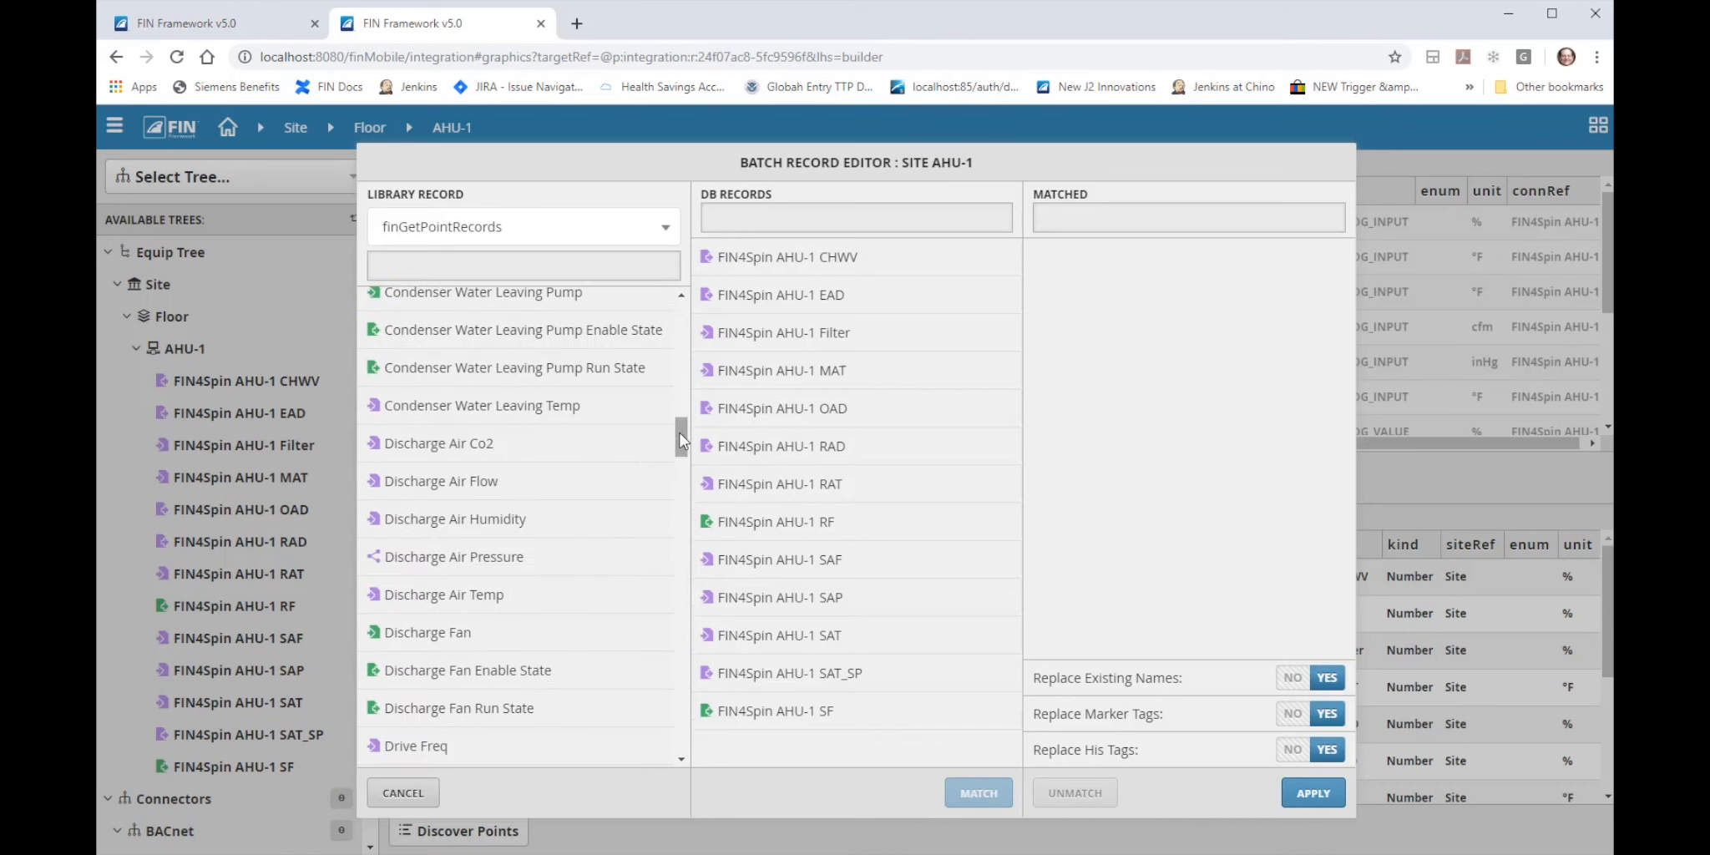
pyautogui.moveTo(681, 431); pyautogui.dragTo(681, 604)
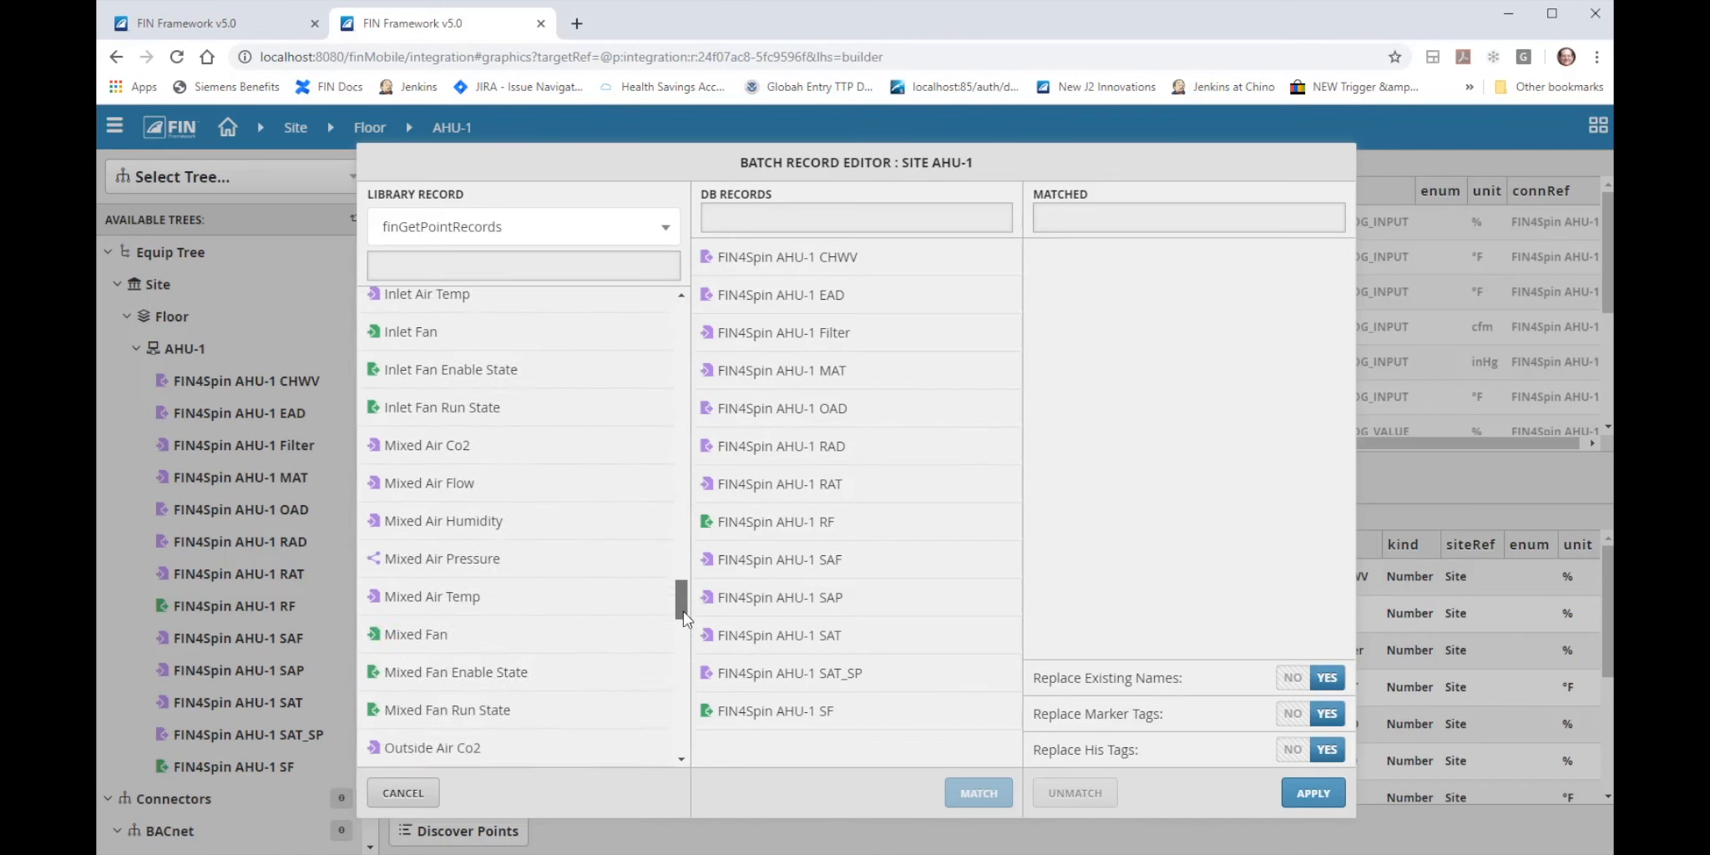
pyautogui.scroll(-3)
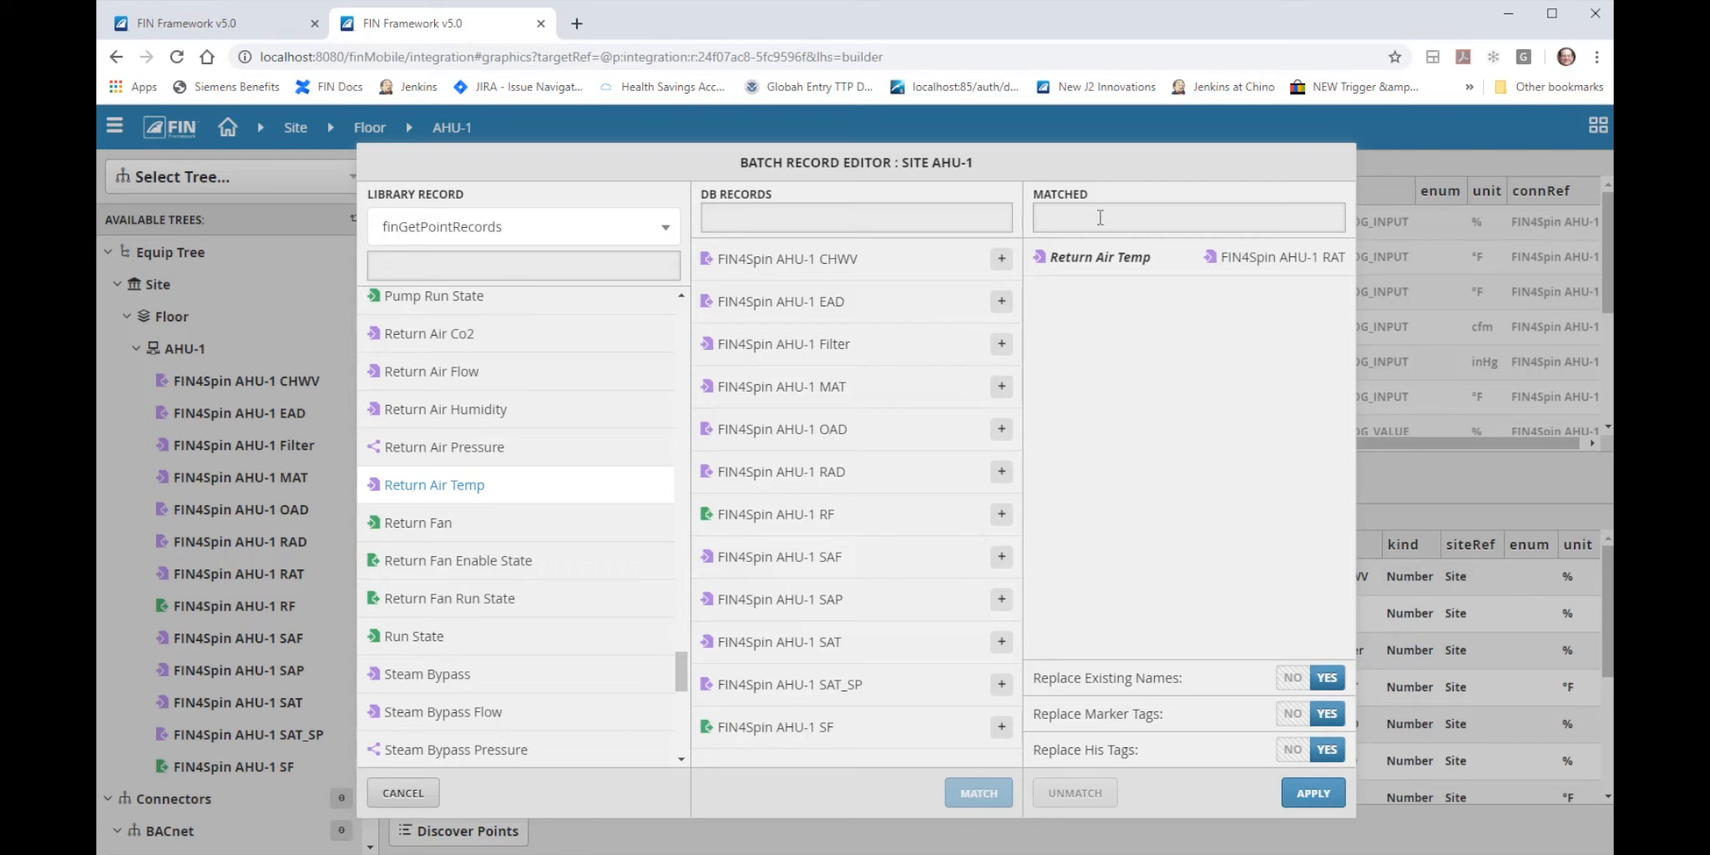
pyautogui.moveTo(1124, 509)
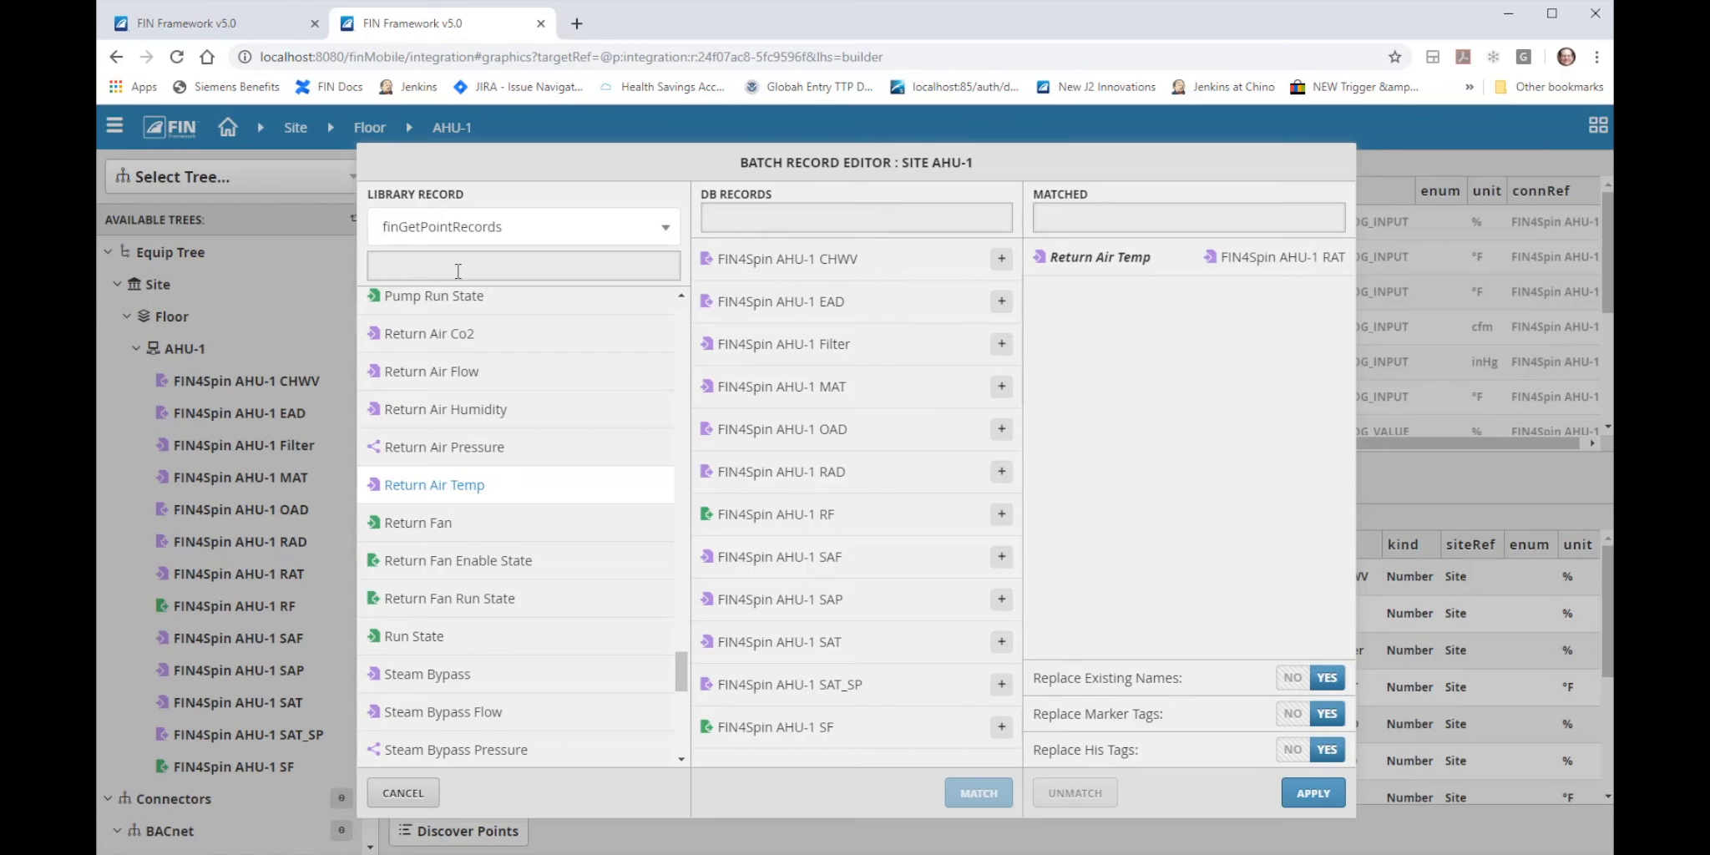
# Filter by 'return' and 'discha', then match Discharge Air Flow to the AHU-1 SAF point.
pyautogui.write('r')
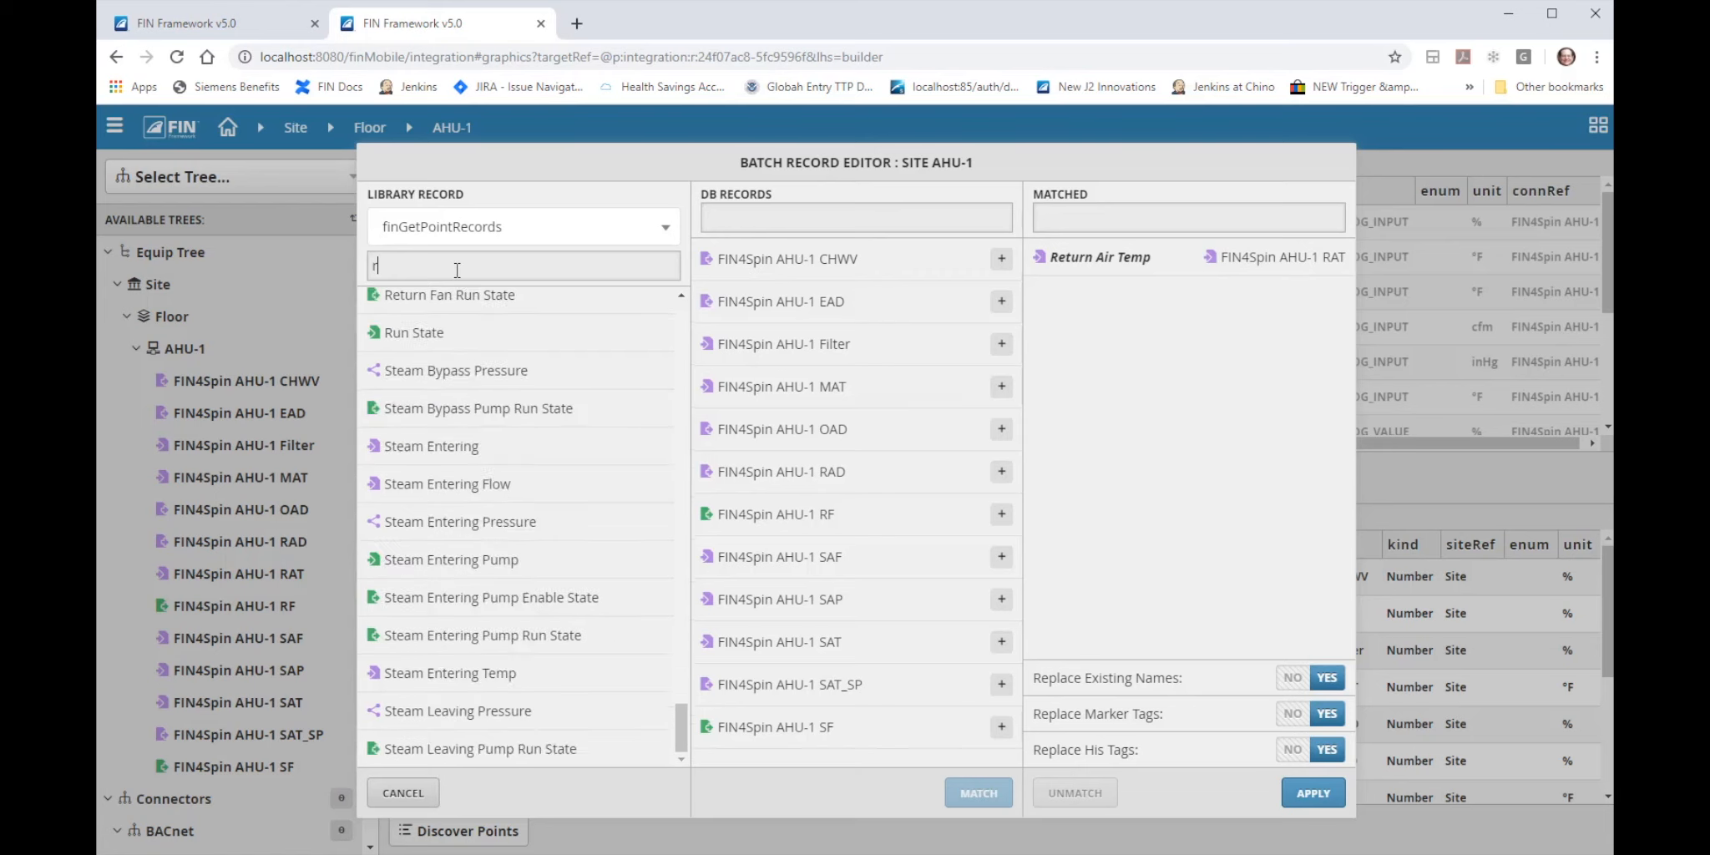
pyautogui.write('eturn')
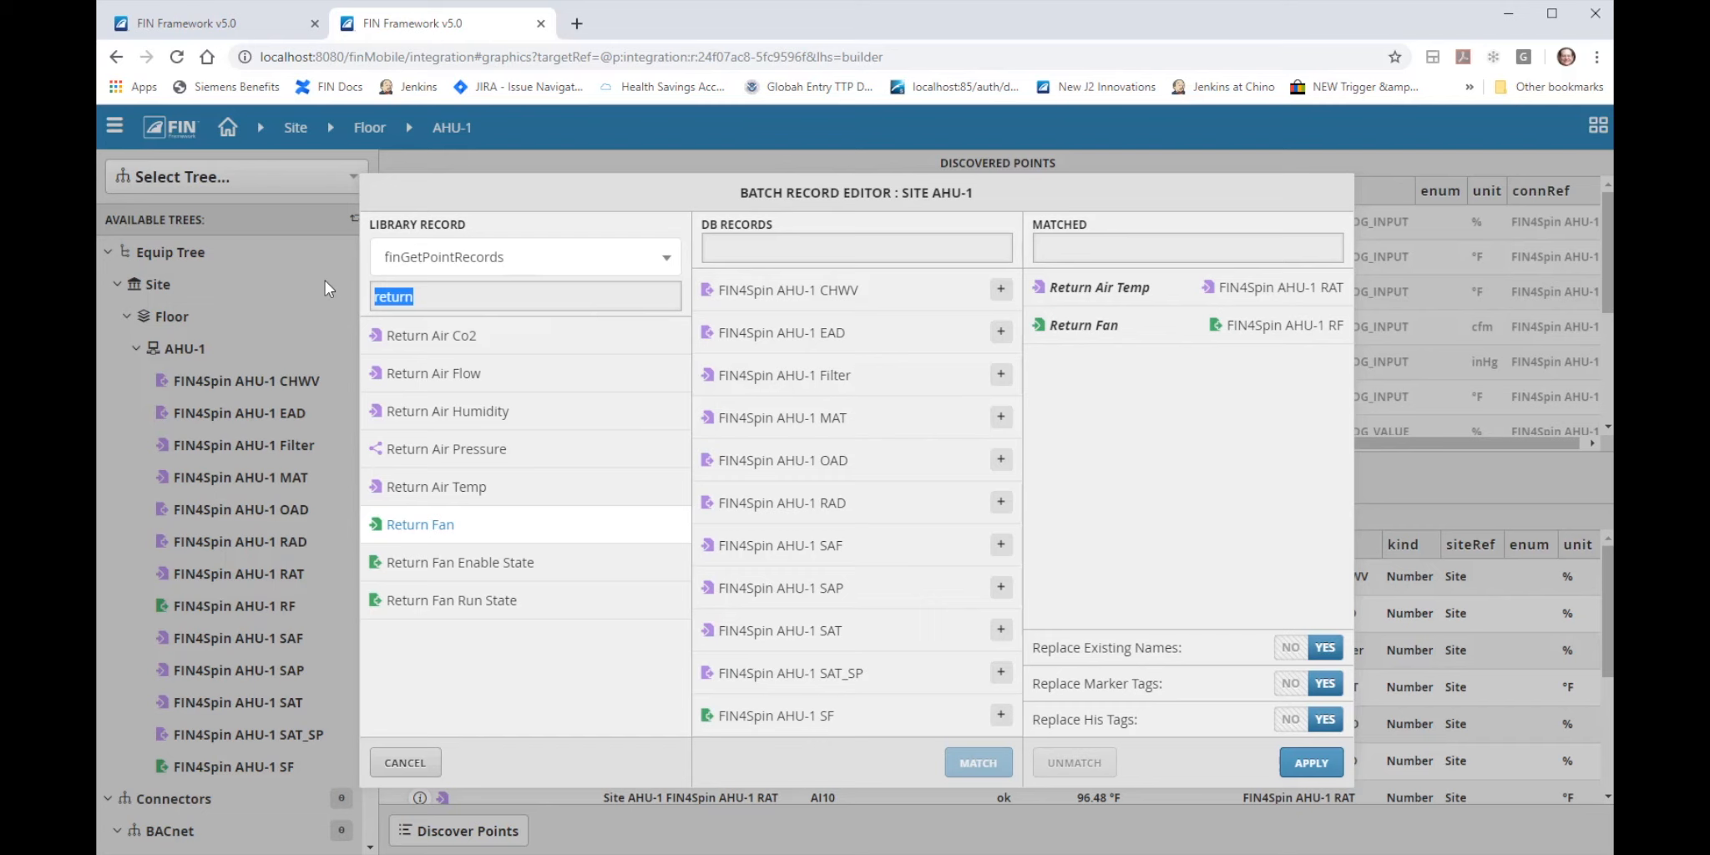
pyautogui.write('discharge')
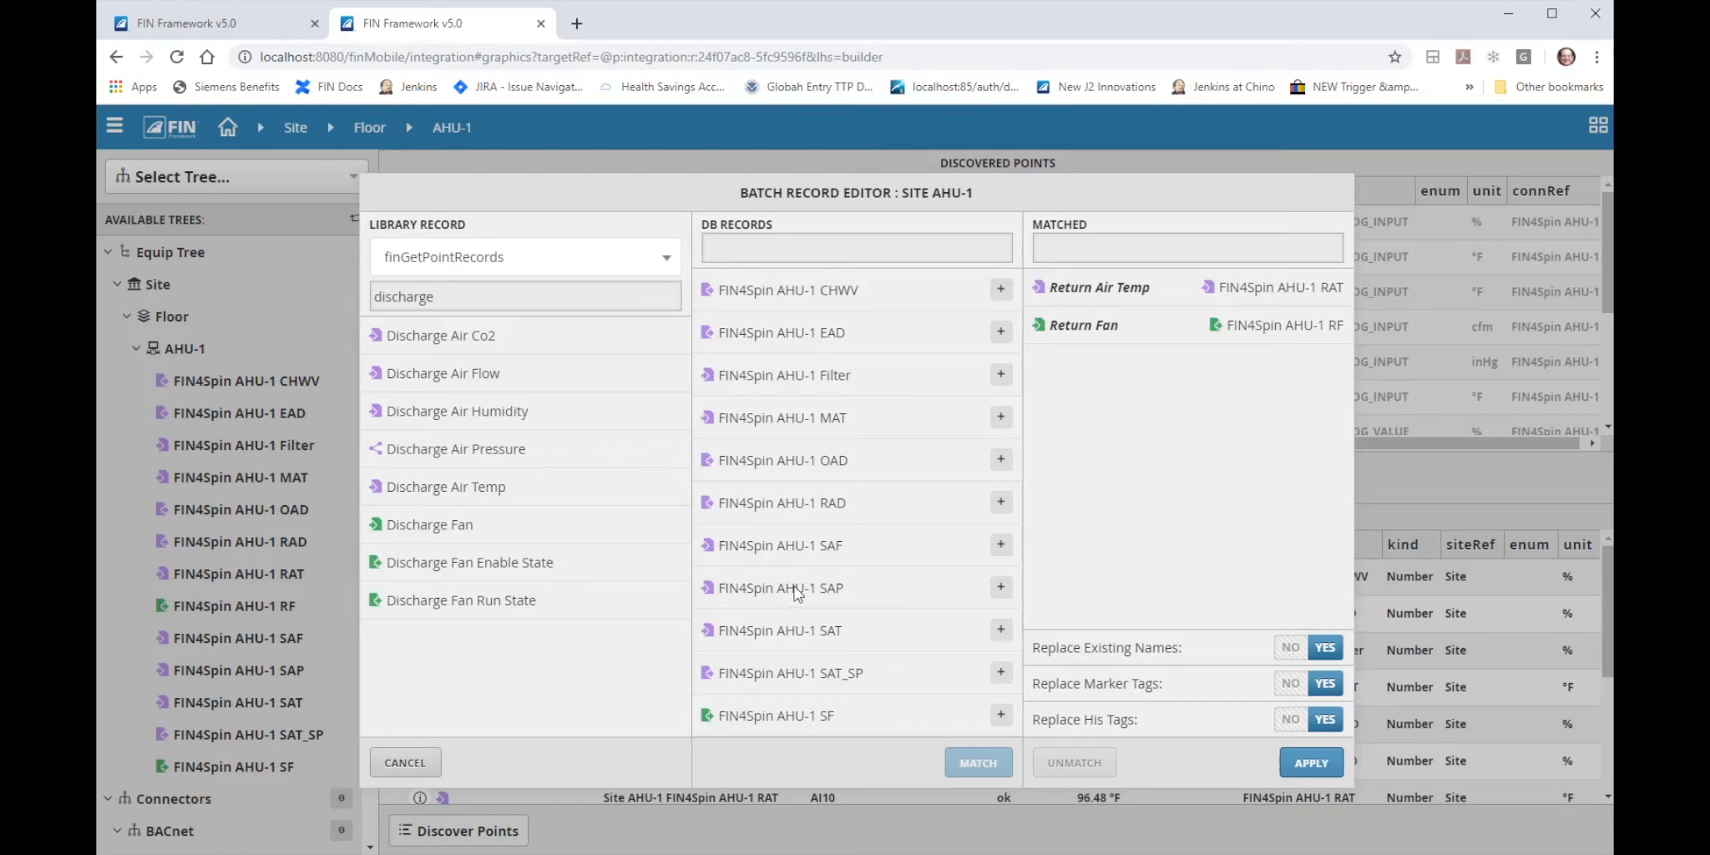
pyautogui.click(780, 544)
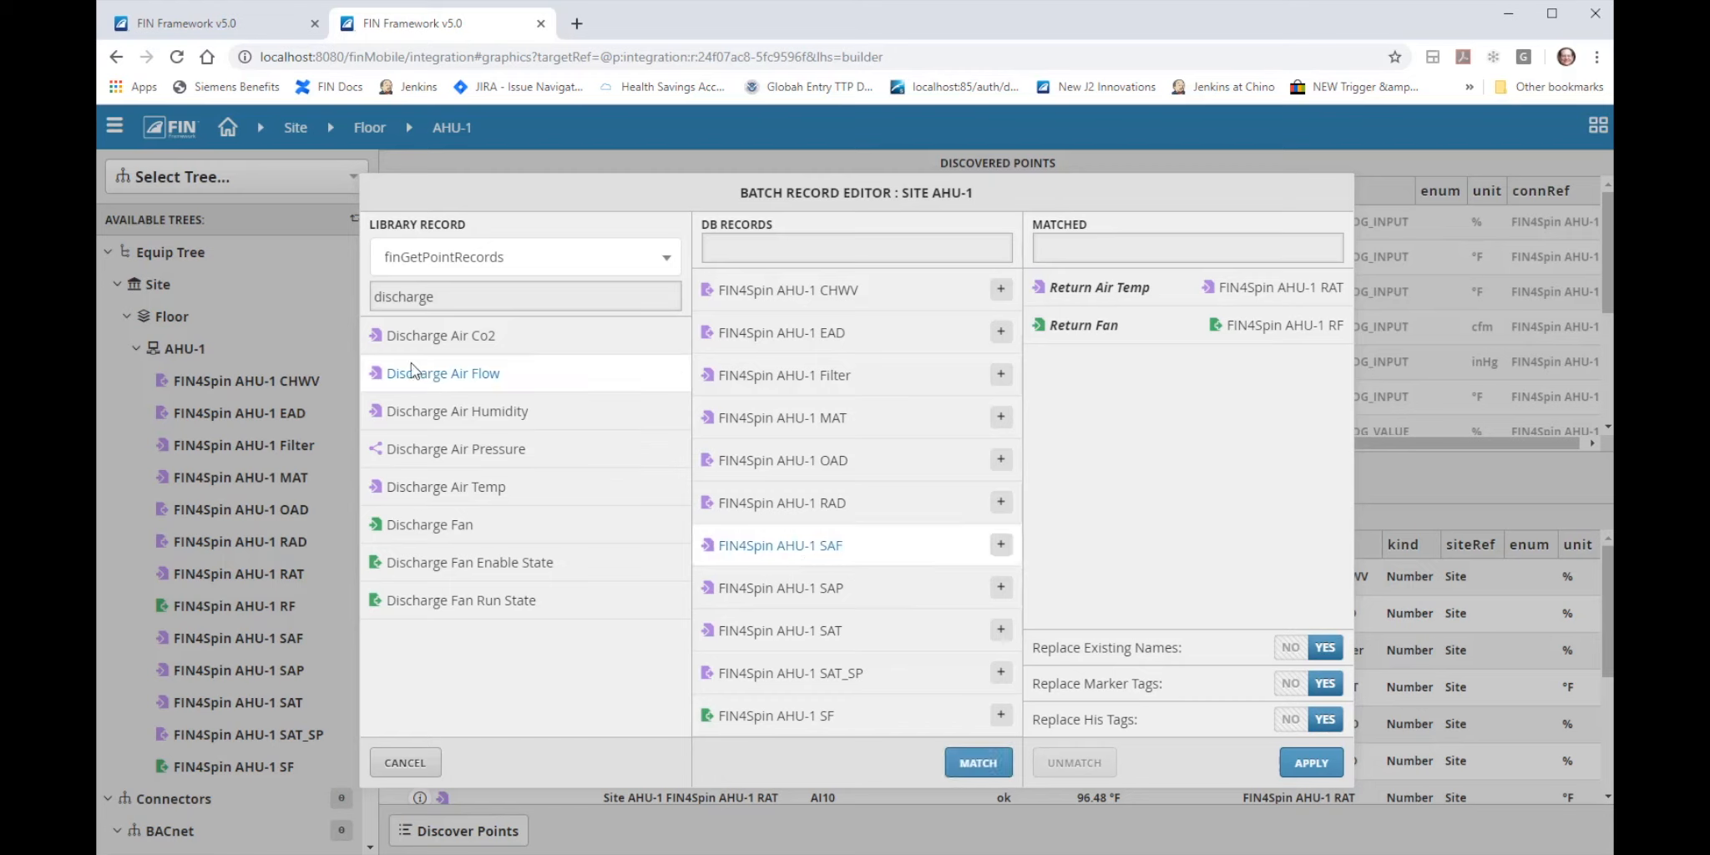
pyautogui.click(440, 372)
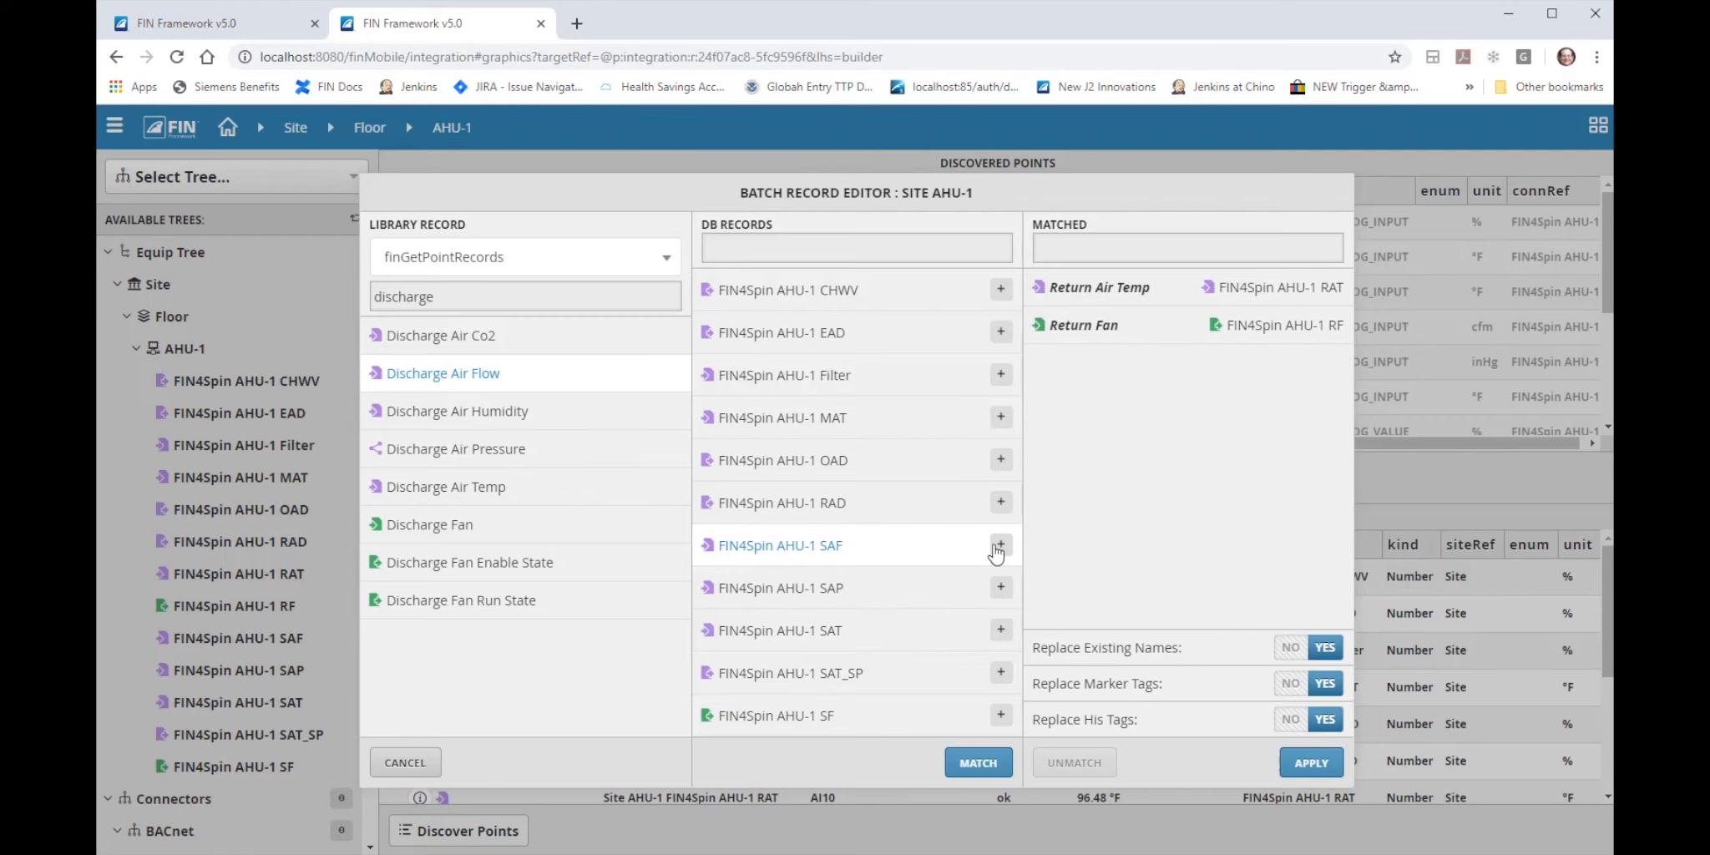
pyautogui.click(999, 546)
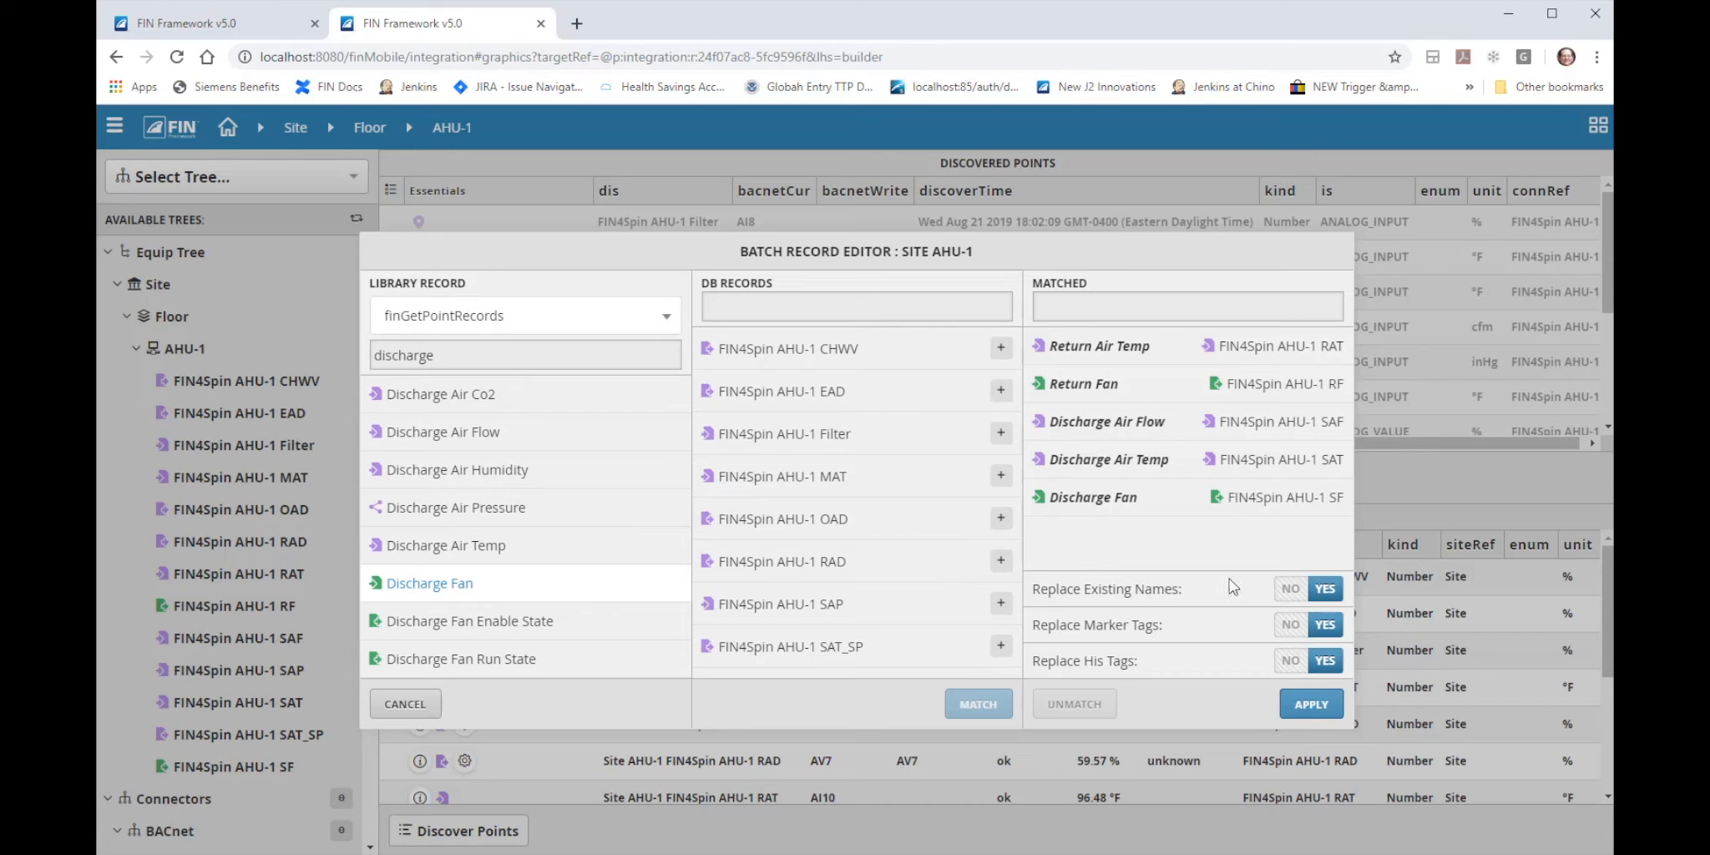
pyautogui.moveTo(1072, 360)
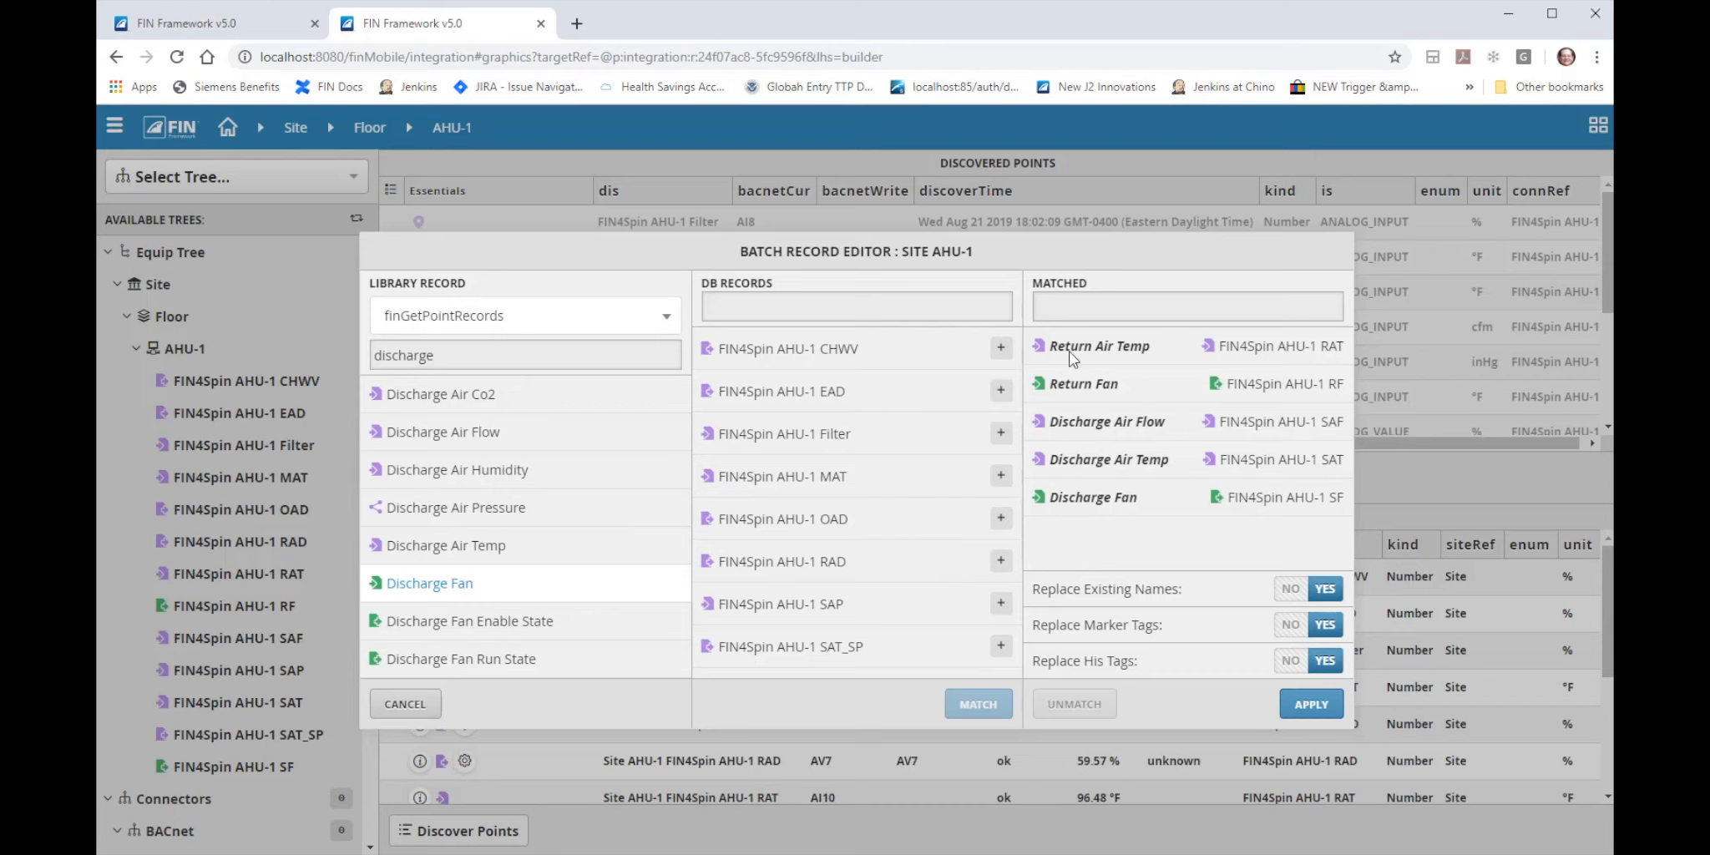
pyautogui.moveTo(515, 394)
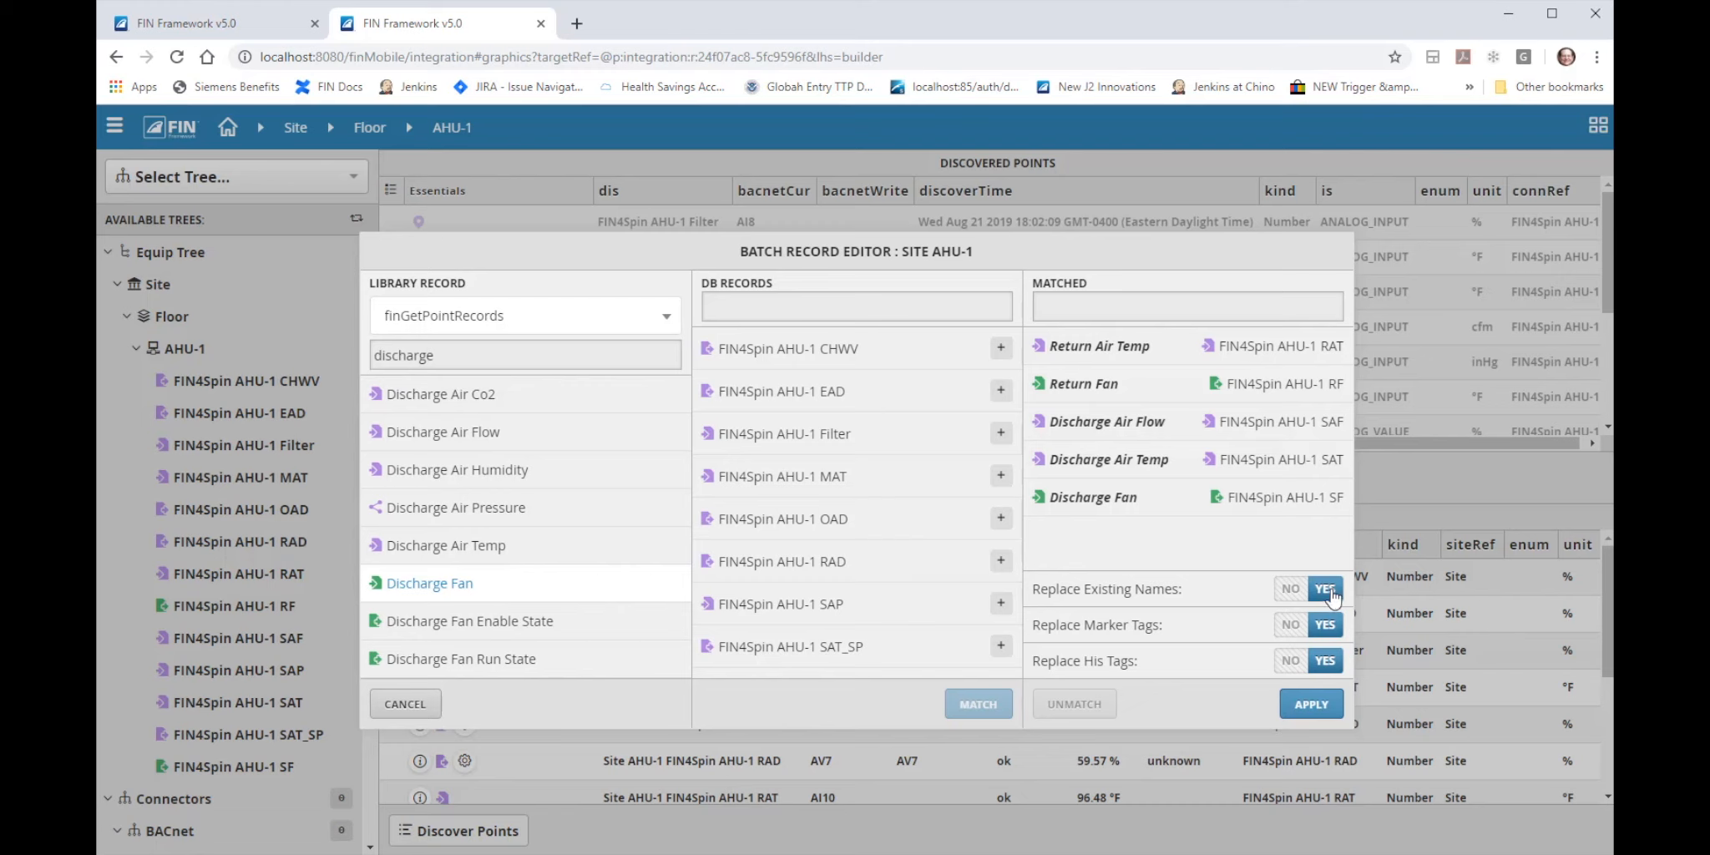
pyautogui.moveTo(1085, 636)
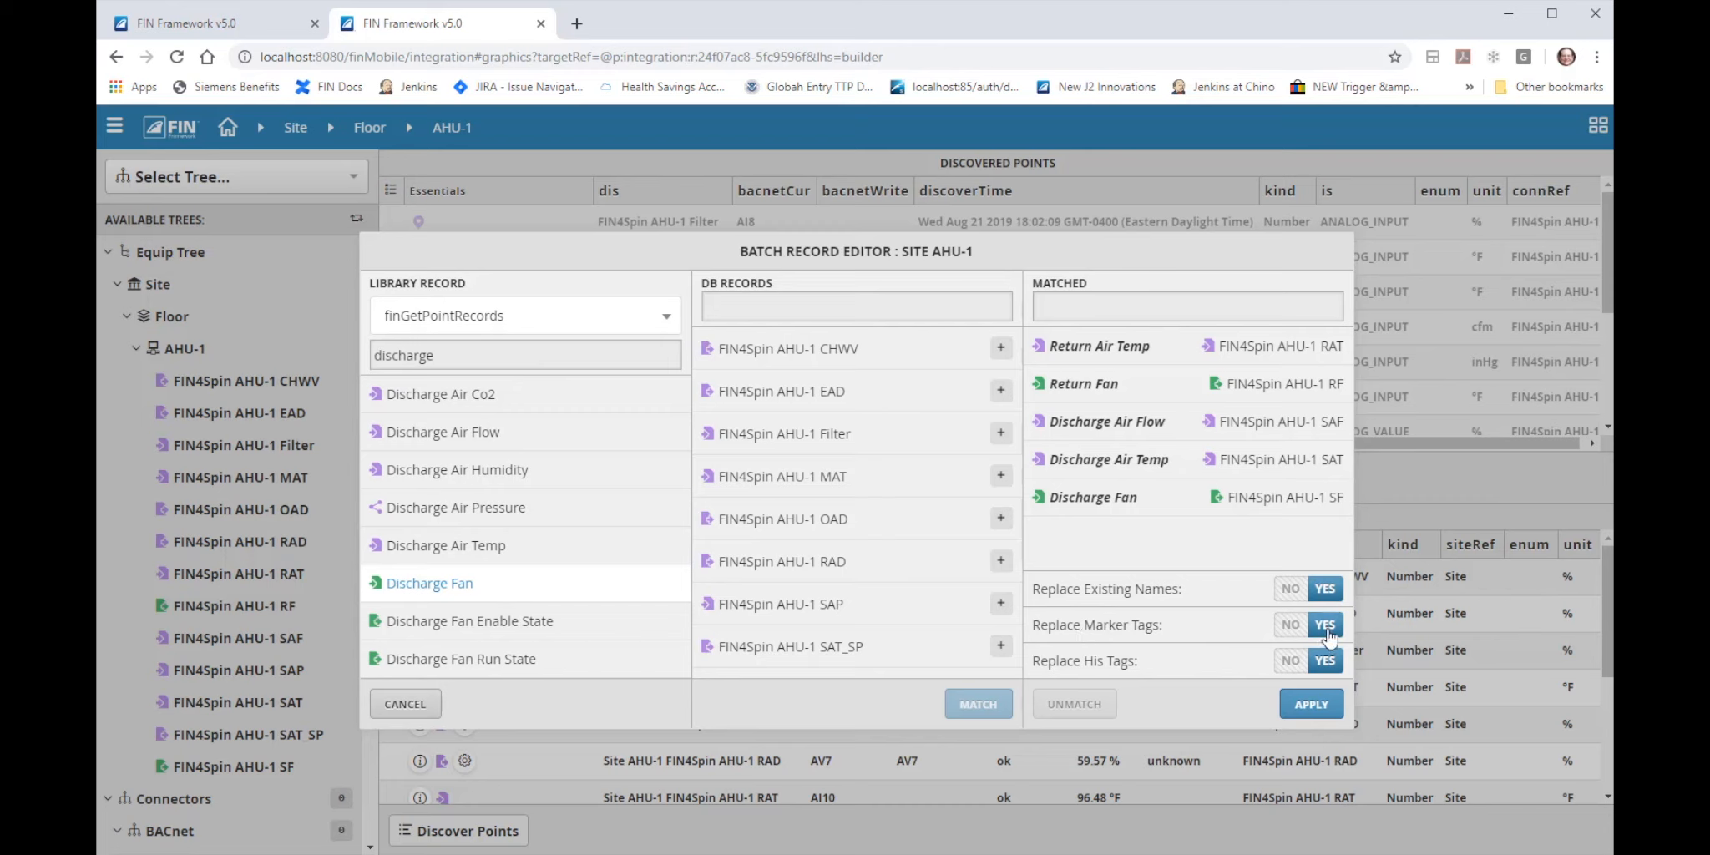
# Toggle Replace His Tags off and back on, then re-filter the library by 'discharge'.
pyautogui.click(1291, 661)
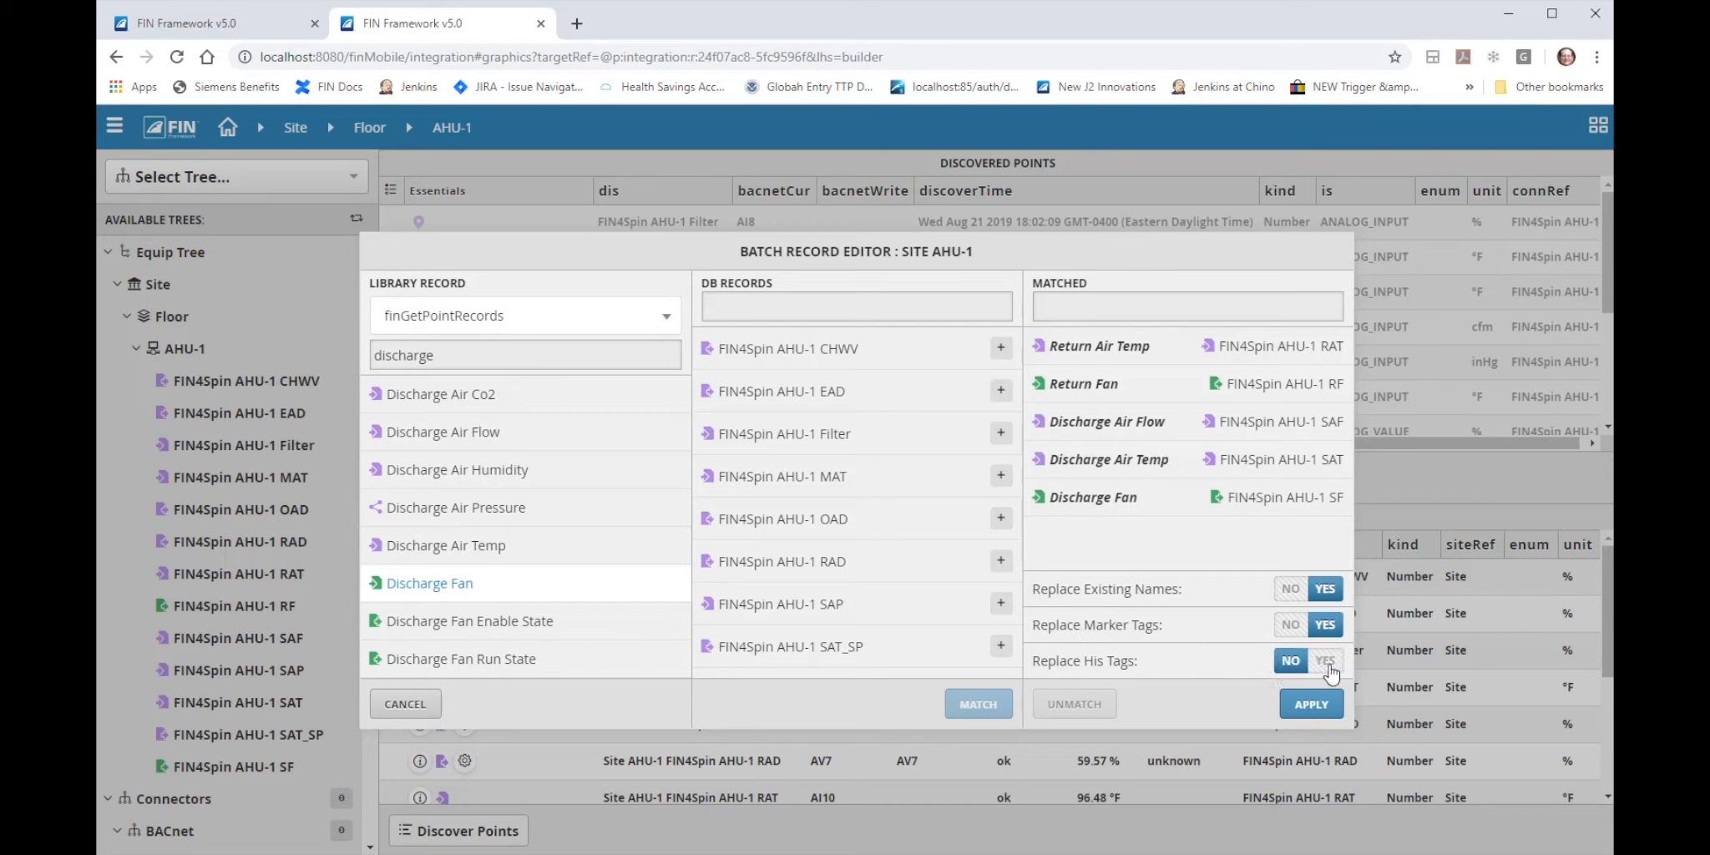
pyautogui.click(1324, 659)
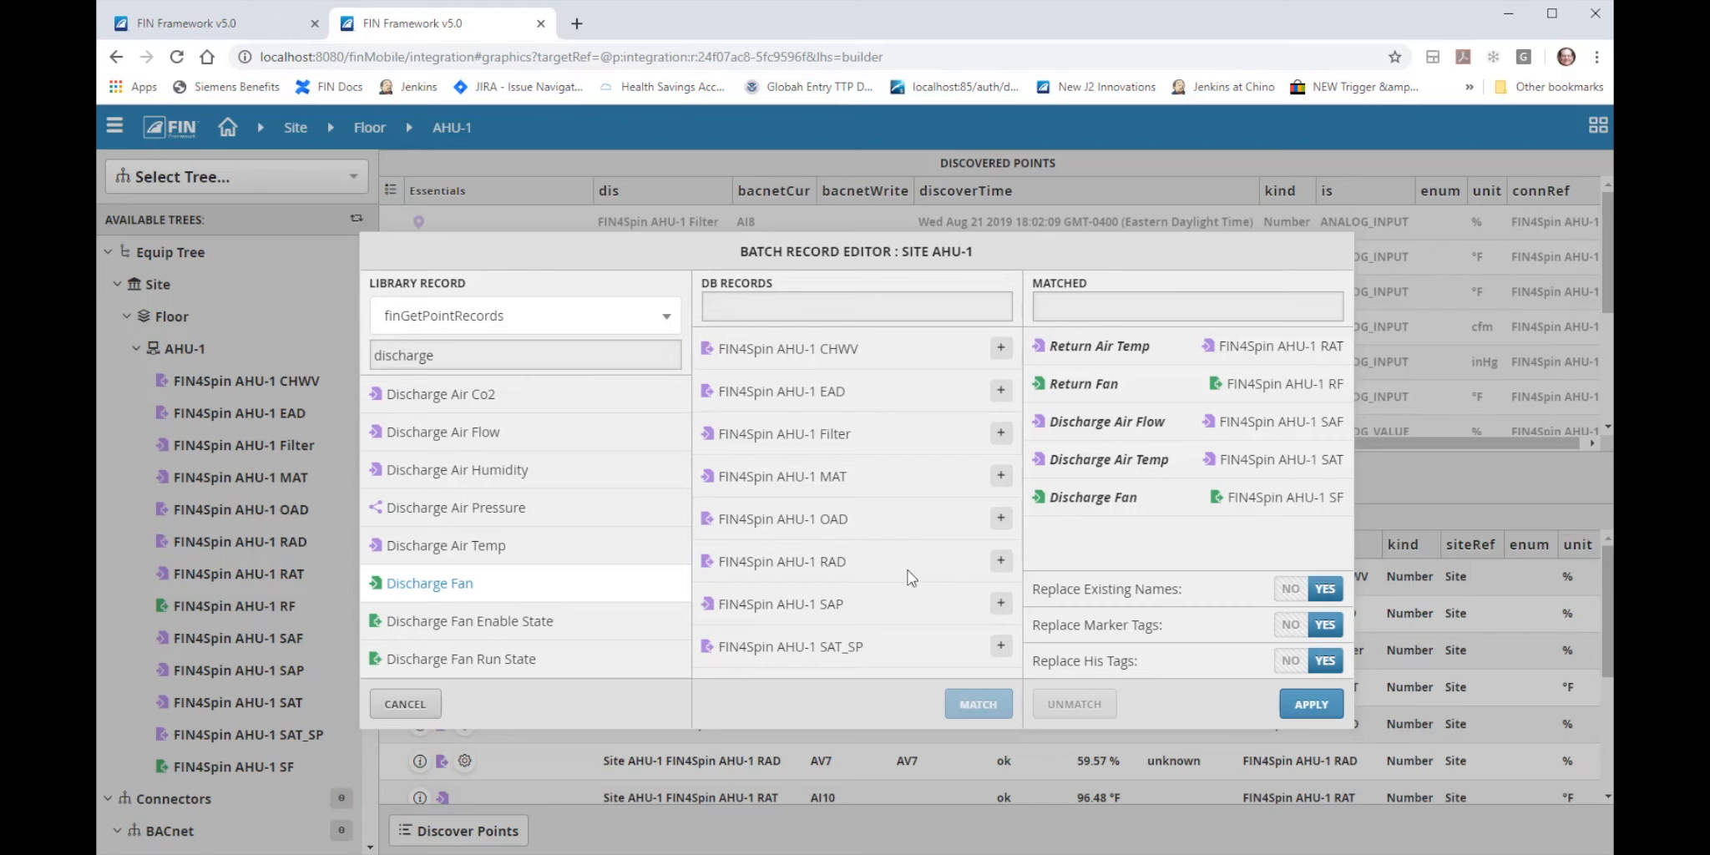
pyautogui.moveTo(788, 422)
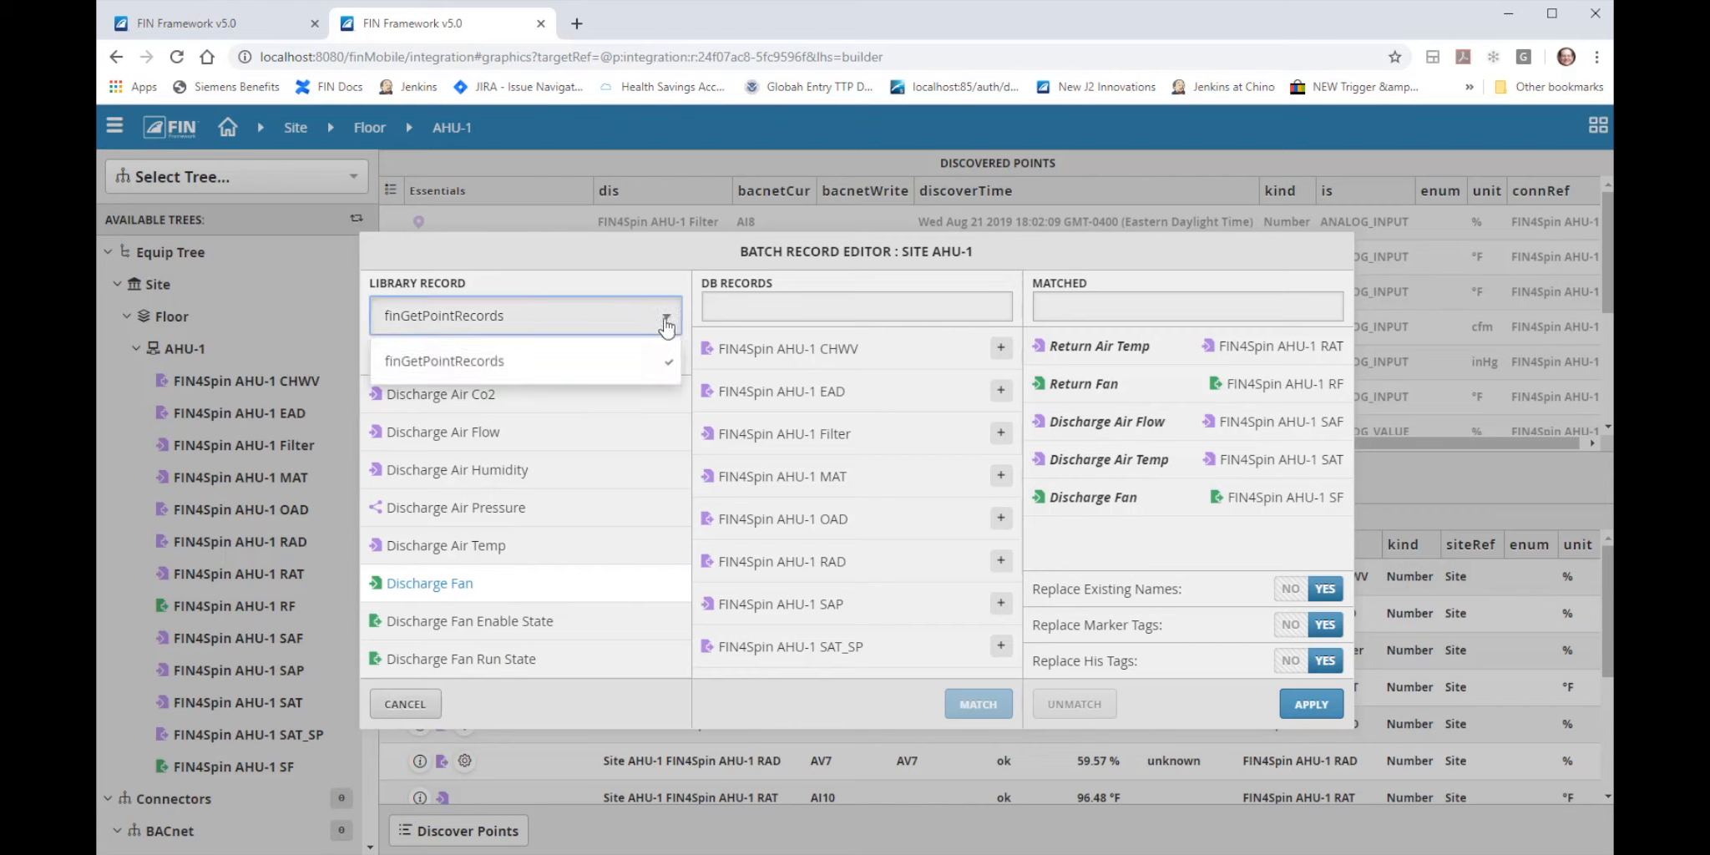
pyautogui.write('discharge')
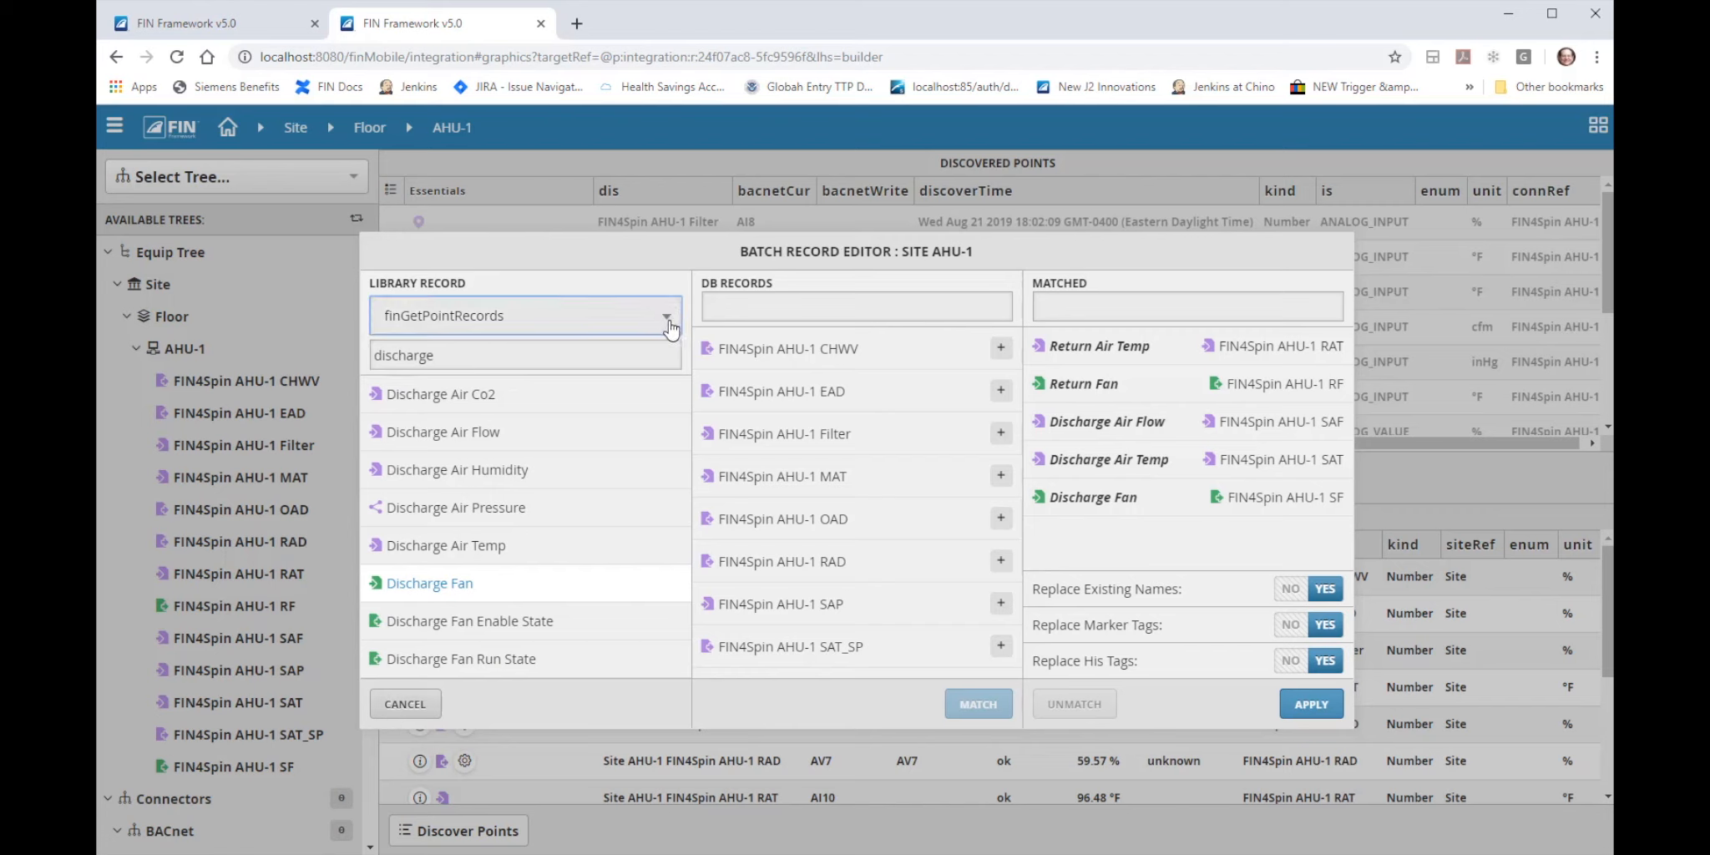
pyautogui.moveTo(366, 684)
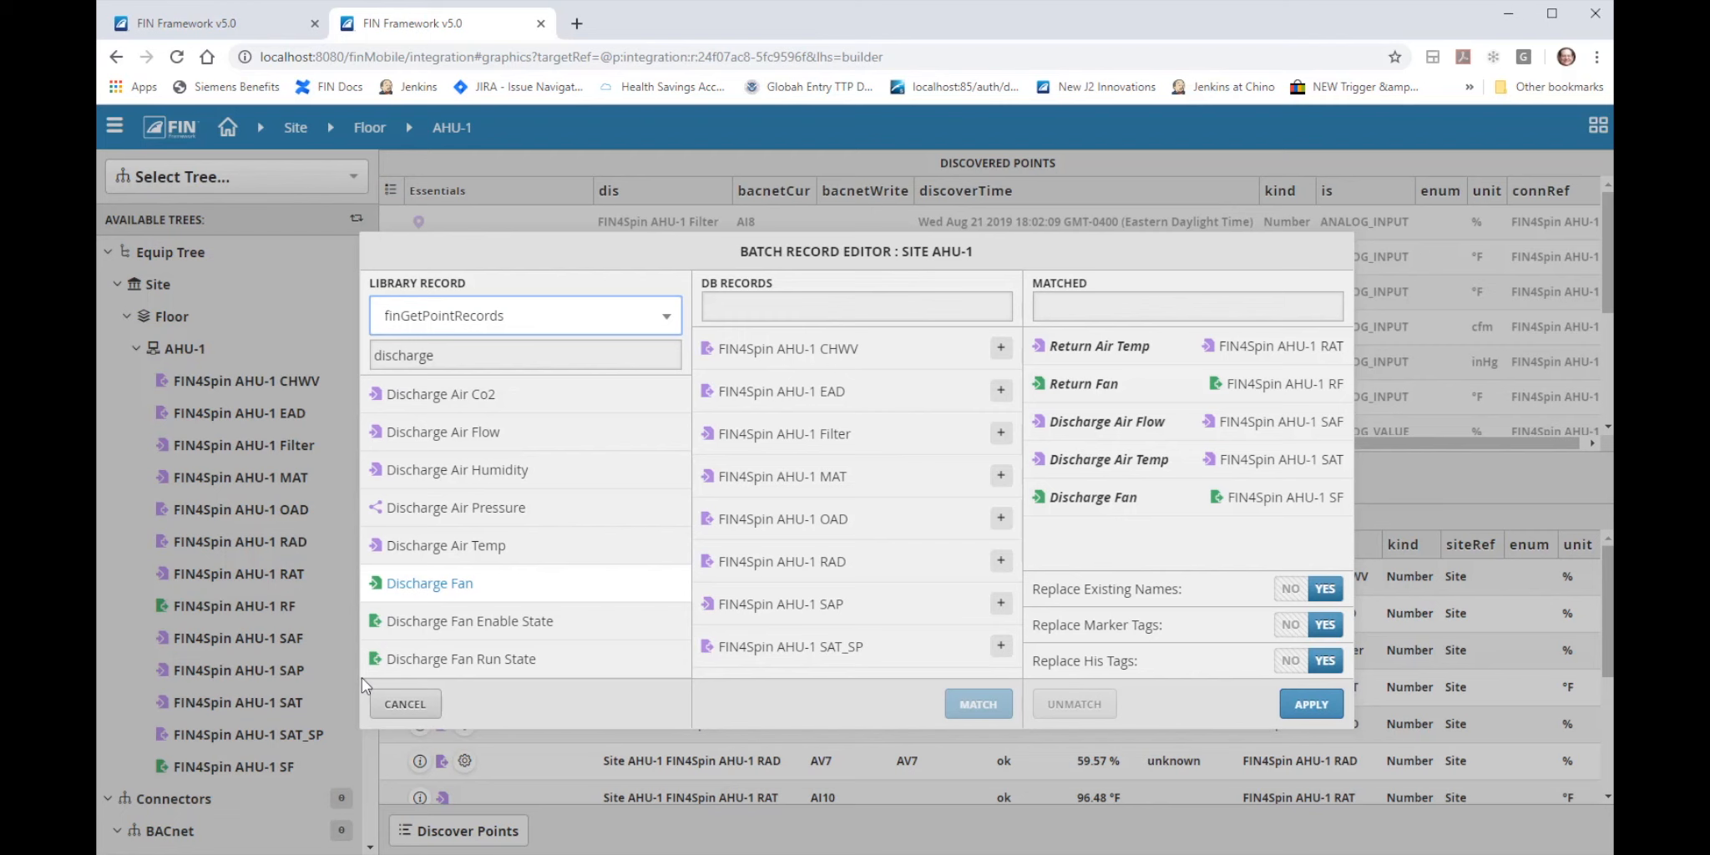
pyautogui.moveTo(441, 710)
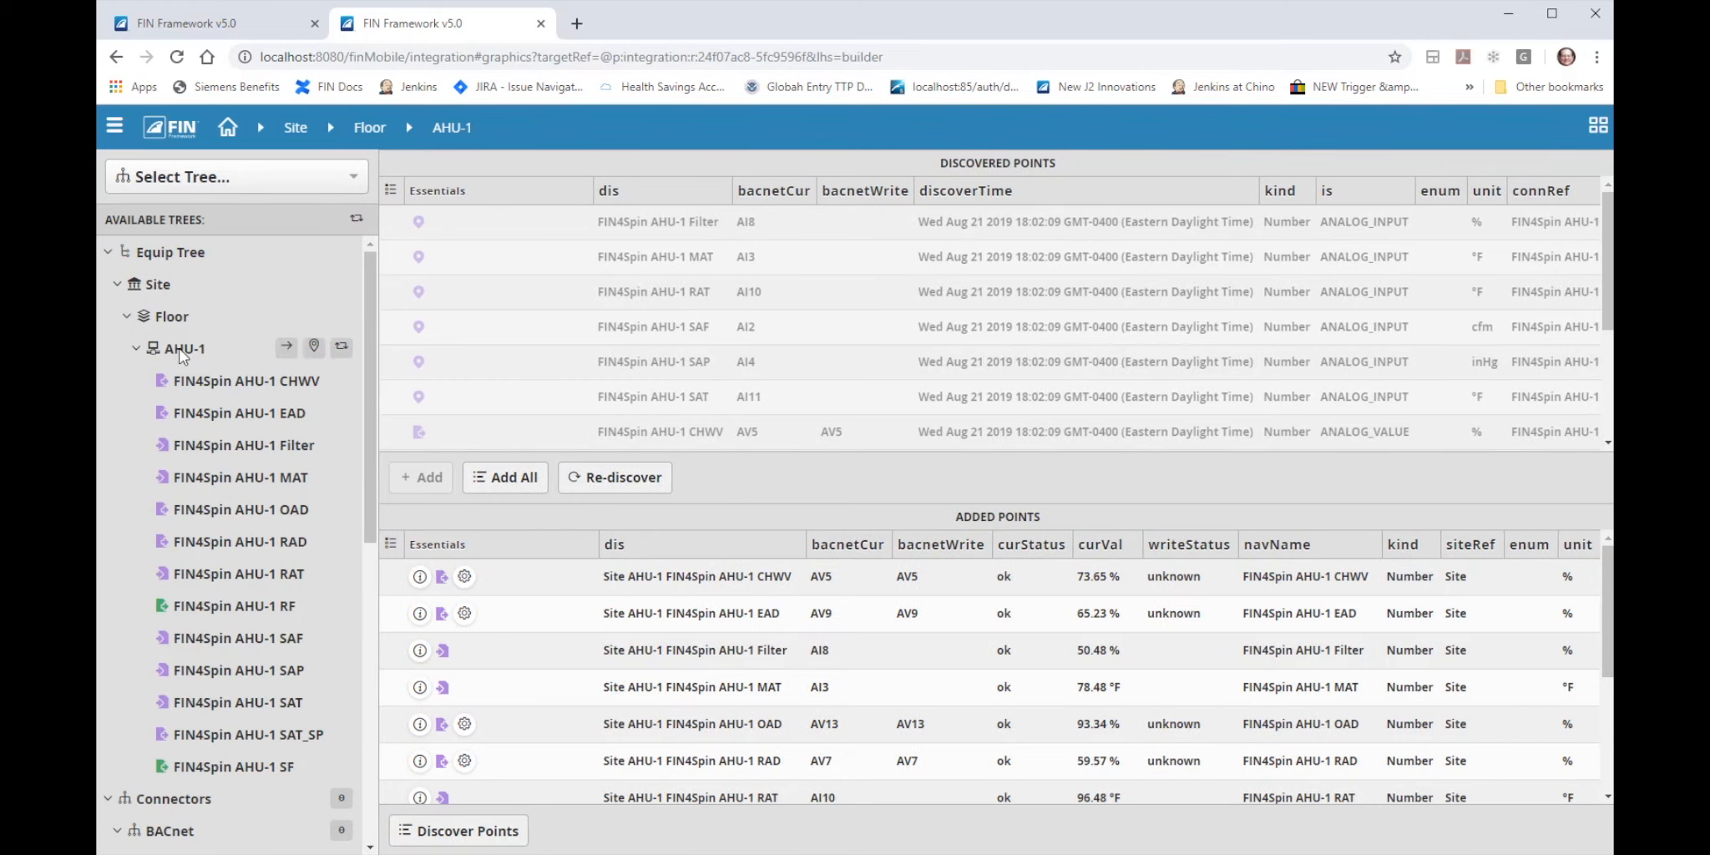
# From AHU-1's record tools, upload Fin4SpinPoints.zinc as a Point Library.
pyautogui.click(184, 348)
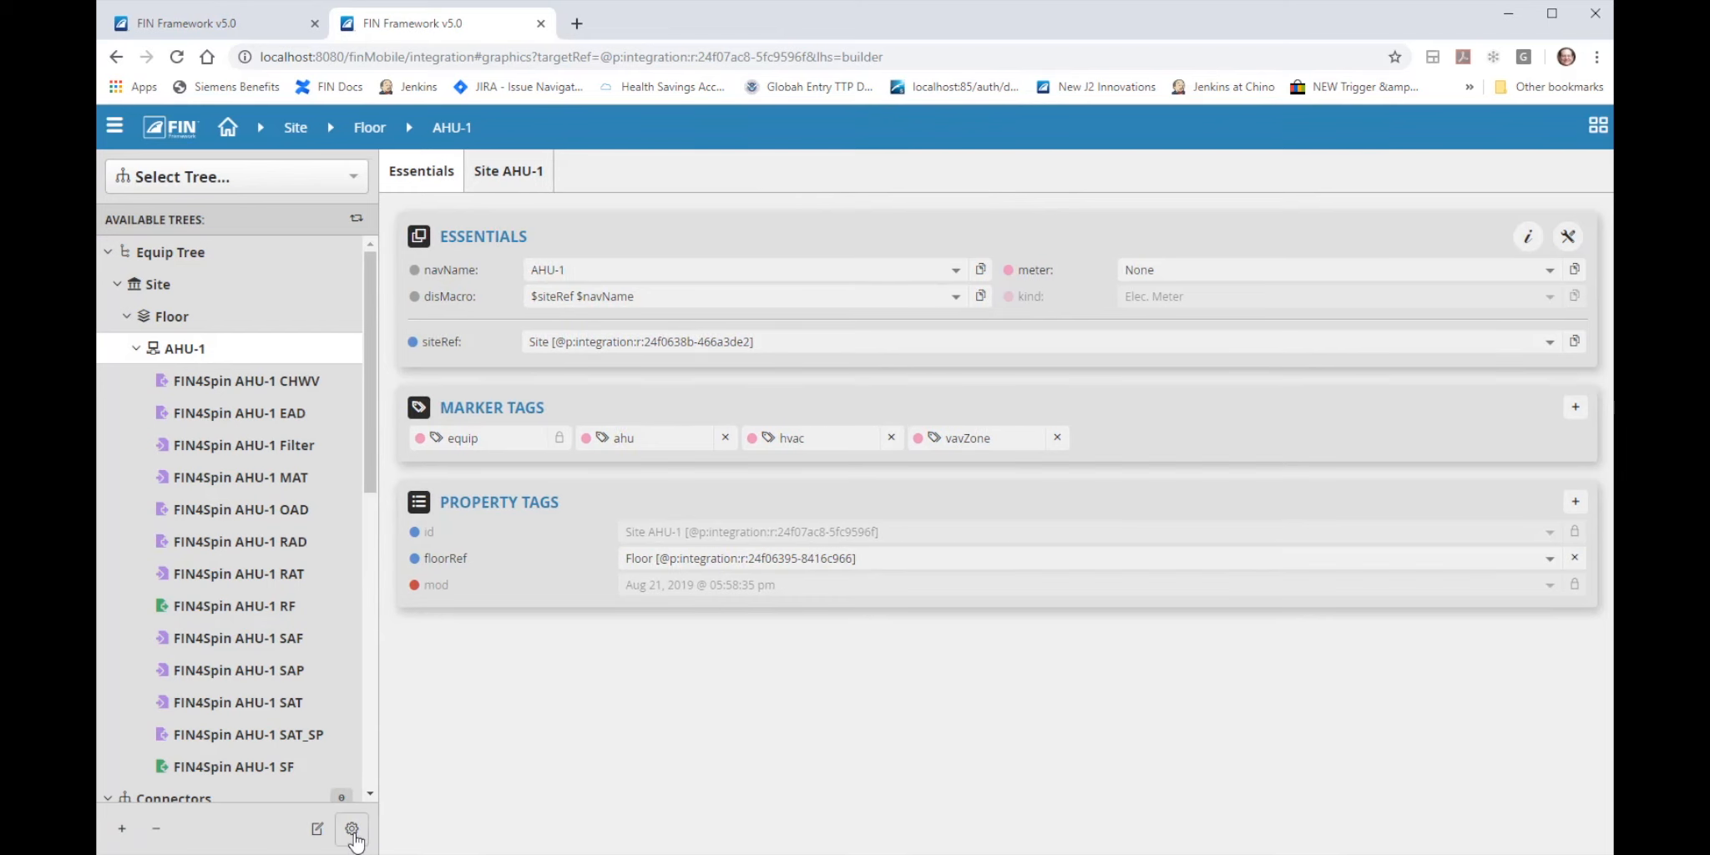
pyautogui.click(353, 828)
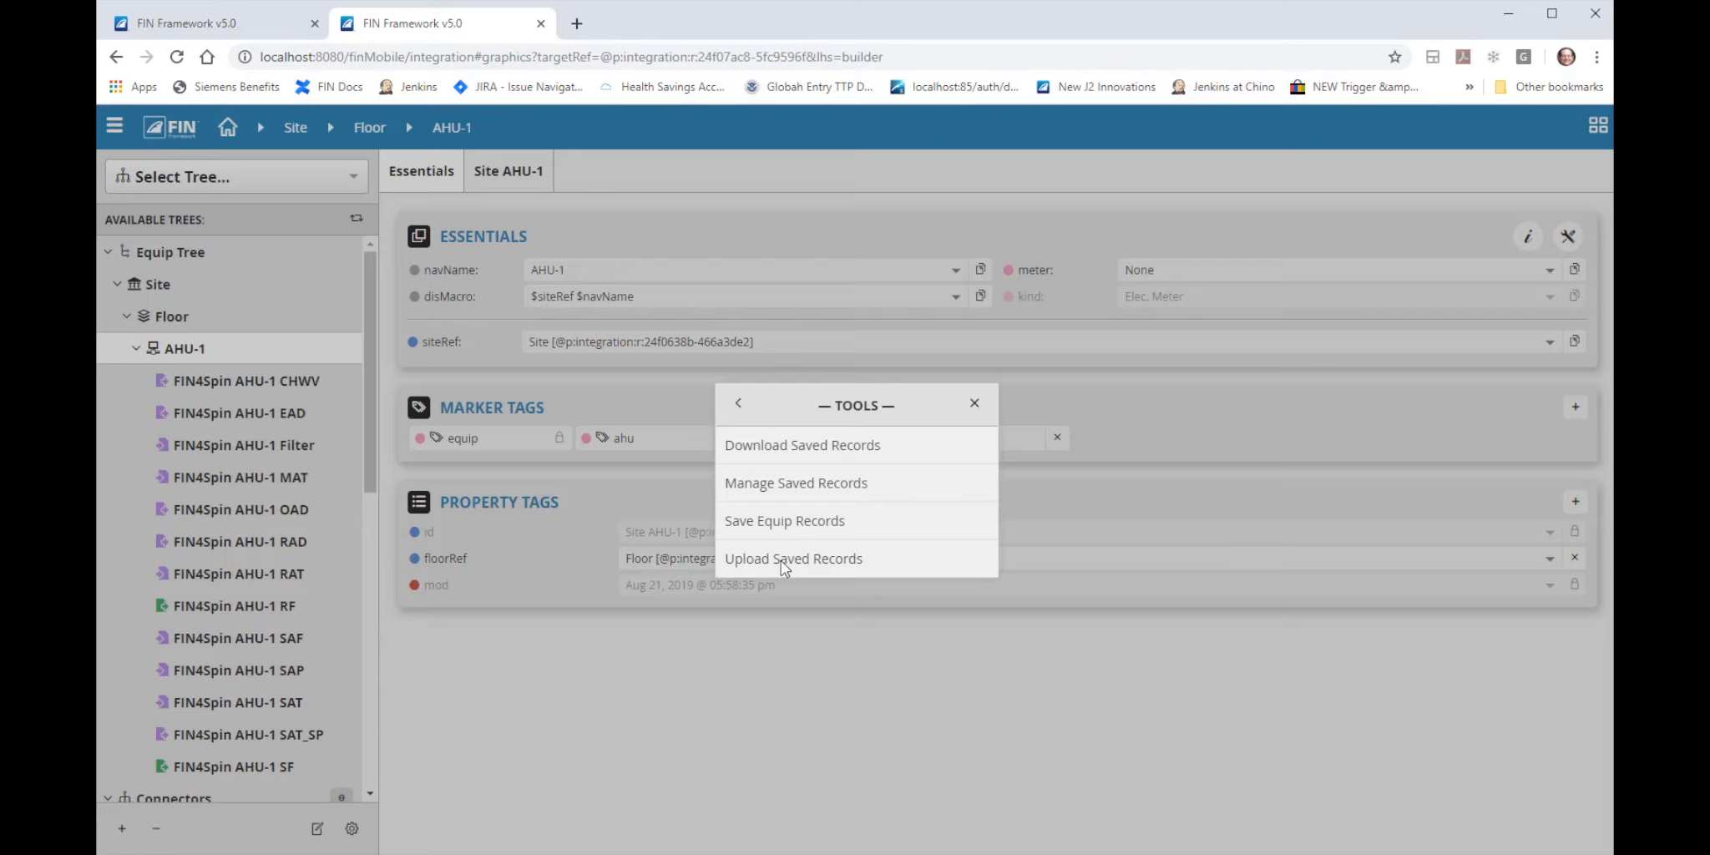
pyautogui.click(793, 558)
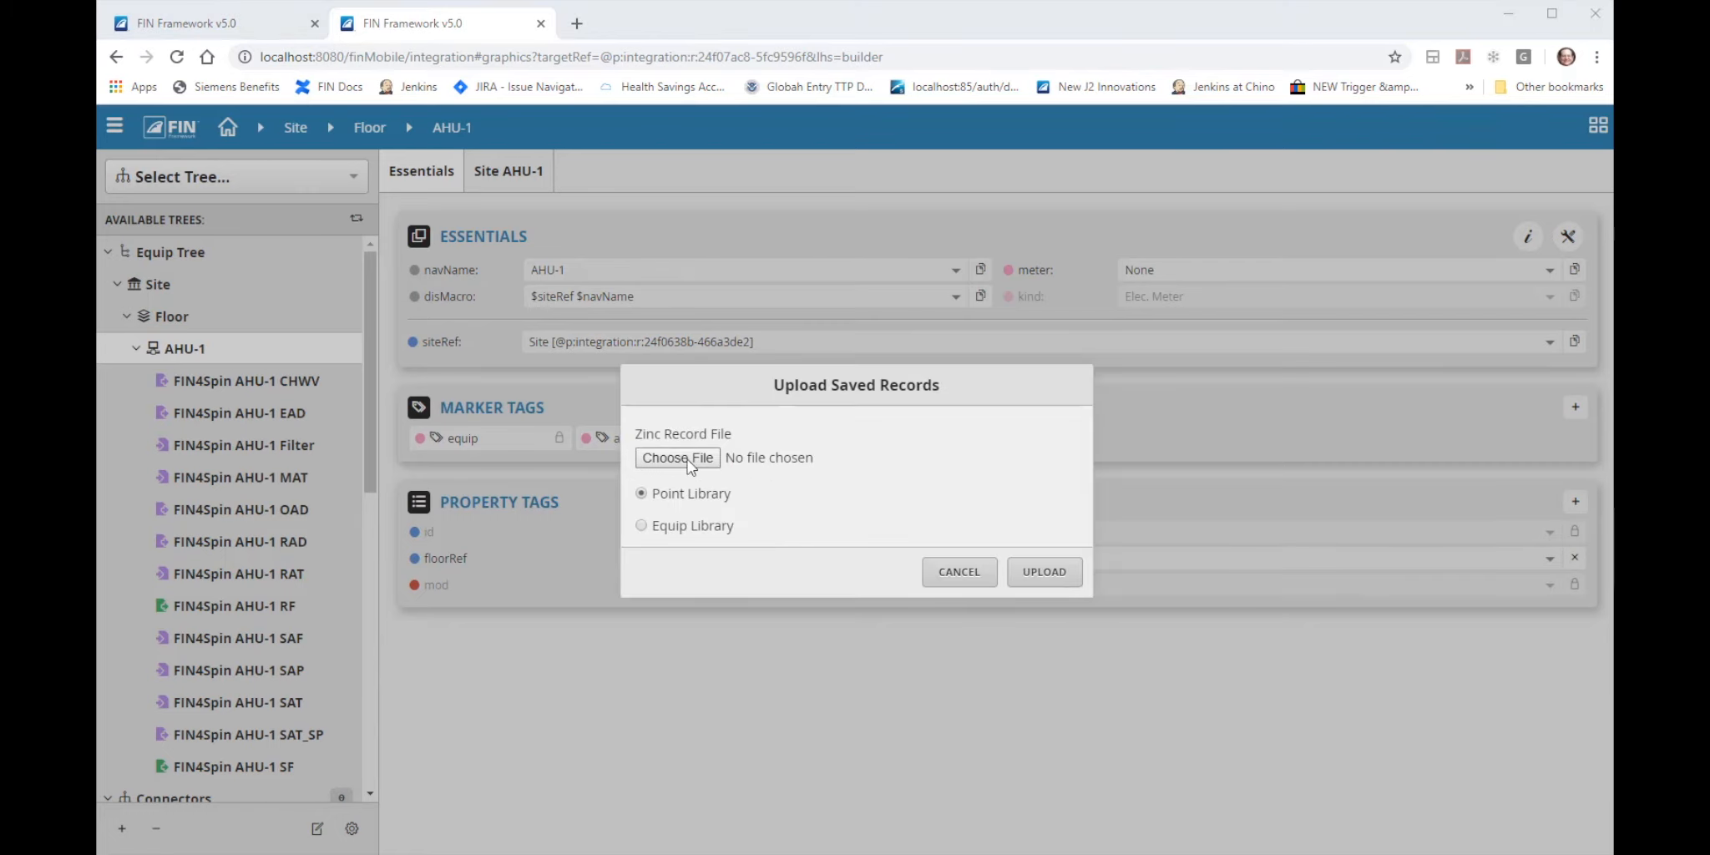
pyautogui.click(676, 457)
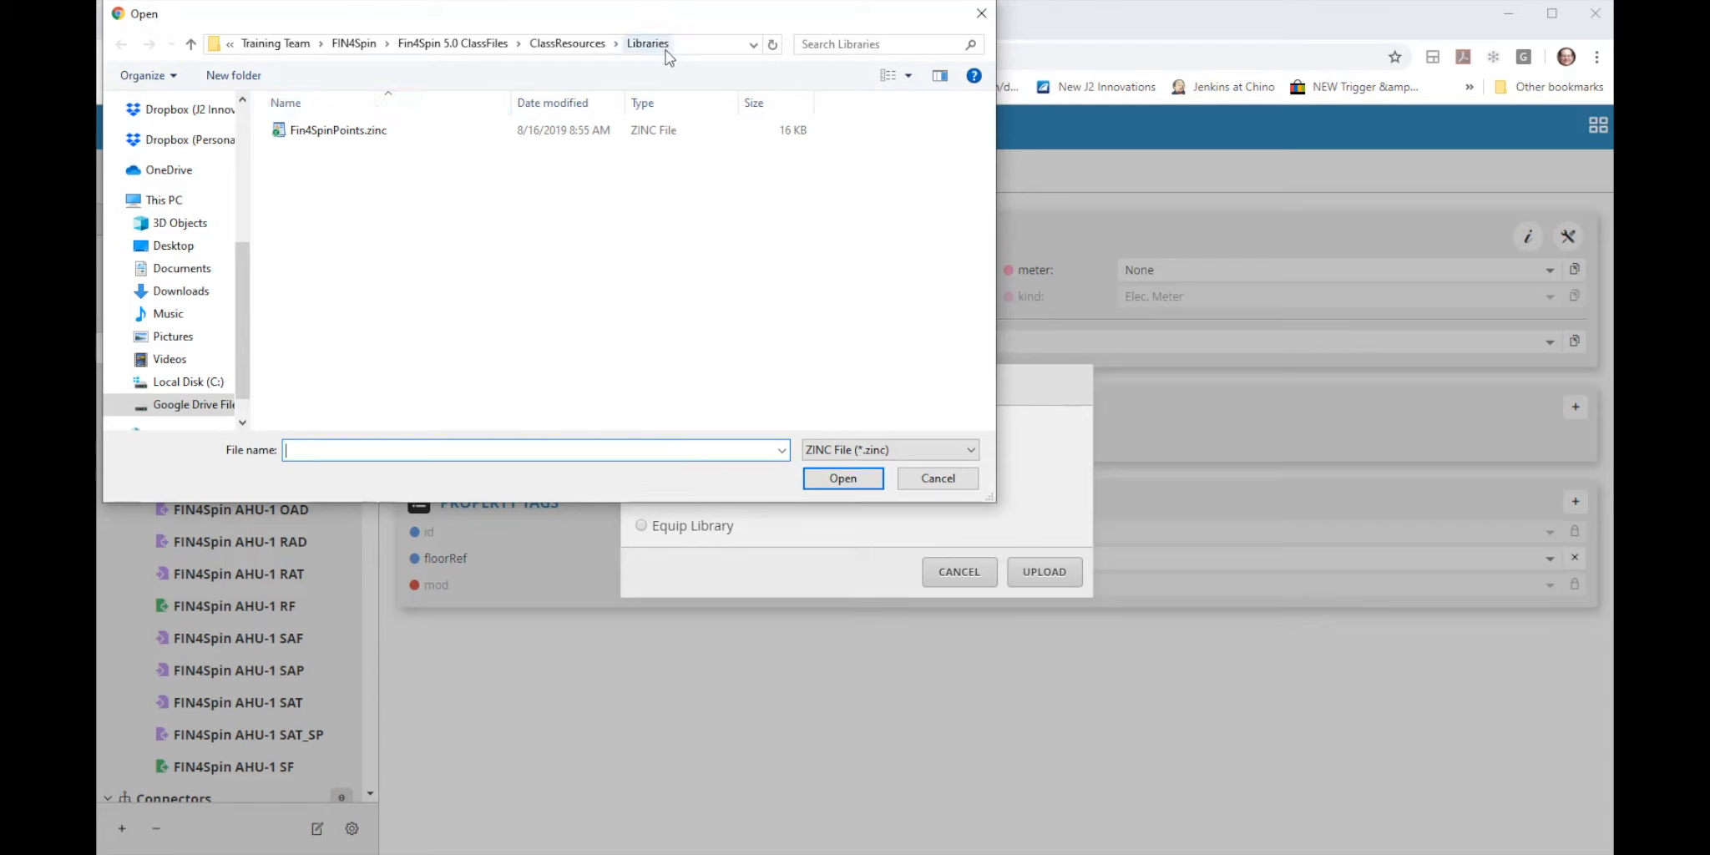
pyautogui.moveTo(338, 130)
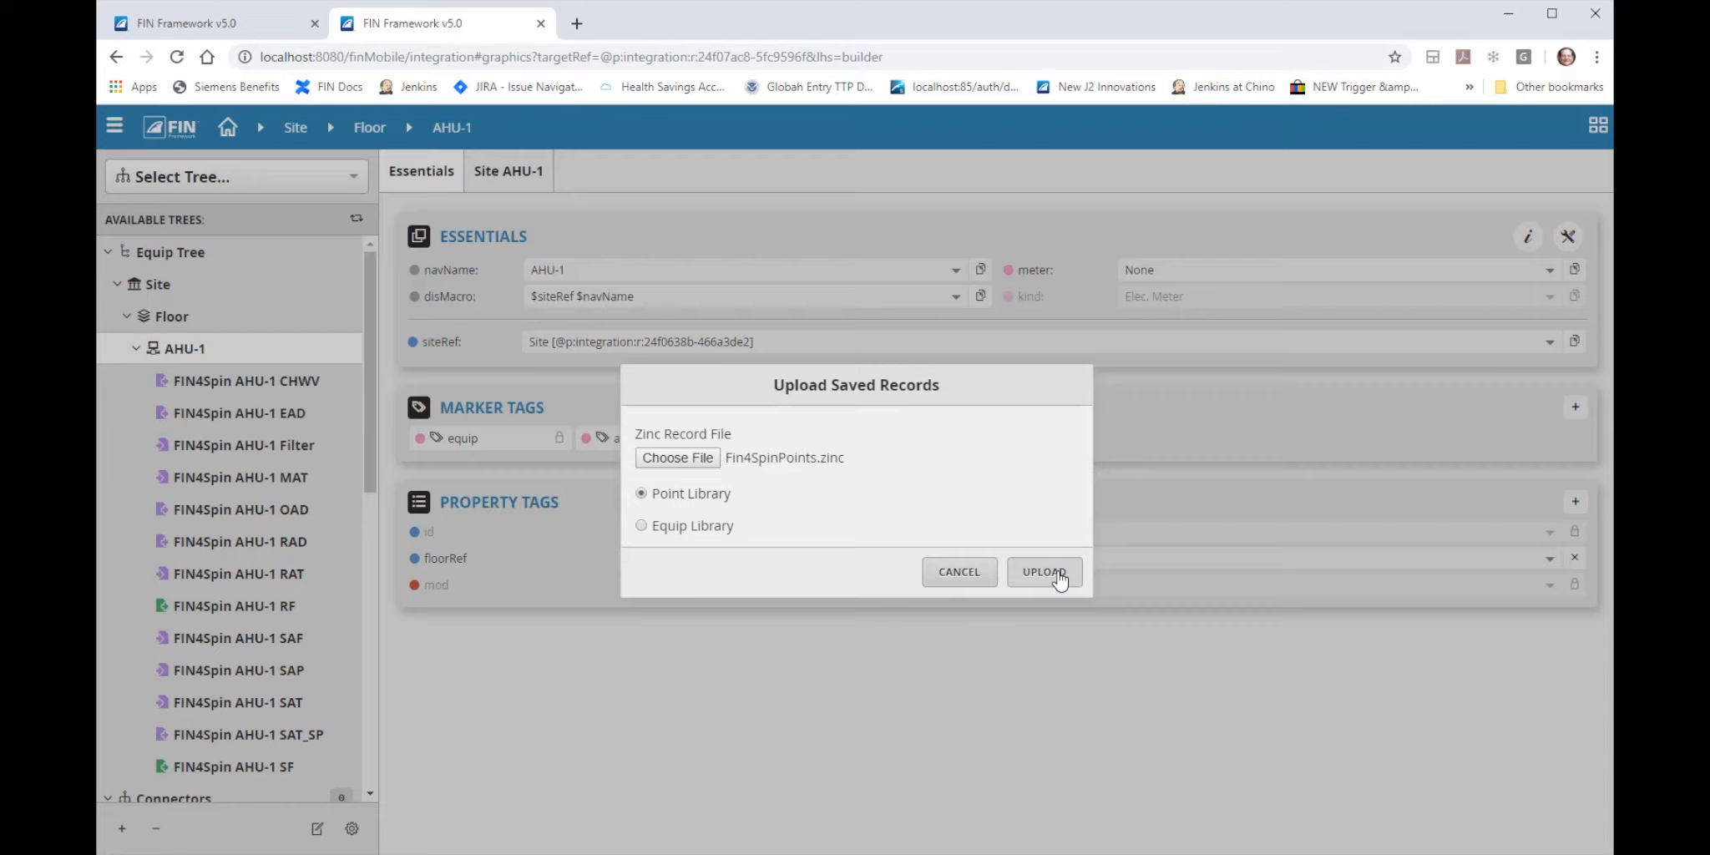
pyautogui.click(1044, 571)
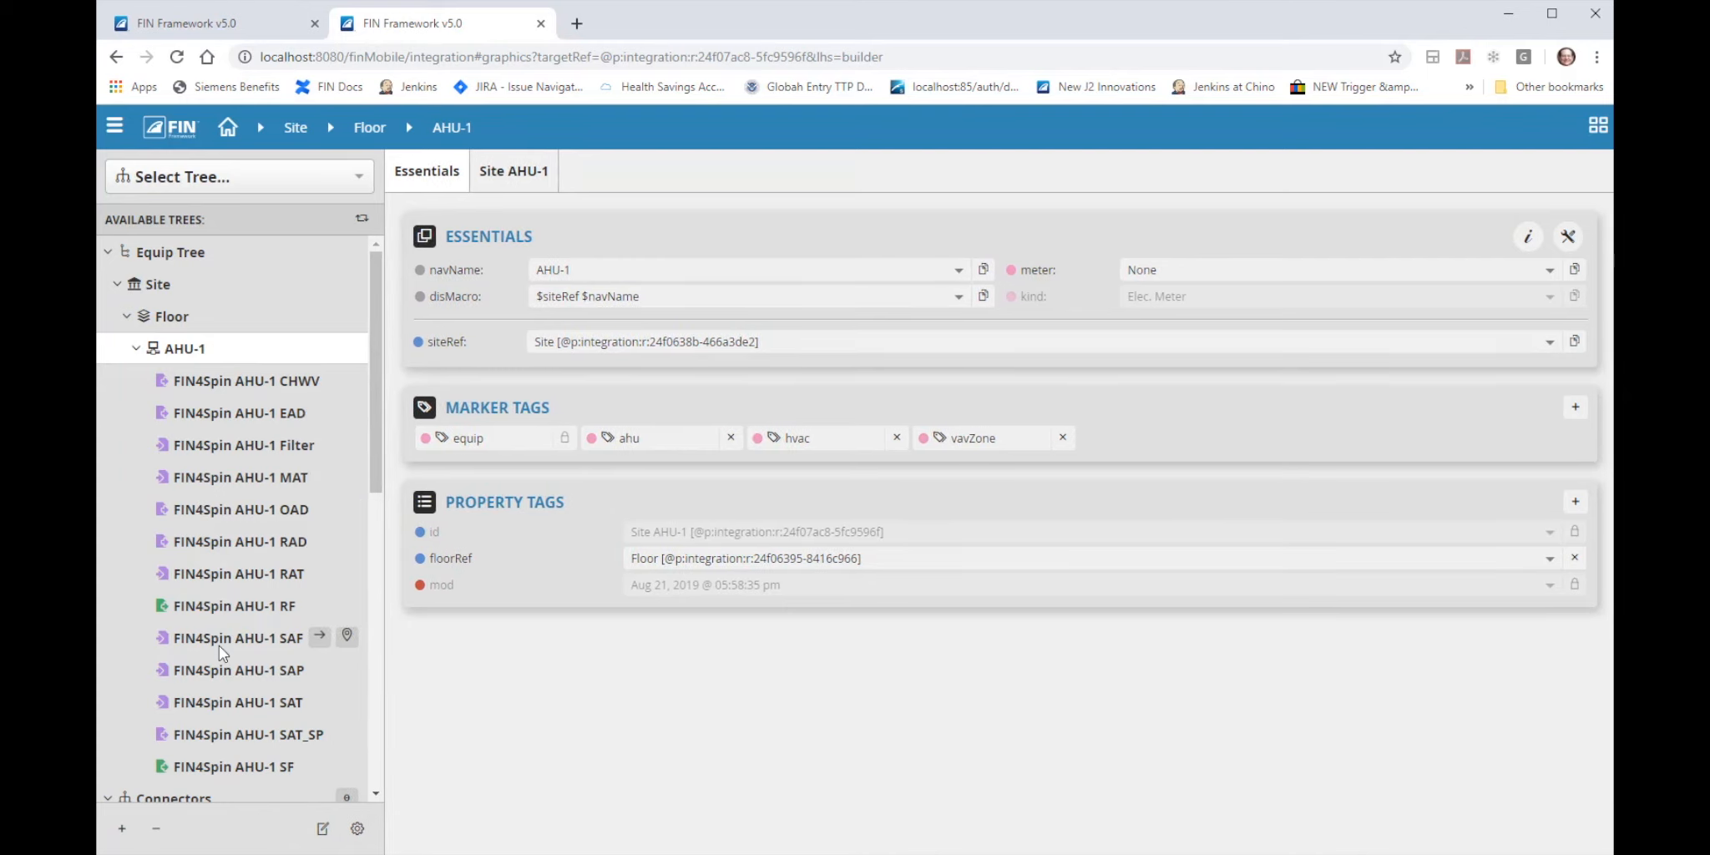
# Switch the batch editor library to Fin4SpinPoints.zinc only and apply the matches to AHU-1's points.
pyautogui.click(507, 172)
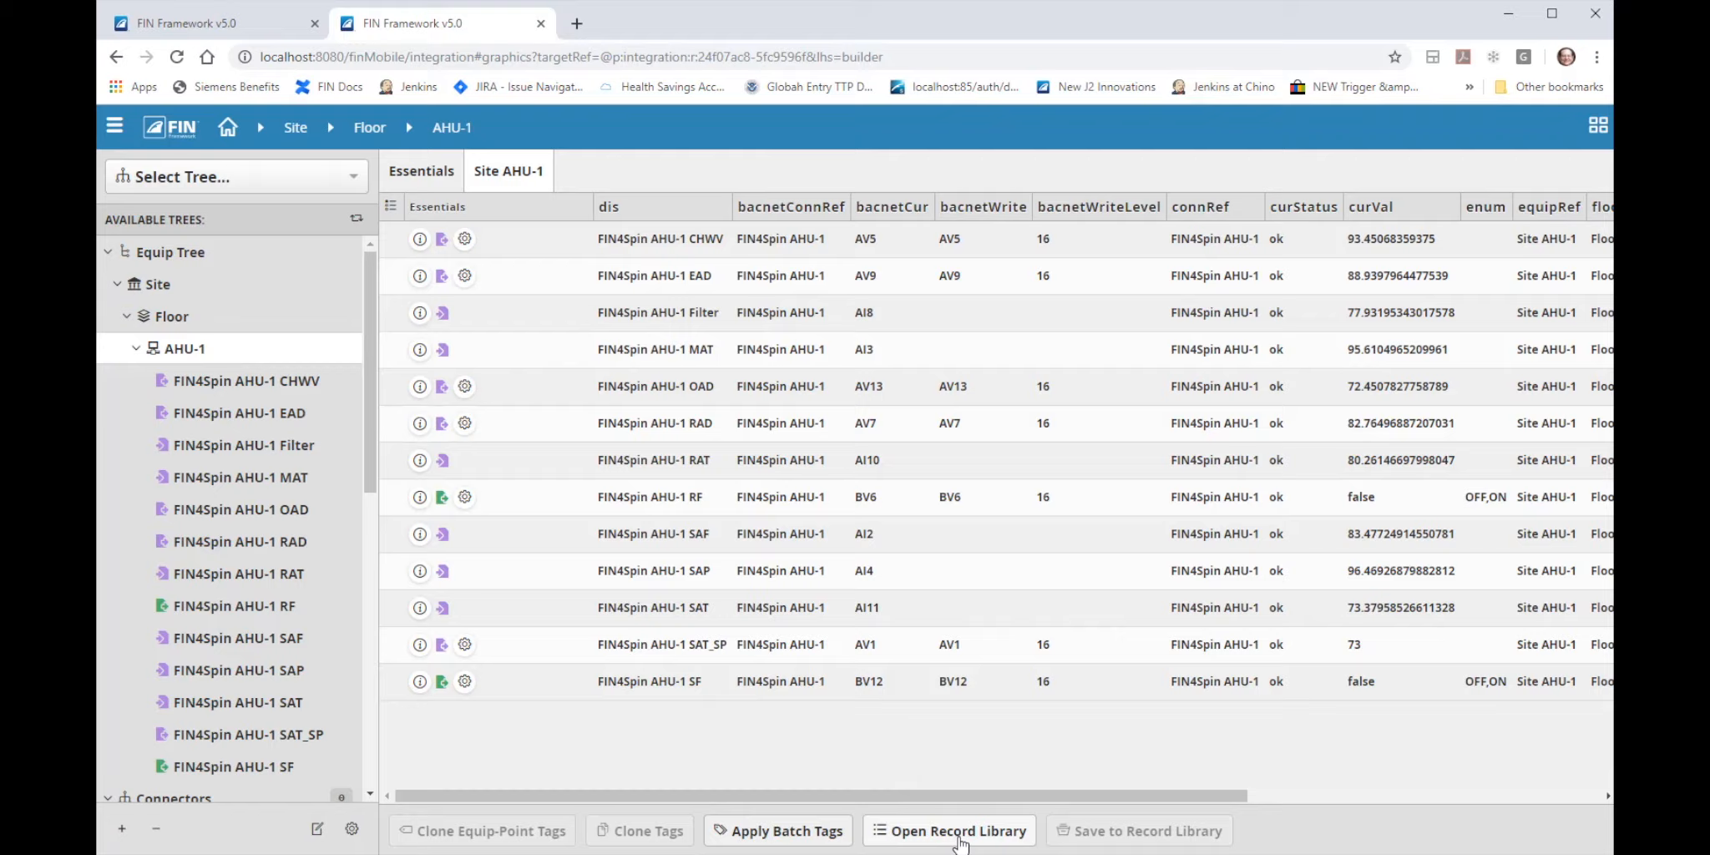
pyautogui.click(956, 830)
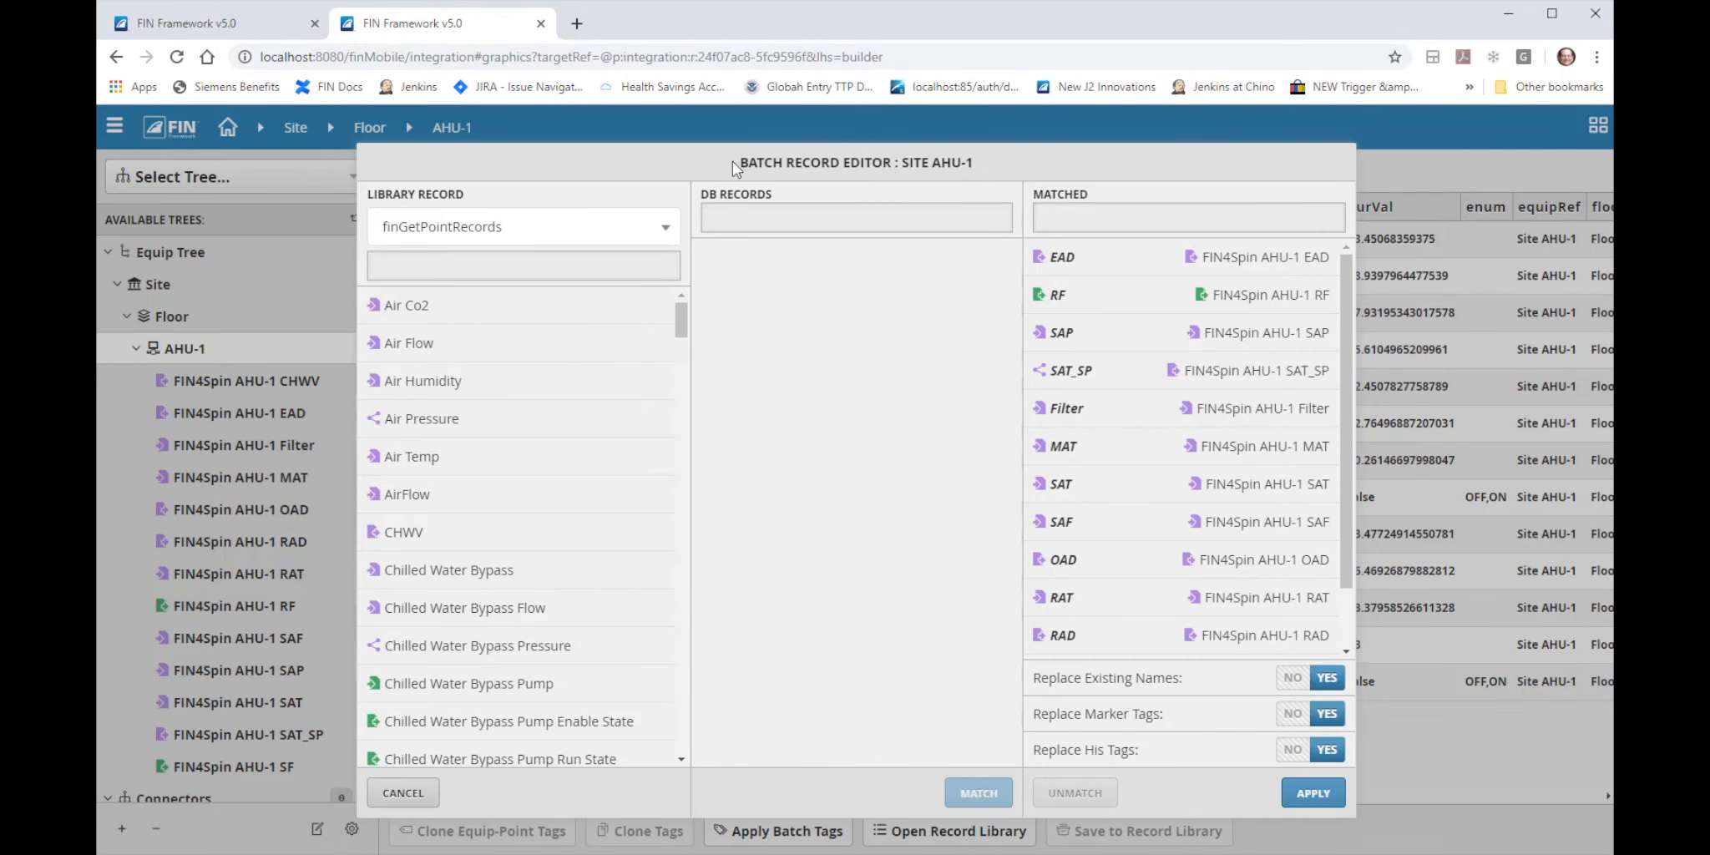
pyautogui.moveTo(687, 309)
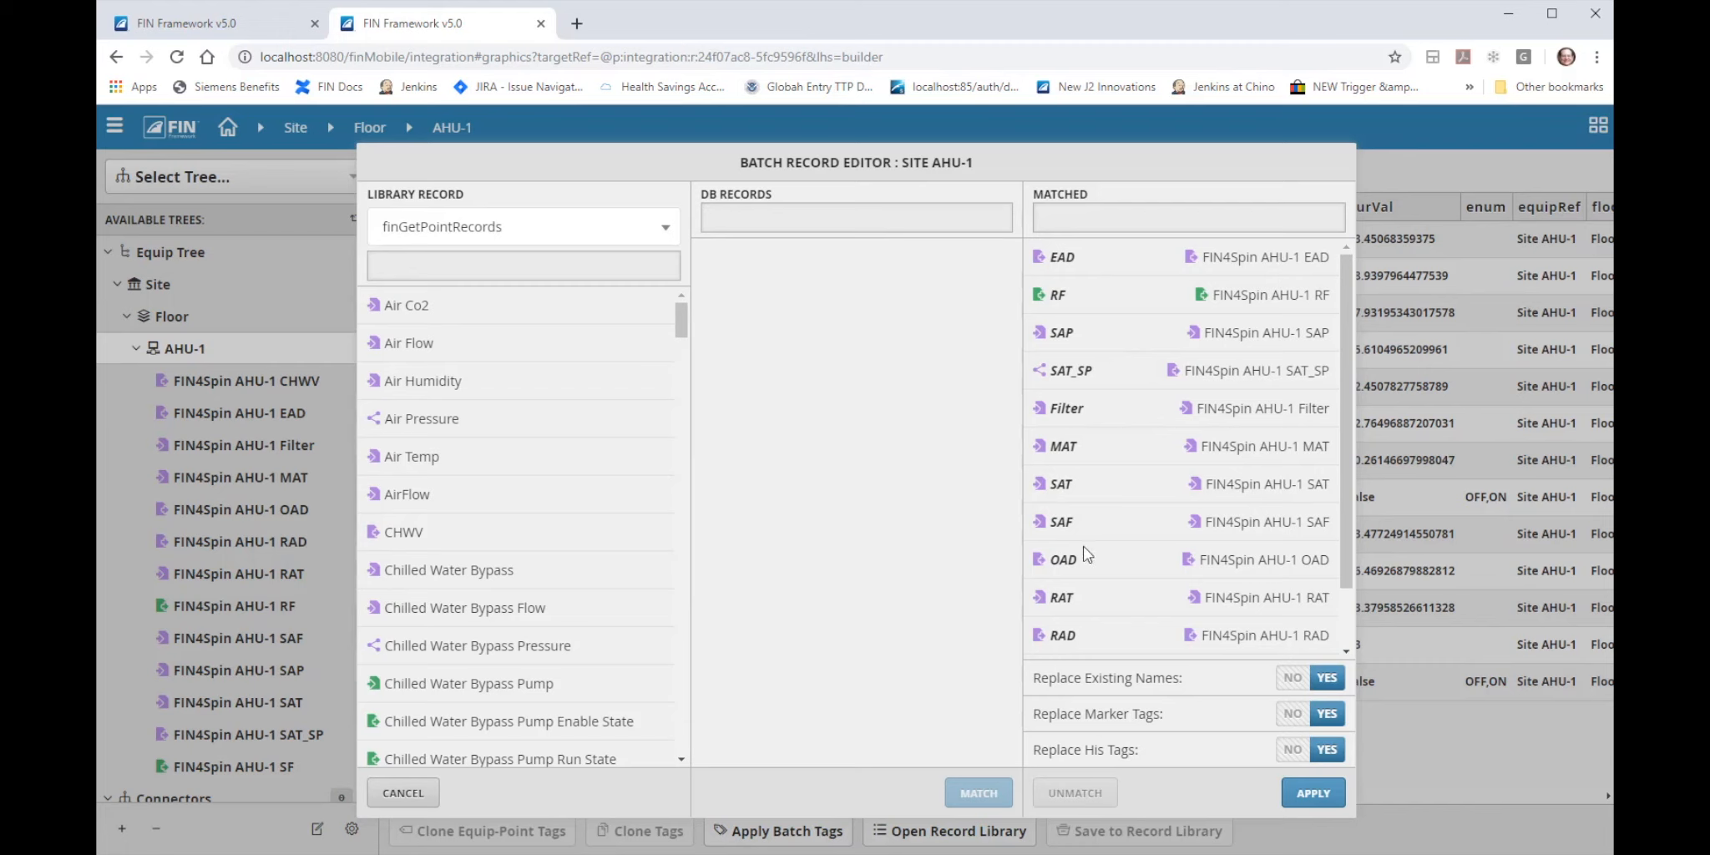
pyautogui.moveTo(1055, 264)
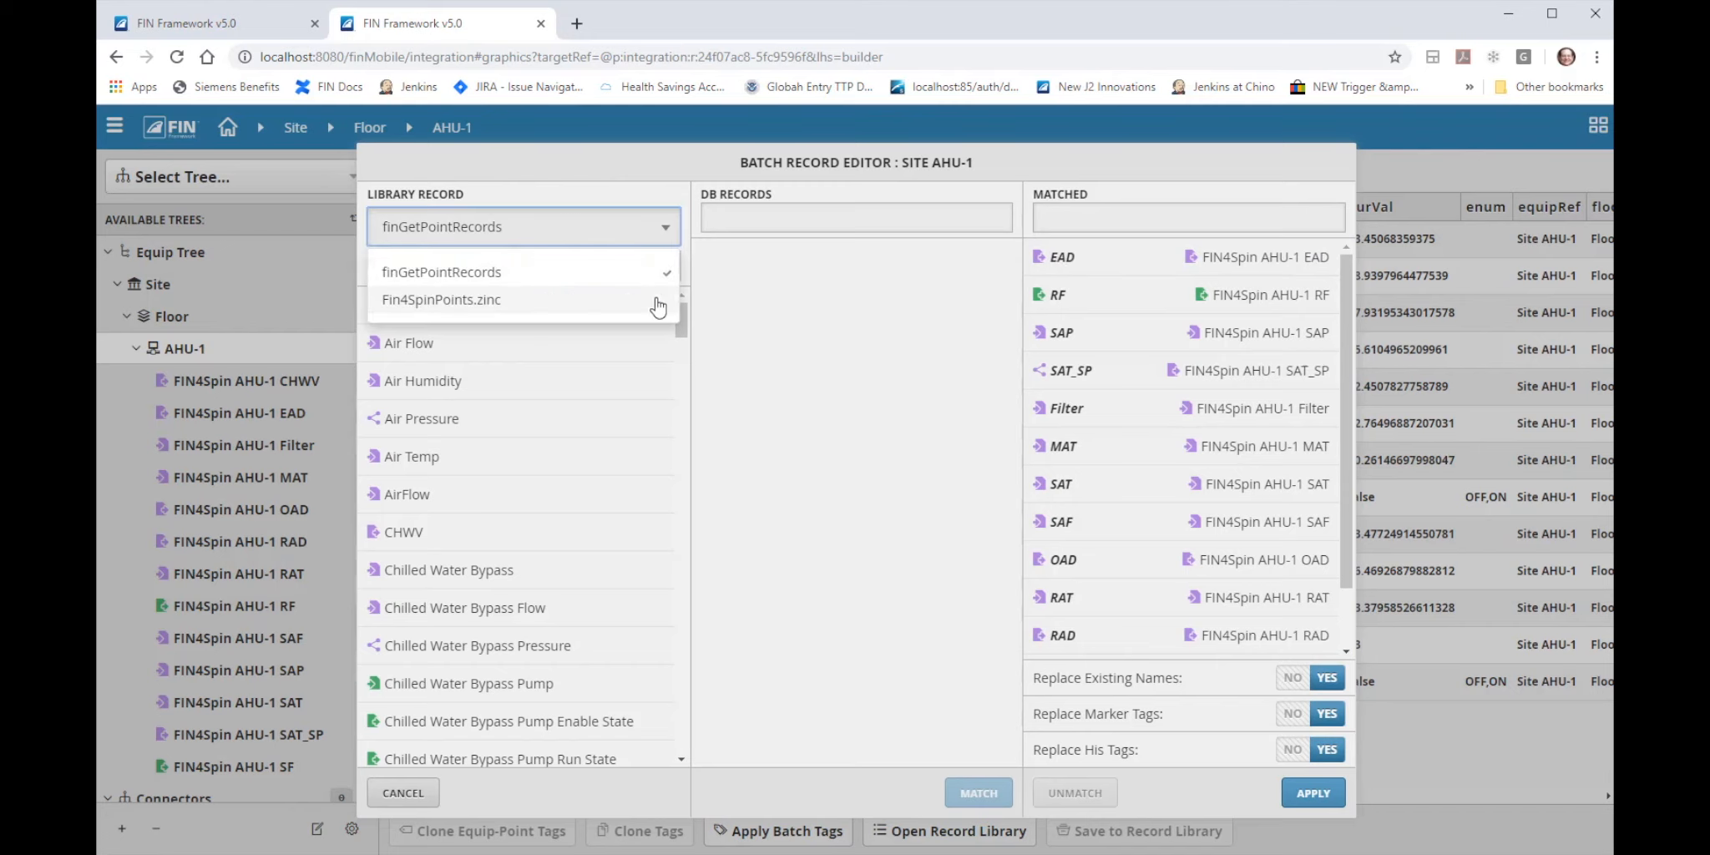
pyautogui.click(441, 298)
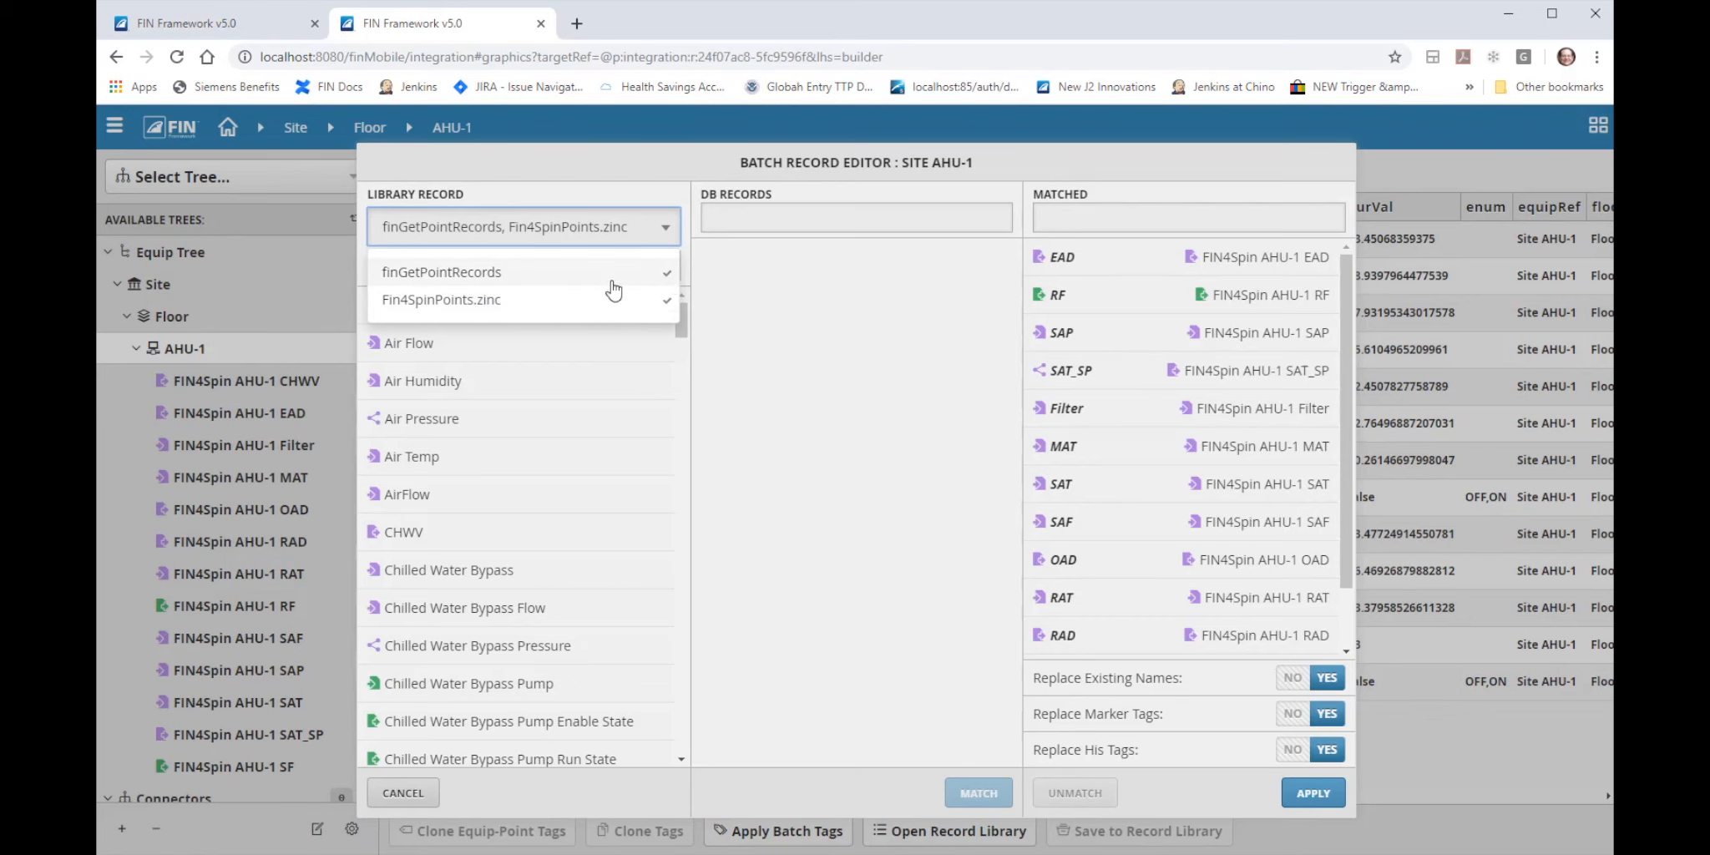
pyautogui.click(441, 299)
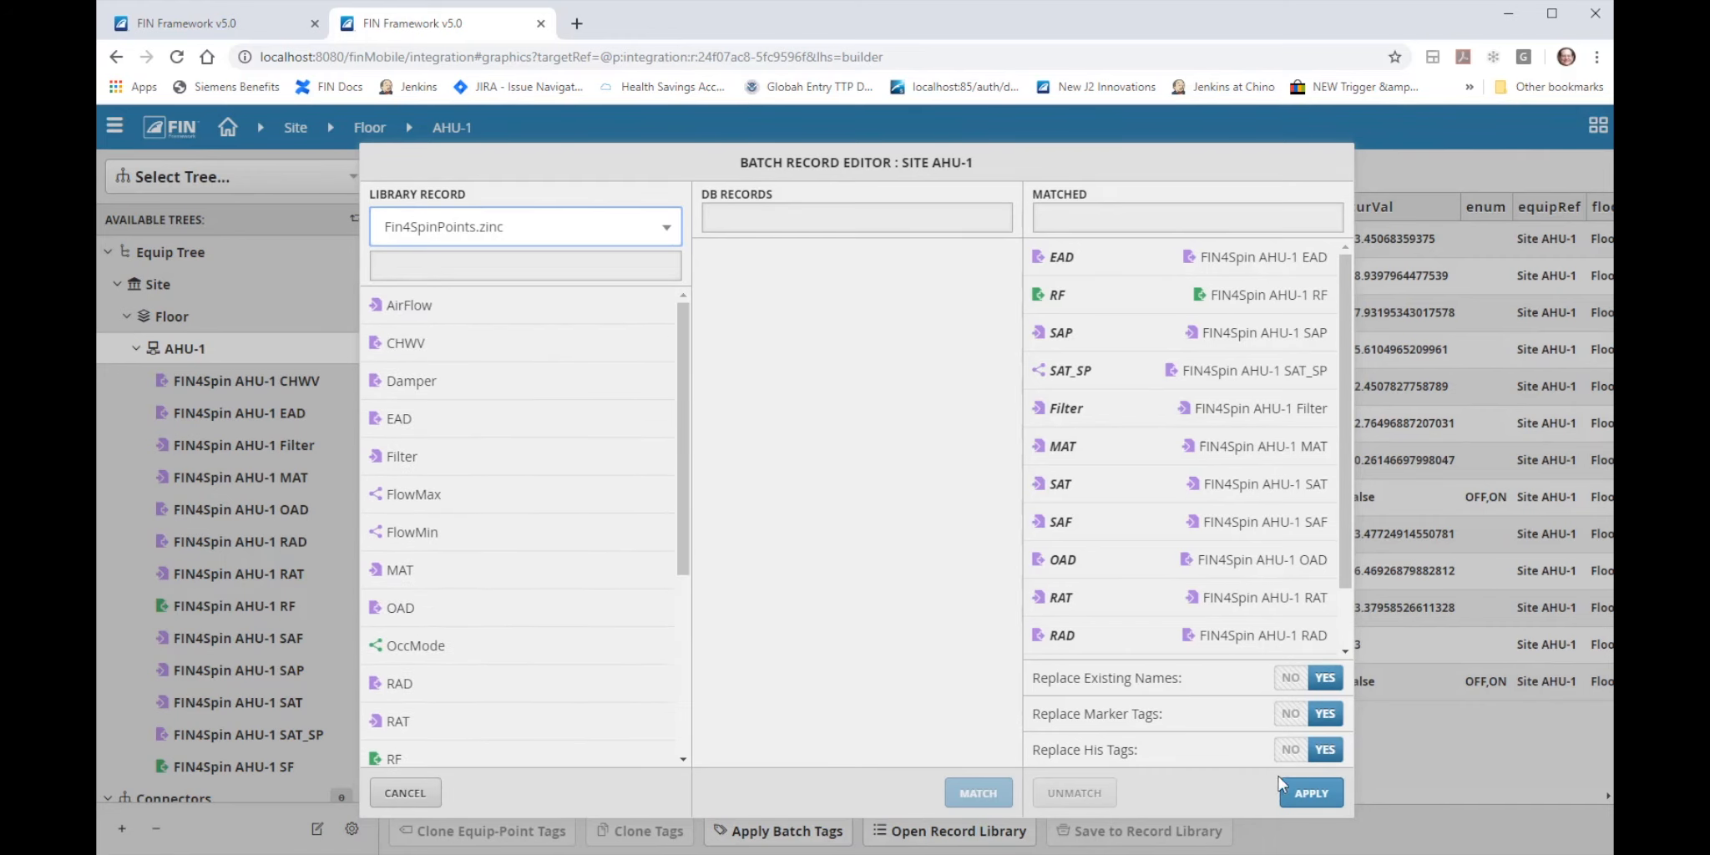
pyautogui.click(1308, 793)
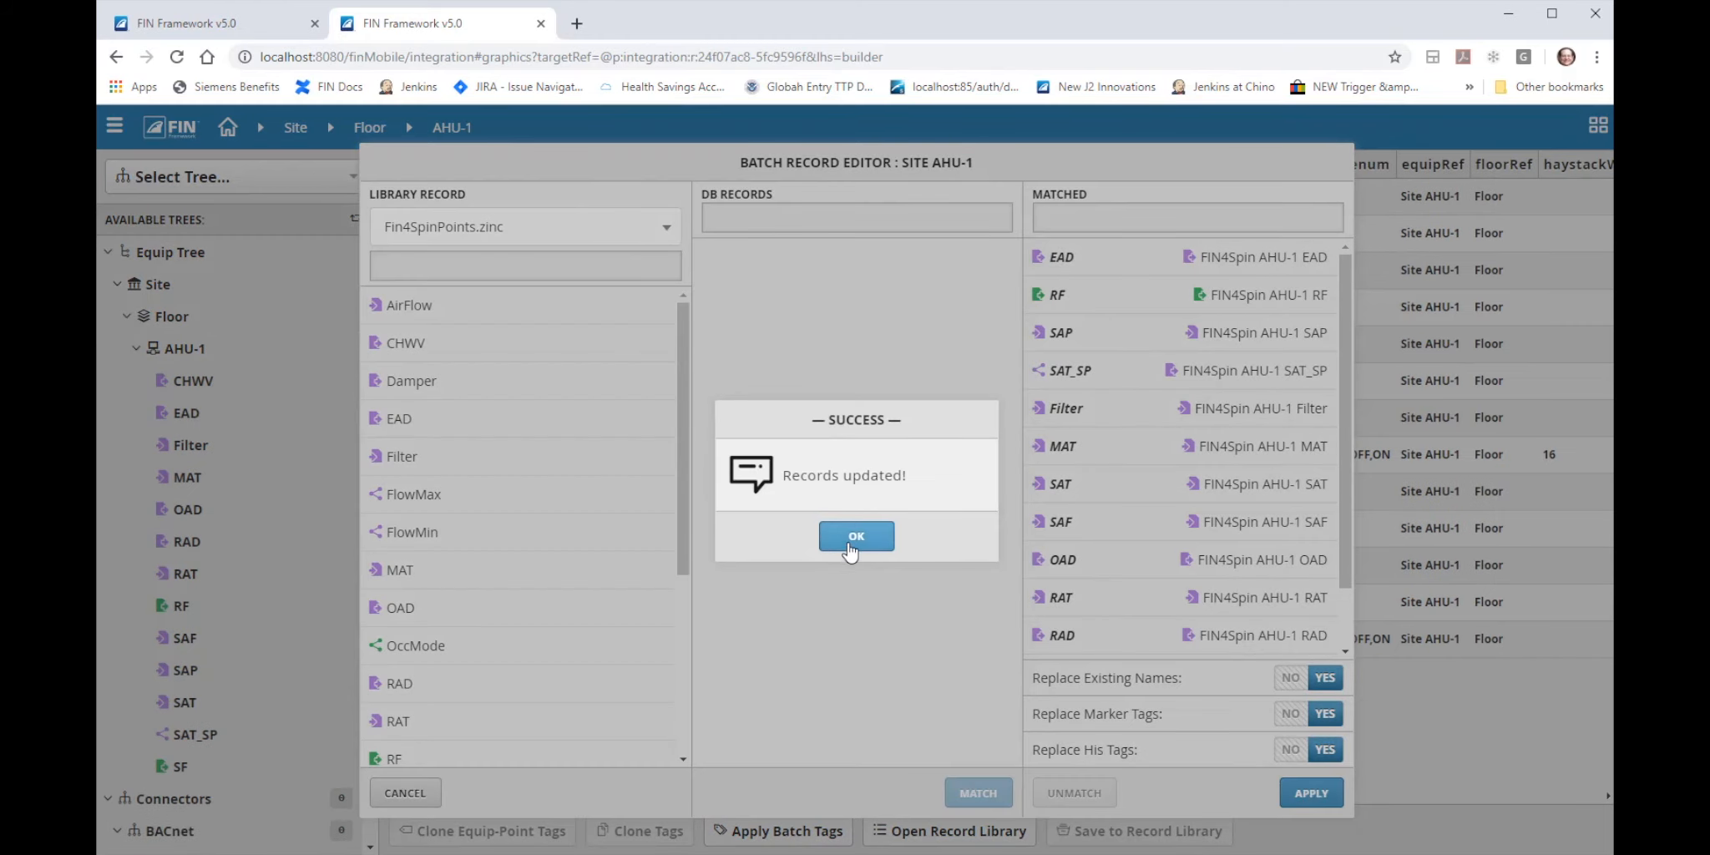
# Dismiss the update message and inspect the MAT, RF and SF point records' marker tags.
pyautogui.click(855, 536)
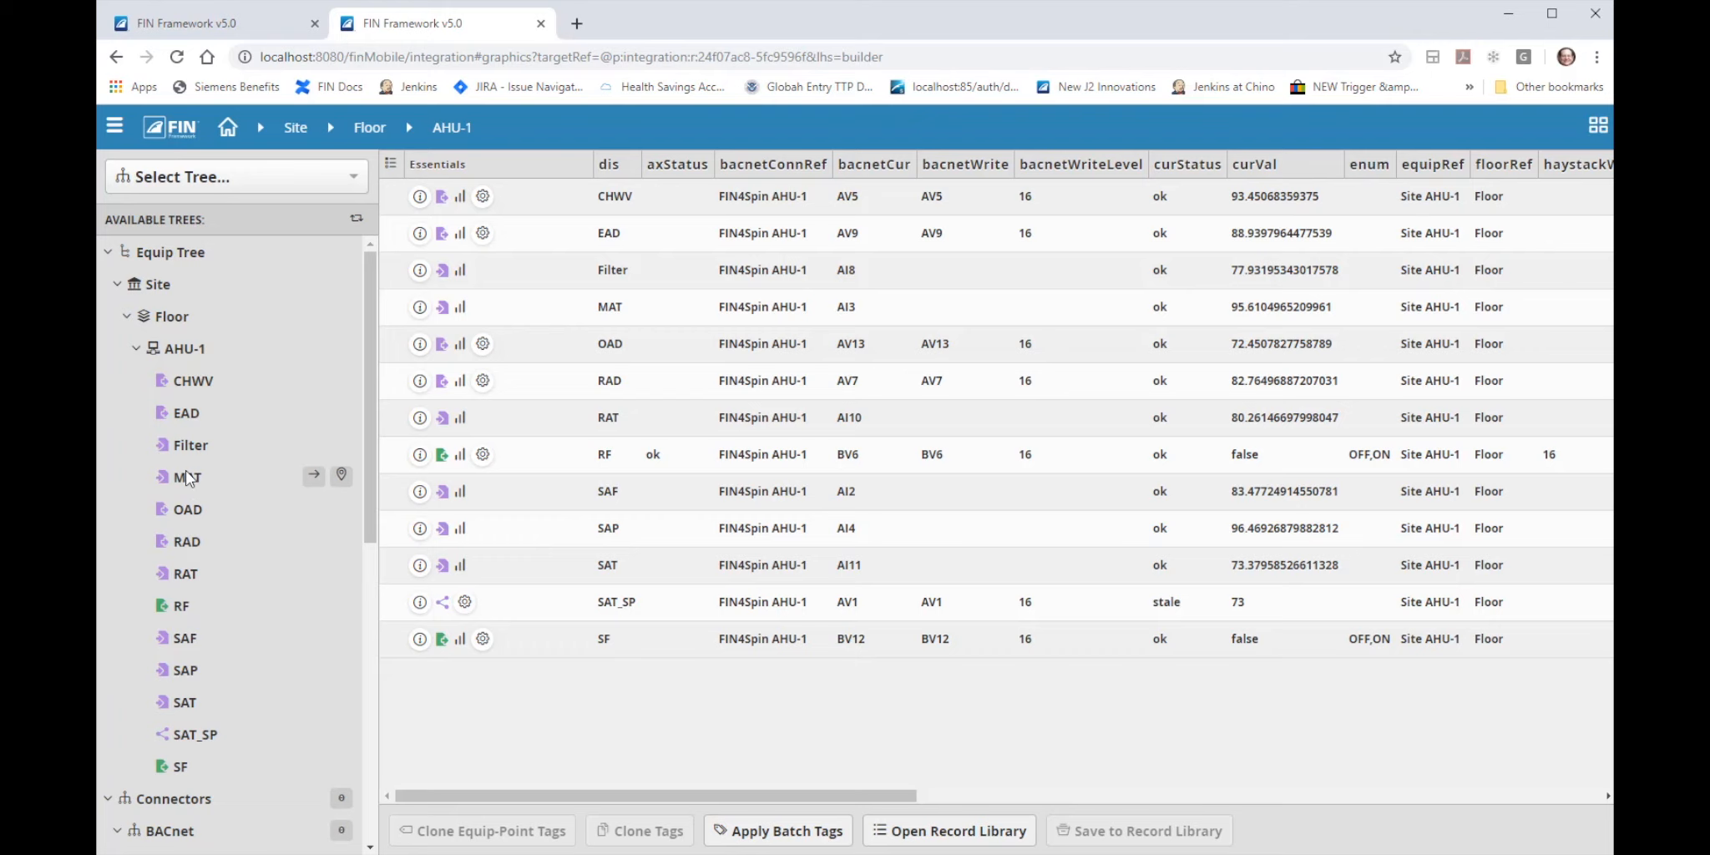
pyautogui.click(187, 476)
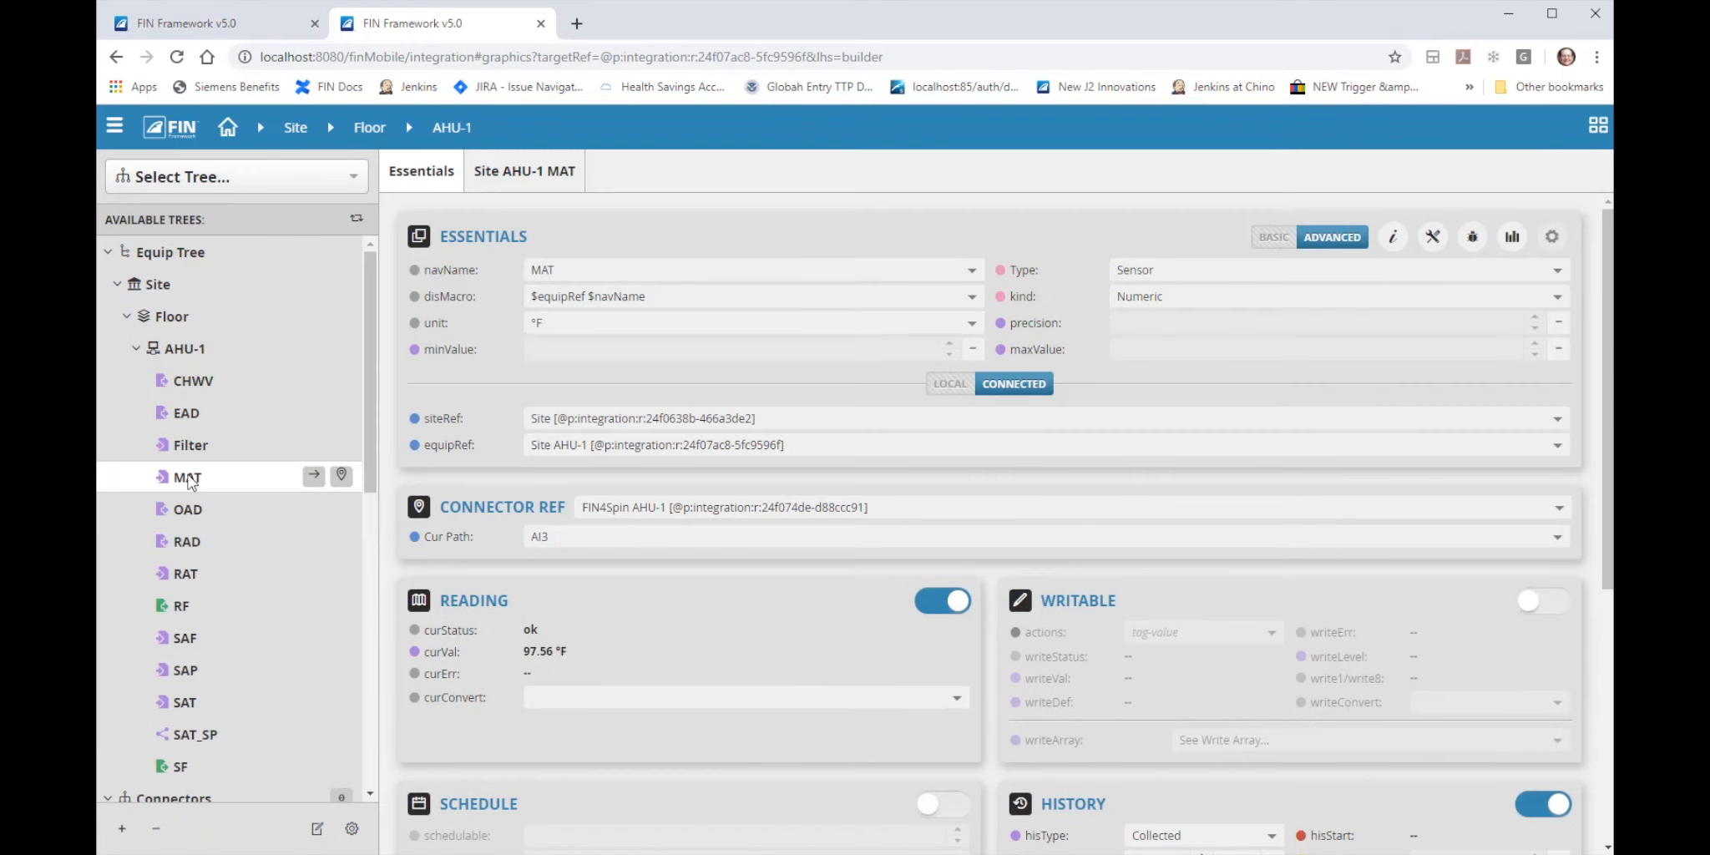
pyautogui.scroll(-3)
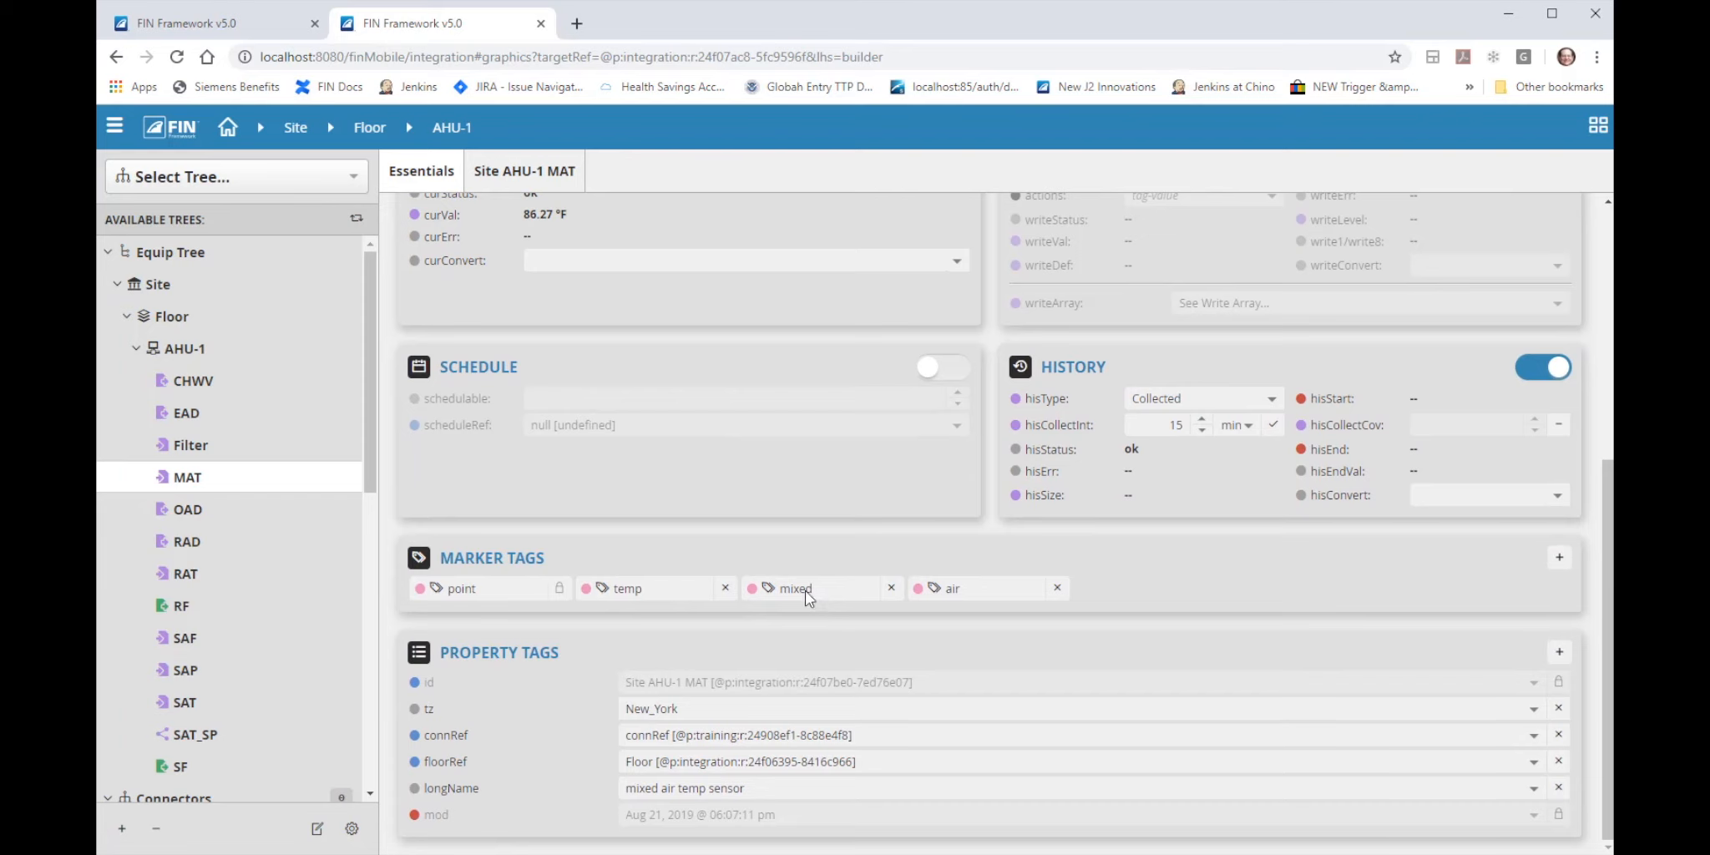
pyautogui.moveTo(224, 601)
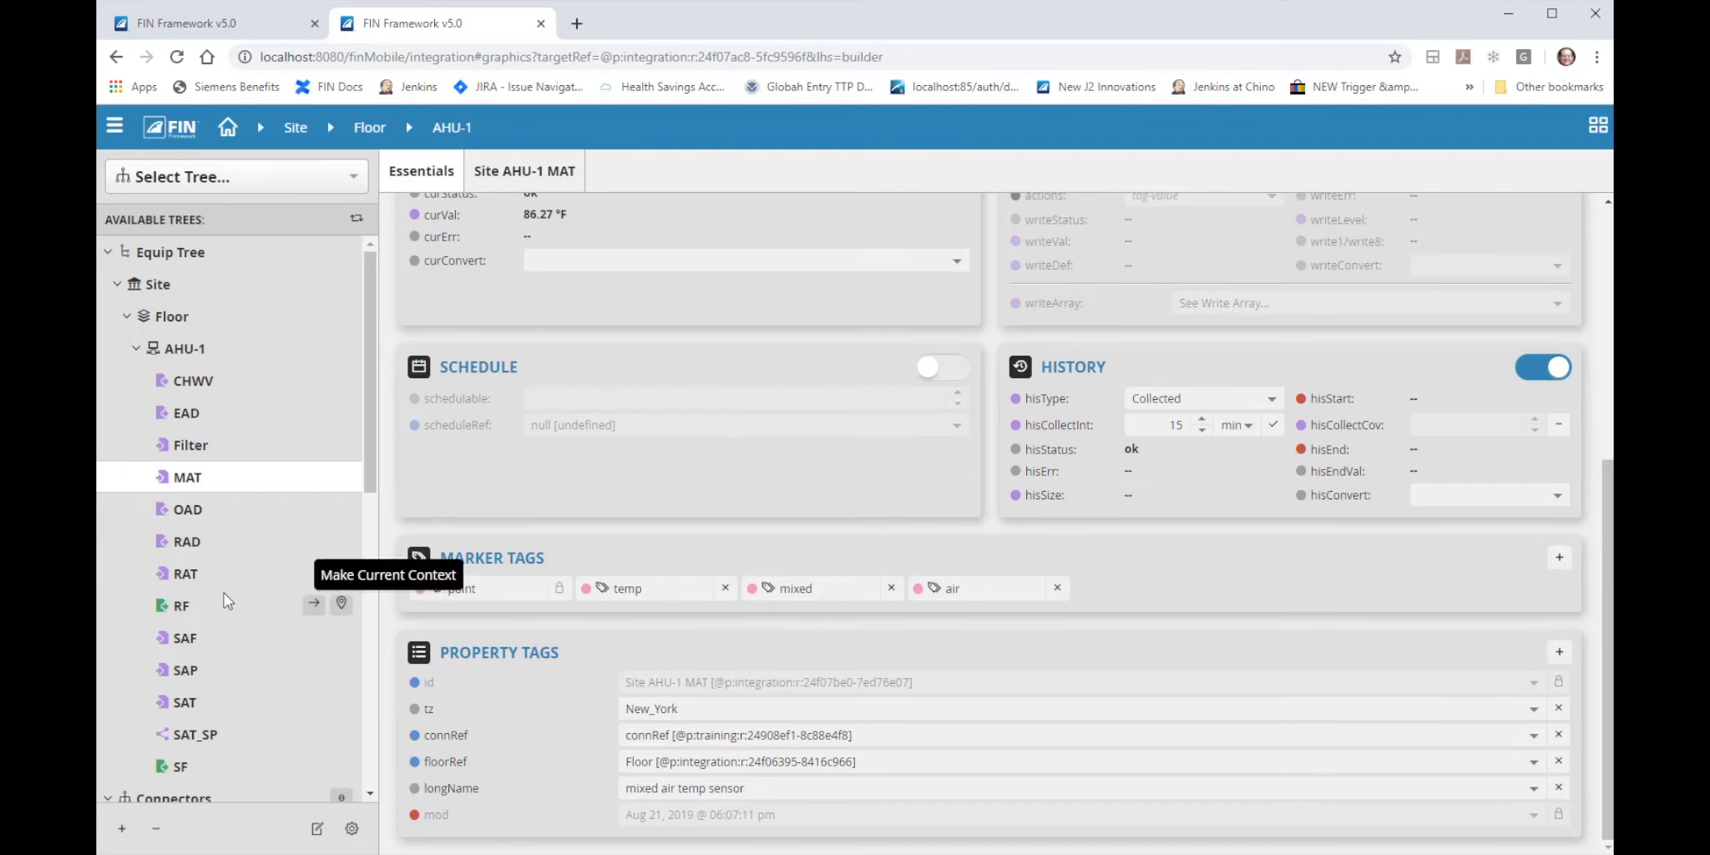
pyautogui.click(181, 605)
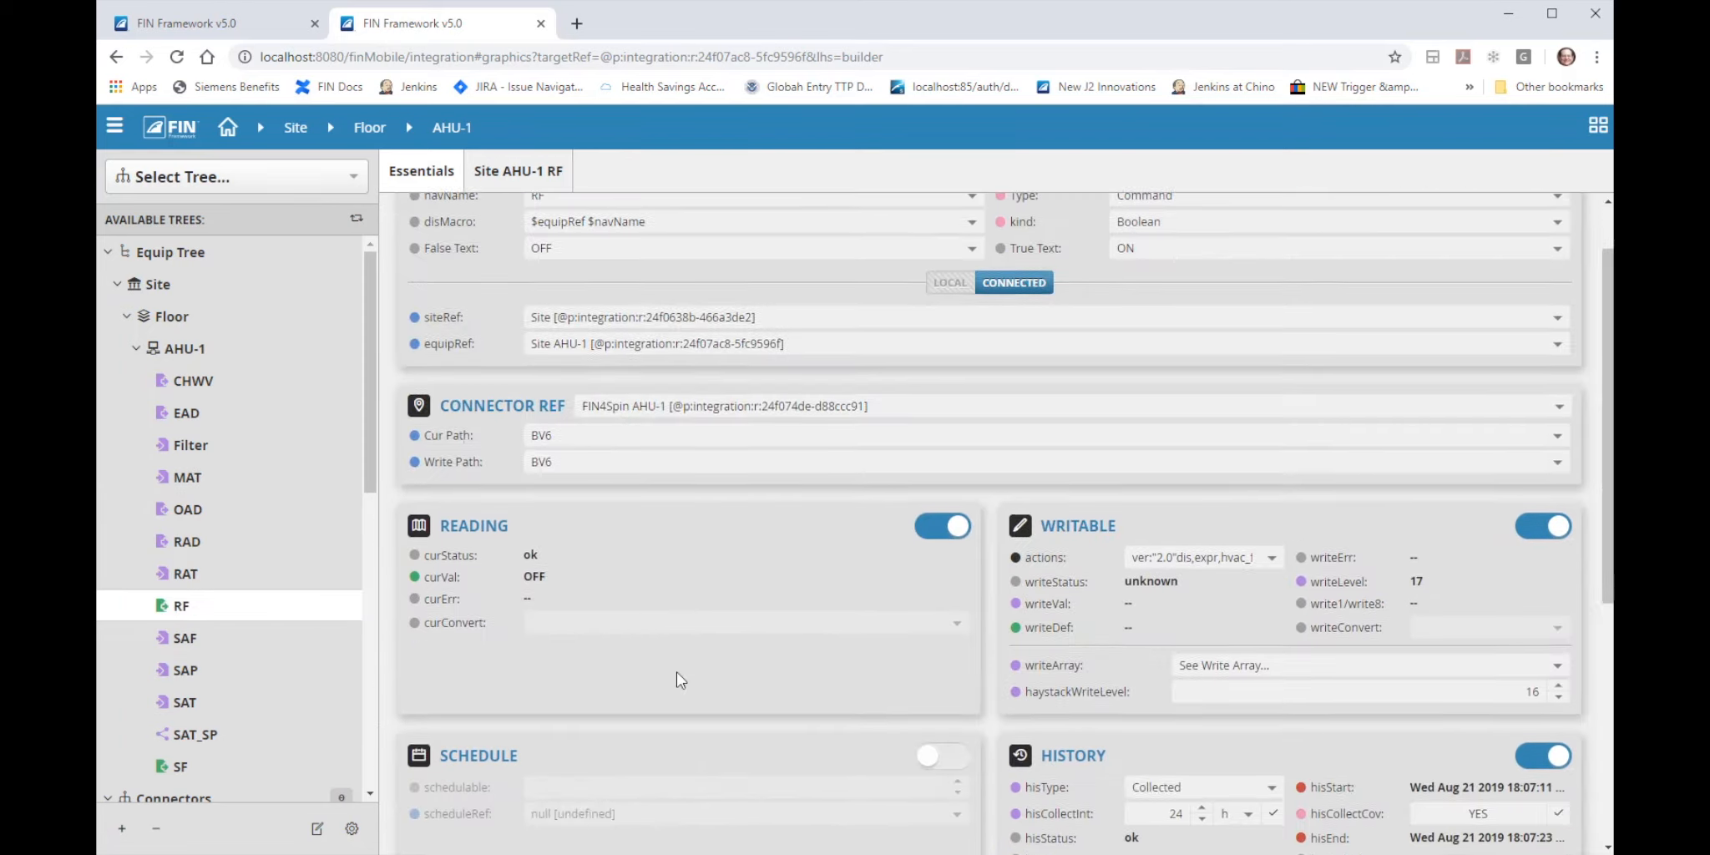
pyautogui.scroll(-3)
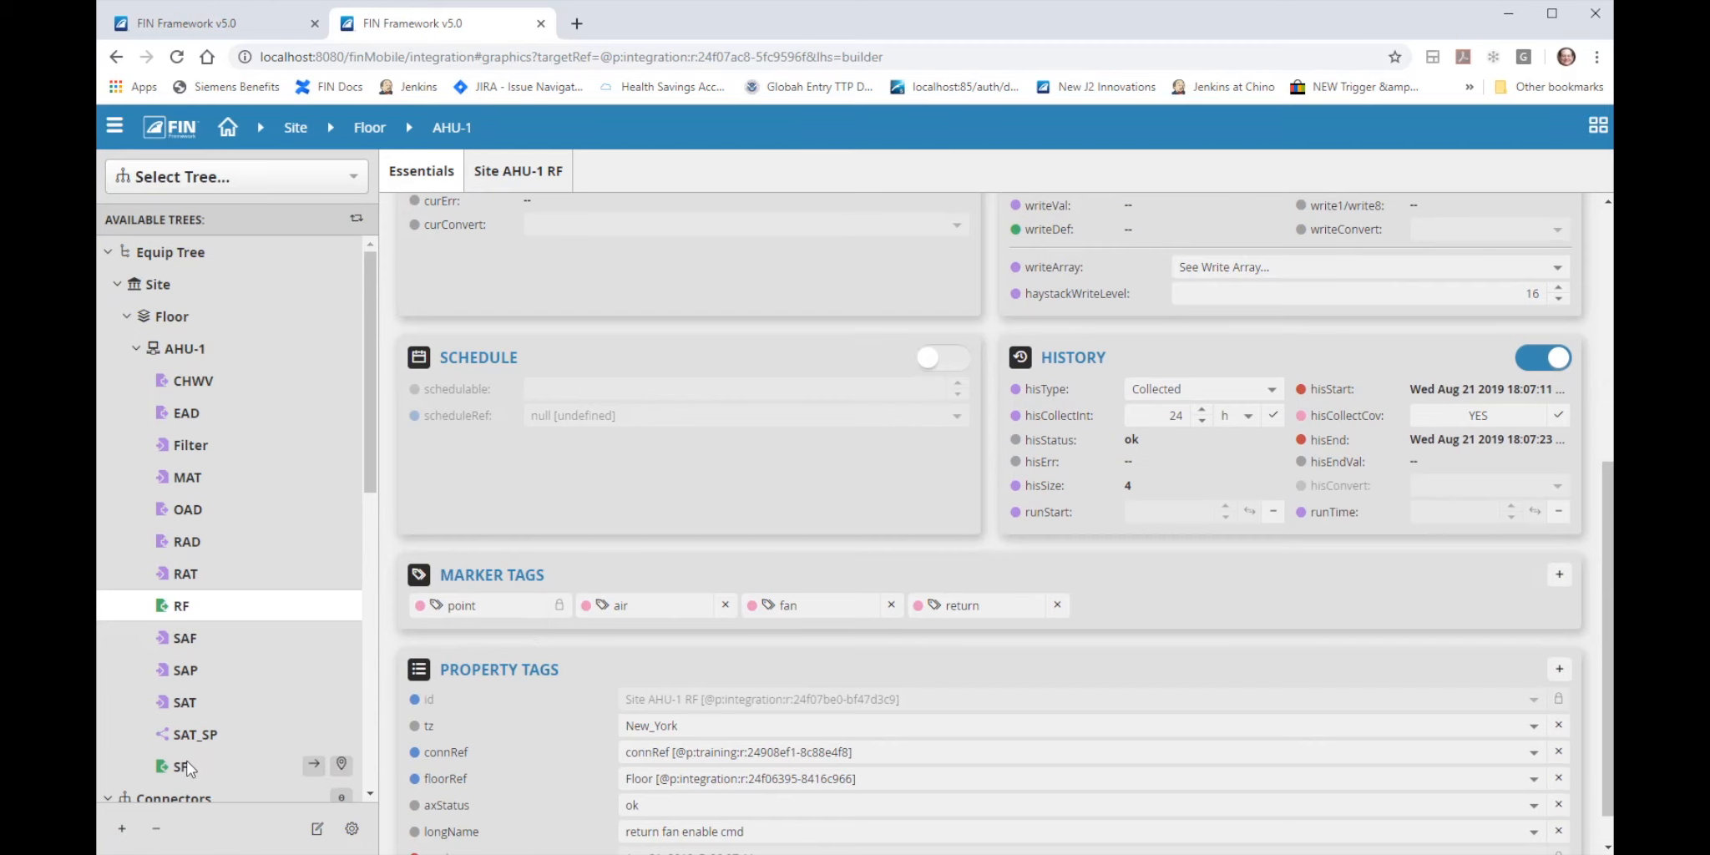
pyautogui.click(181, 764)
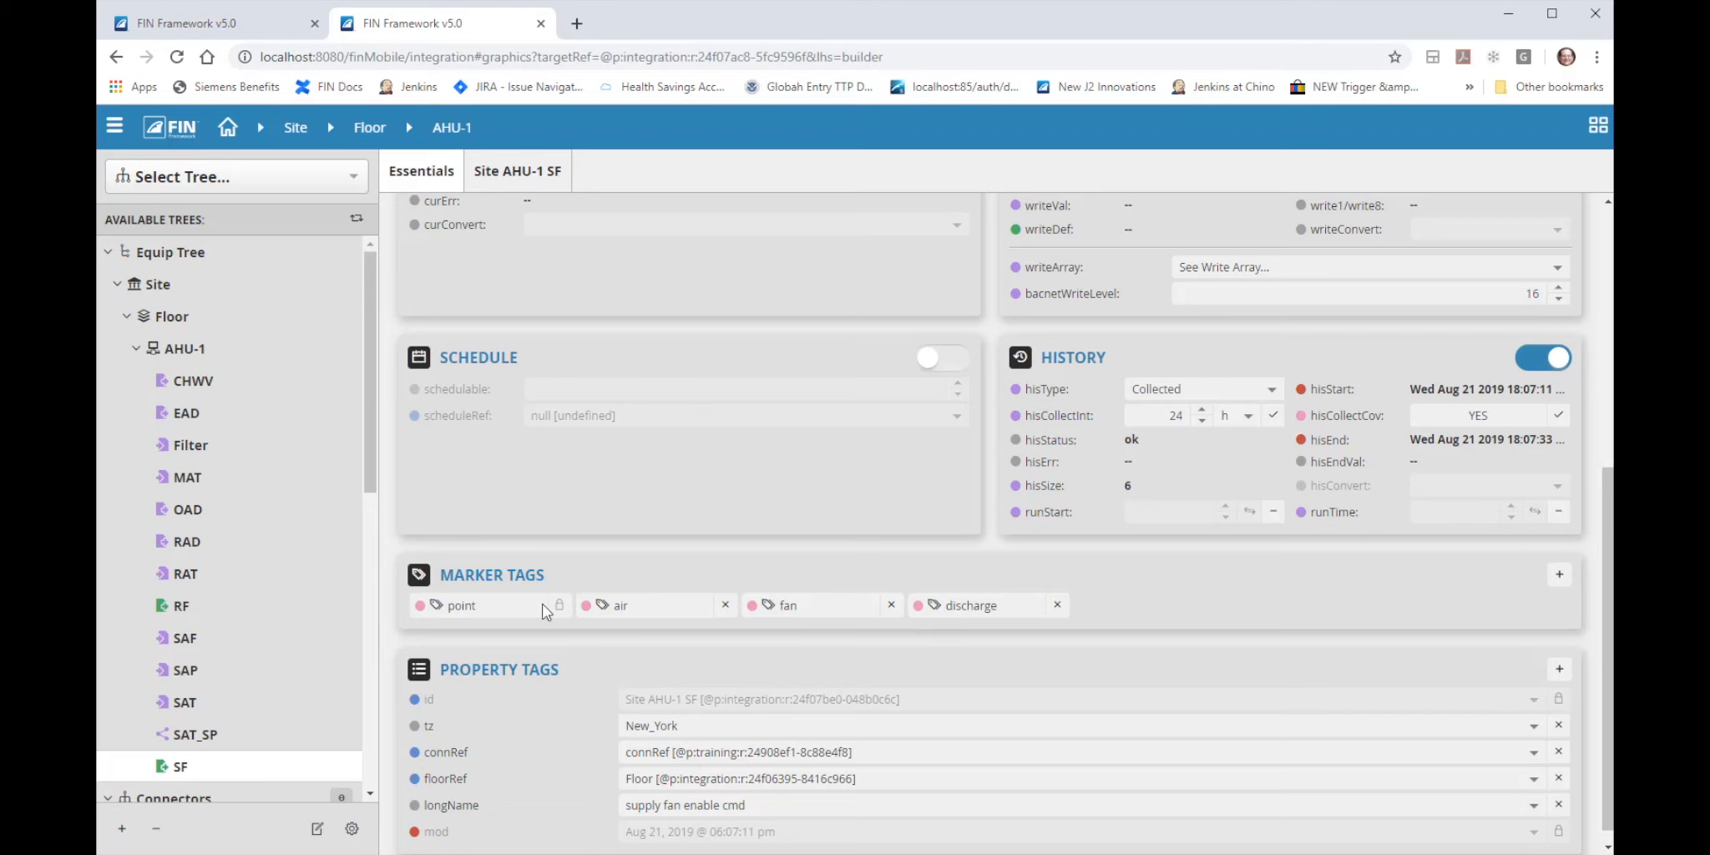
pyautogui.moveTo(292, 349)
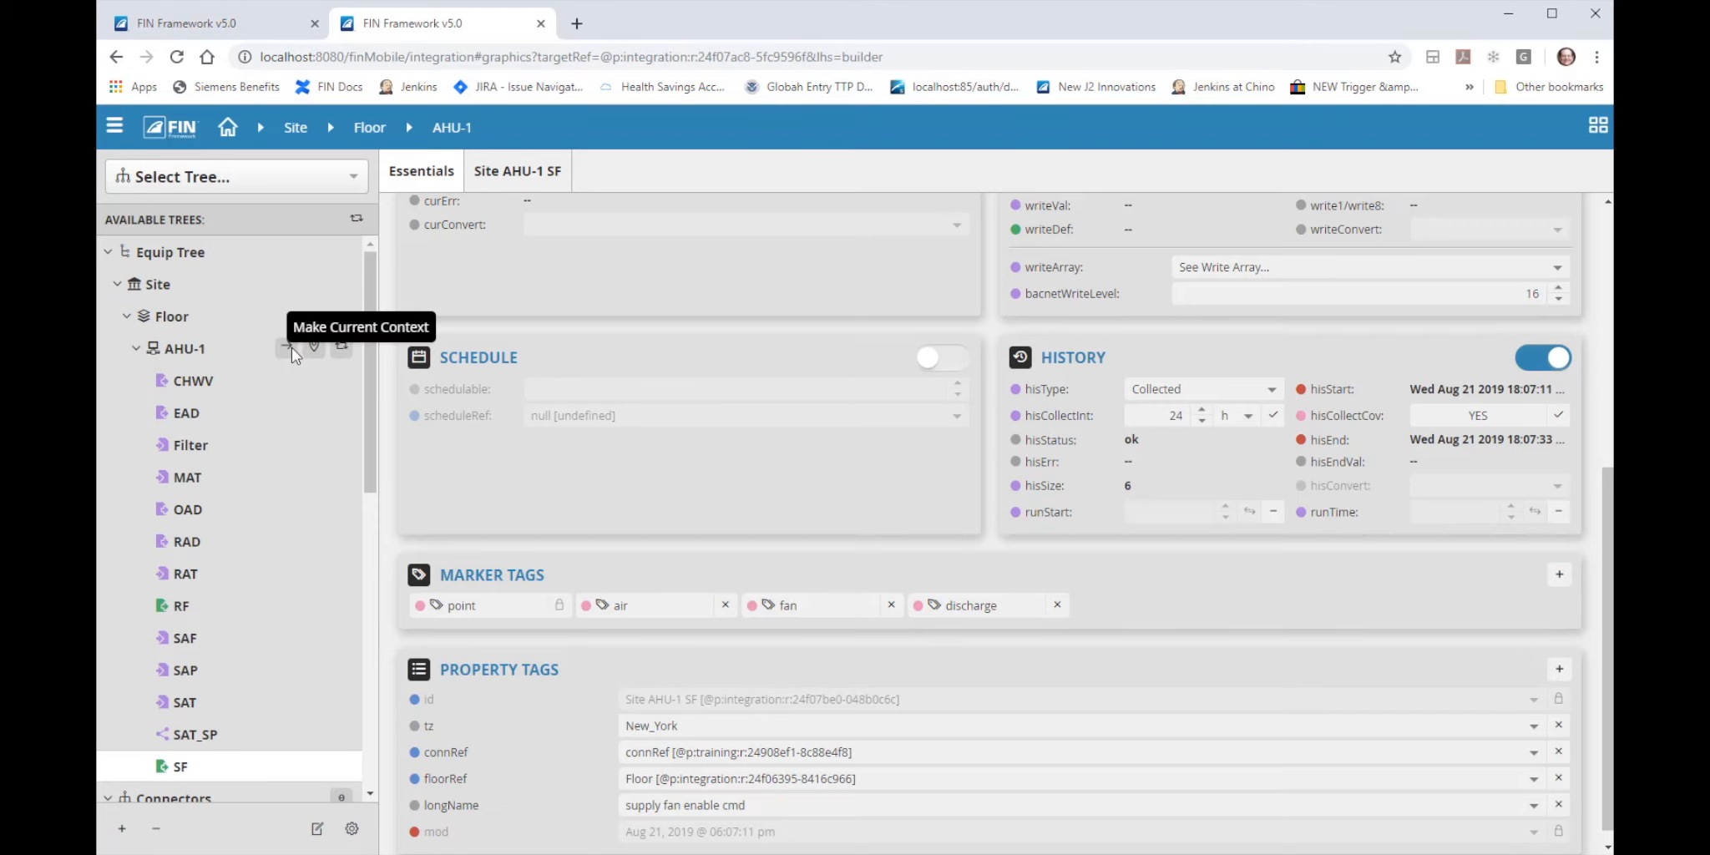
pyautogui.moveTo(315, 347)
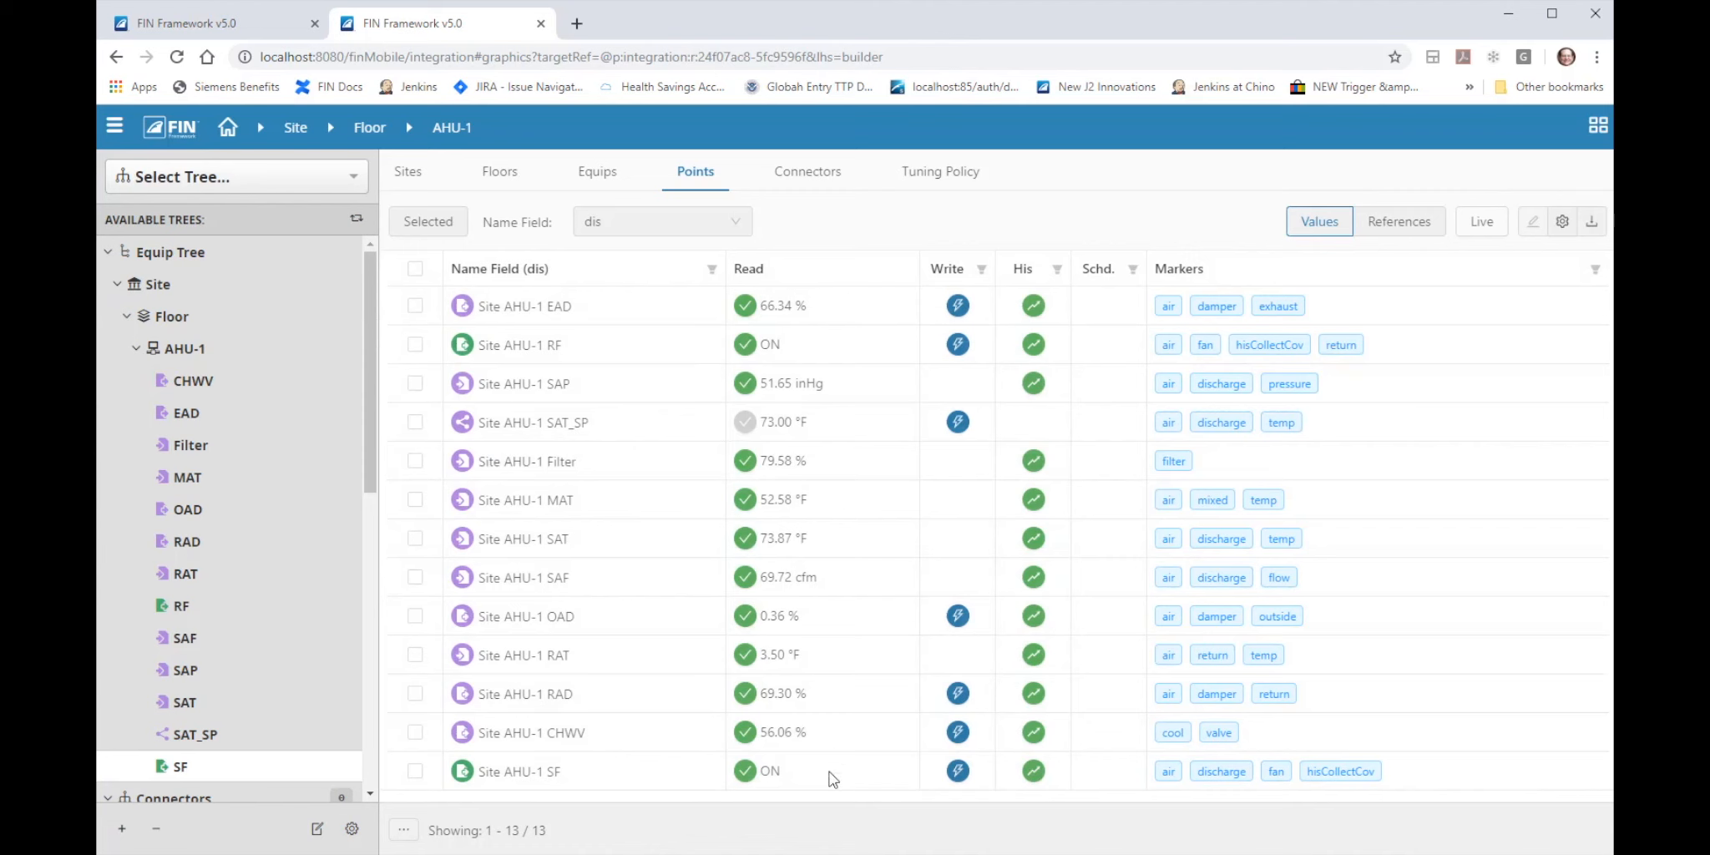
pyautogui.moveTo(1480, 222)
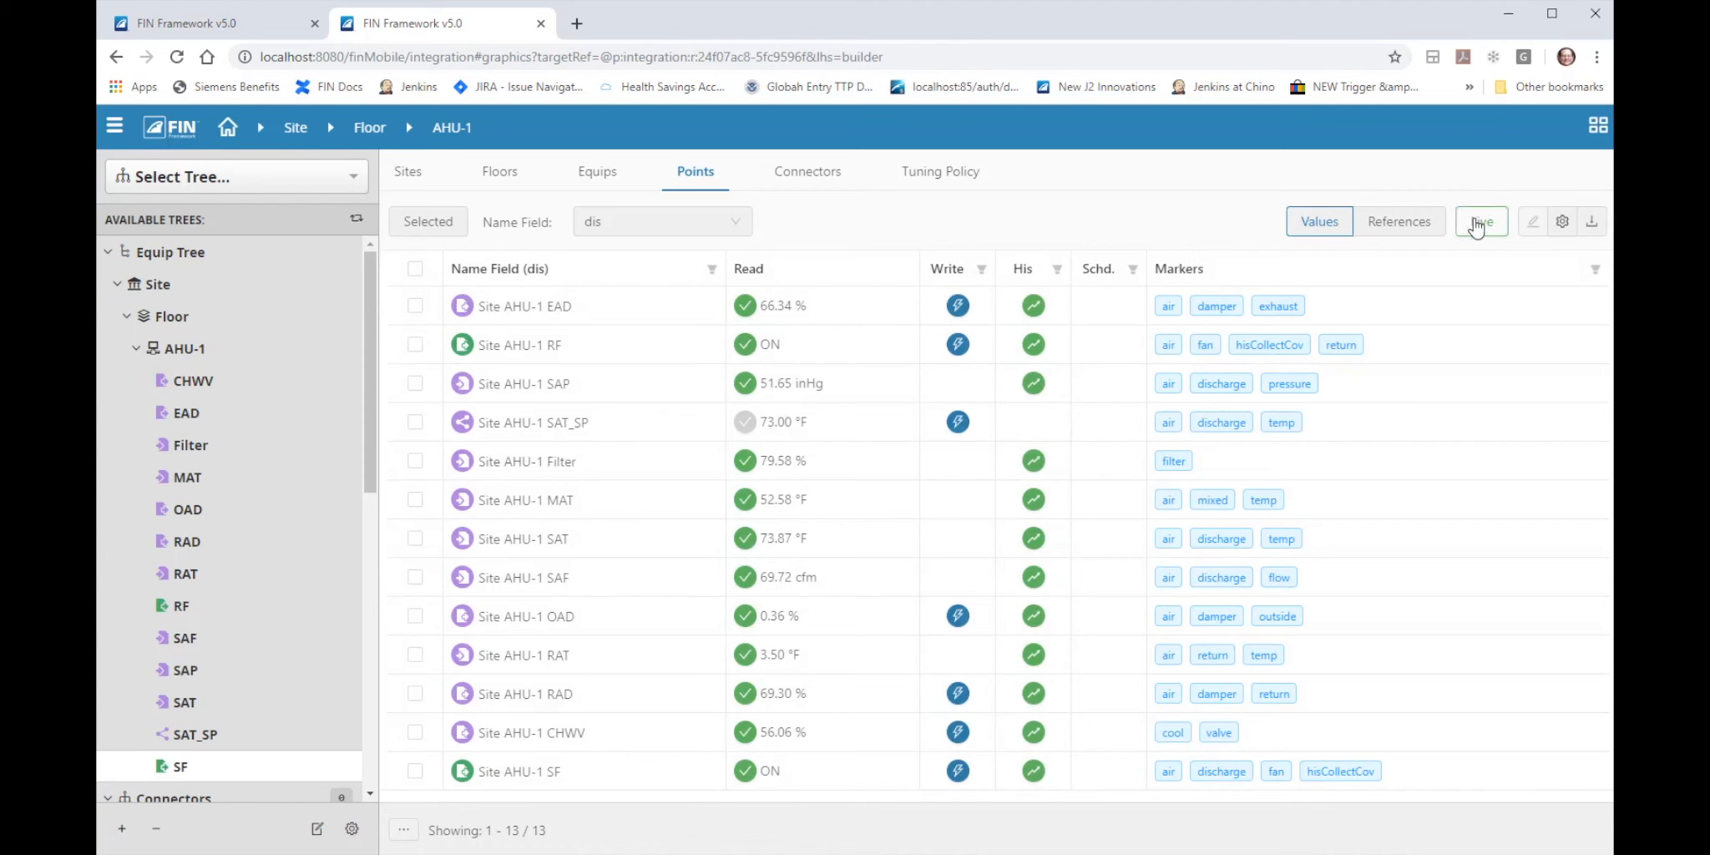
# Turn on Live readings for AHU-1's points, collapse AHU-1 and list the BACnet connectors.
pyautogui.click(1481, 222)
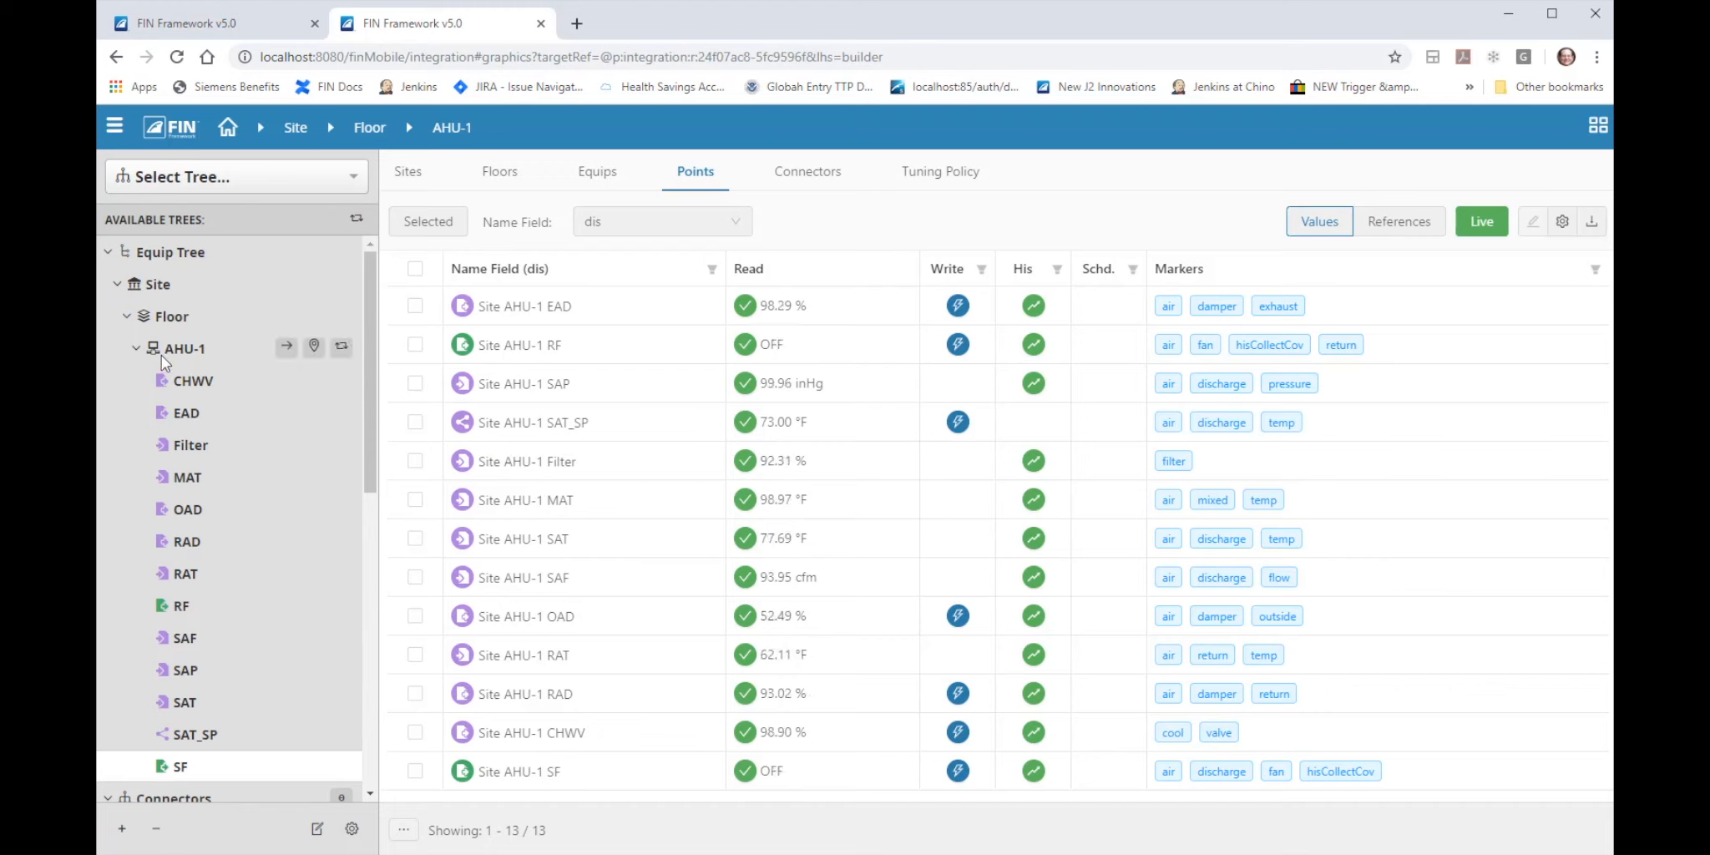
pyautogui.click(135, 347)
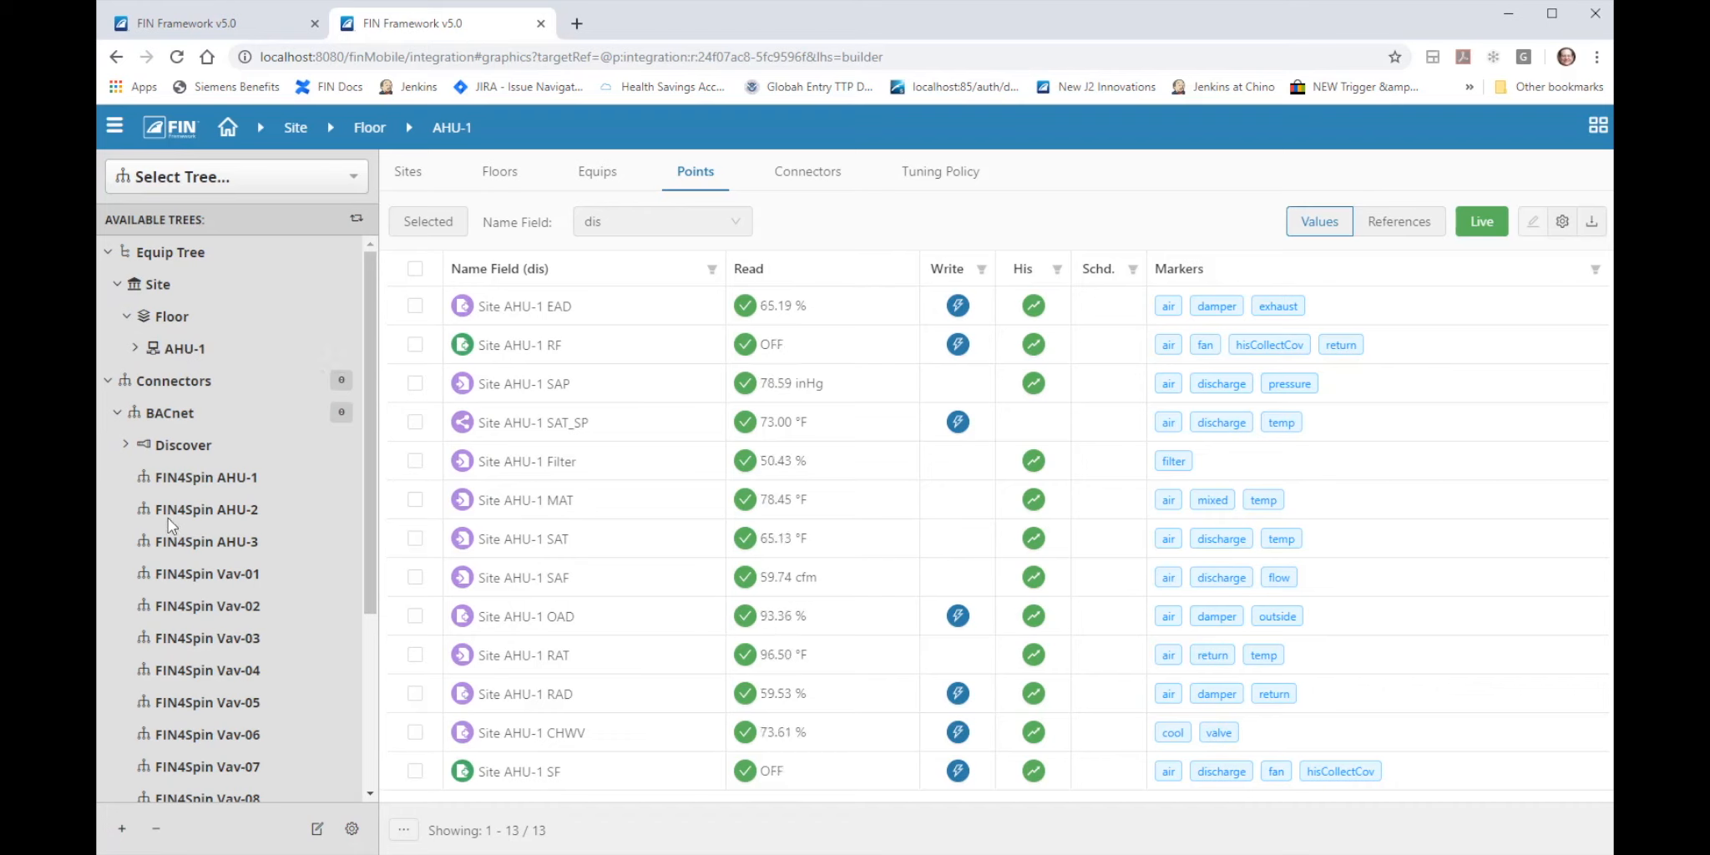
pyautogui.moveTo(219, 553)
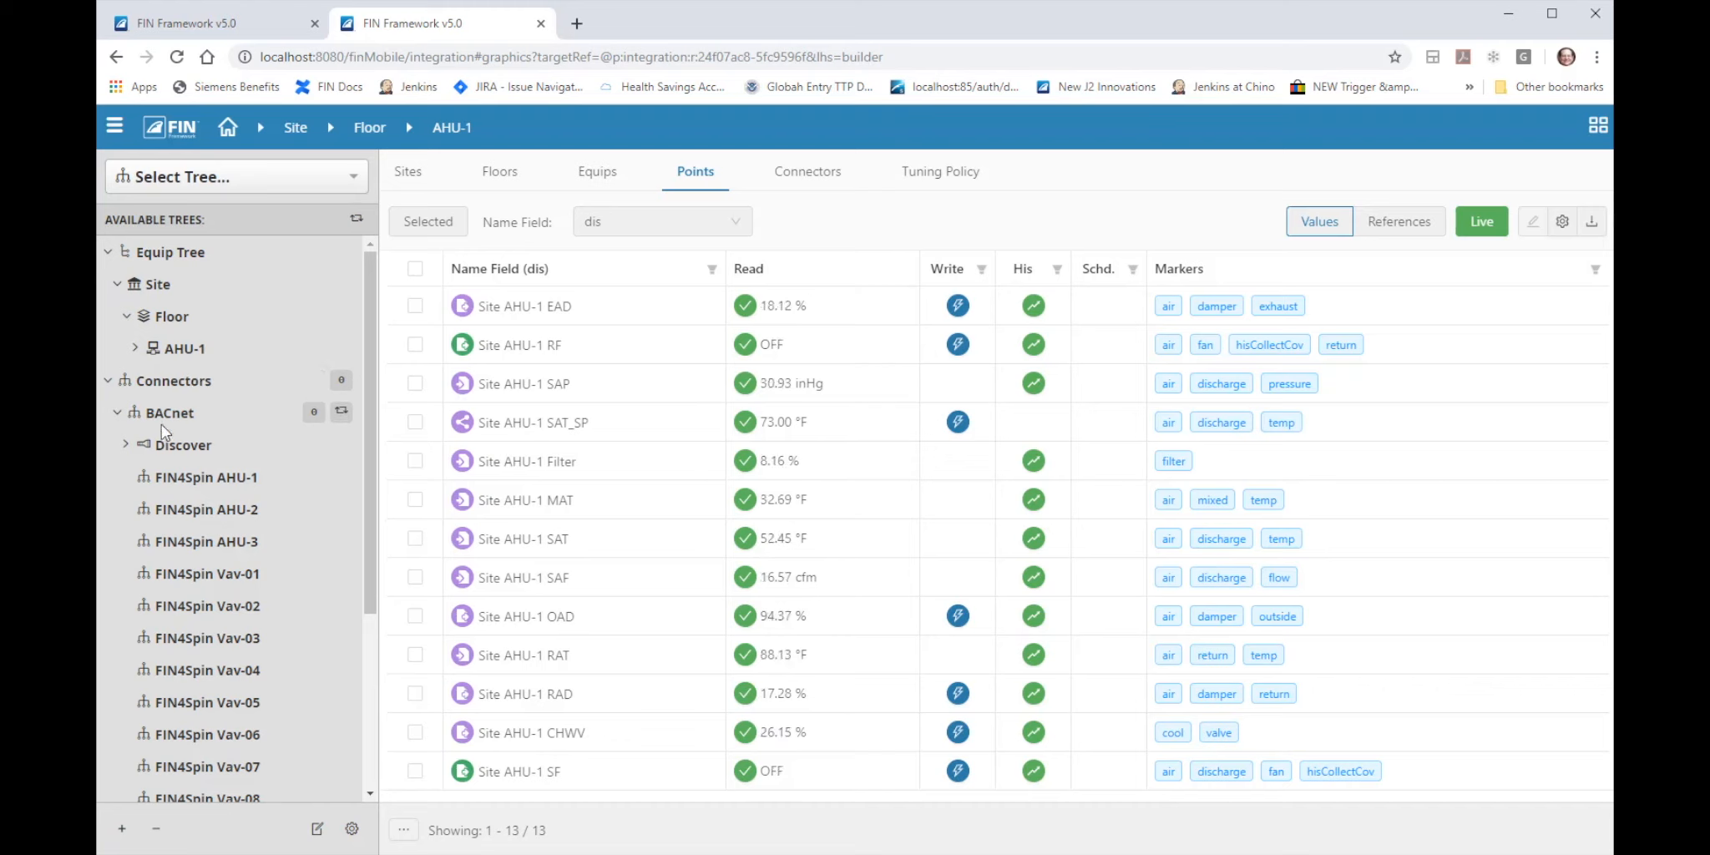
pyautogui.click(168, 412)
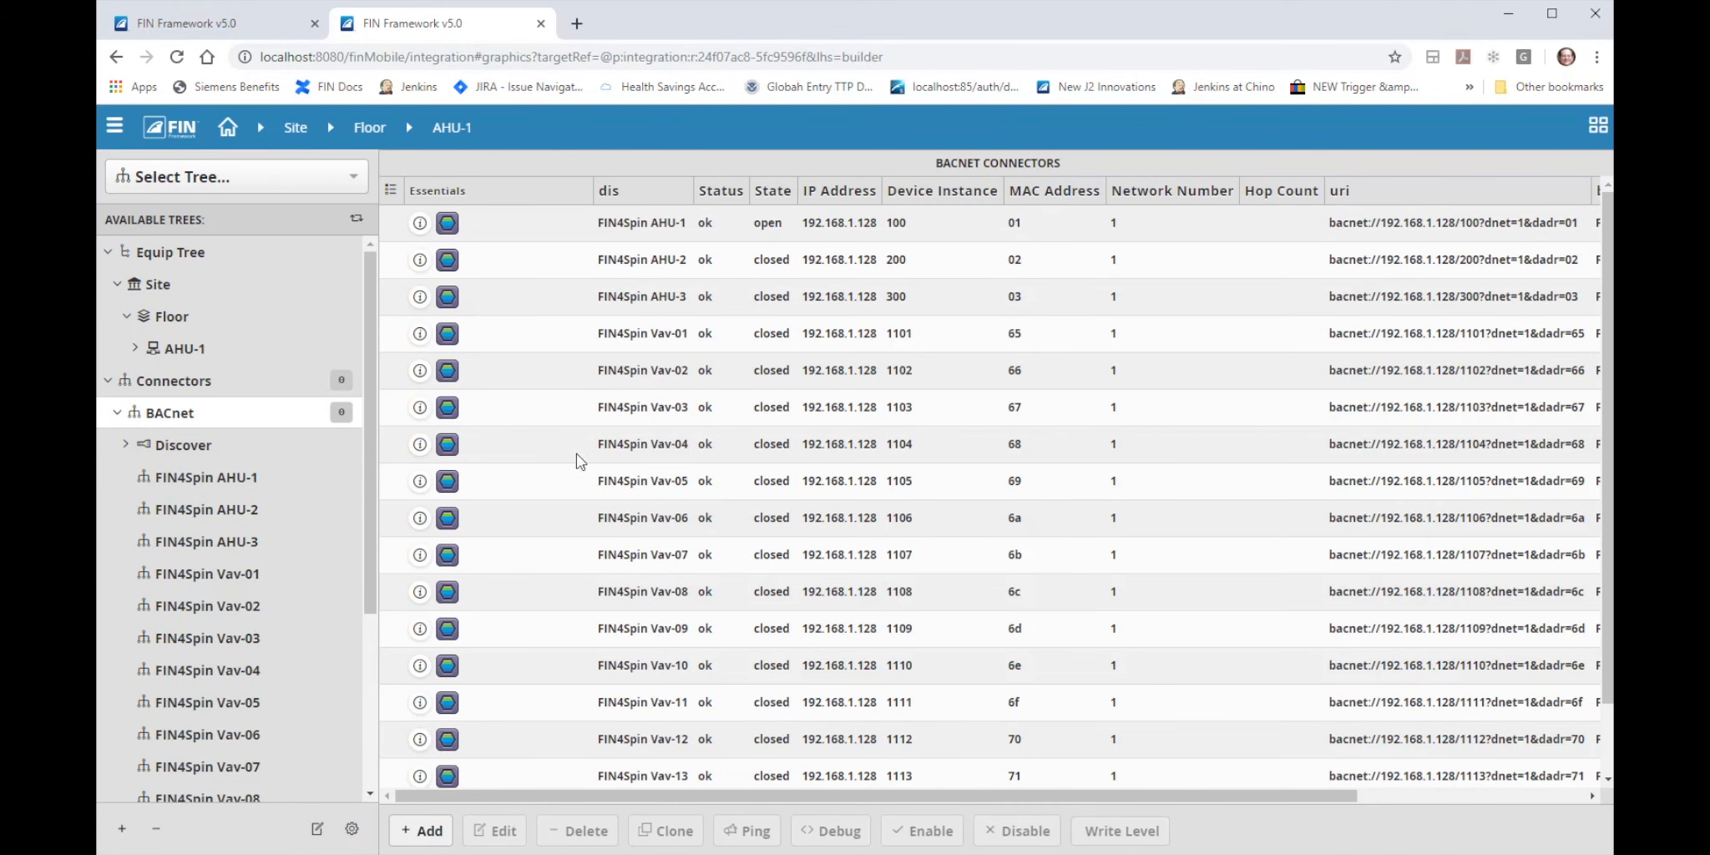
# Clone AHU-1 as template onto the FIN4Spin AHU-2 and AHU-3 connectors, creating both equips.
pyautogui.click(641, 259)
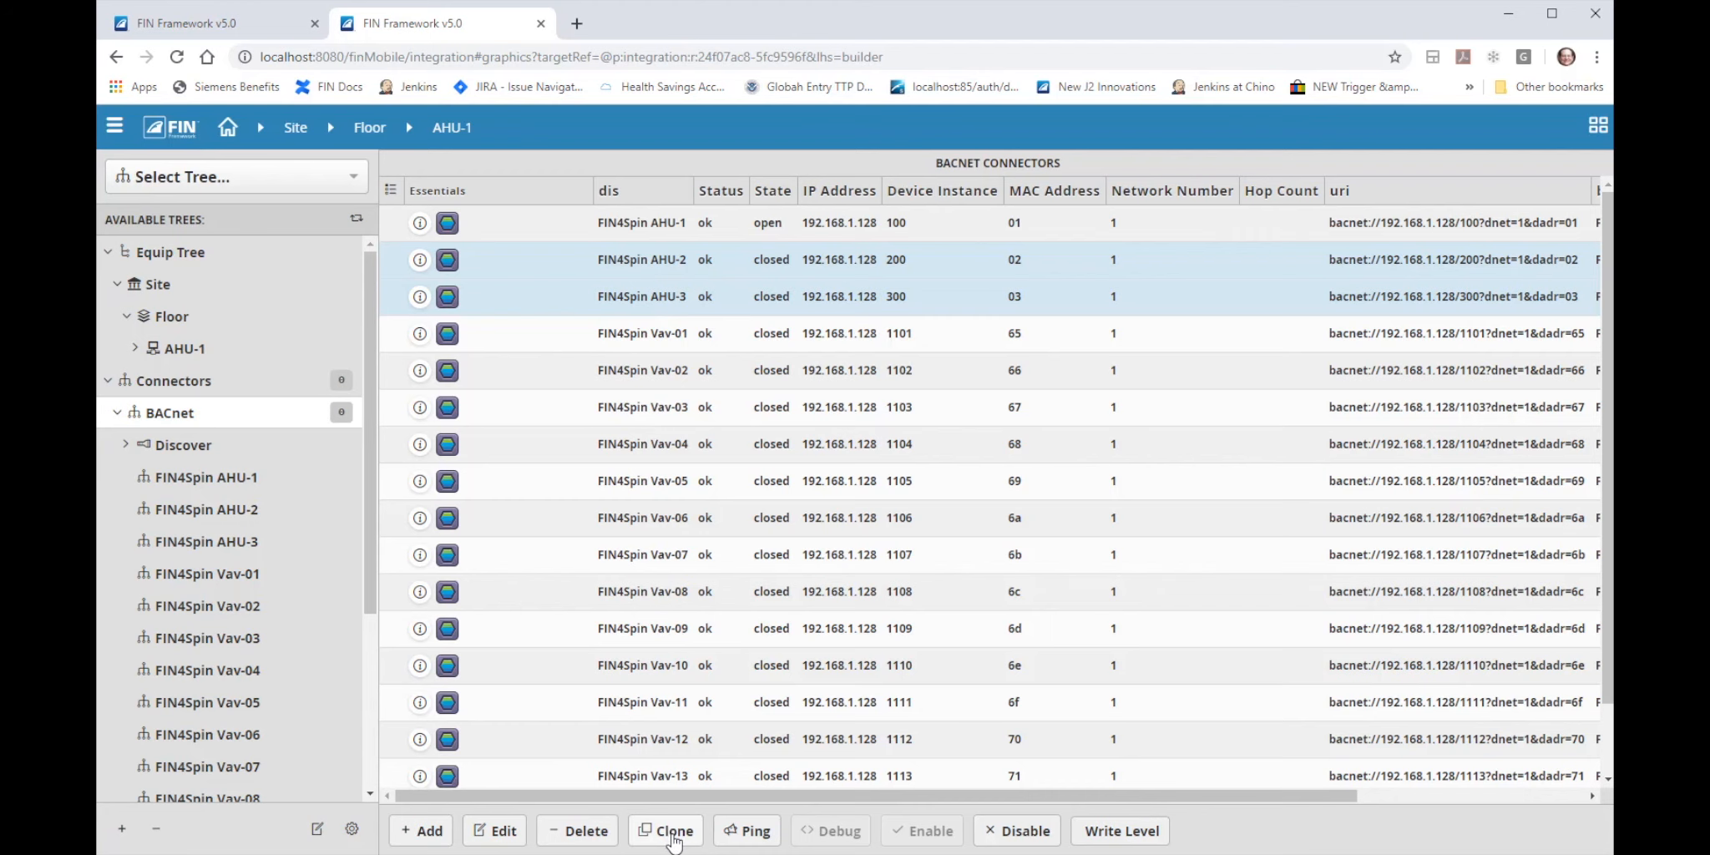
pyautogui.click(673, 829)
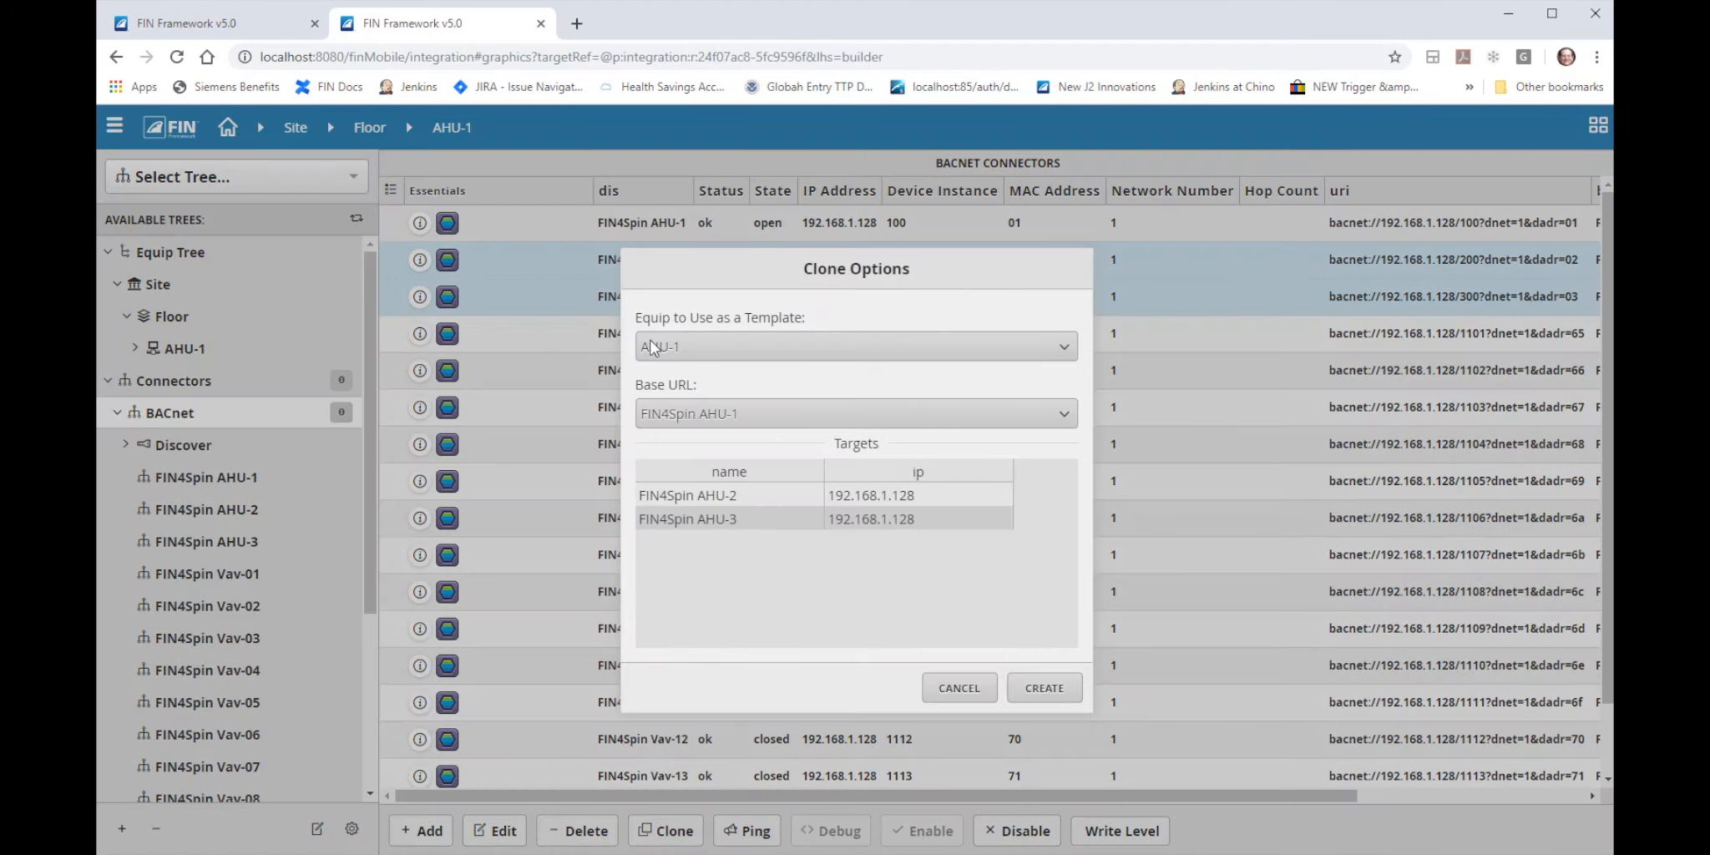
pyautogui.moveTo(770, 332)
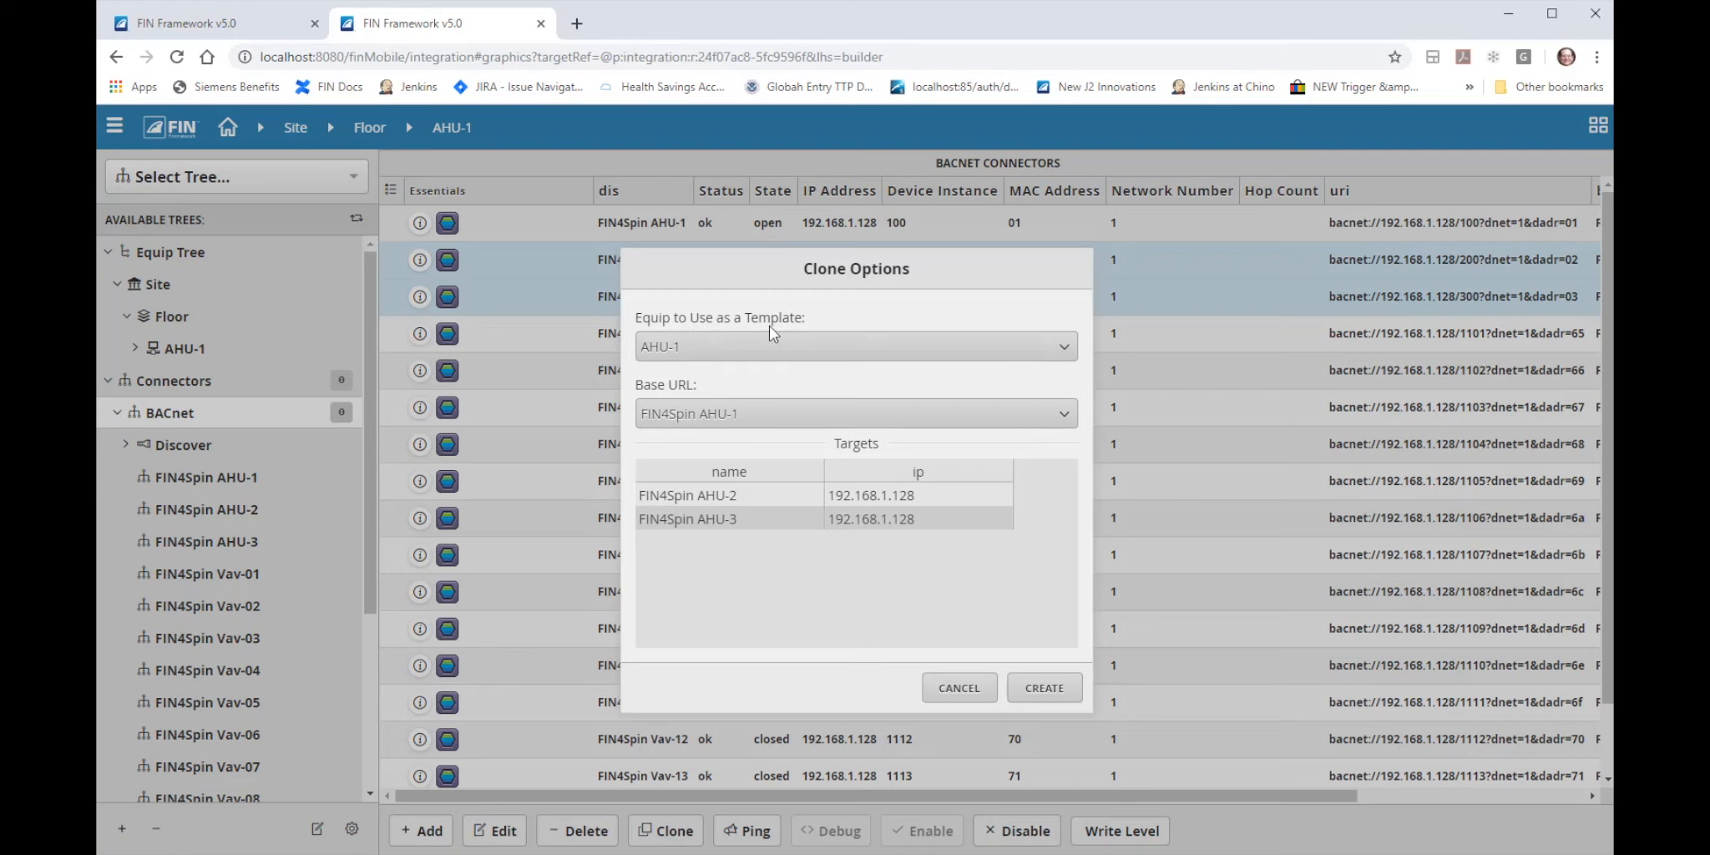
pyautogui.moveTo(778, 334)
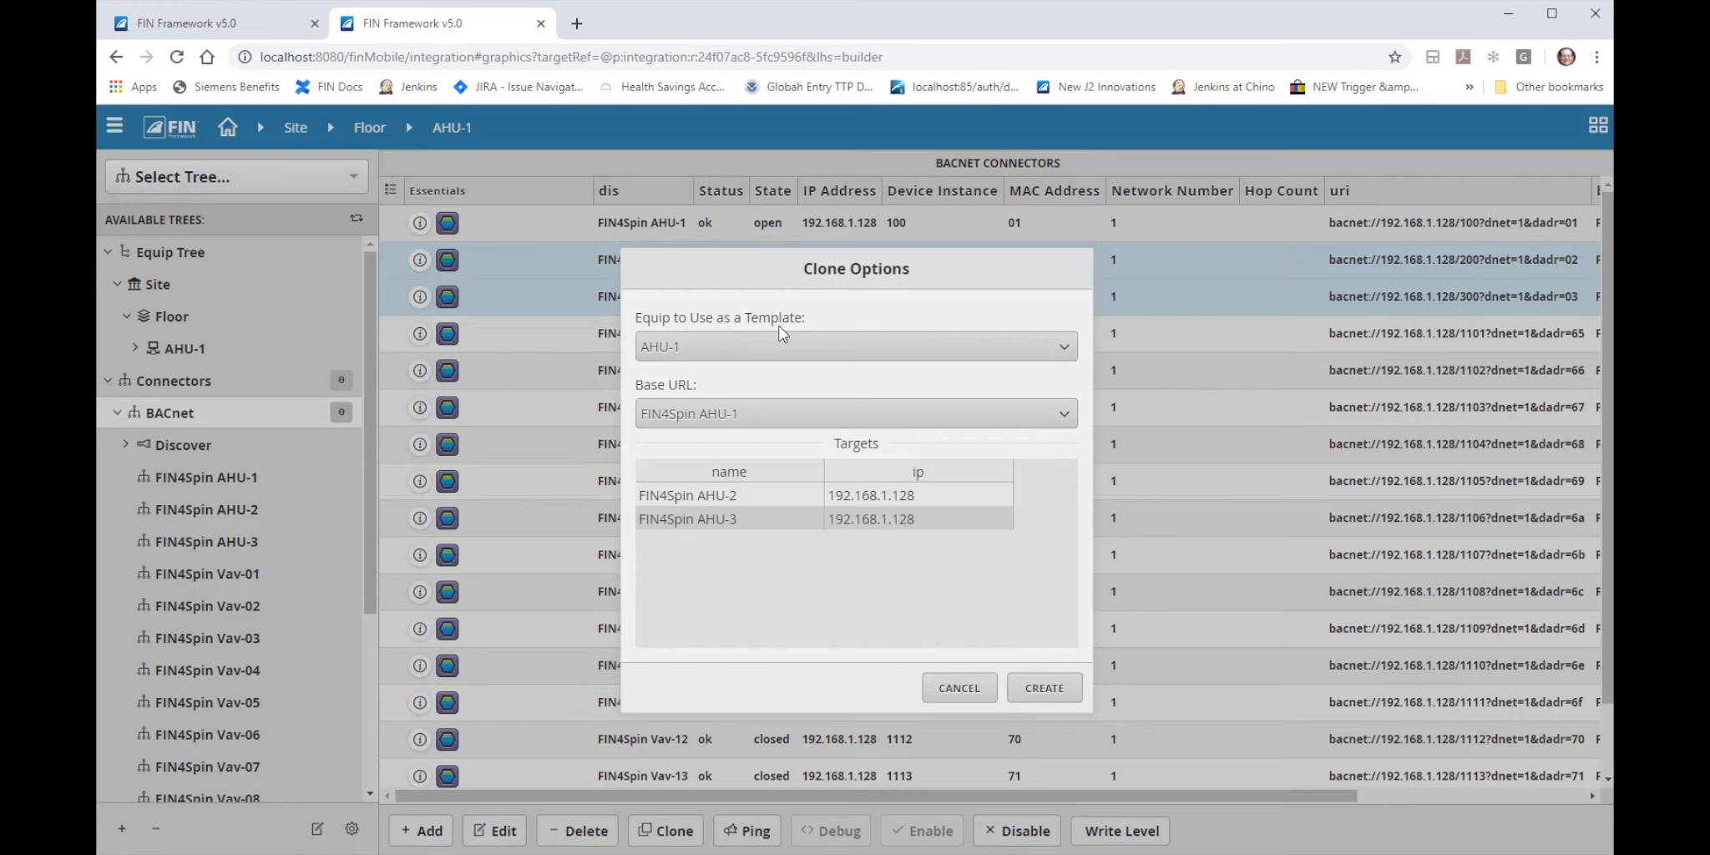
pyautogui.moveTo(680, 422)
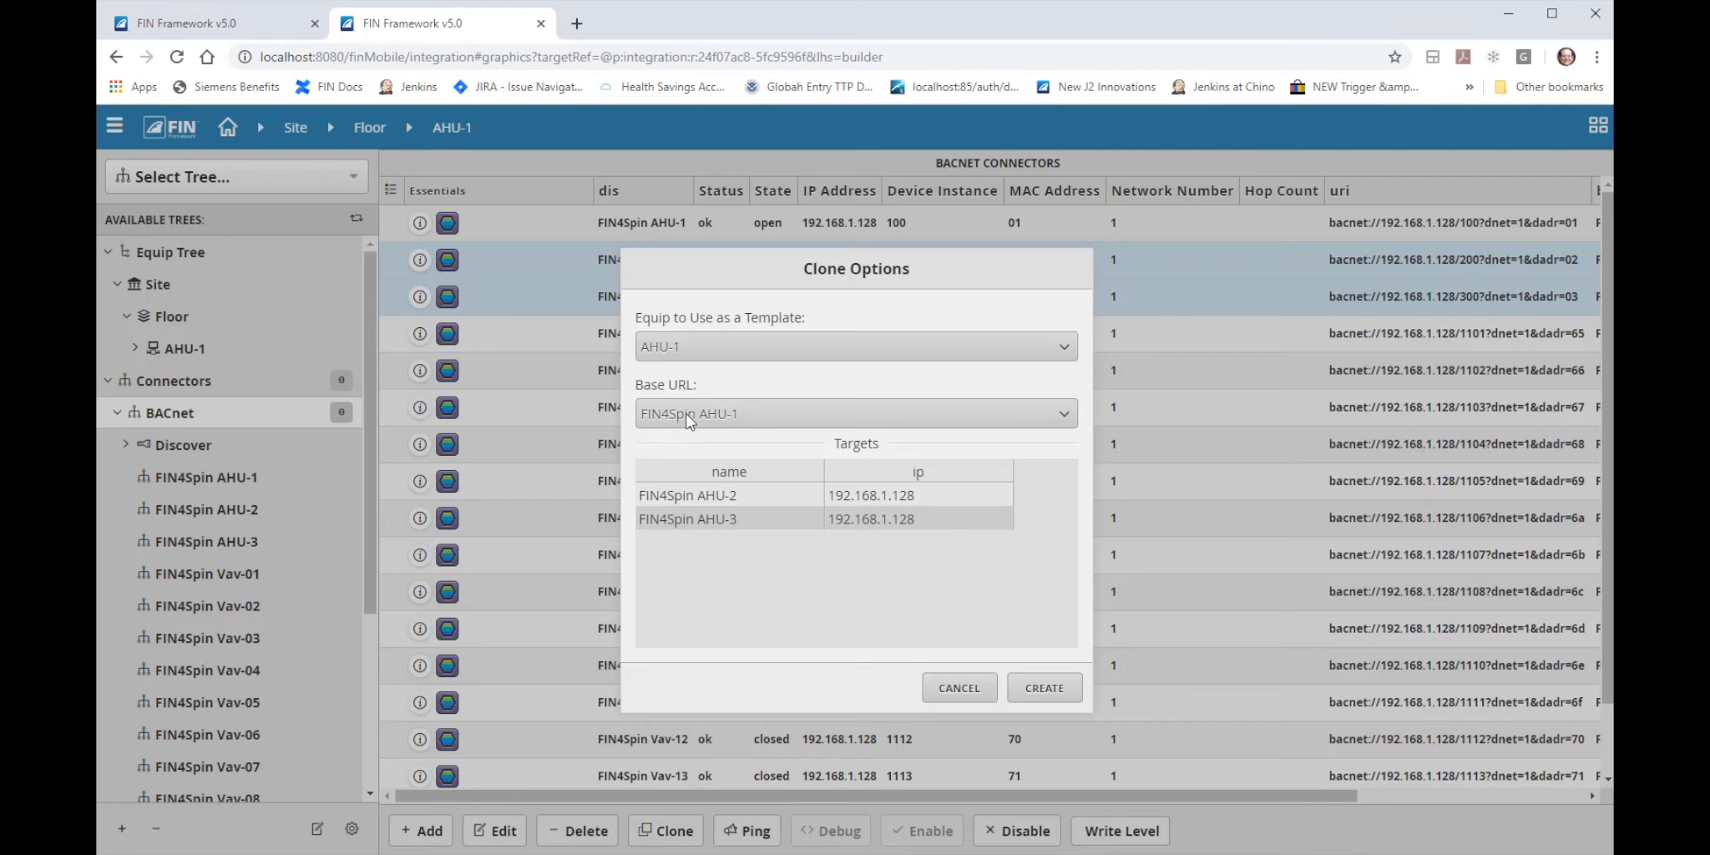
pyautogui.moveTo(708, 423)
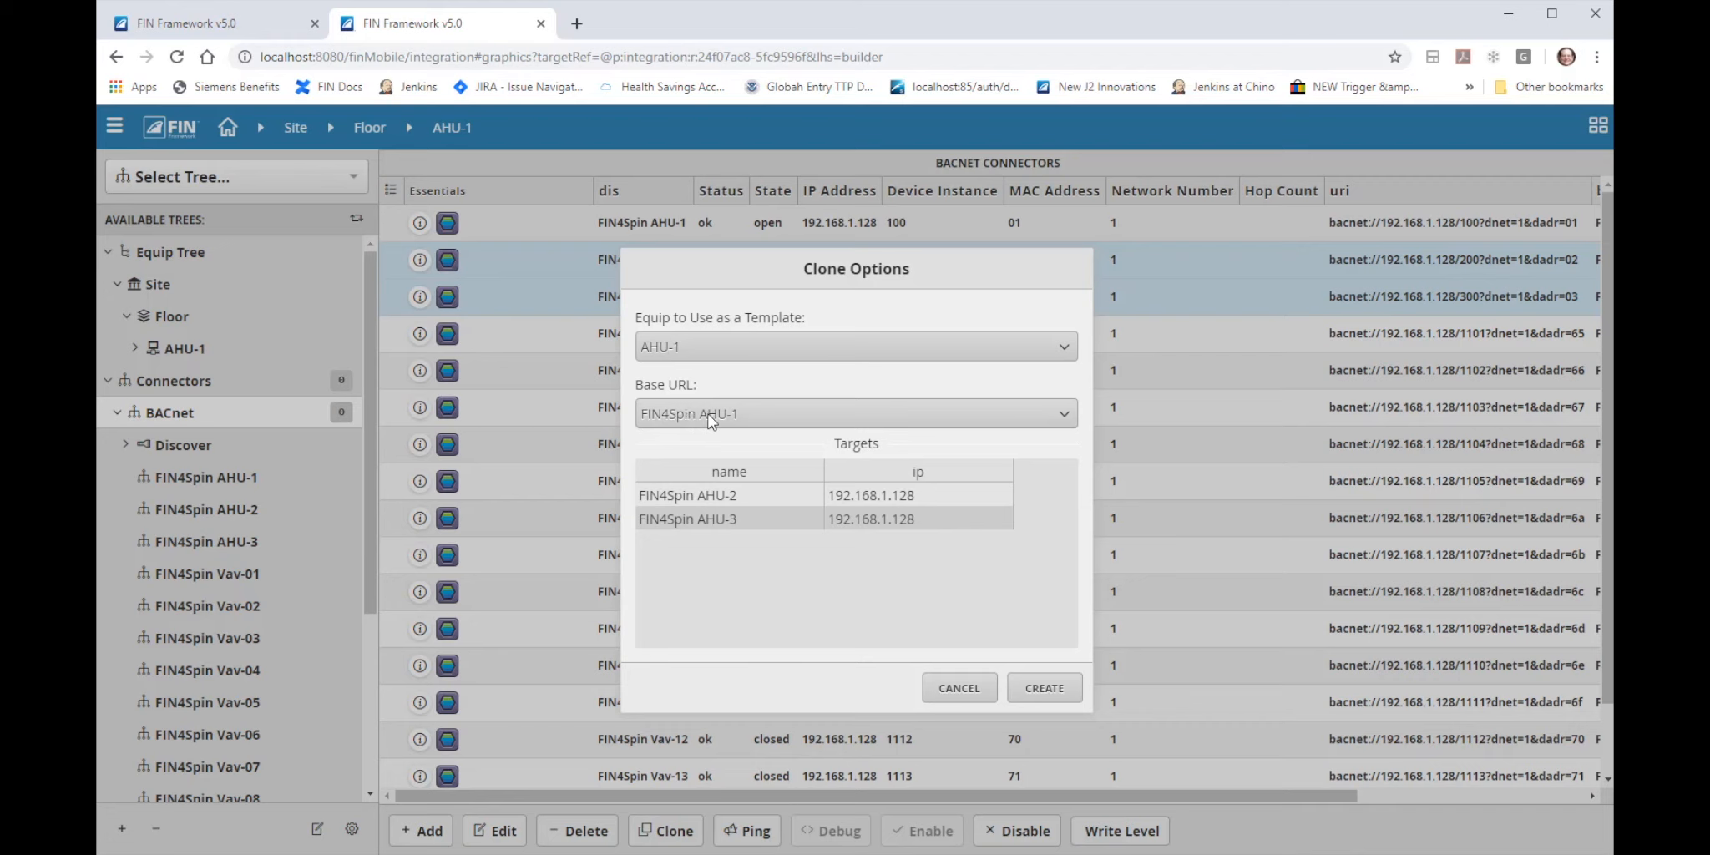
pyautogui.moveTo(759, 422)
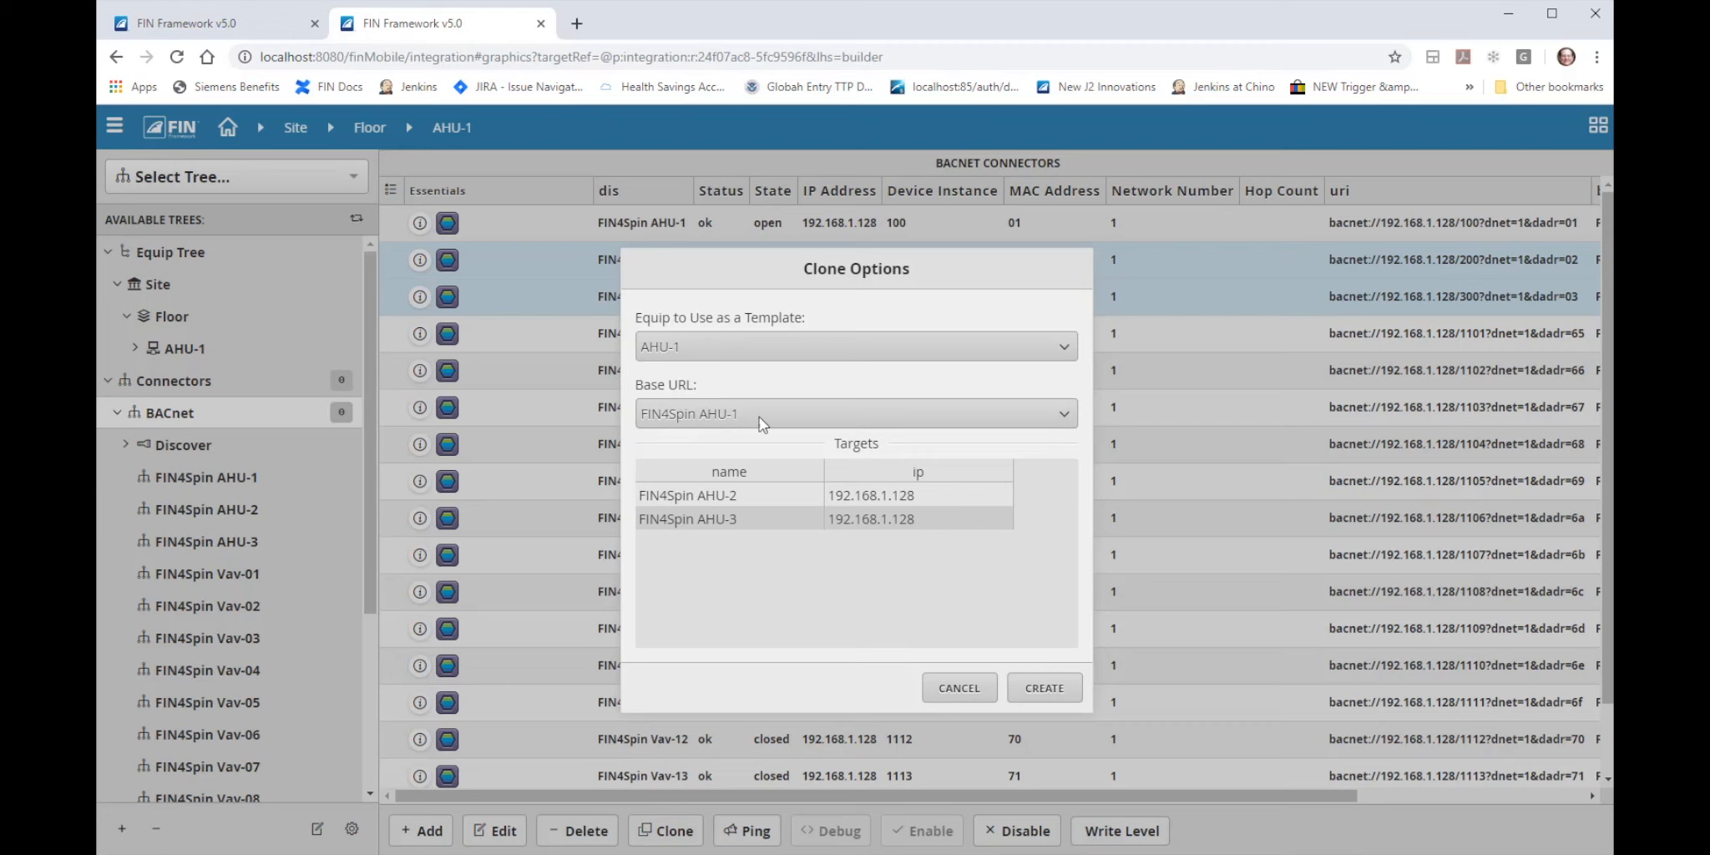
pyautogui.moveTo(737, 501)
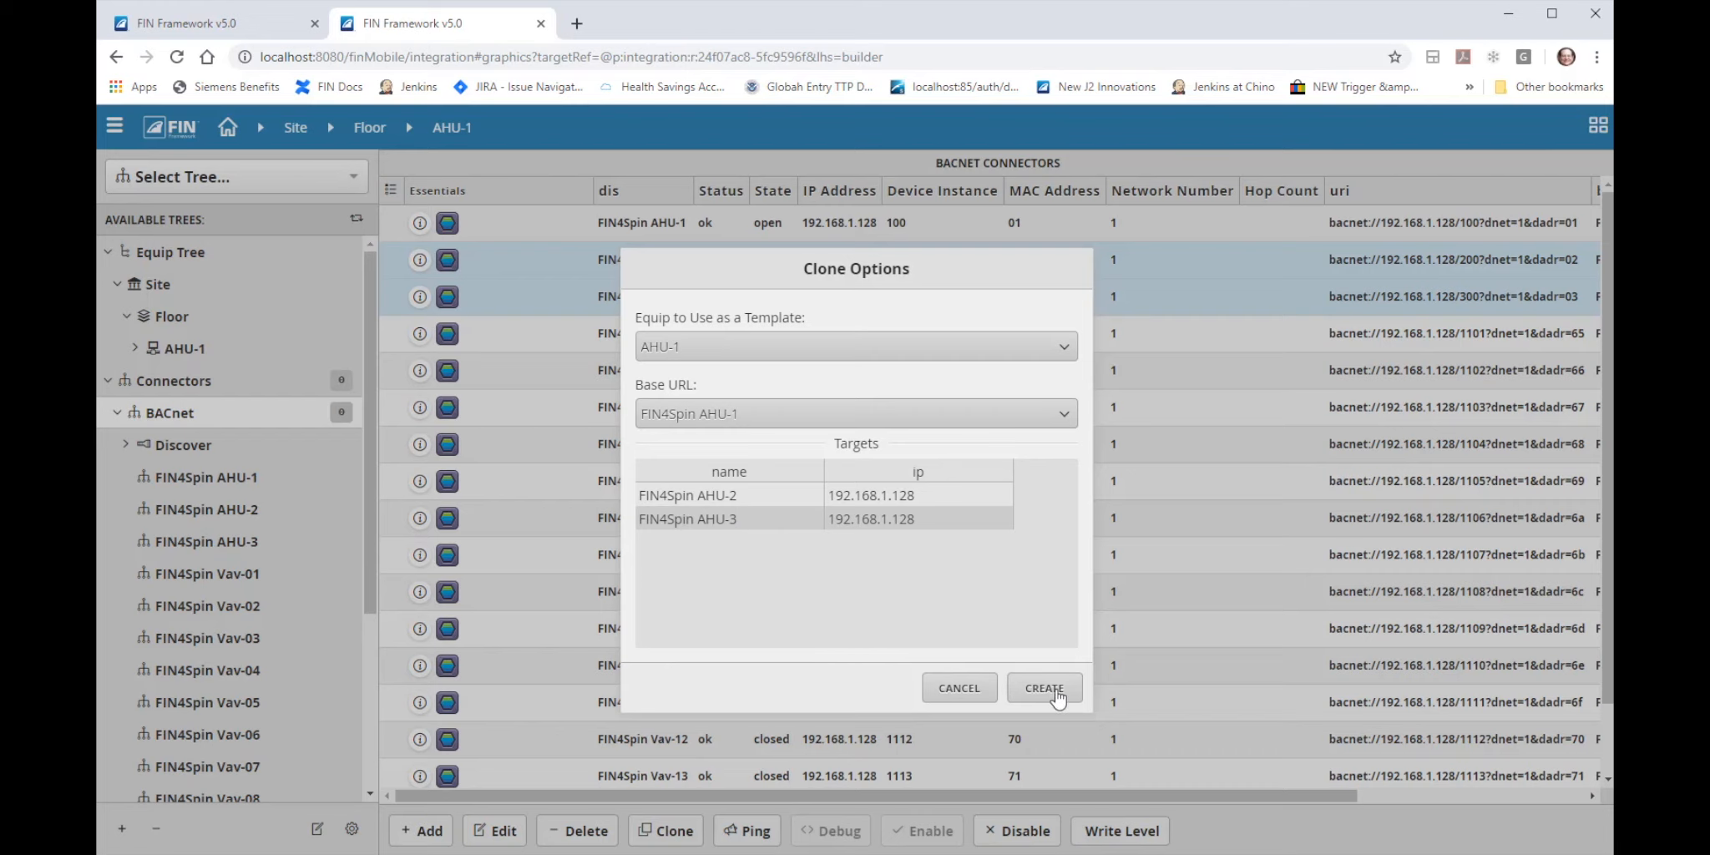
pyautogui.click(1042, 686)
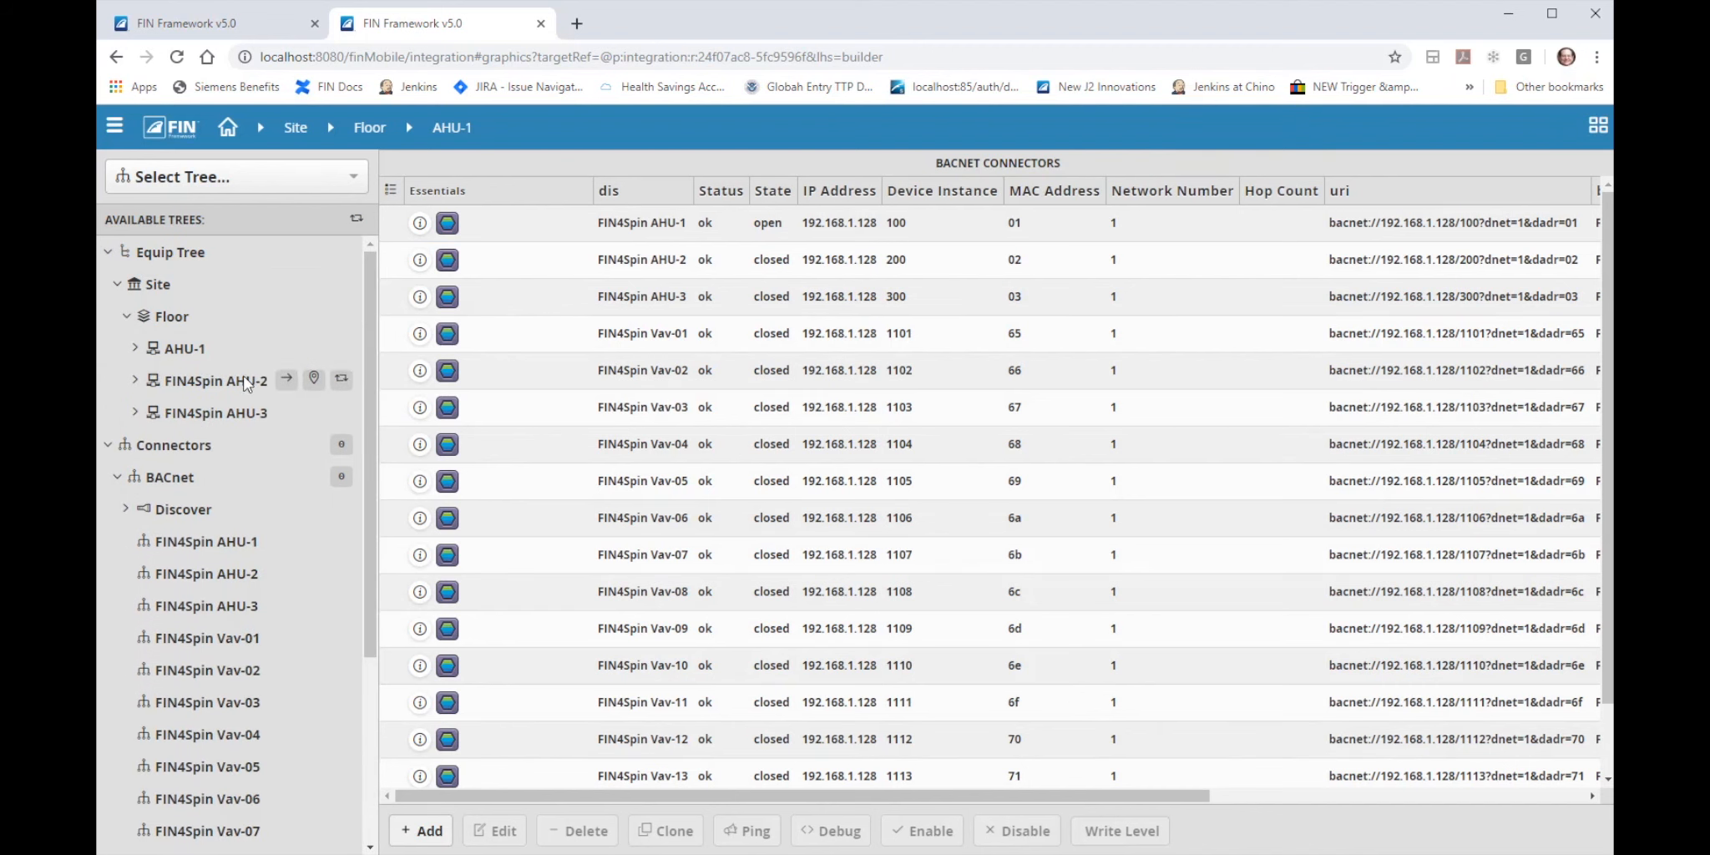
# Expand FIN4Spin AHU-2 and show the points of AHU-2 and AHU-3 with live readings.
pyautogui.click(135, 412)
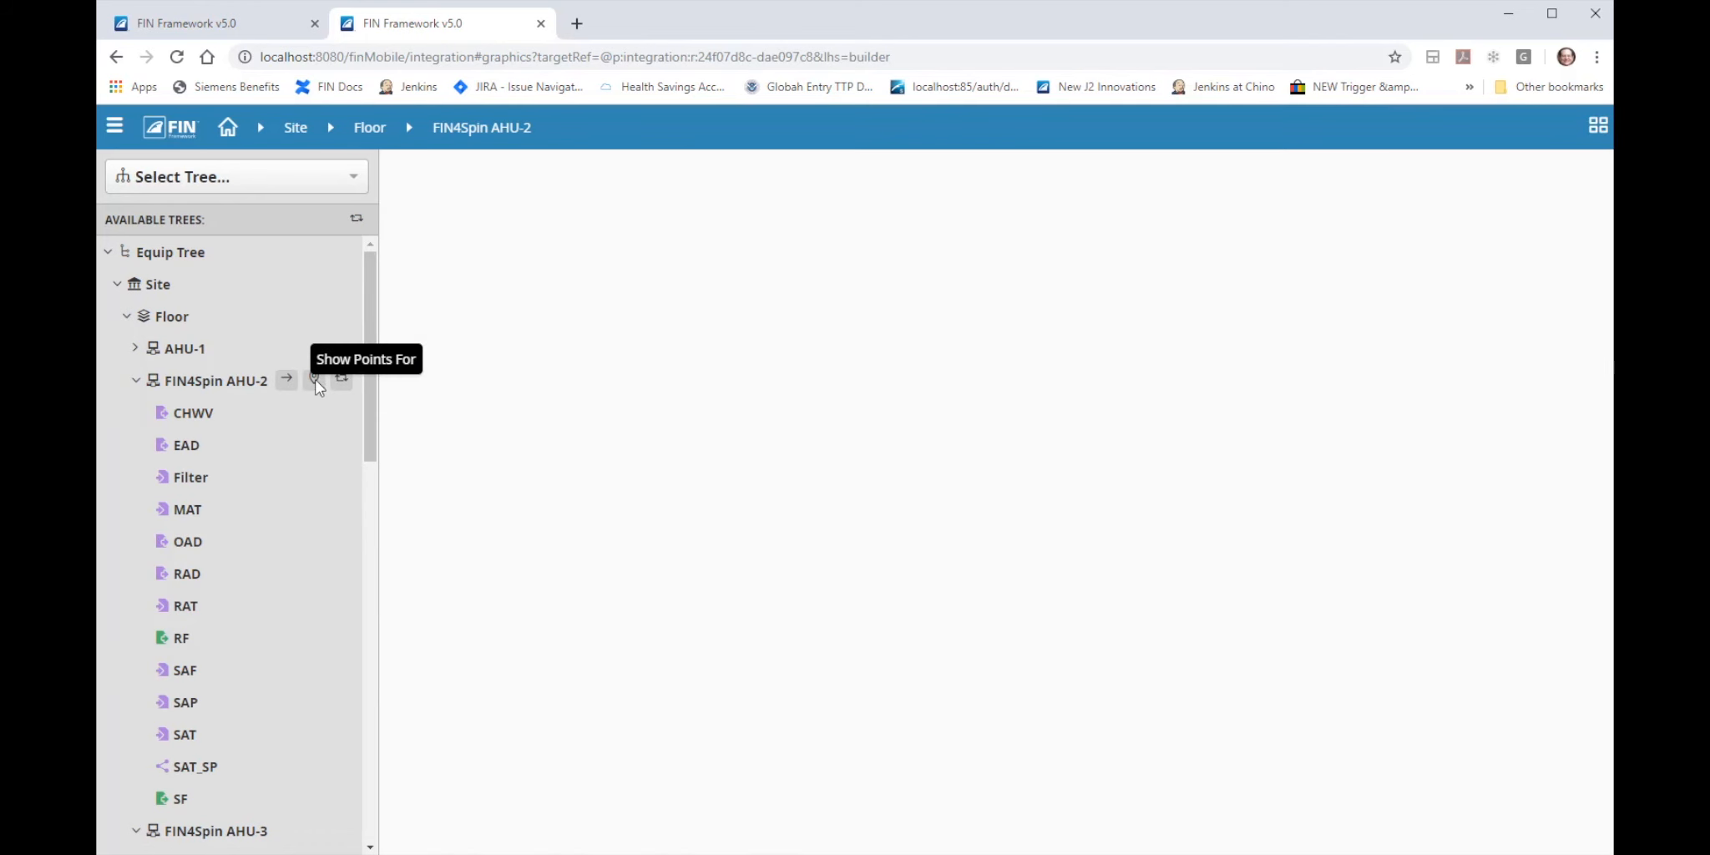
pyautogui.click(314, 379)
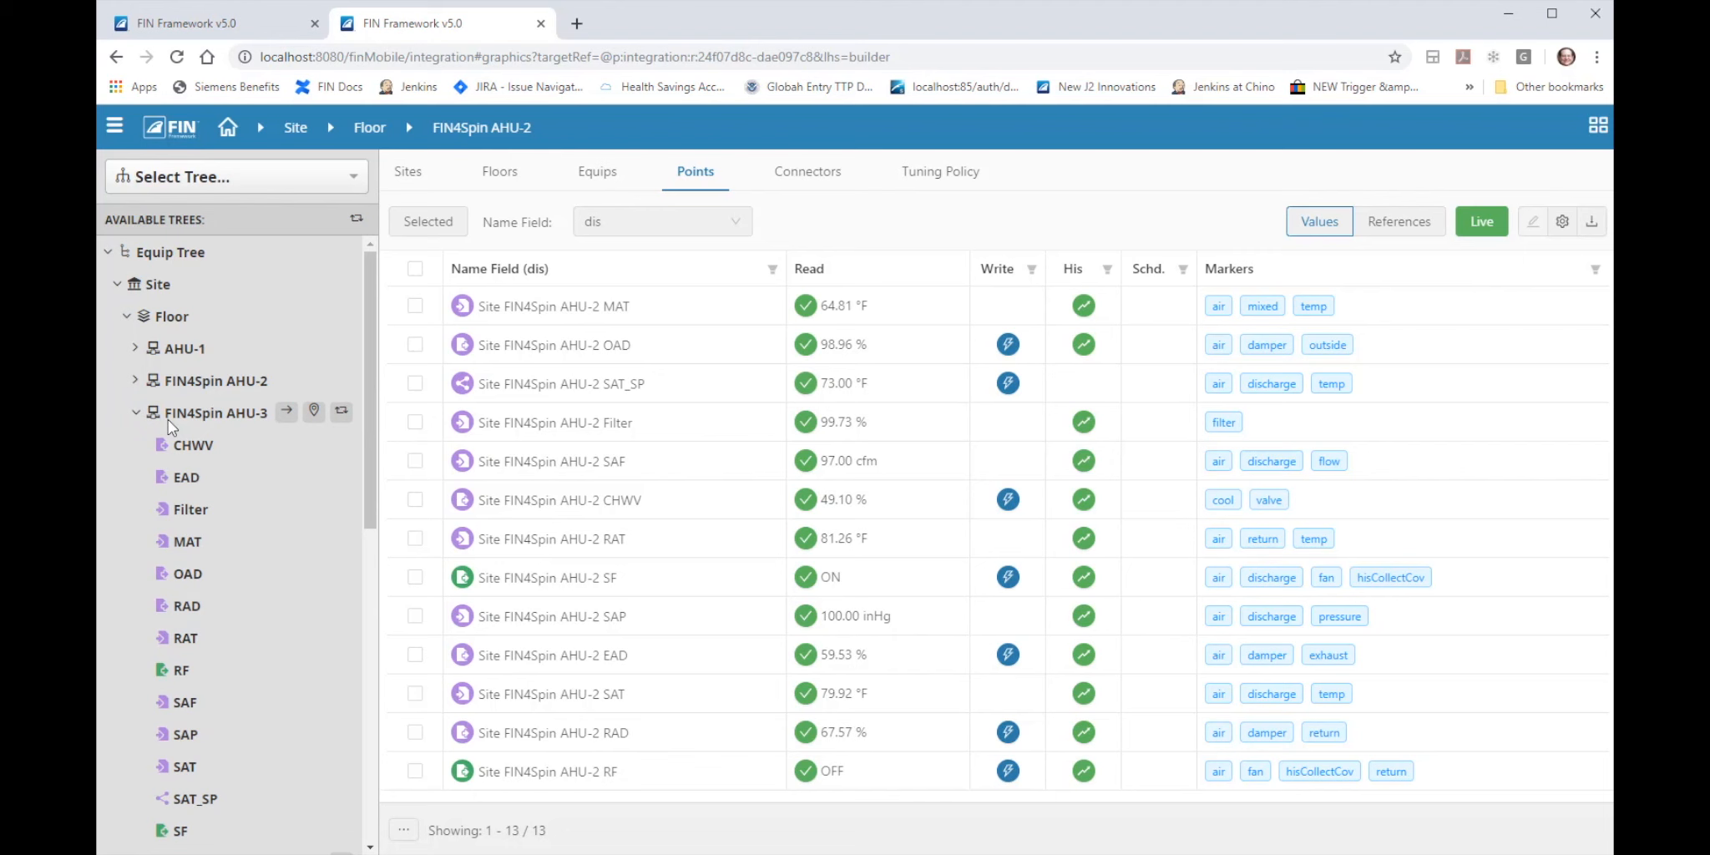
pyautogui.click(216, 412)
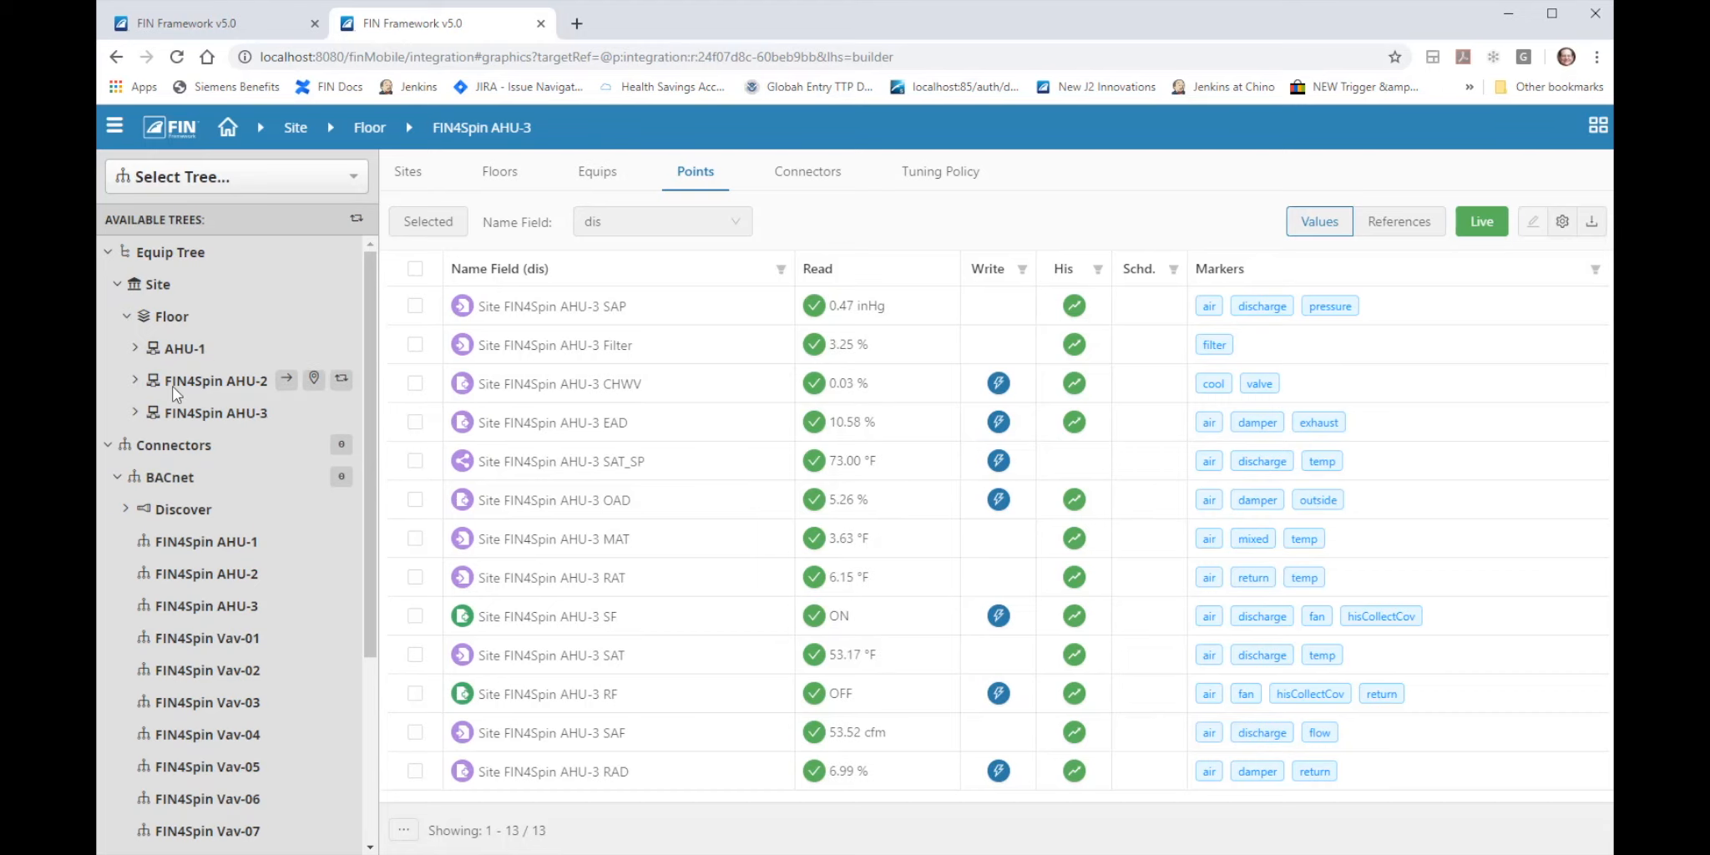
pyautogui.moveTo(190, 391)
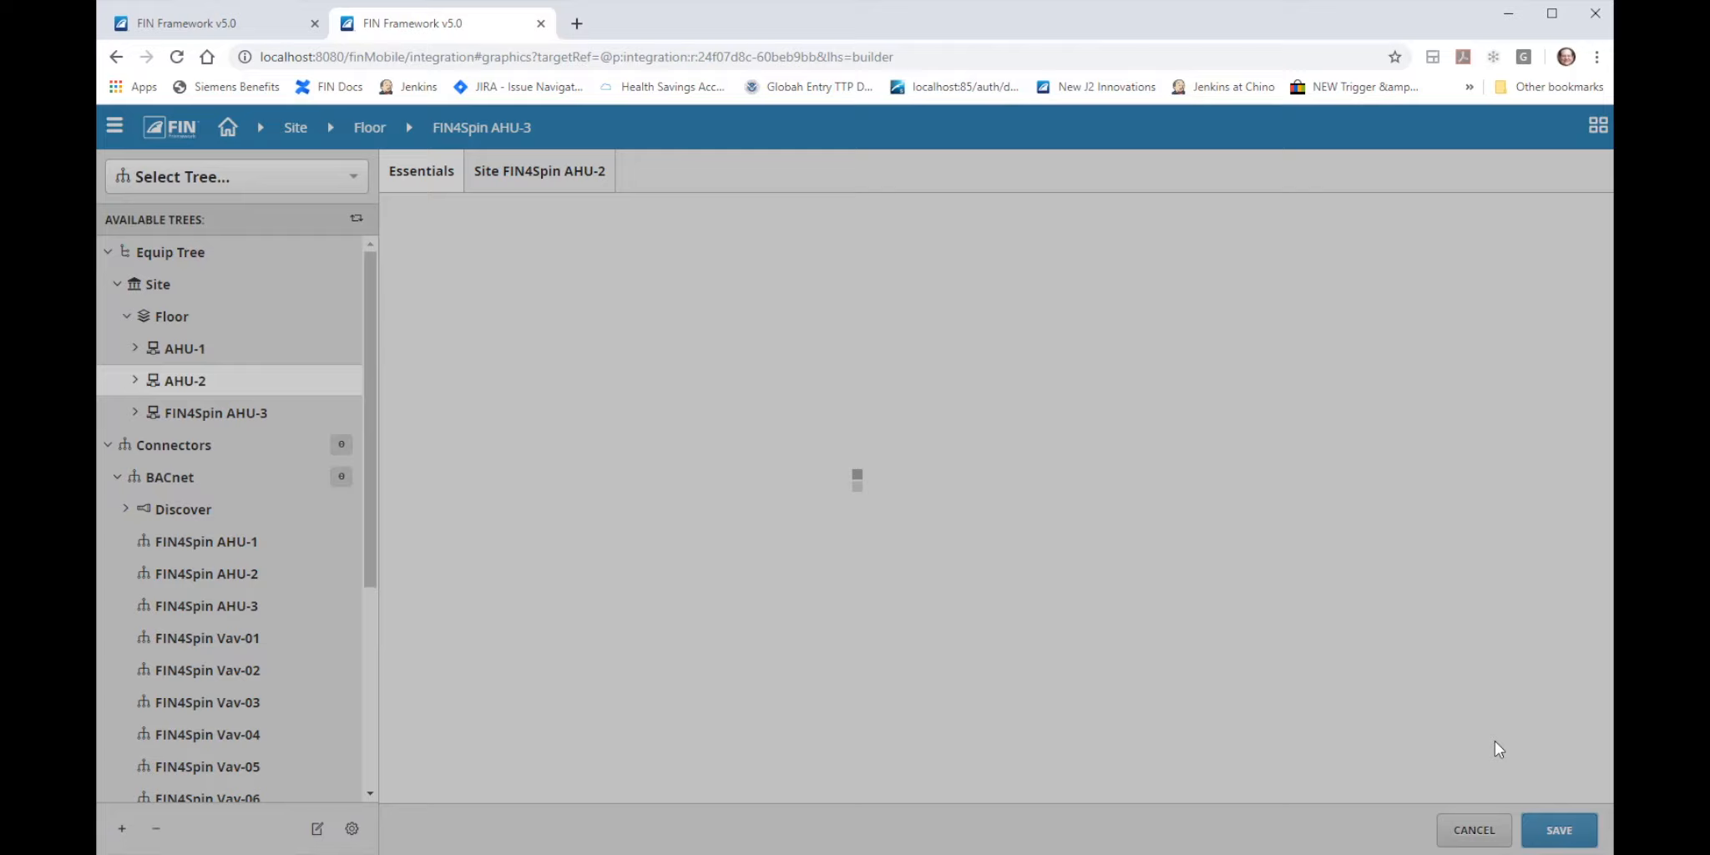
# Rename the FIN4Spin AHU-3 equip to AHU-3 by removing the FIN4Spin prefix.
pyautogui.click(215, 413)
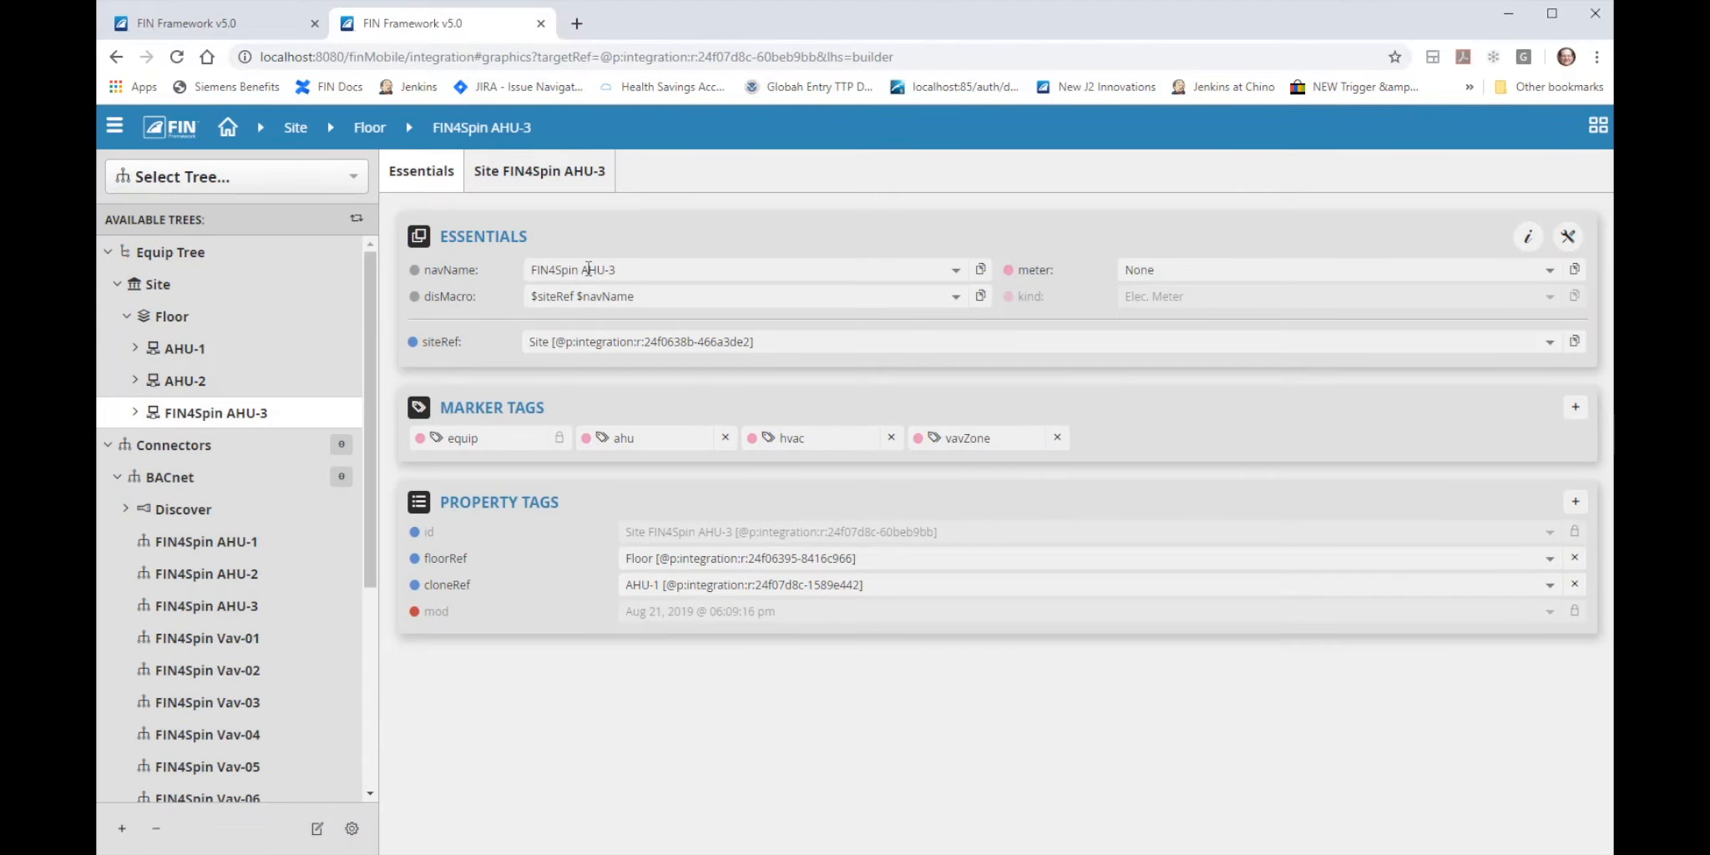
pyautogui.doubleClick(554, 269)
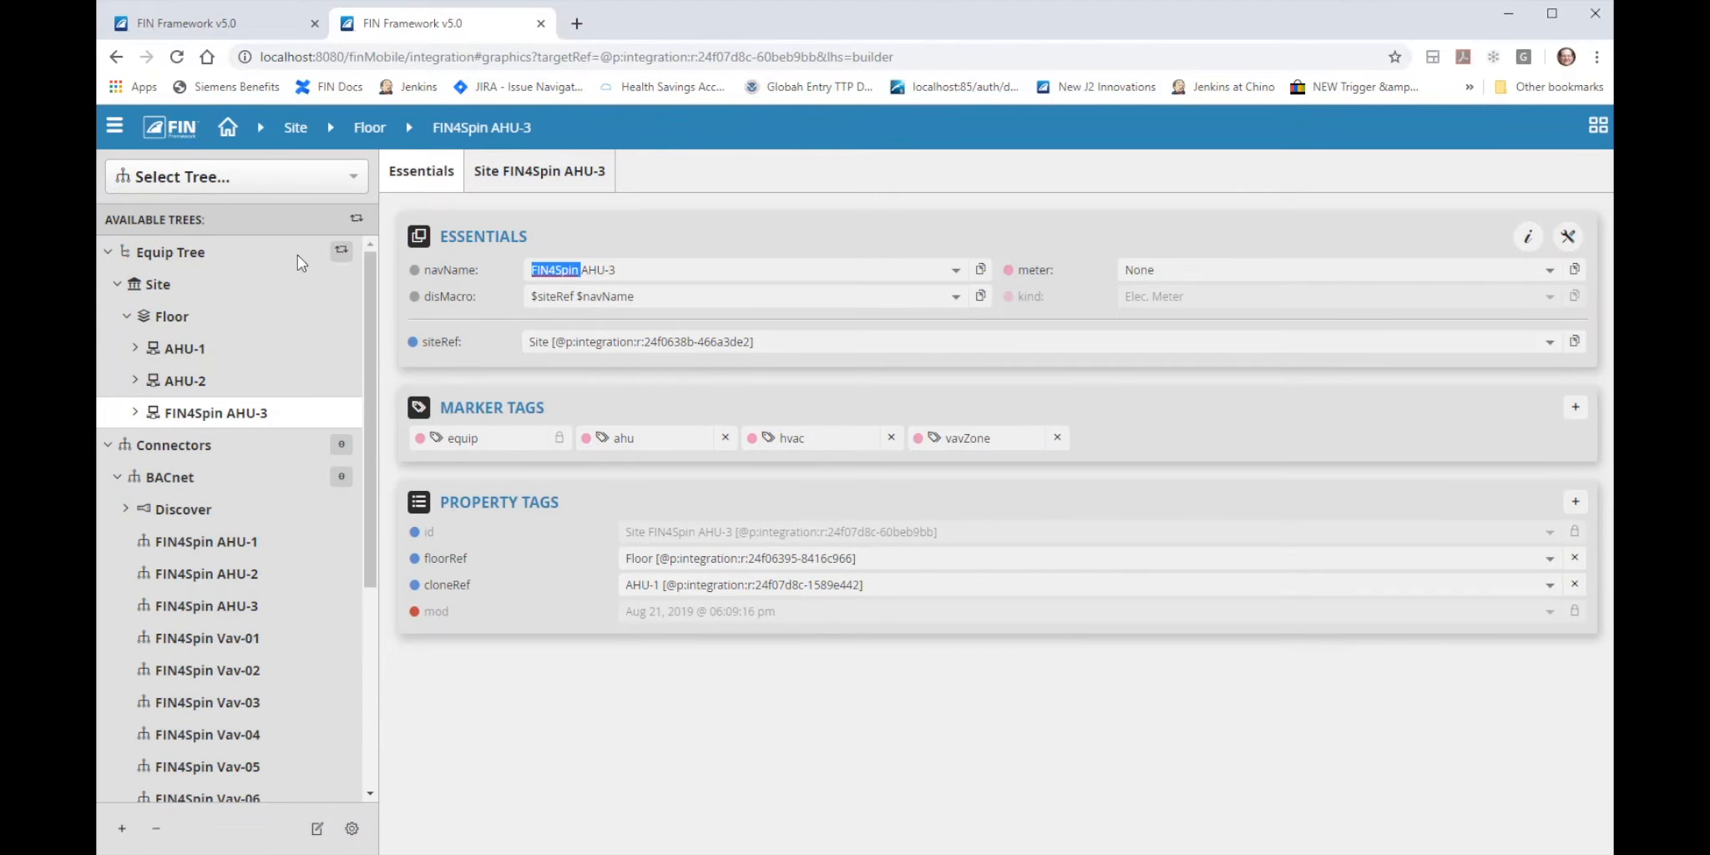
pyautogui.press('Delete')
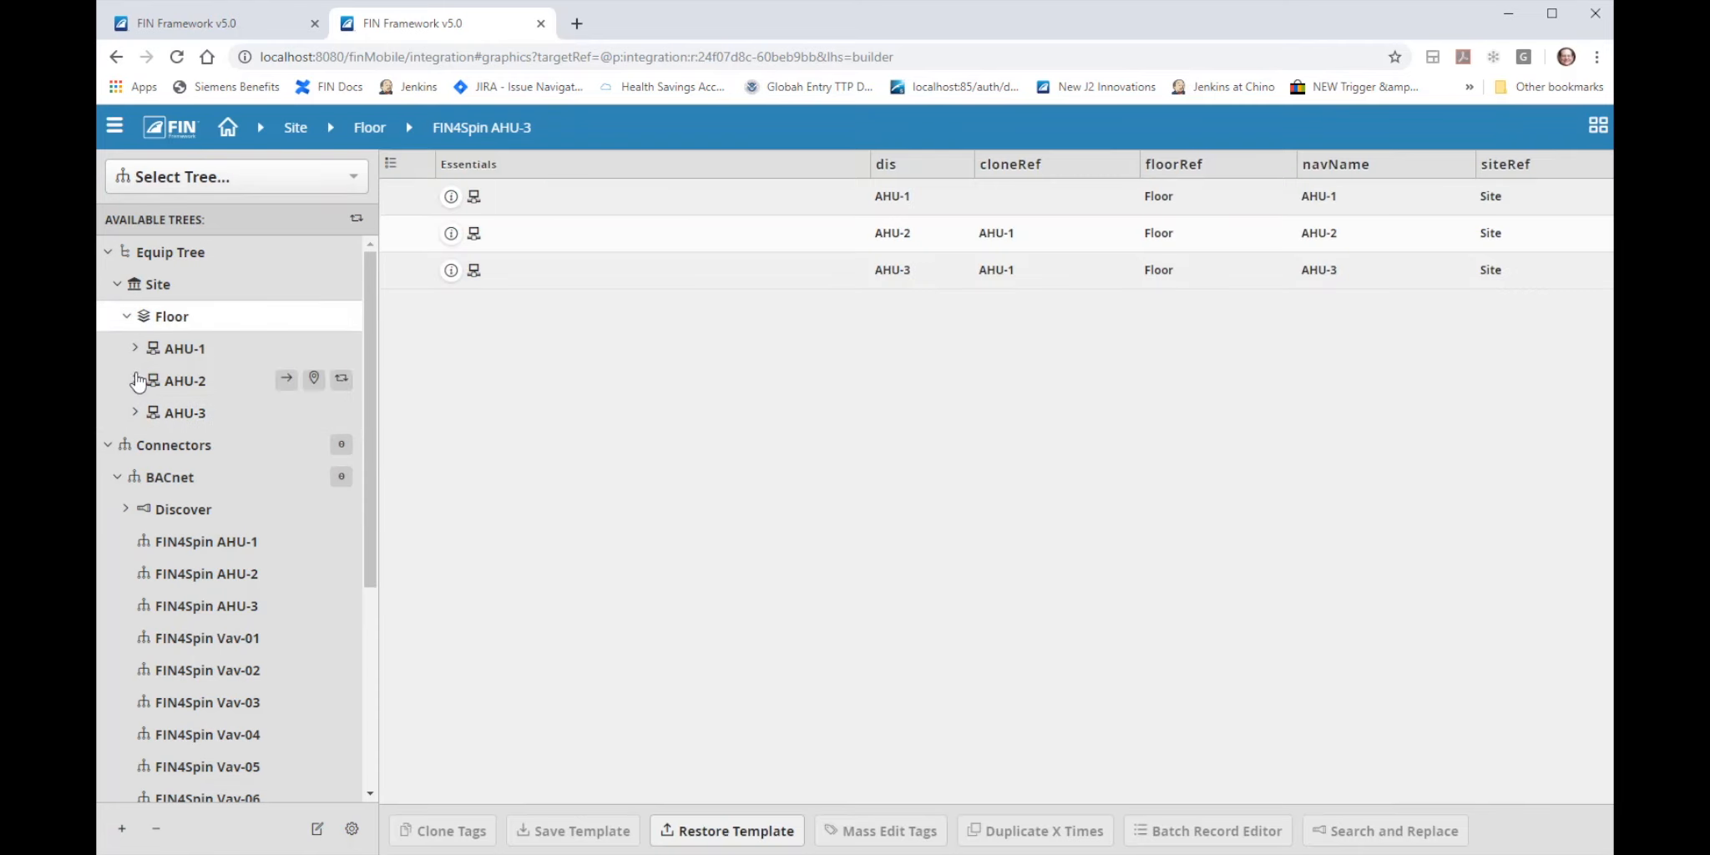
# Expand AHU-2 and AHU-3 in the tree to check their cloned points.
pyautogui.click(136, 381)
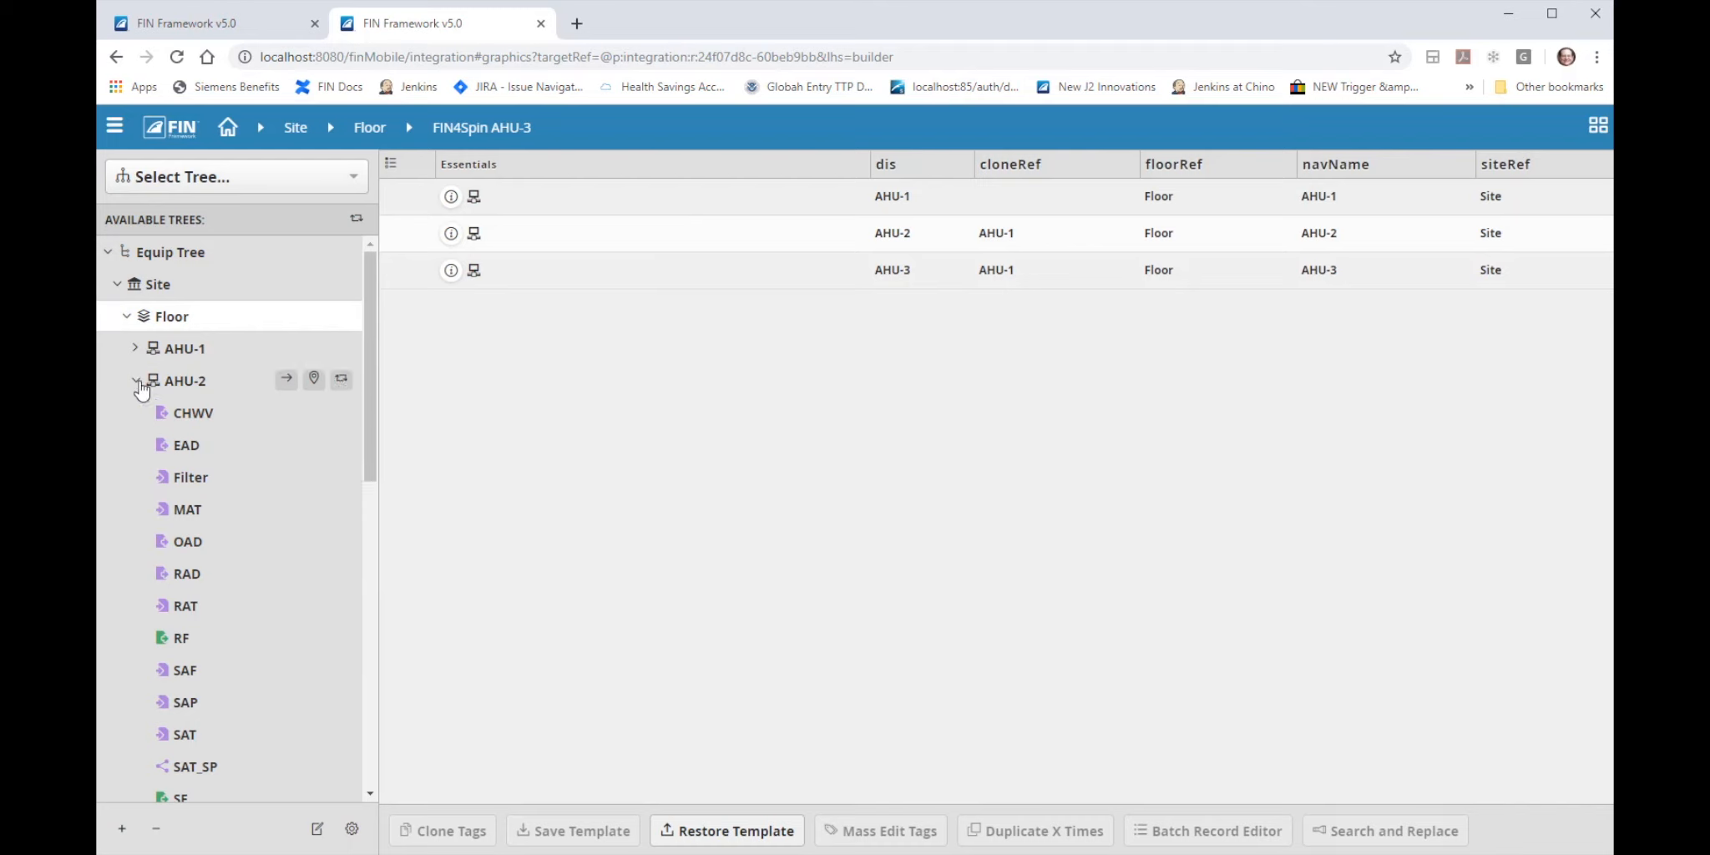
pyautogui.click(134, 412)
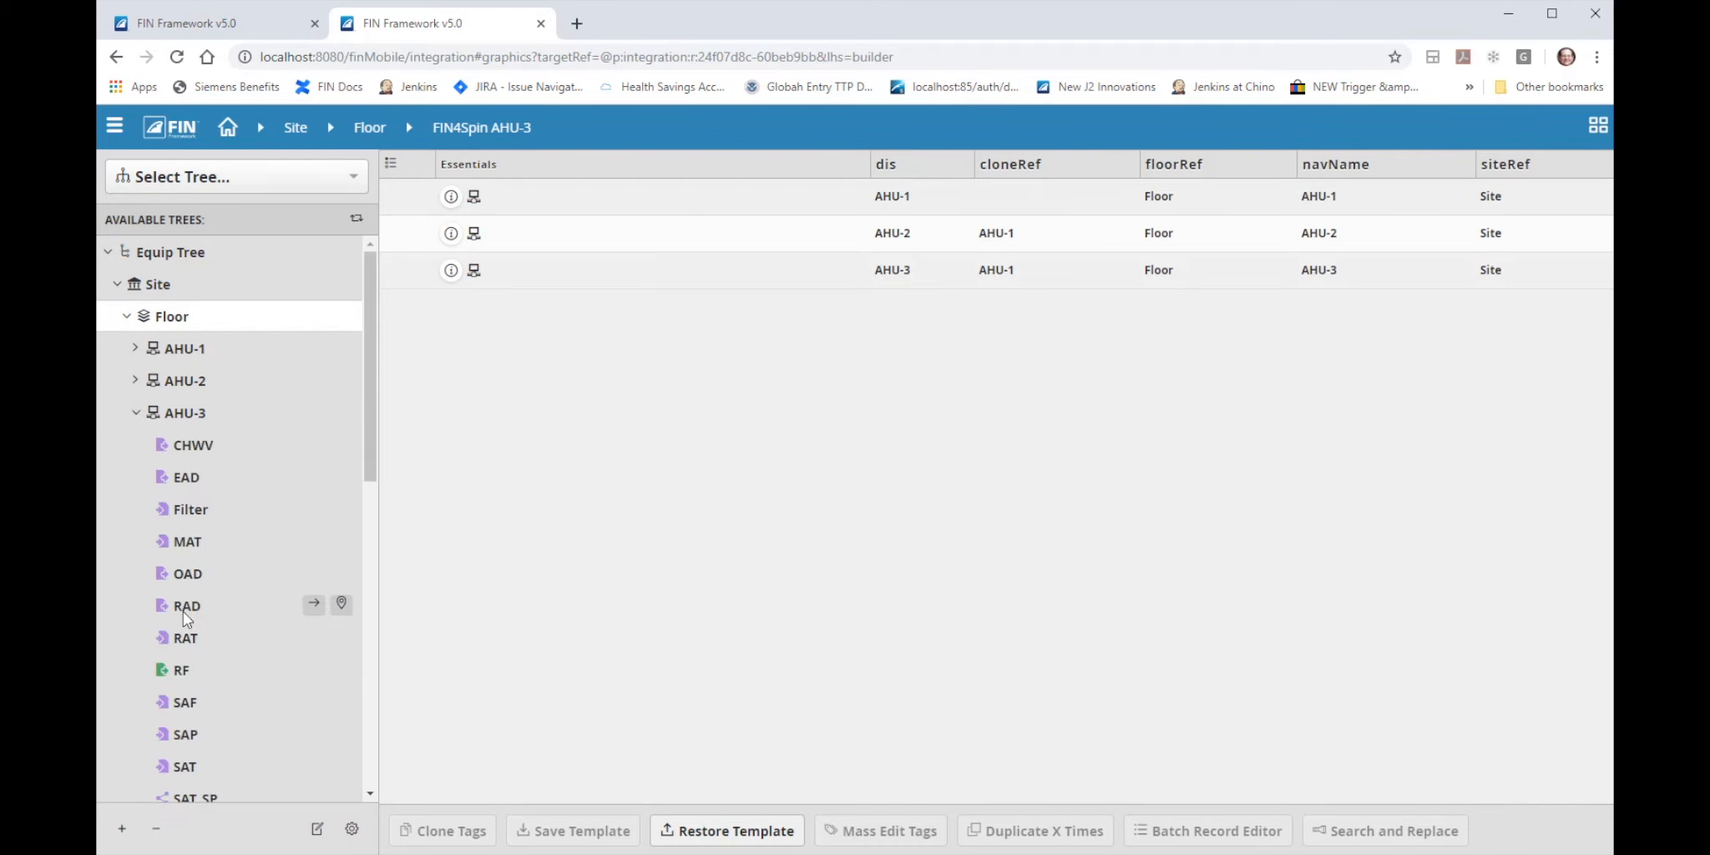
pyautogui.moveTo(139, 417)
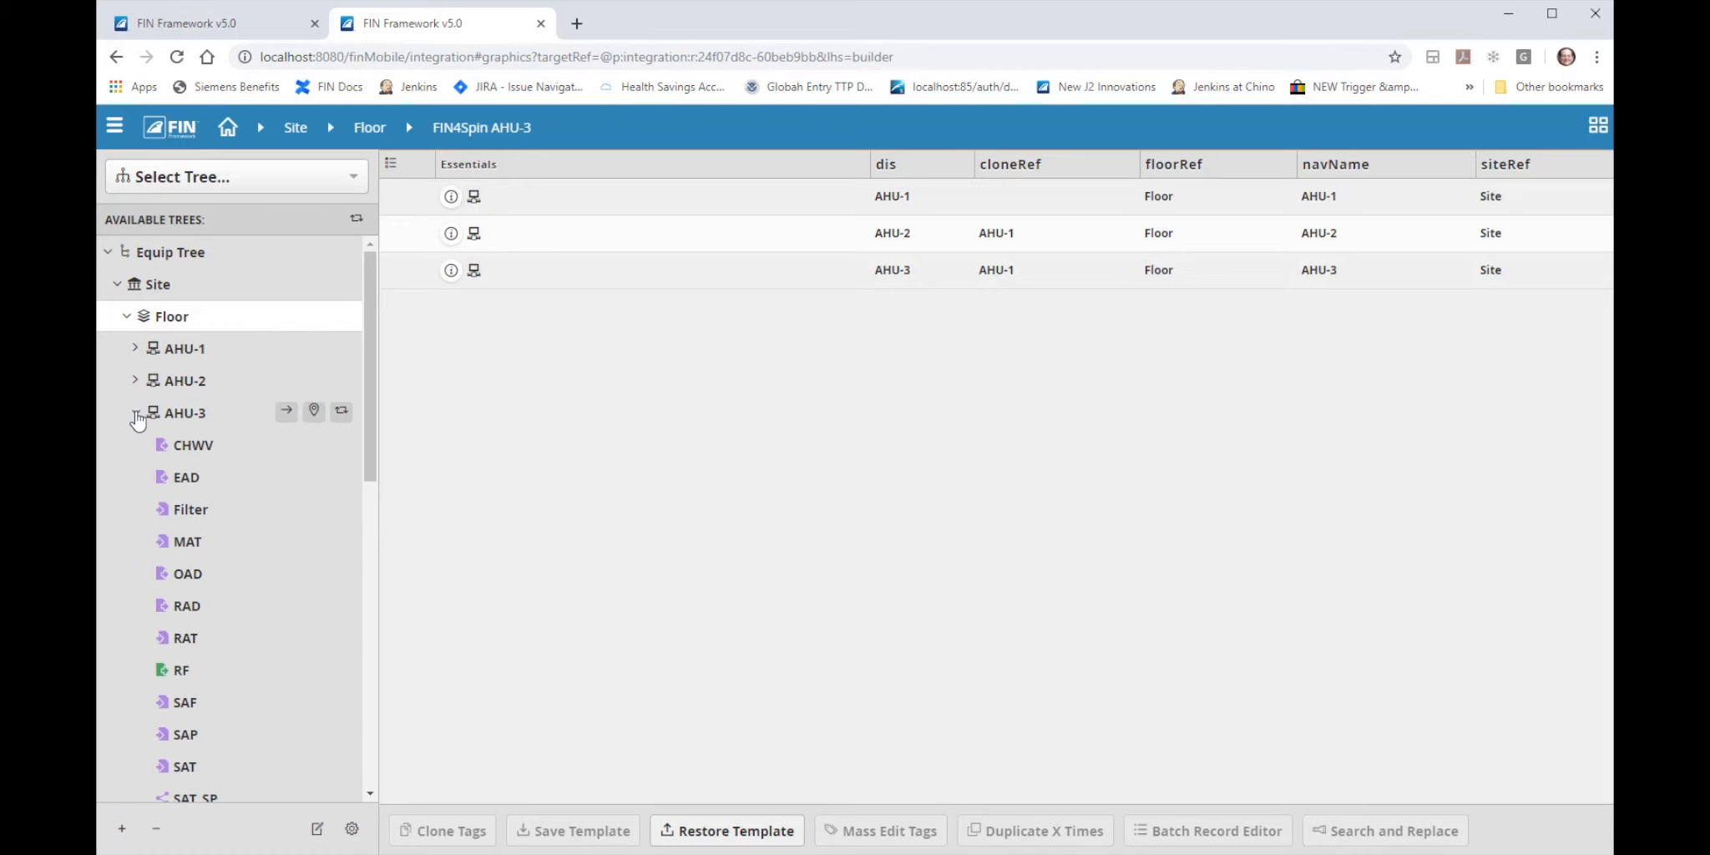